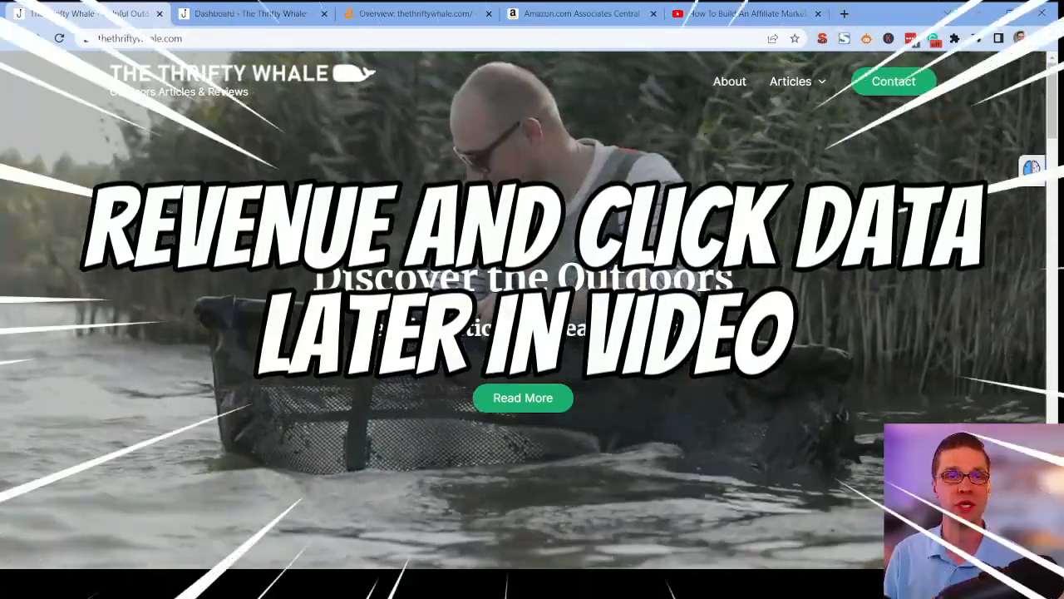
From the homepage cards, open the 'How Do You Jig For Walleye in the Winter?' article.
scroll(down, 3)
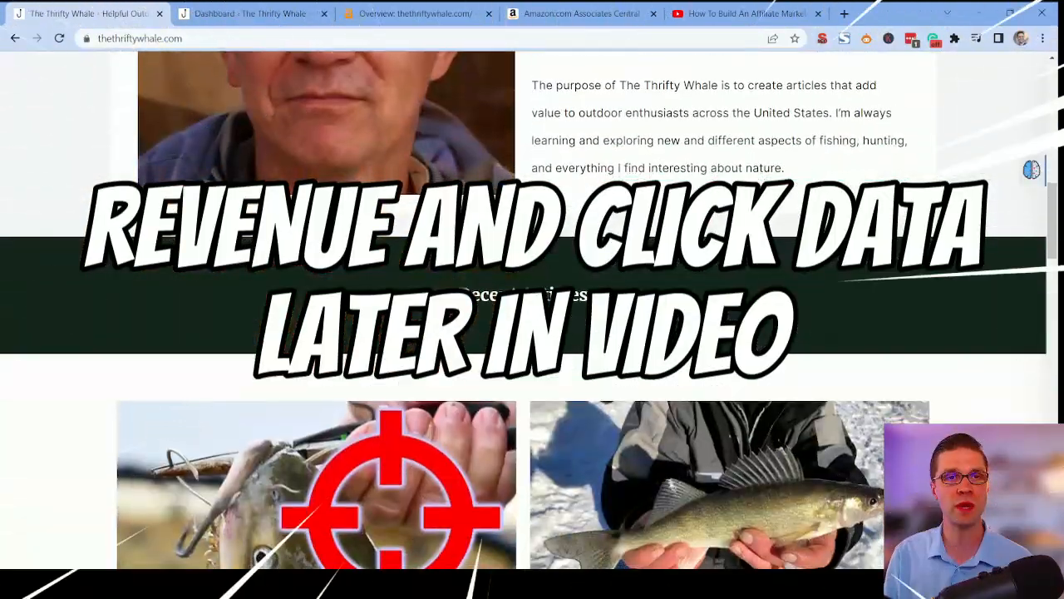
scroll(down, 3)
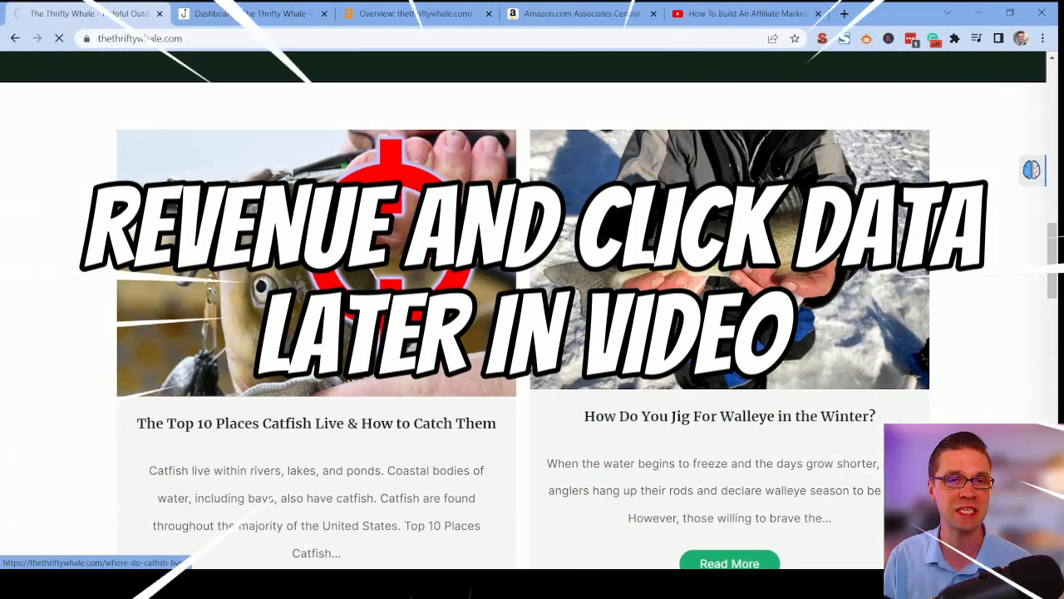
click(729, 562)
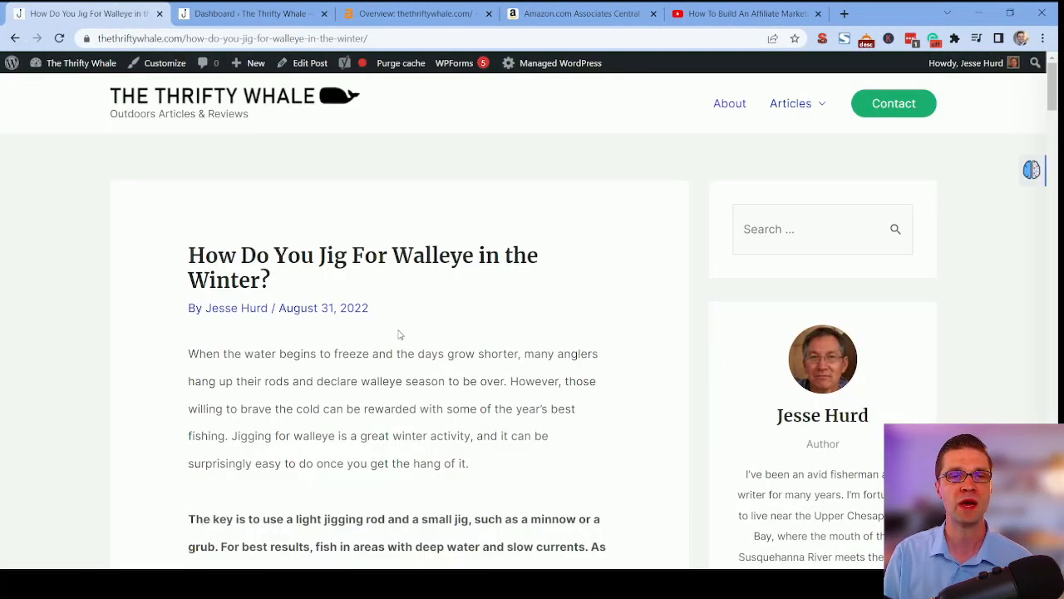
Read down through the walleye winter jigging article's sections.
scroll(down, 3)
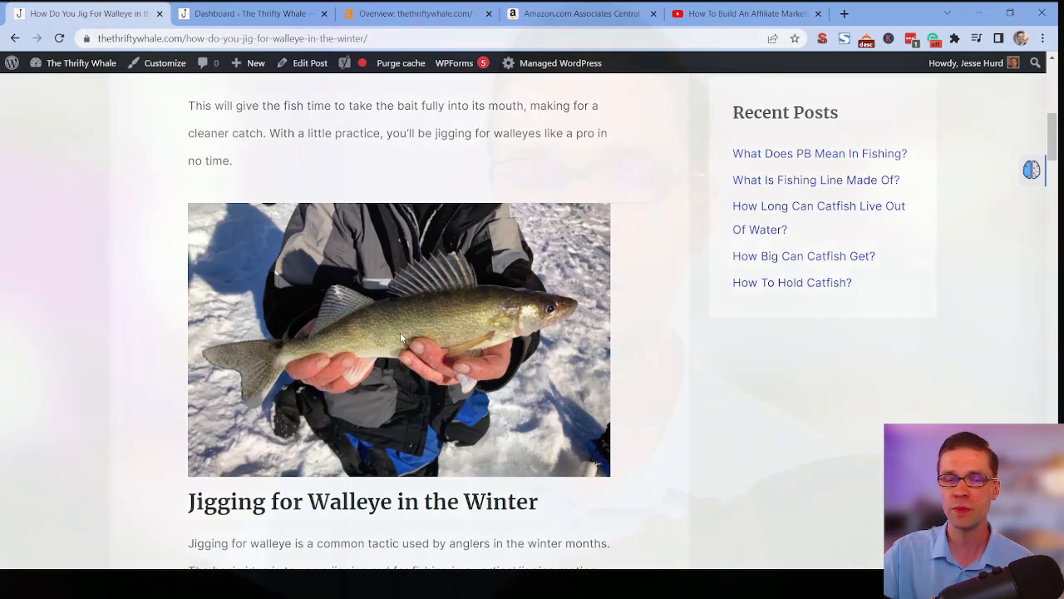
scroll(down, 3)
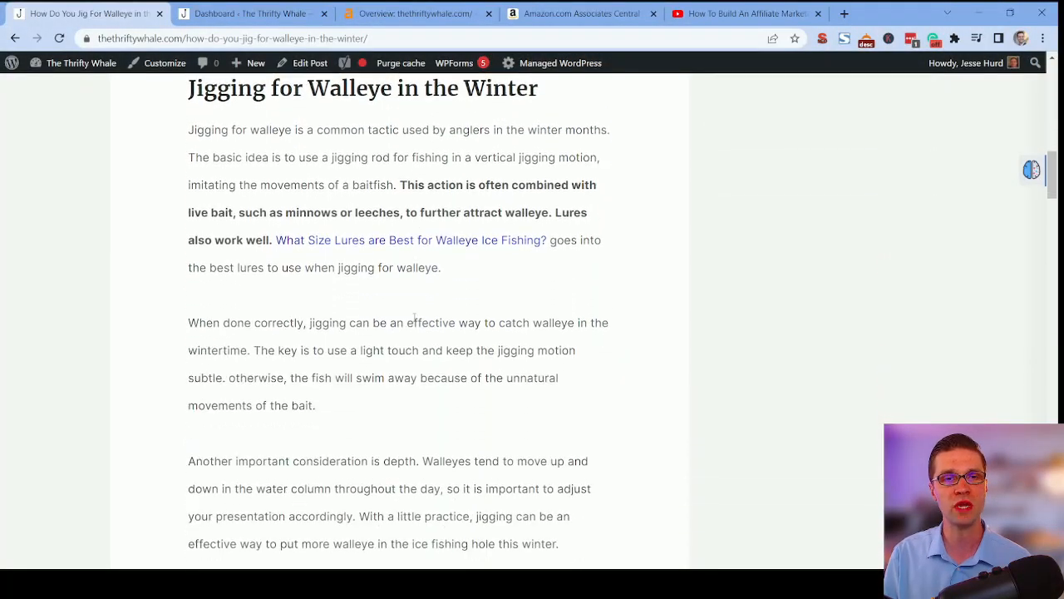
scroll(down, 3)
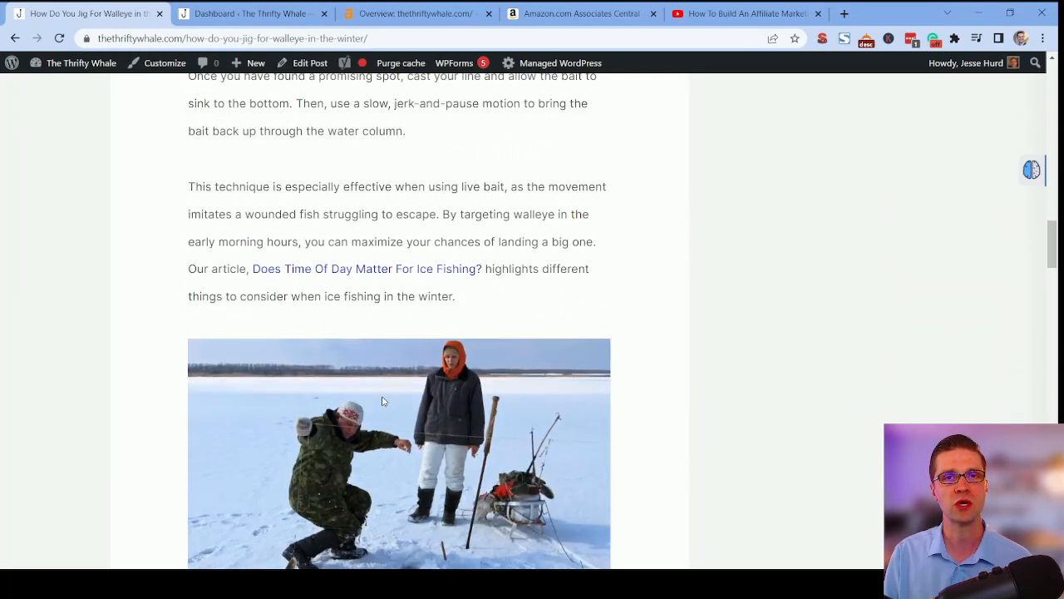
scroll(down, 3)
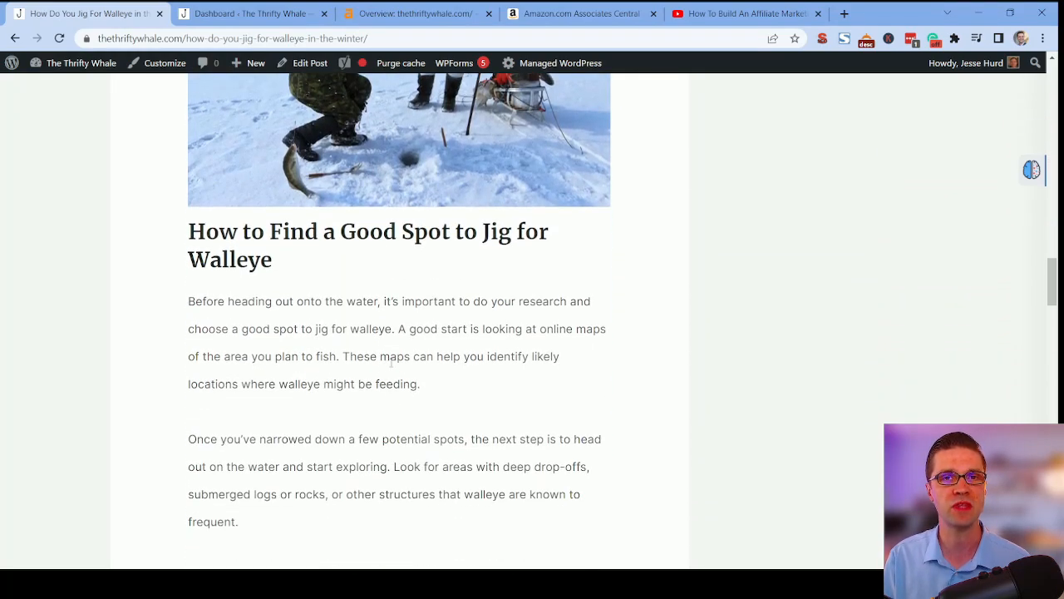
scroll(down, 3)
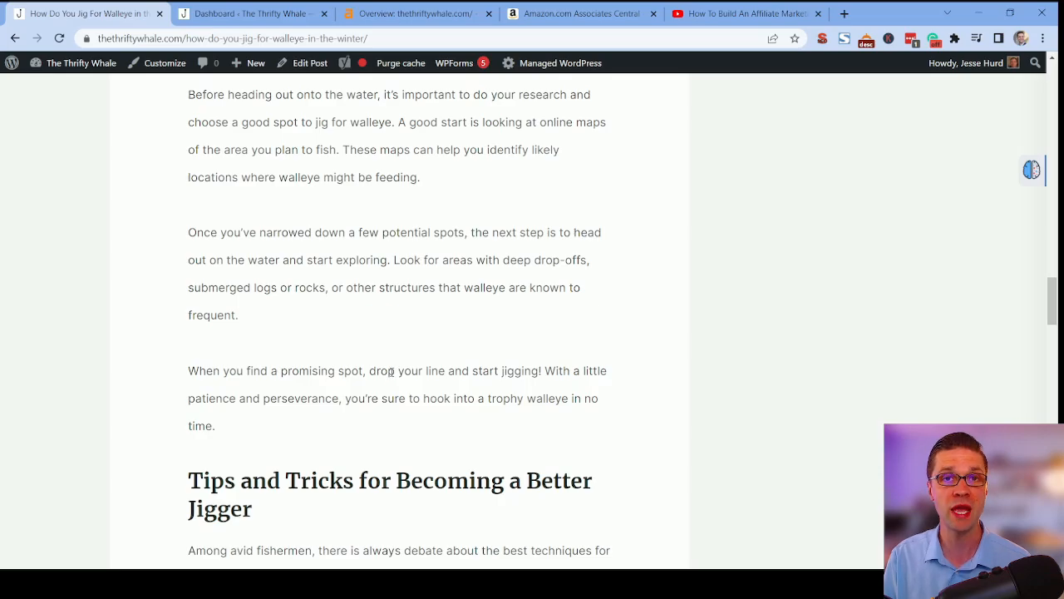
scroll(down, 3)
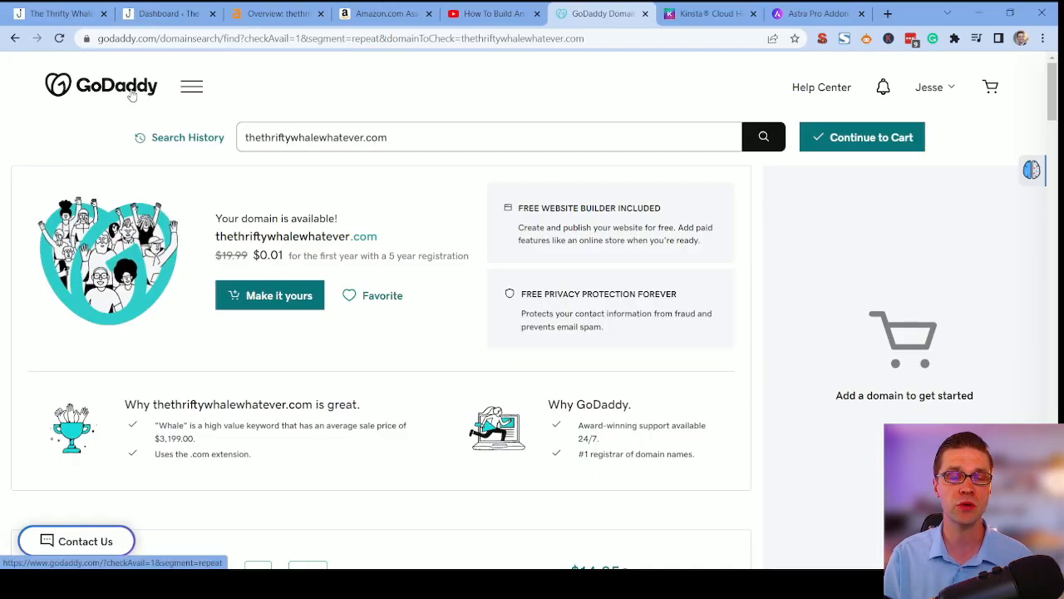
click(707, 13)
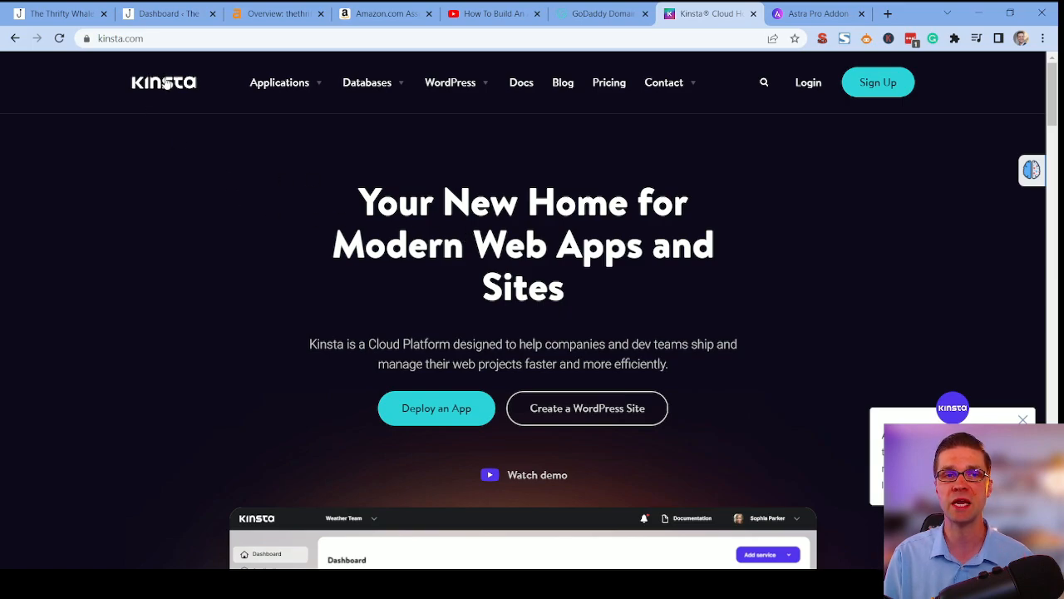
click(819, 14)
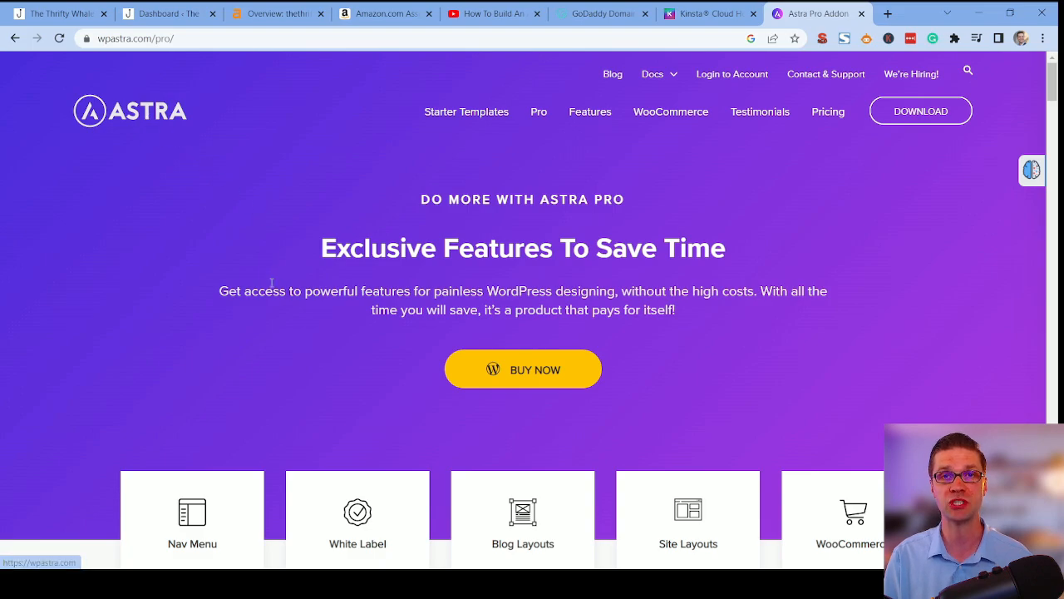
scroll(down, 3)
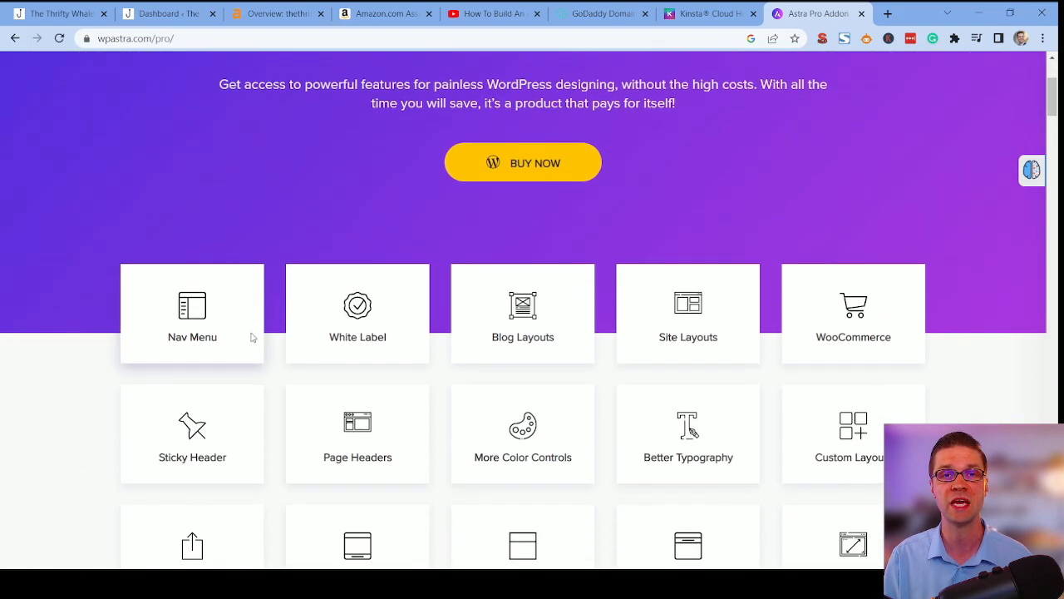
click(602, 13)
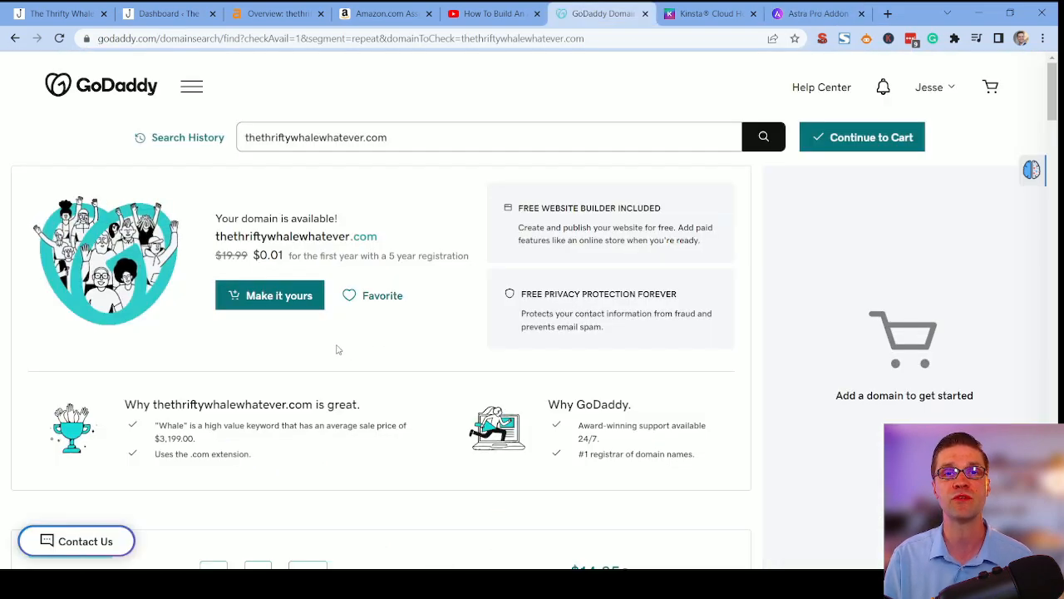
From the Ice Fishing section, open the 'What is the Best Size Reel For Ice Fishing?' article.
click(53, 13)
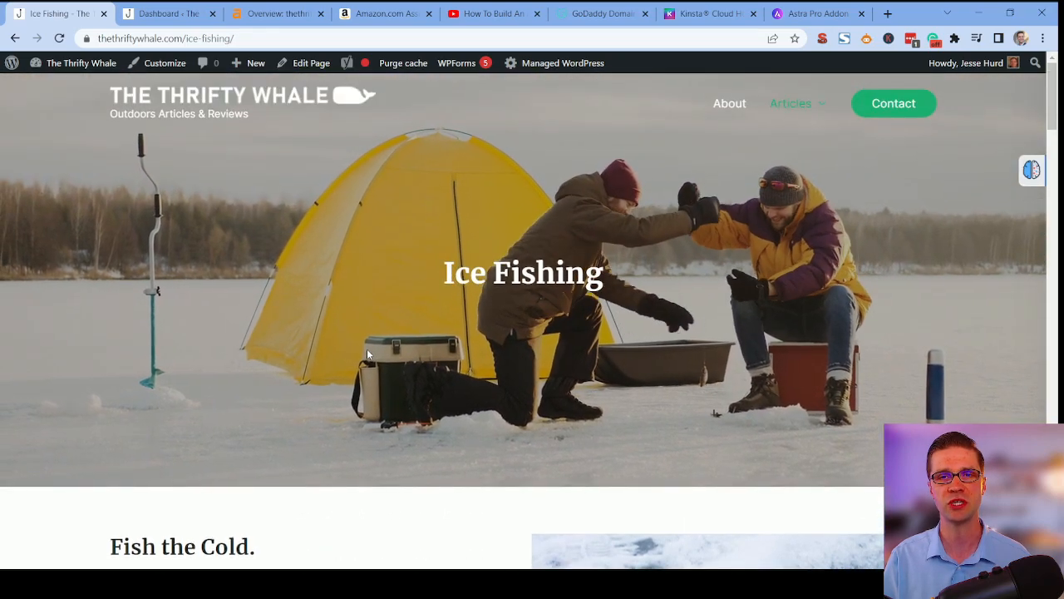
scroll(down, 3)
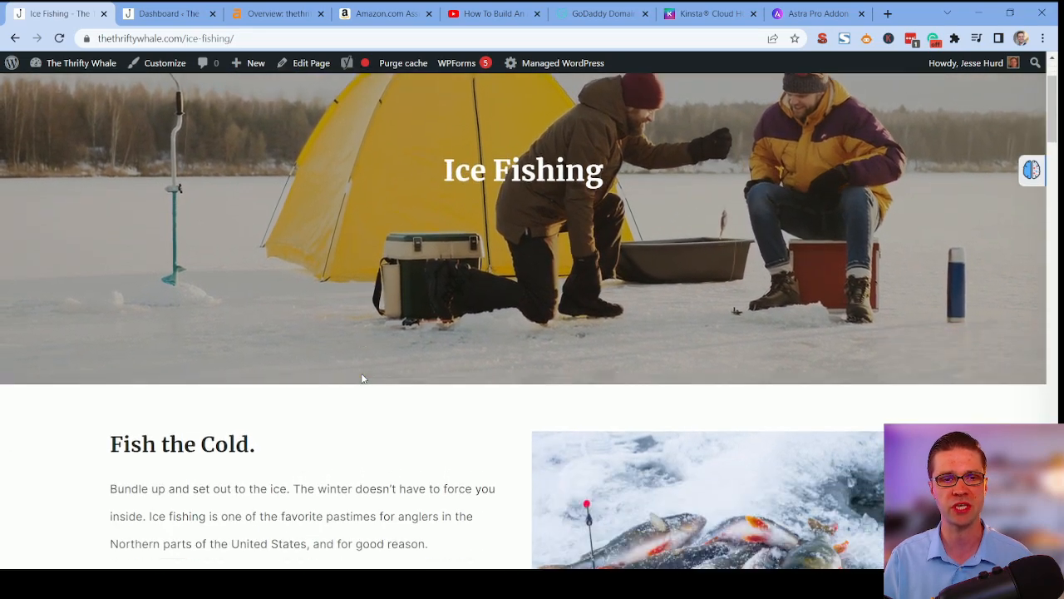
scroll(down, 3)
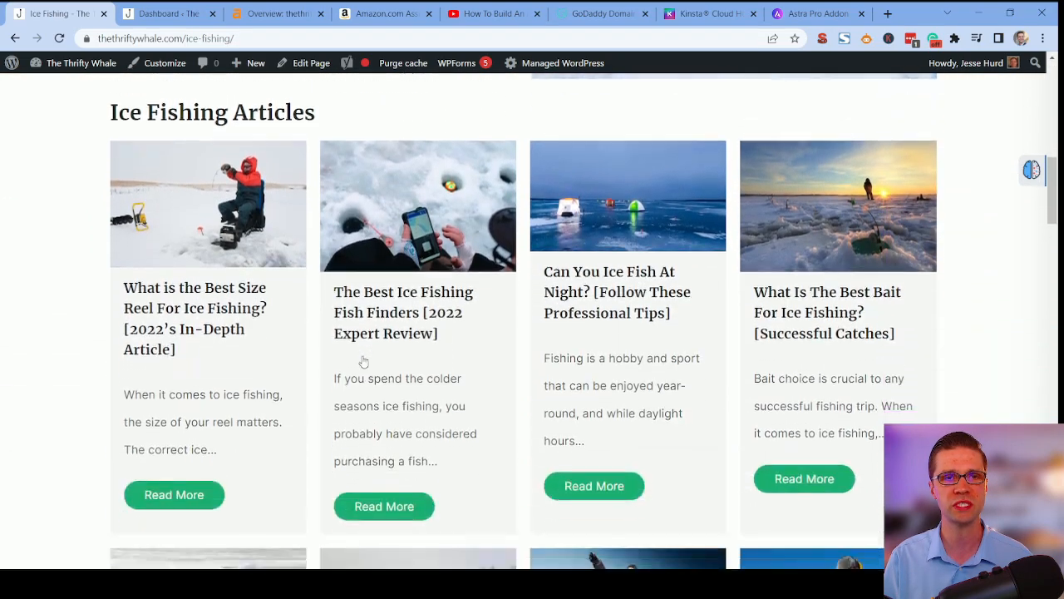
scroll(down, 3)
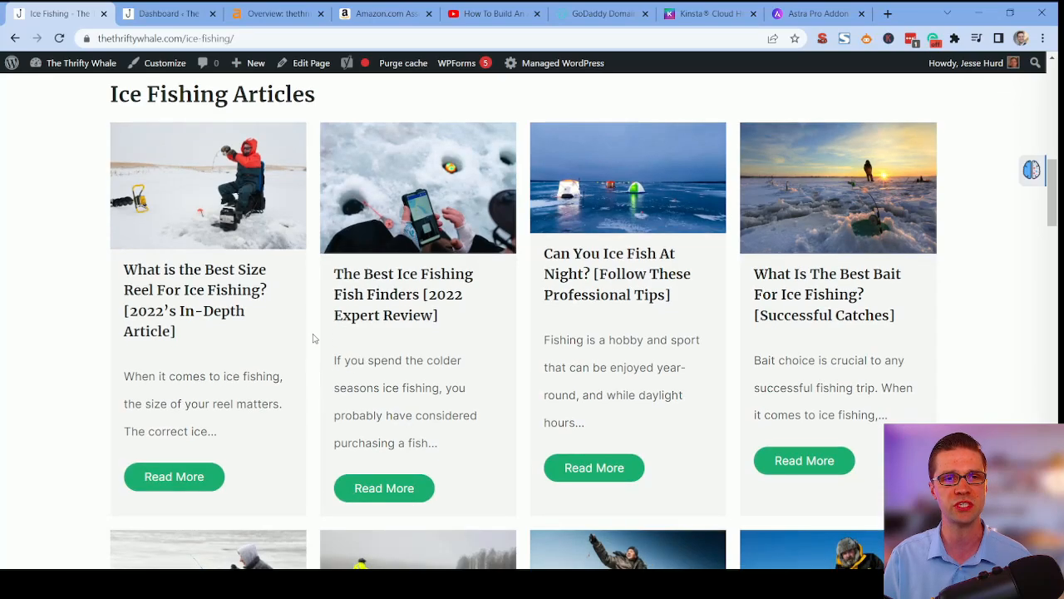
click(173, 476)
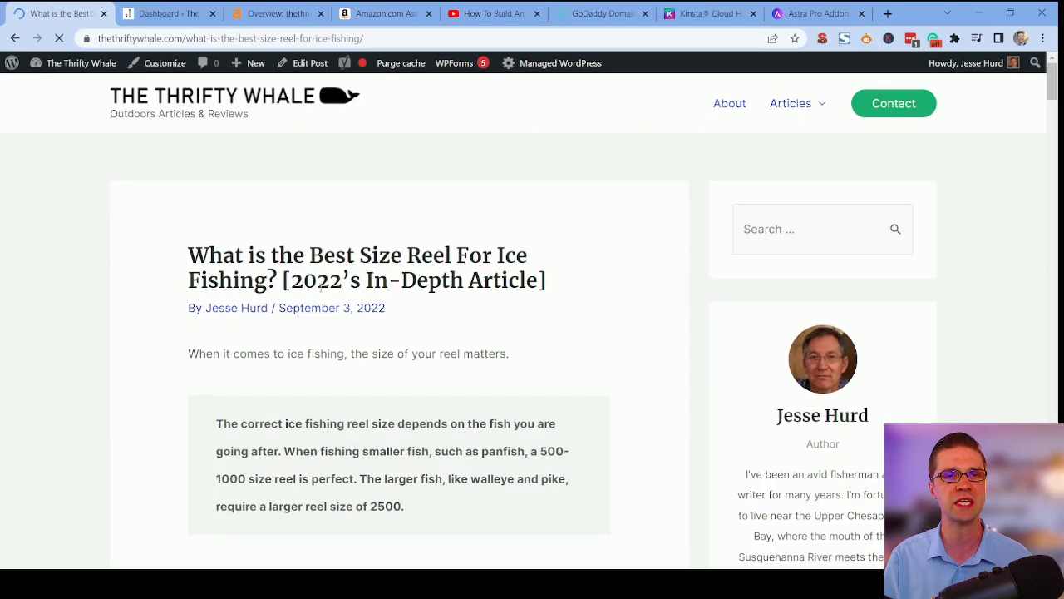
Read the reel article, highlighting 'Smaller Ice Fishing' and '500' in a heading.
scroll(down, 3)
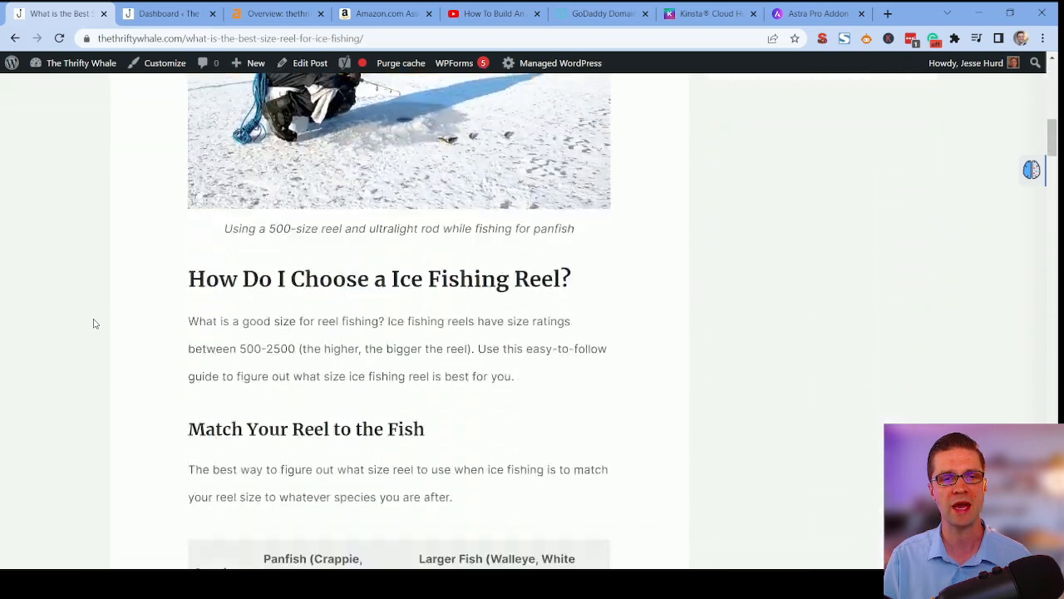
scroll(down, 3)
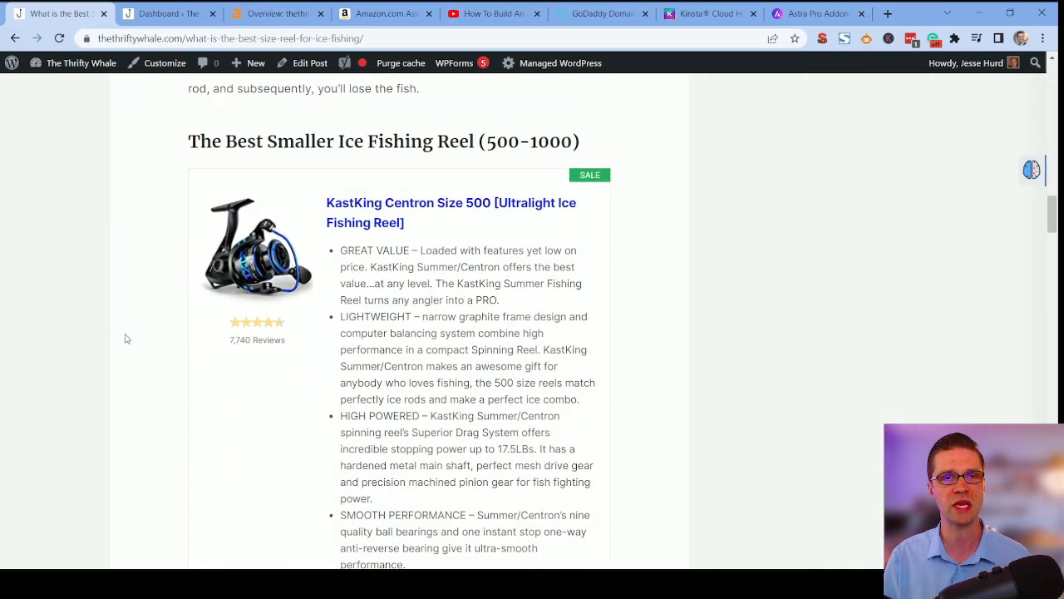
scroll(down, 3)
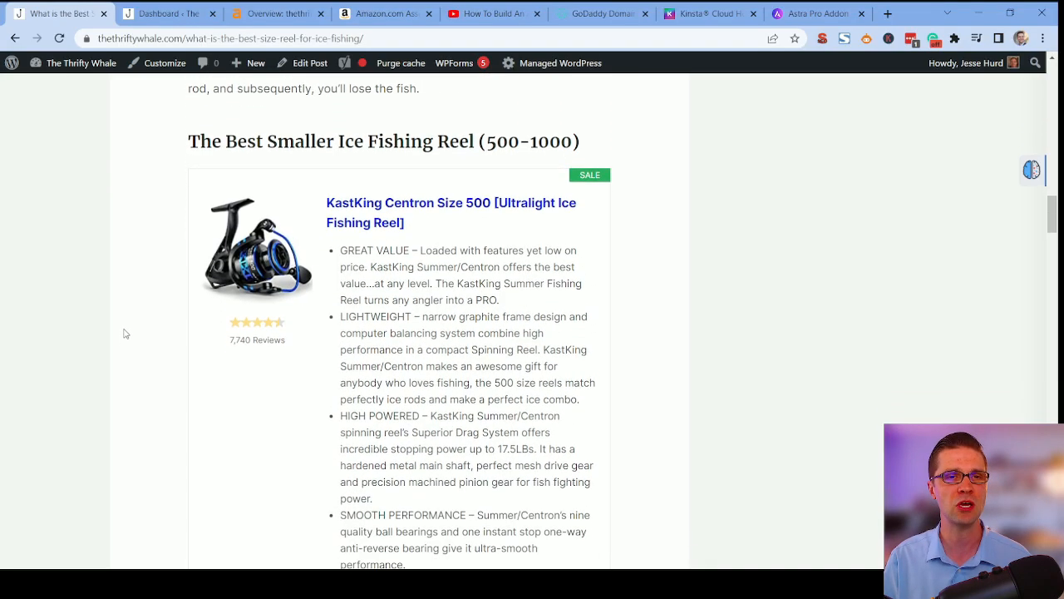
scroll(down, 3)
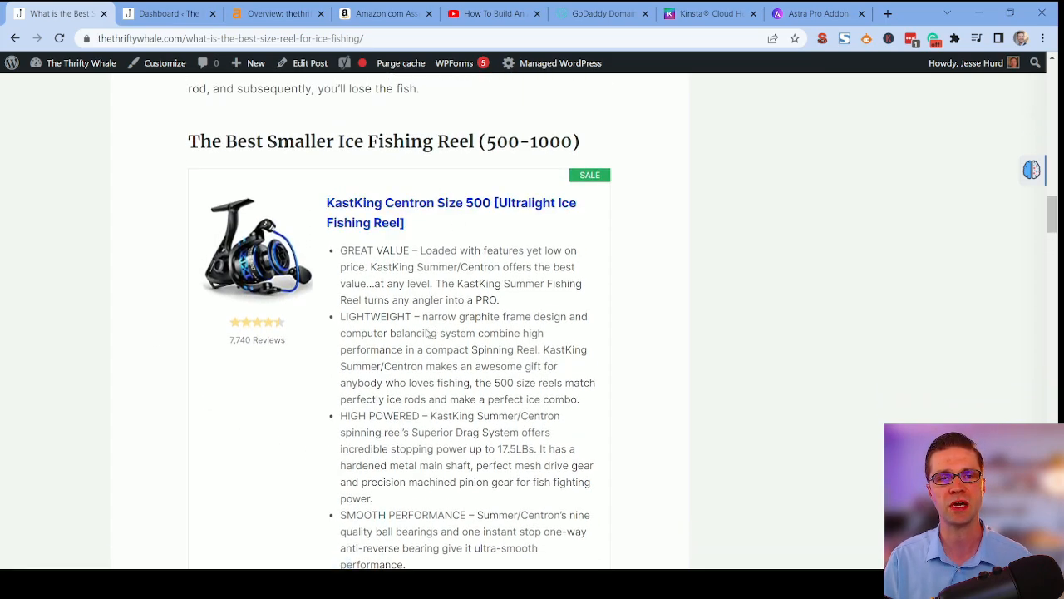
drag(266, 141, 426, 141)
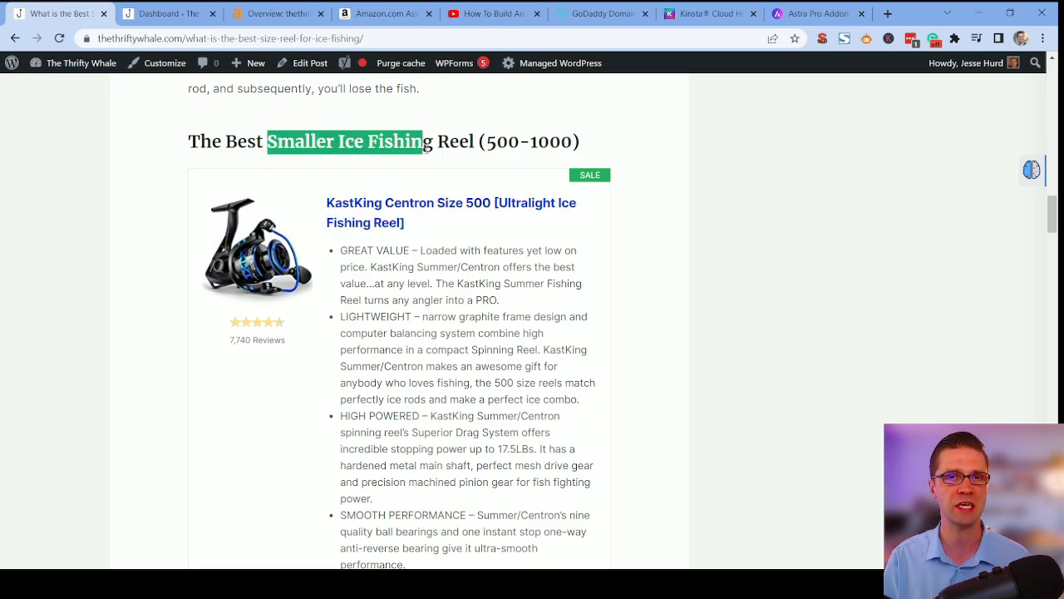
double_click(502, 141)
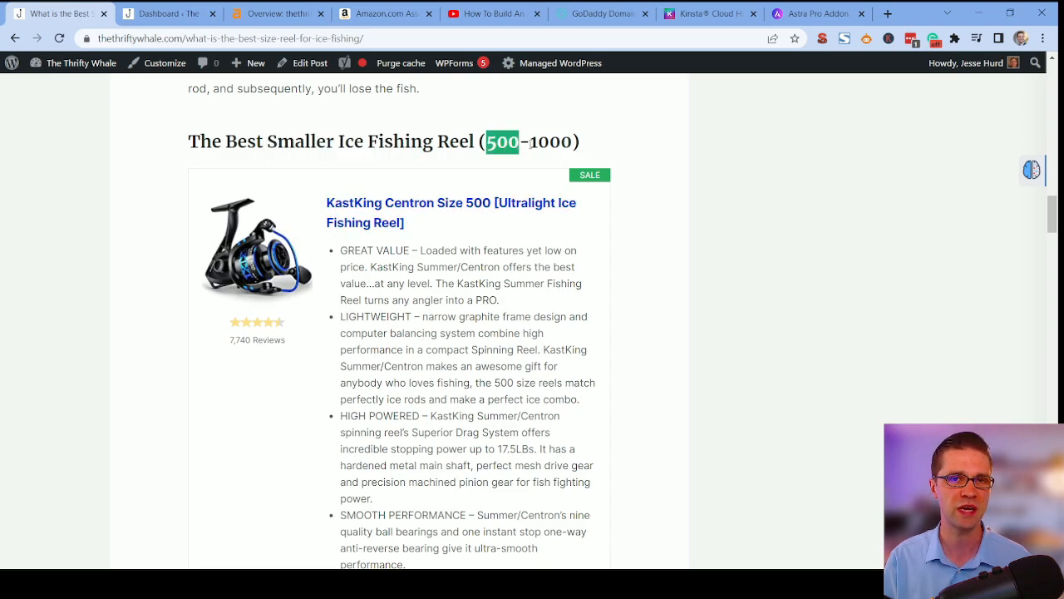
Reach the related posts and open 'Why Are Ice Fishing Rods So Small?'.
scroll(down, 3)
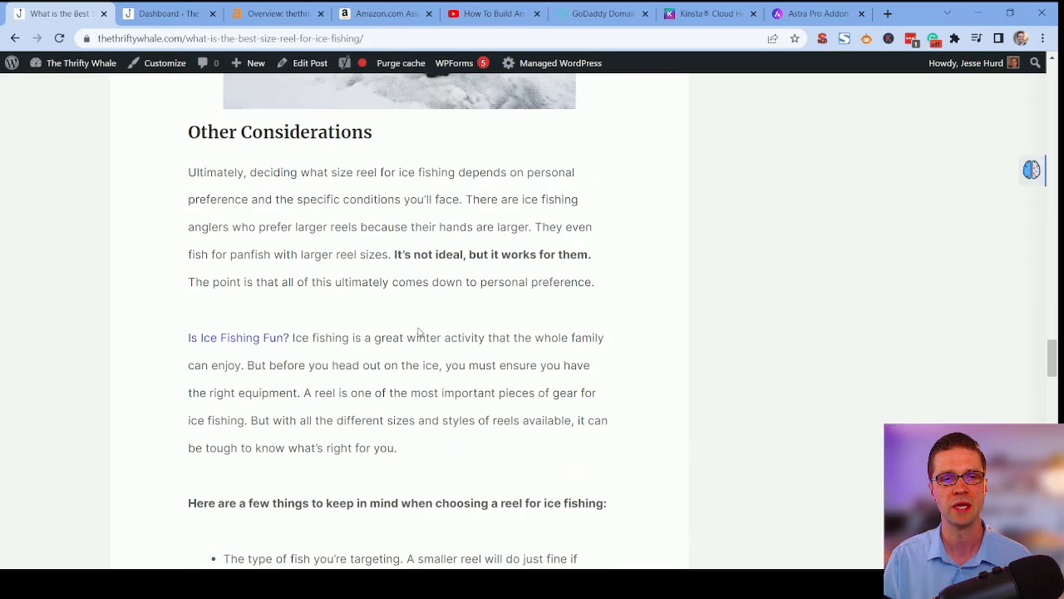
scroll(down, 3)
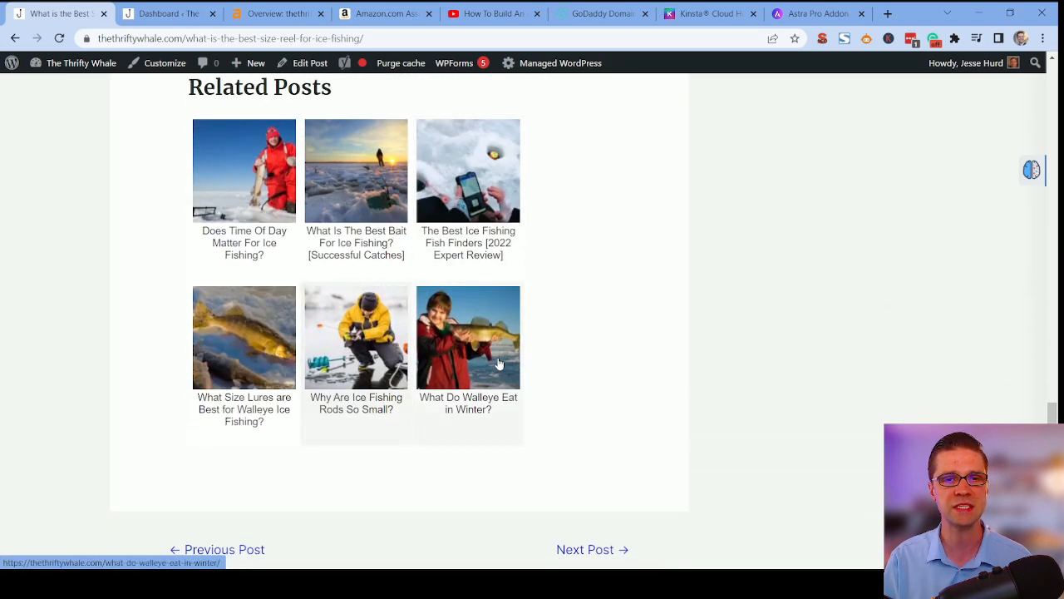
click(356, 336)
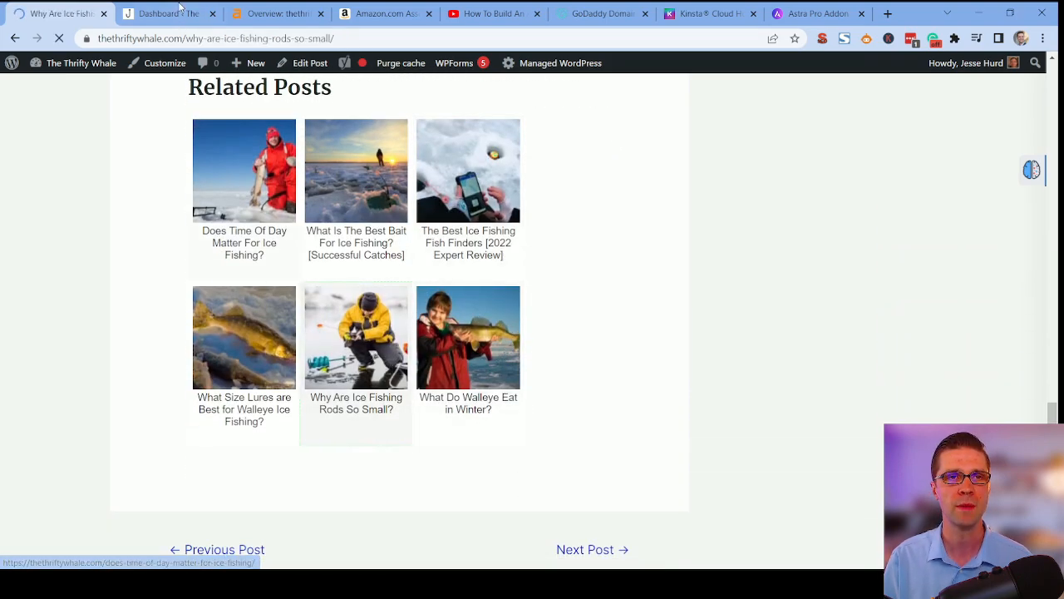
View the AAWP plugin page, return to the reel article and use Edit Post to open it in the editor.
click(166, 14)
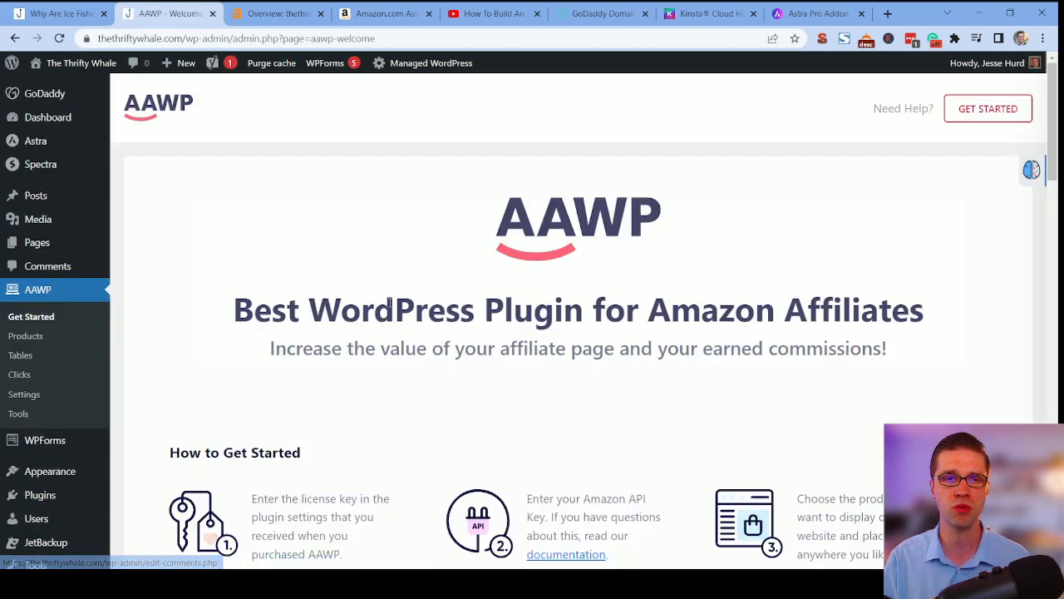
scroll(down, 3)
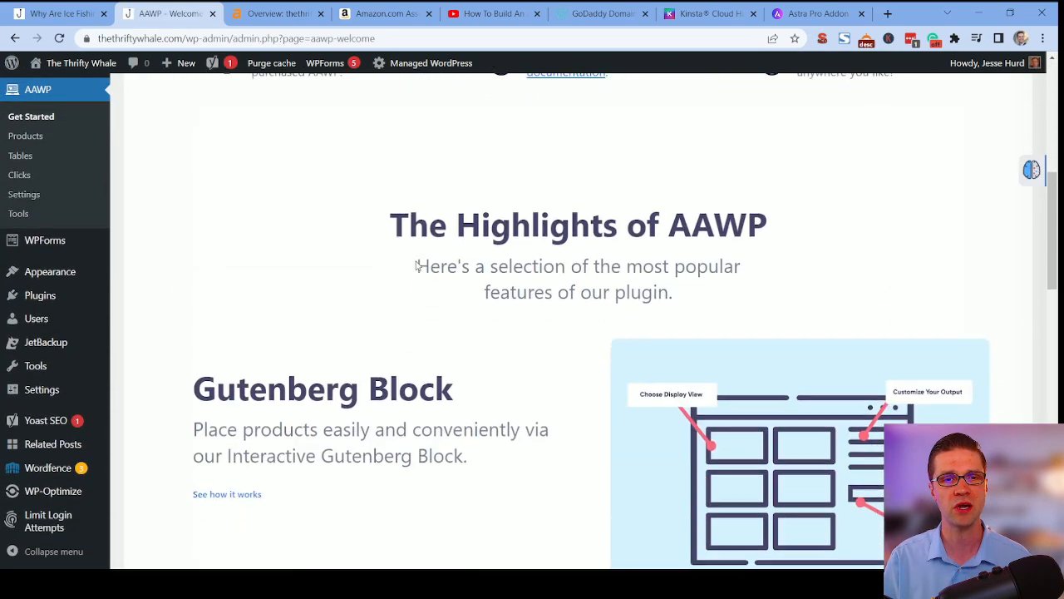
click(53, 13)
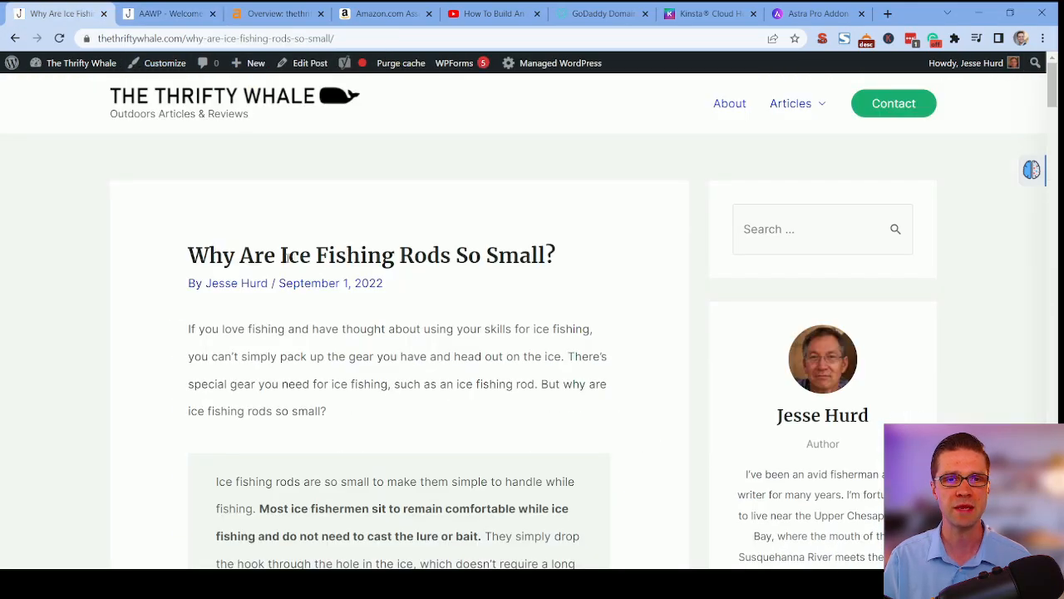
scroll(down, 3)
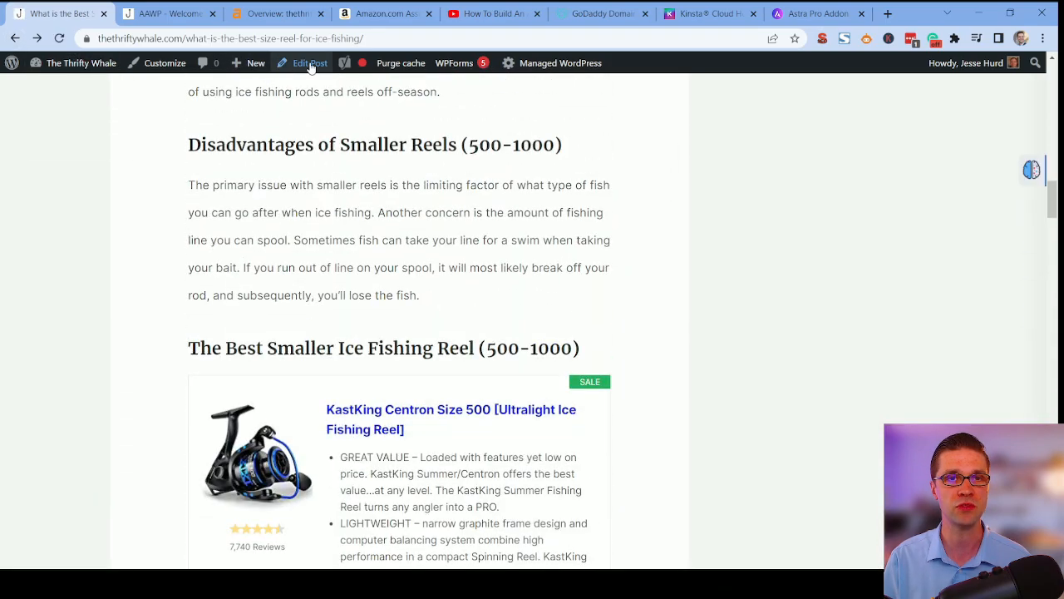
click(310, 64)
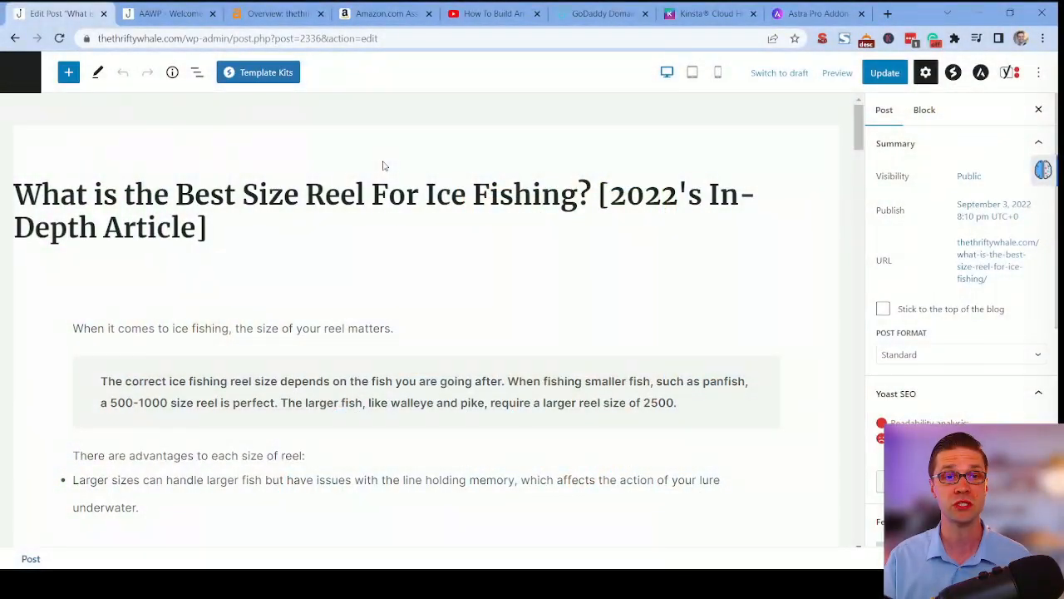
Move down to the KastKing Centron product box to view its AAWP settings and ASIN.
scroll(down, 3)
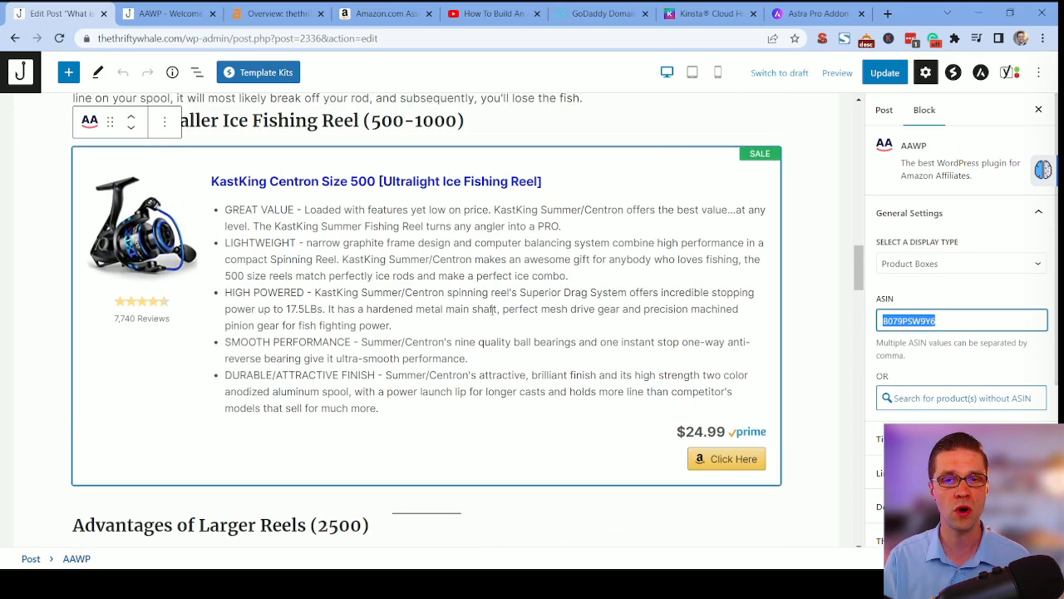
mouse_move(614, 187)
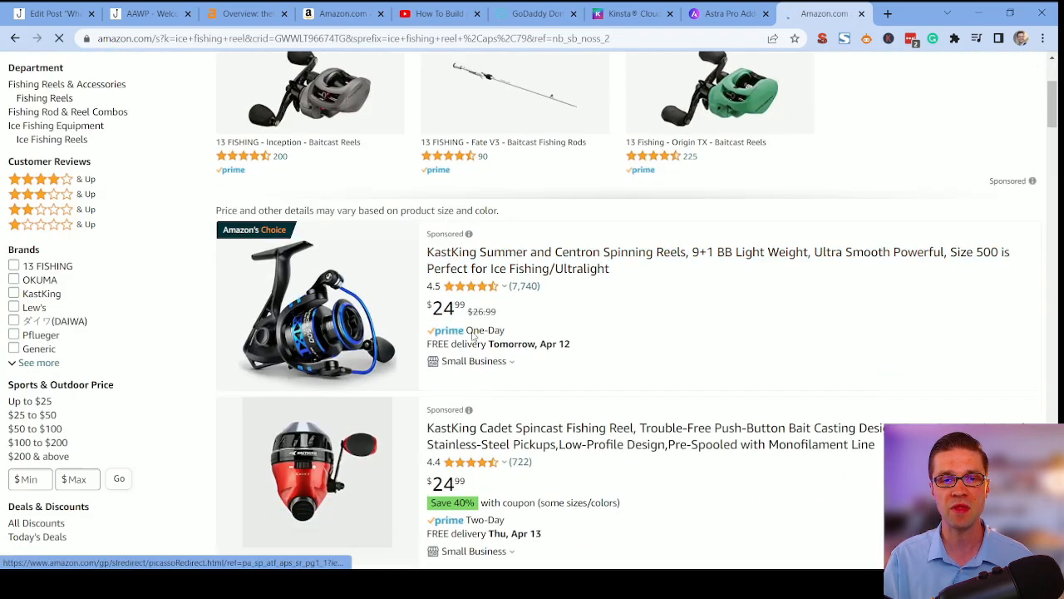
Browse the Amazon ice fishing reel results toward the Cadence spinning reel listing.
scroll(down, 3)
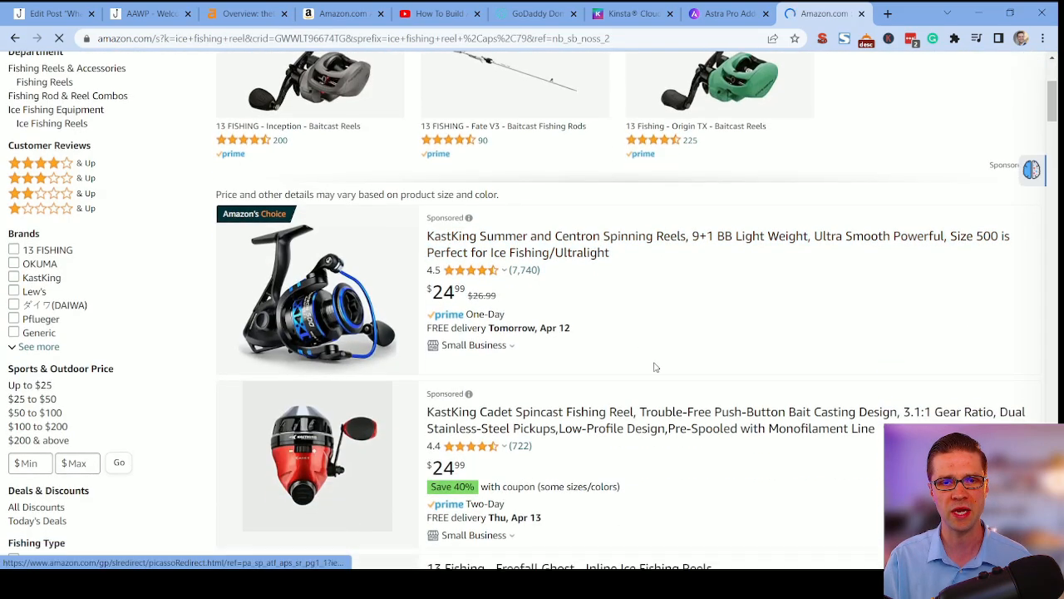
scroll(down, 3)
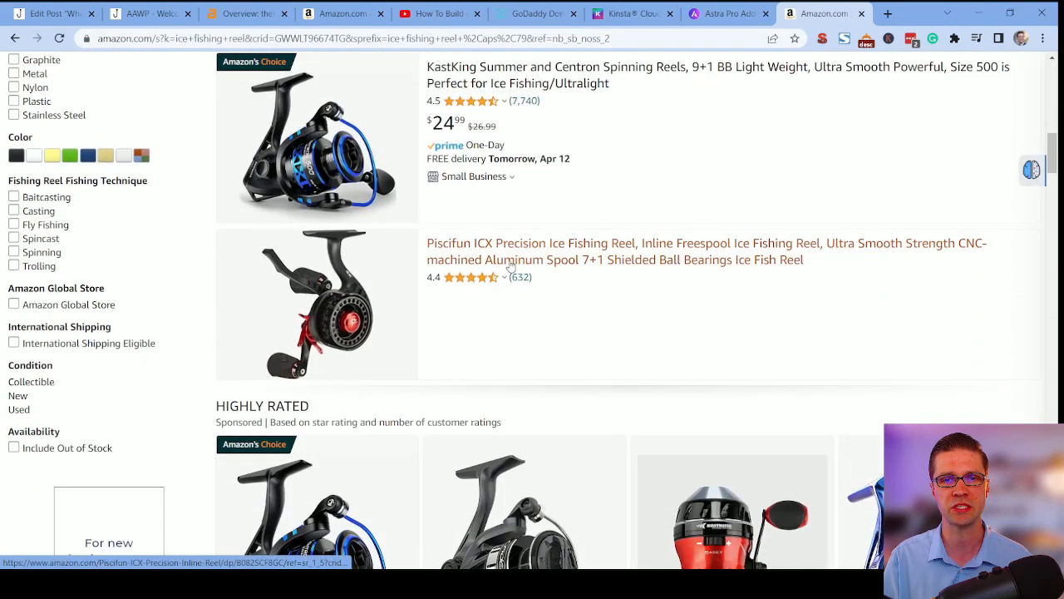
scroll(down, 3)
text(asin)
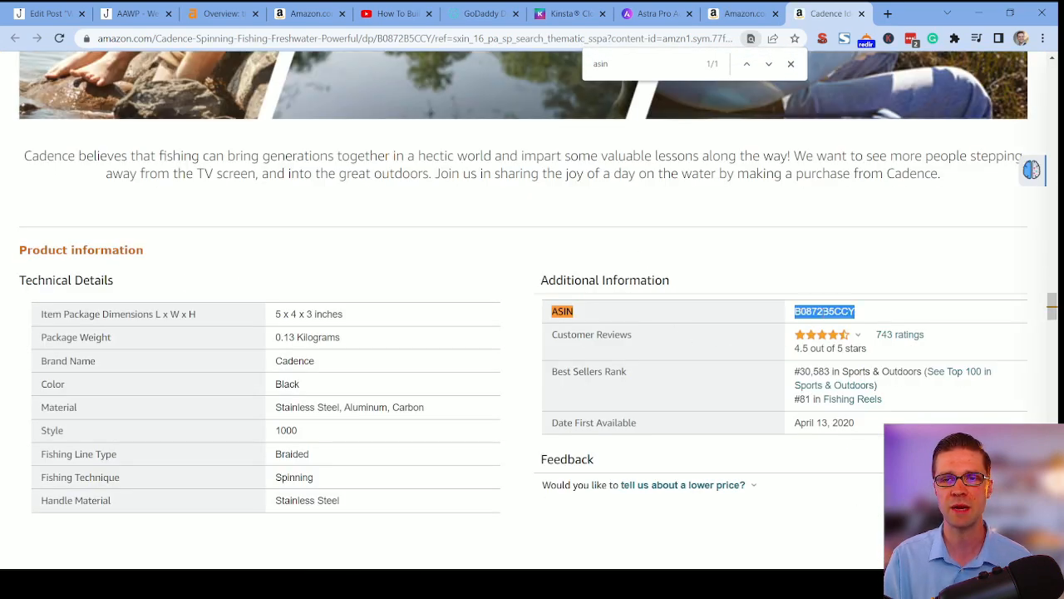
Try ASIN B0872B5CCY in the product box, then restore the KastKing ASIN B079PSW9Y6 to compare.
click(46, 13)
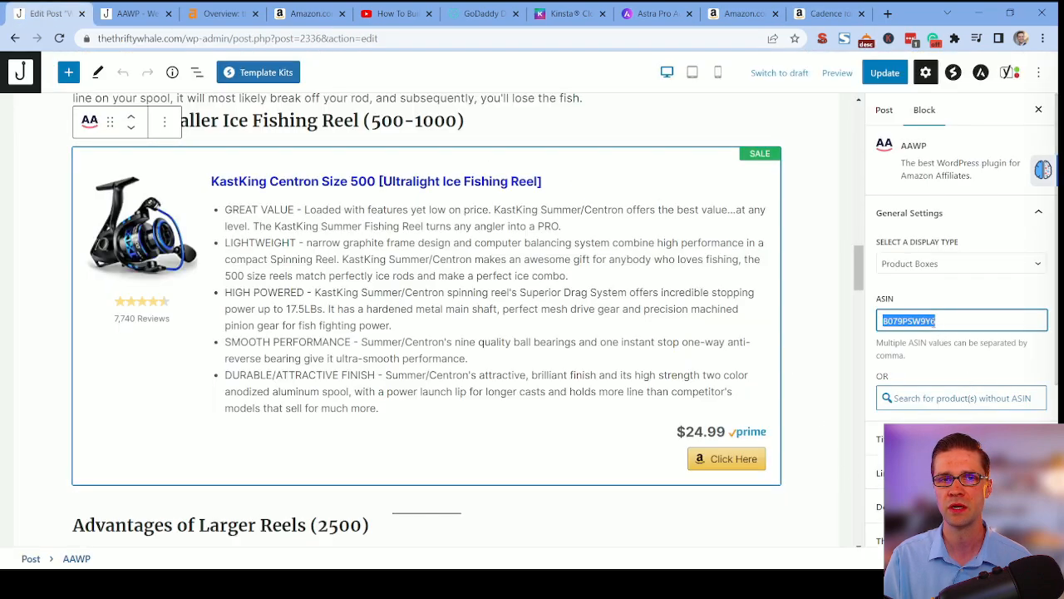
text(B0872B5CCY)
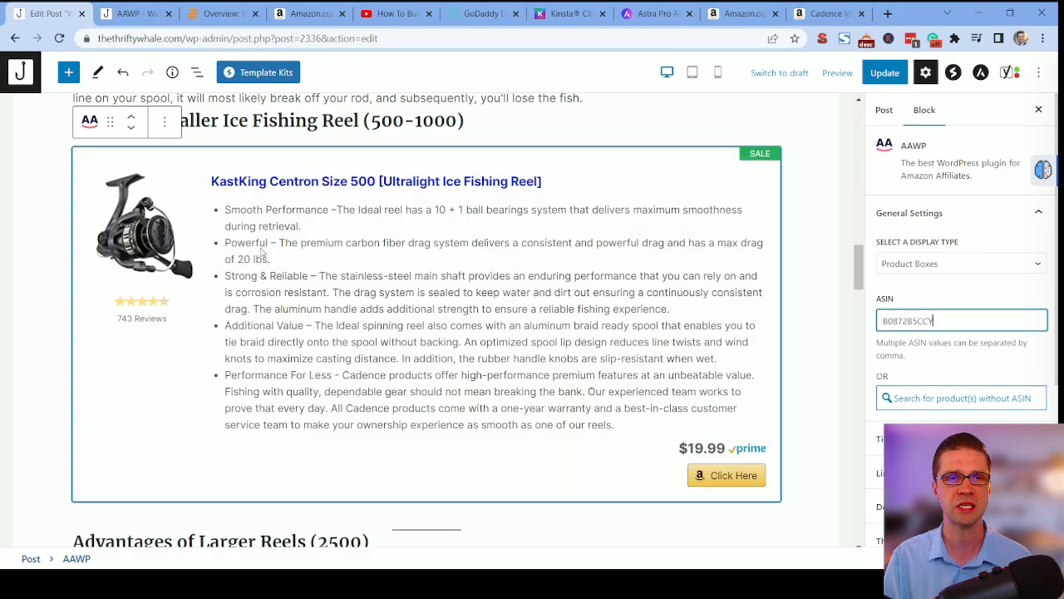
text(B079PSW9Y6)
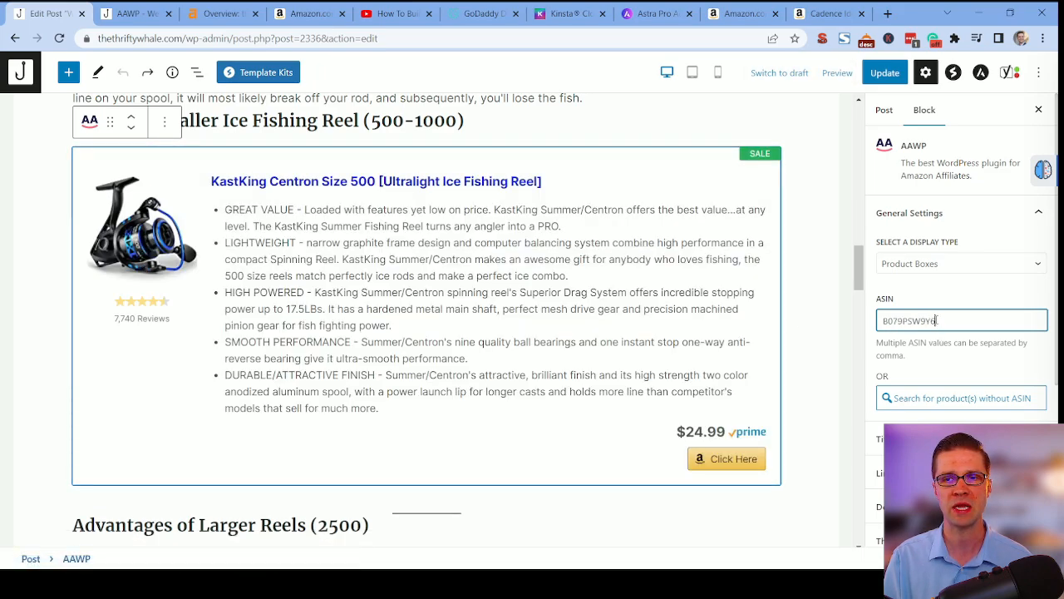
Recheck the Cadence reel's Amazon page and set the box ASIN to B0872E5CCY for the $19.99 Cadence reel.
click(828, 13)
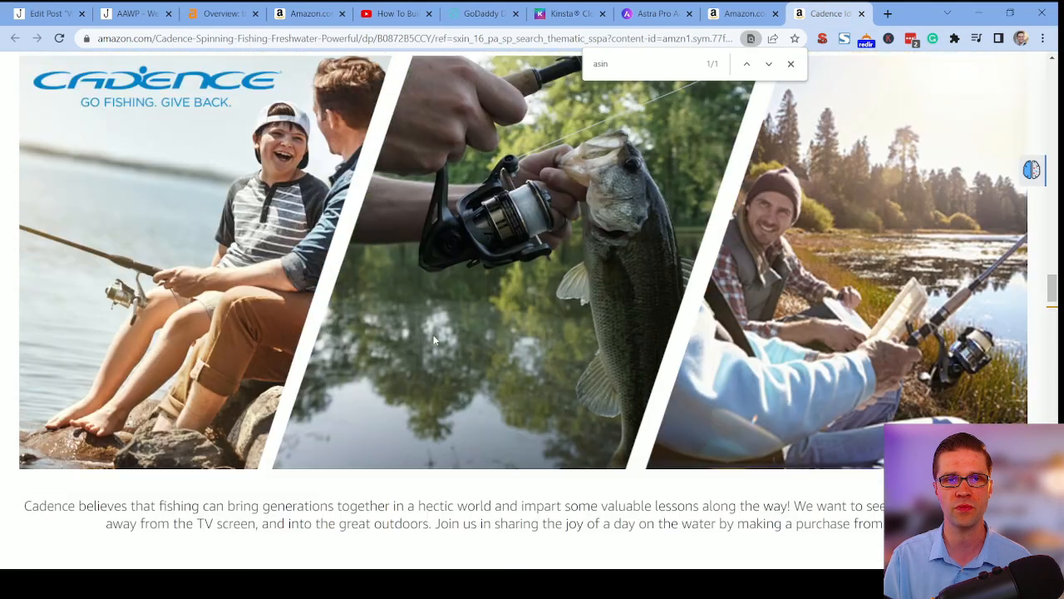
scroll(down, 3)
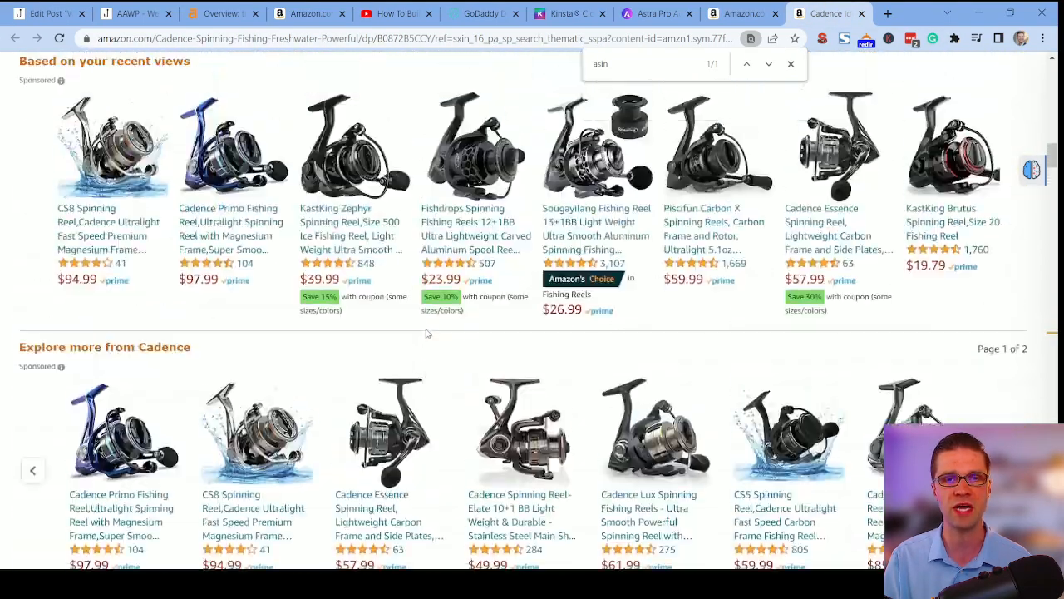
scroll(down, 3)
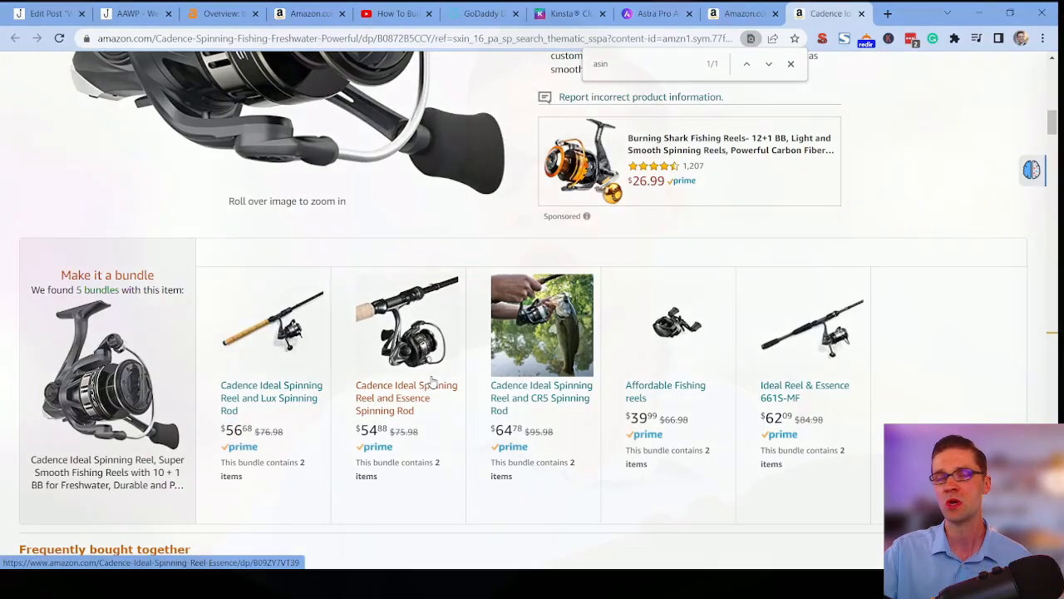
click(47, 14)
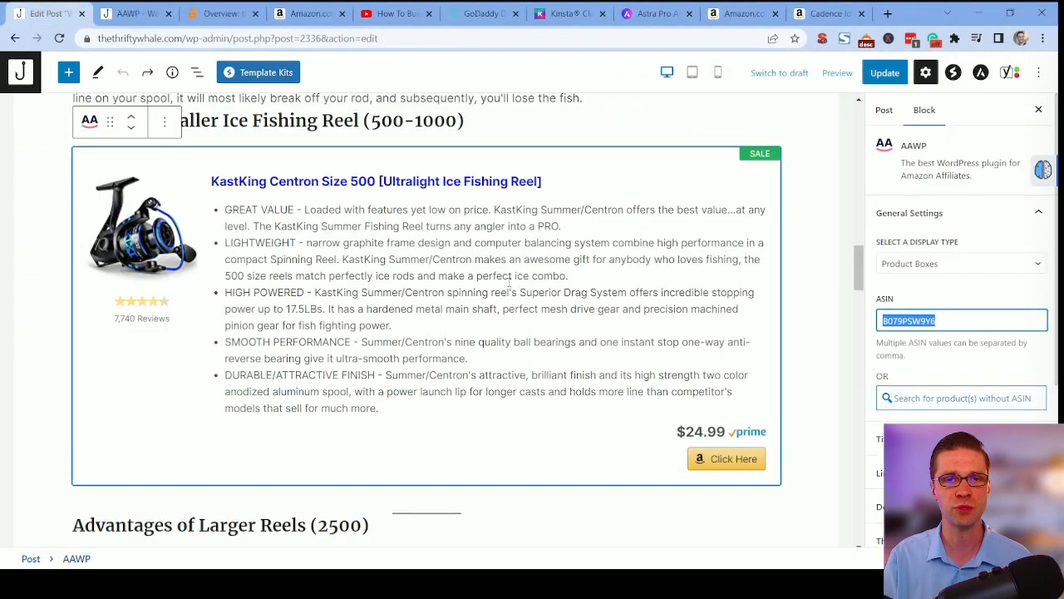
text(B0872E5CCY)
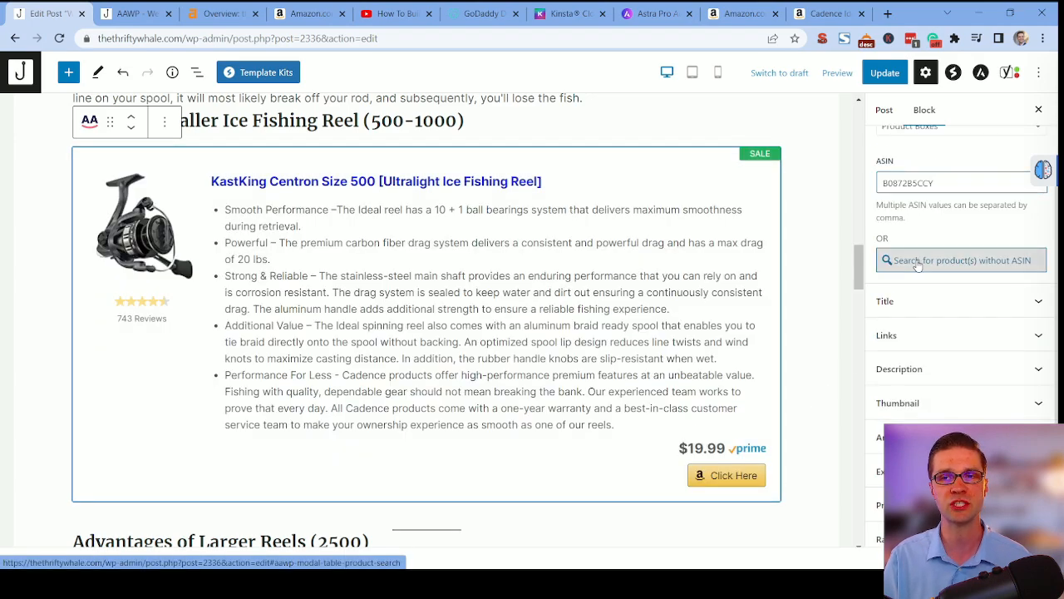
Start the AAWP product search from the product box for ice fishing items.
click(961, 260)
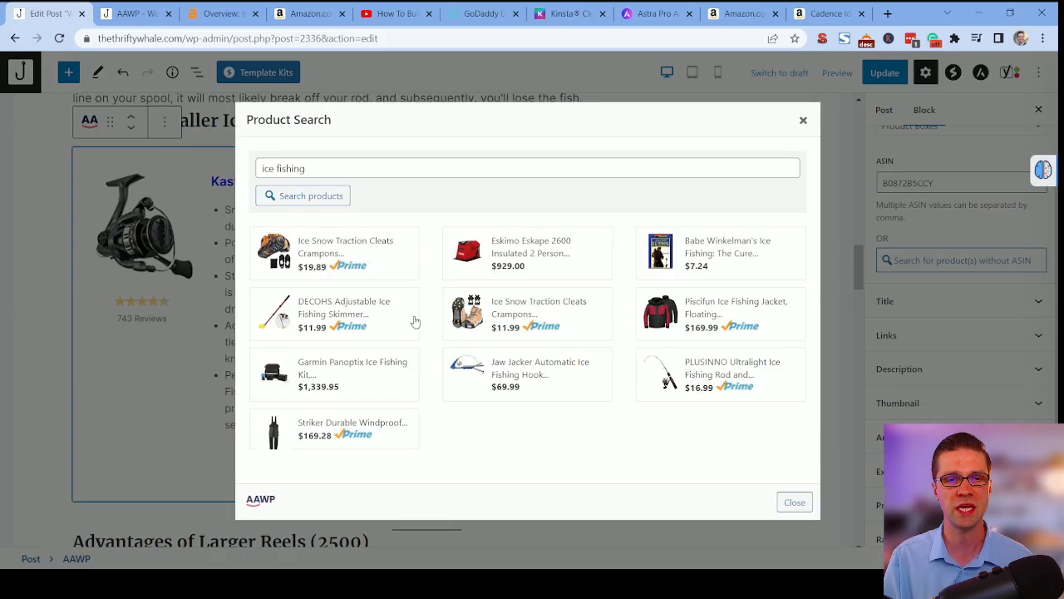
mouse_move(527, 259)
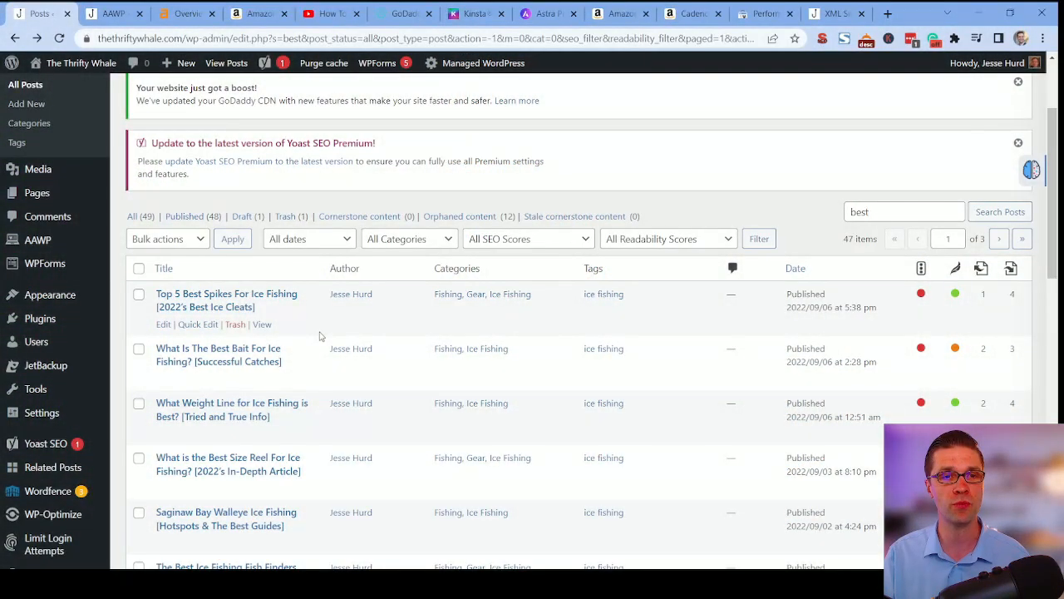
View the published Top 5 Best Spikes ice cleats post and its Our Choice/Lightweight/Budget comparison table.
click(902, 211)
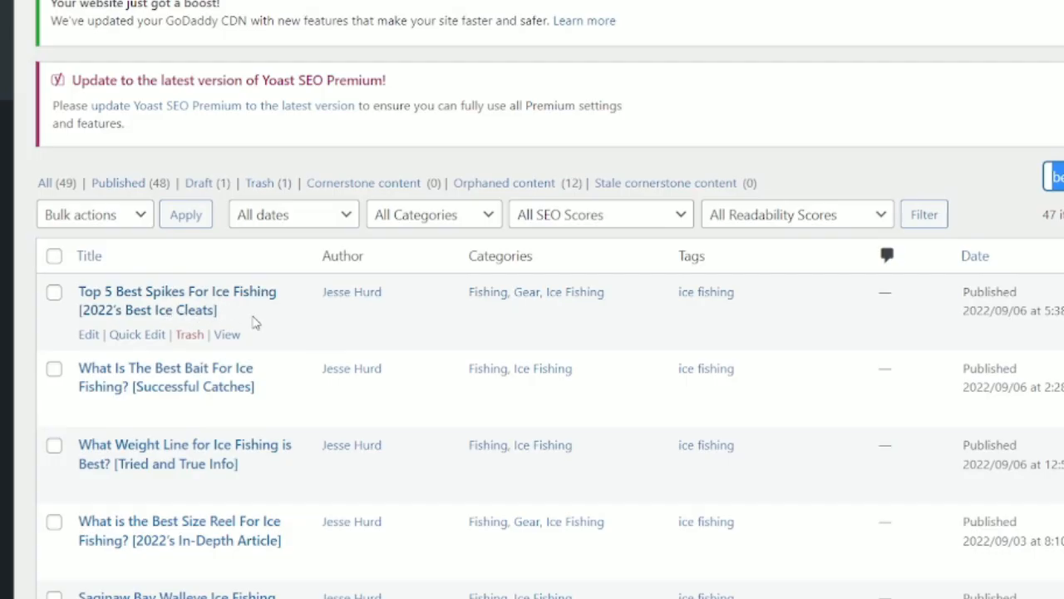
scroll(down, 3)
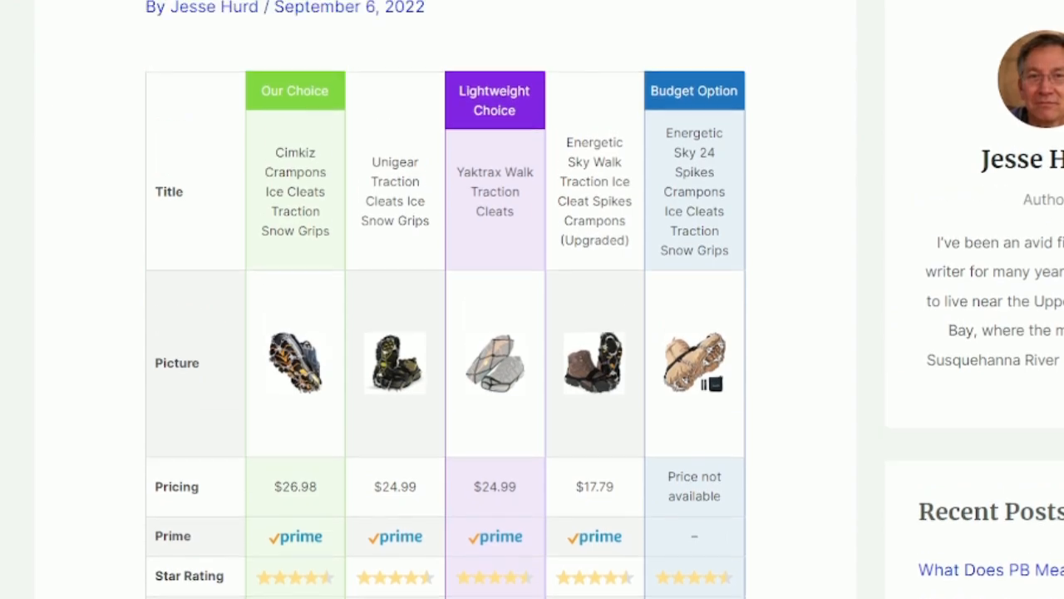
scroll(down, 3)
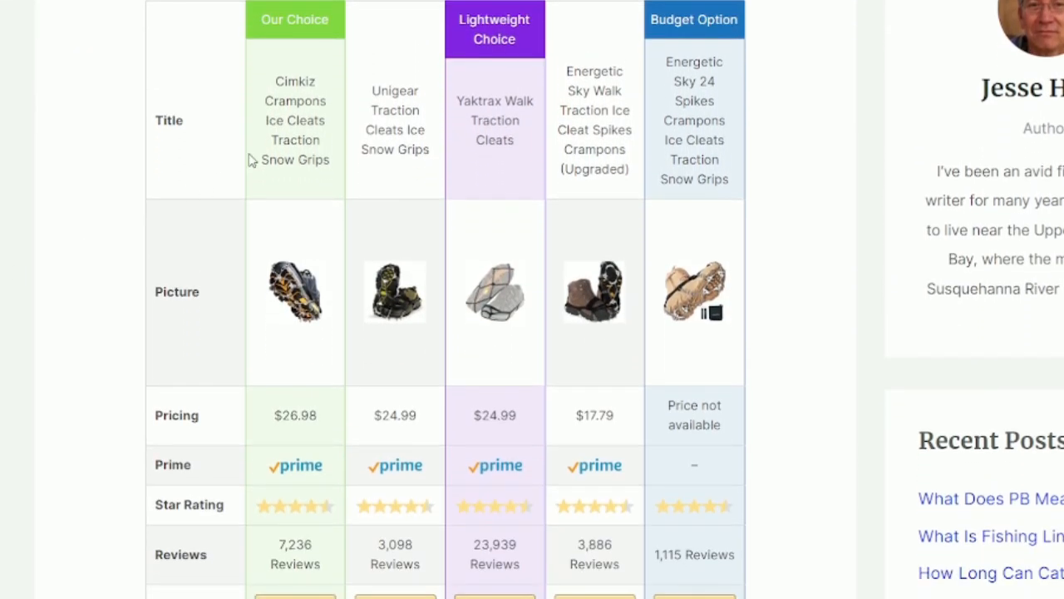
mouse_move(689, 59)
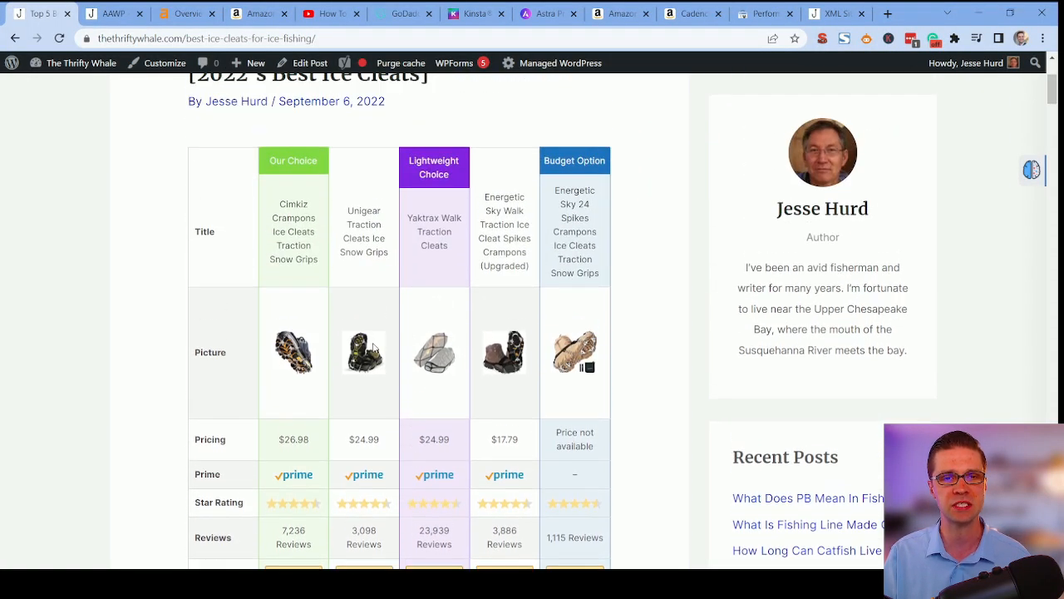
scroll(down, 3)
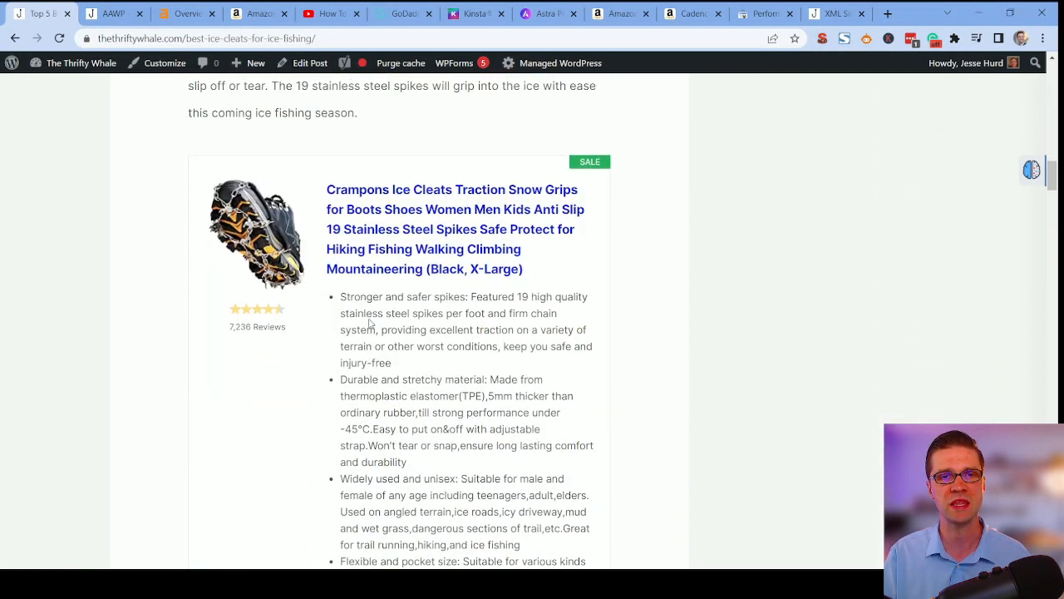
Continue through the ice cleats post's product boxes below the table.
scroll(up, 3)
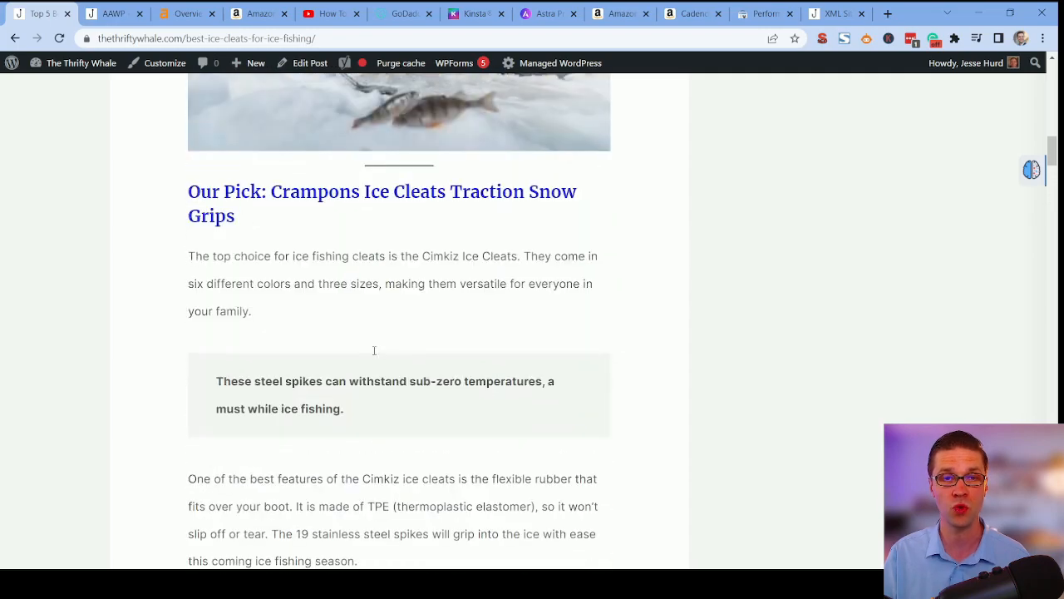
scroll(down, 3)
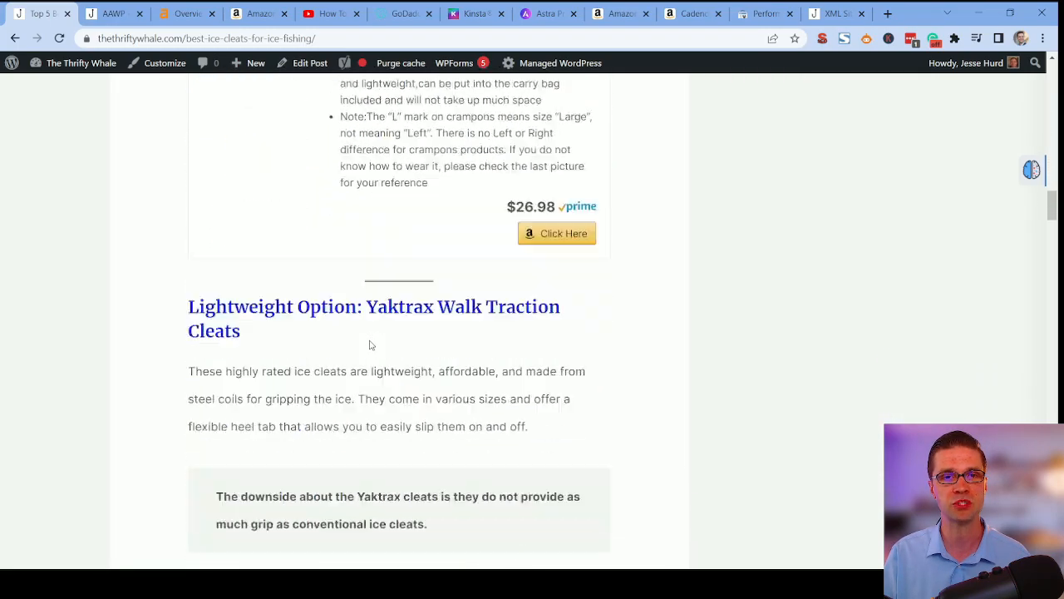
scroll(down, 3)
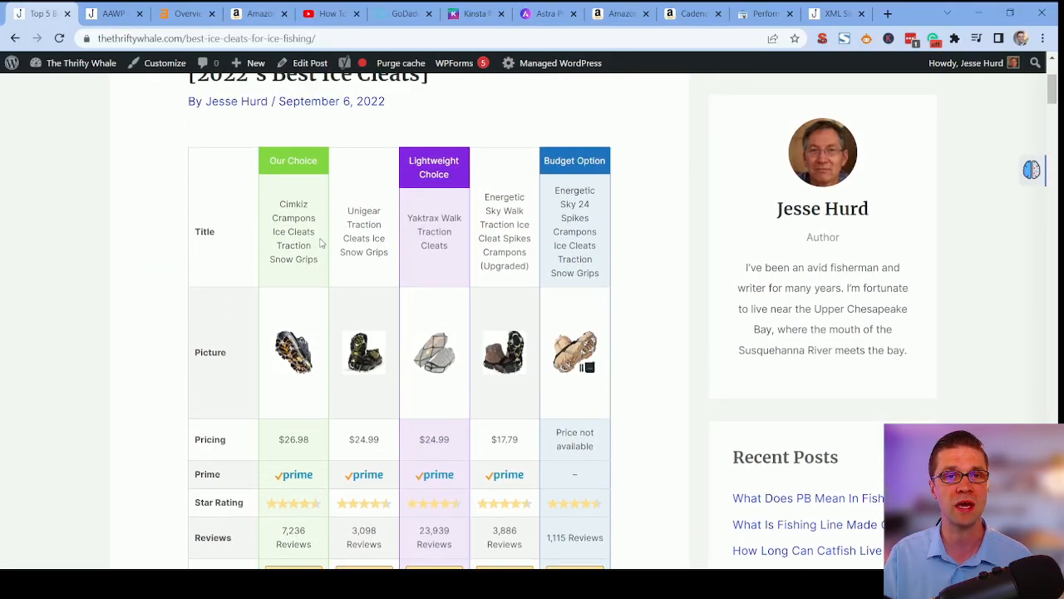
scroll(down, 3)
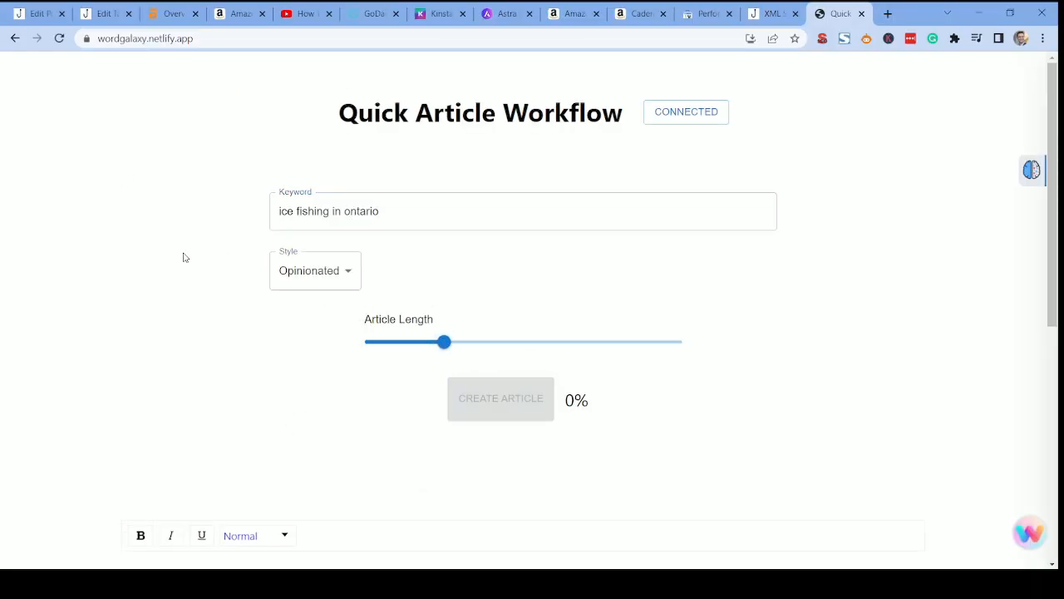
Create the 'ice fishing in ontario' article and read its generated headings and paragraphs.
click(499, 399)
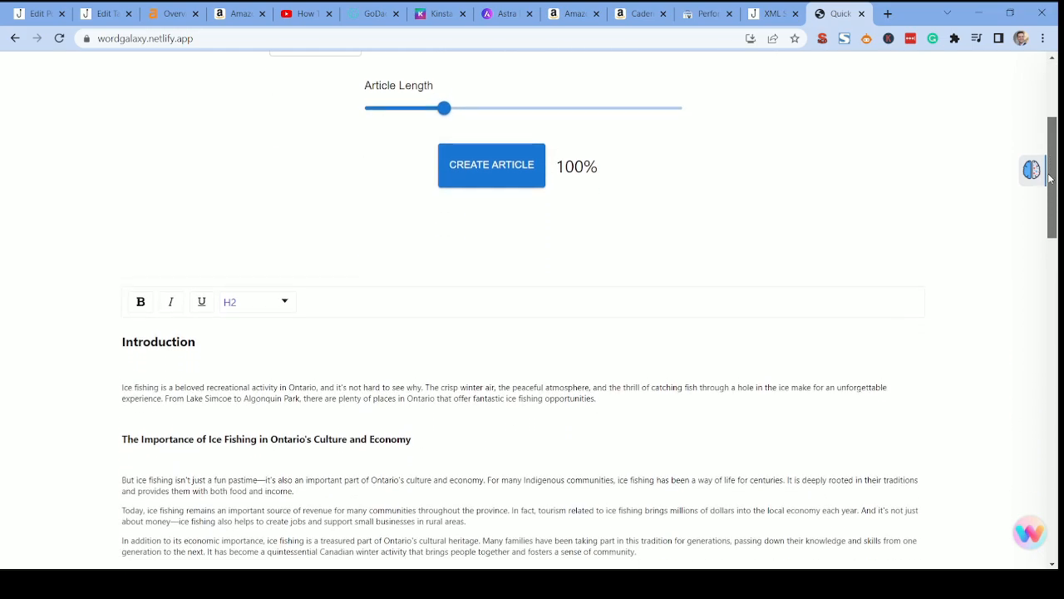
scroll(down, 3)
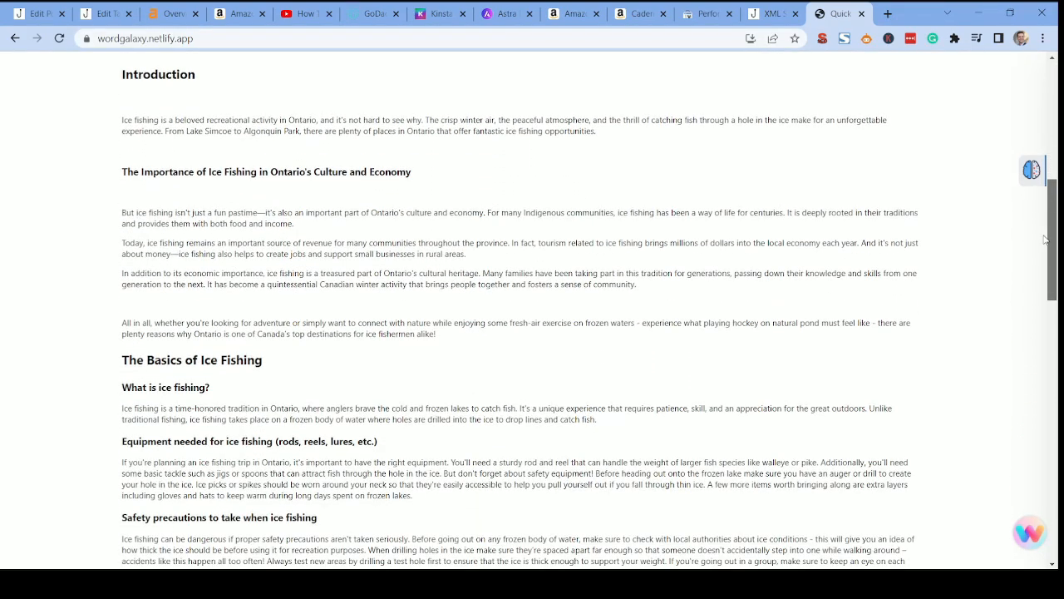
scroll(down, 3)
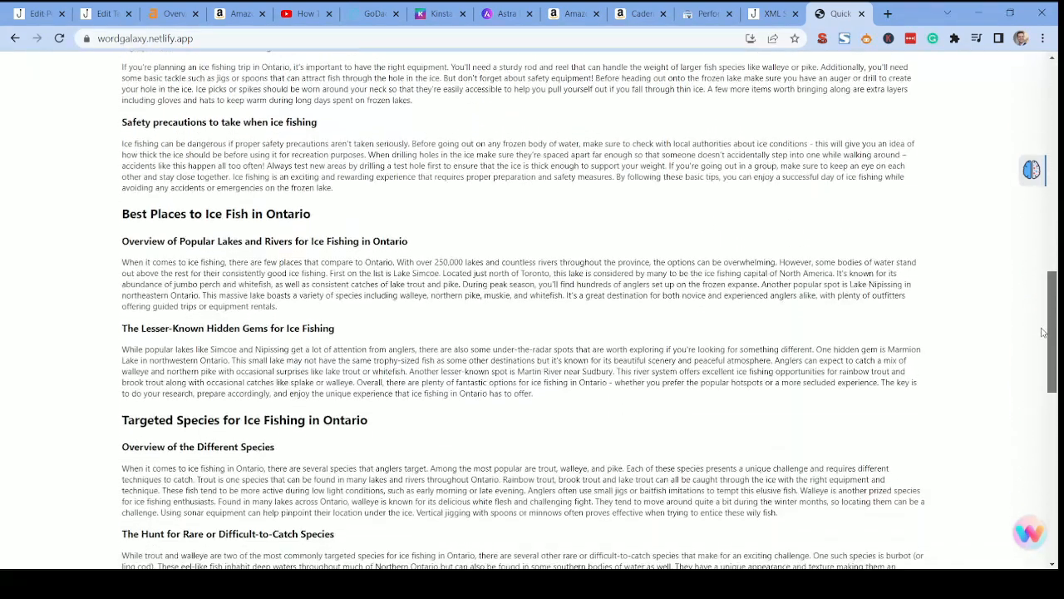
scroll(down, 3)
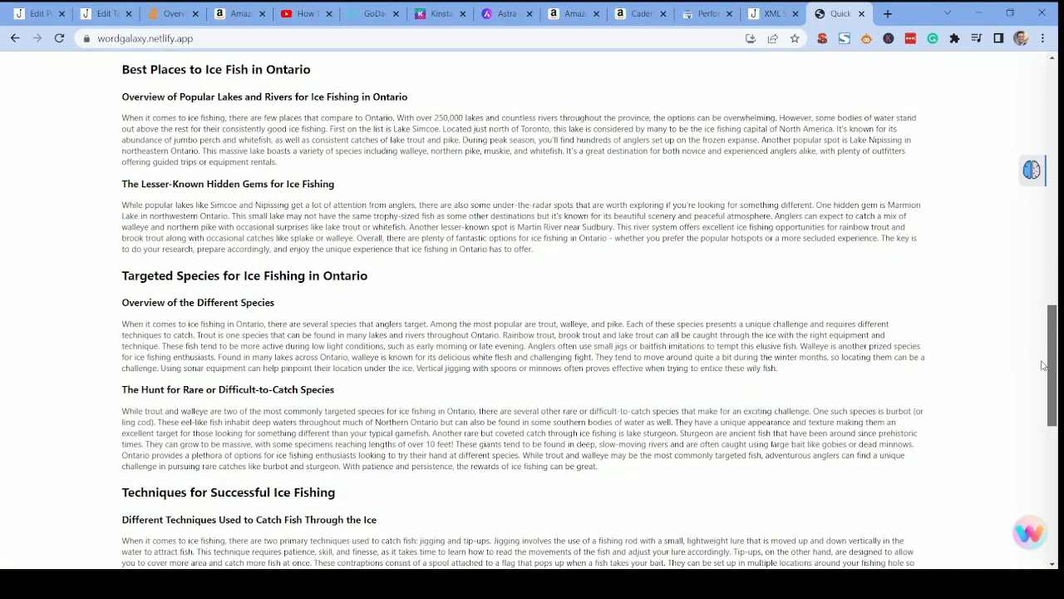
scroll(down, 3)
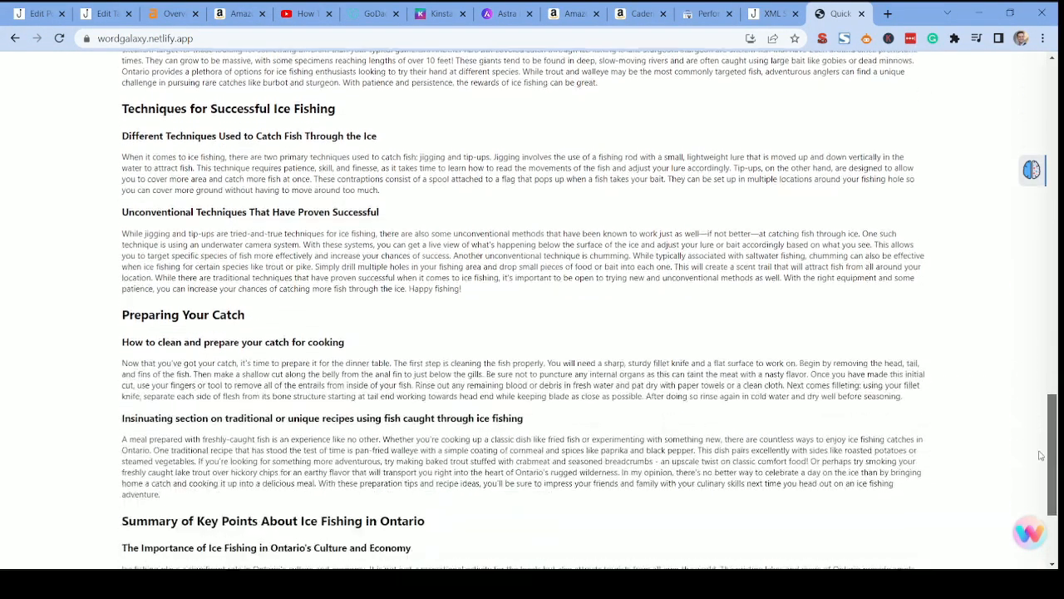
click(106, 13)
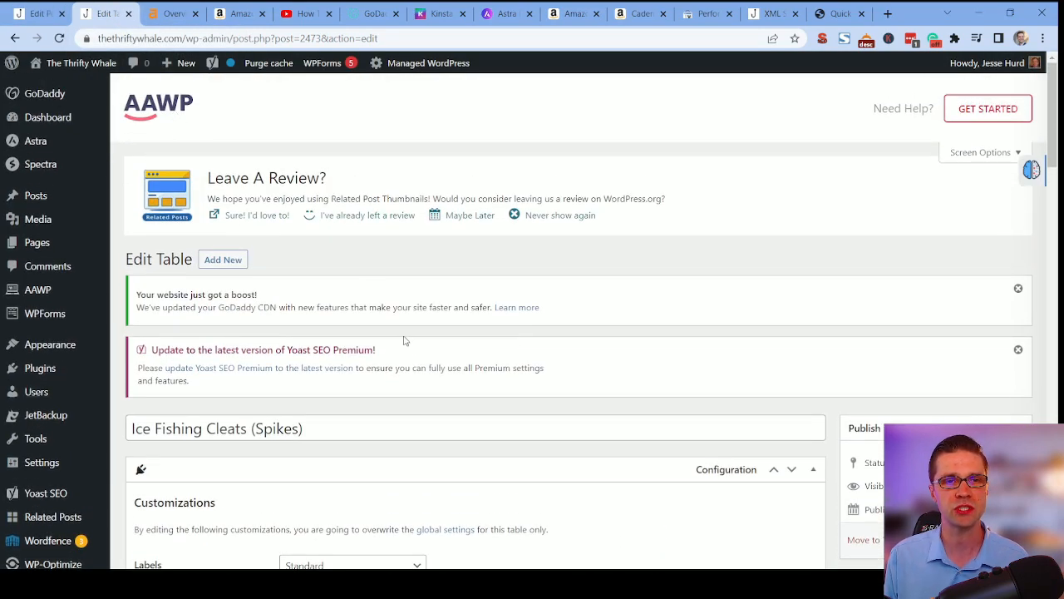
Go to AAWP > Tables and locate the Ice Fishing Cleats (Spikes) comparison table.
scroll(down, 3)
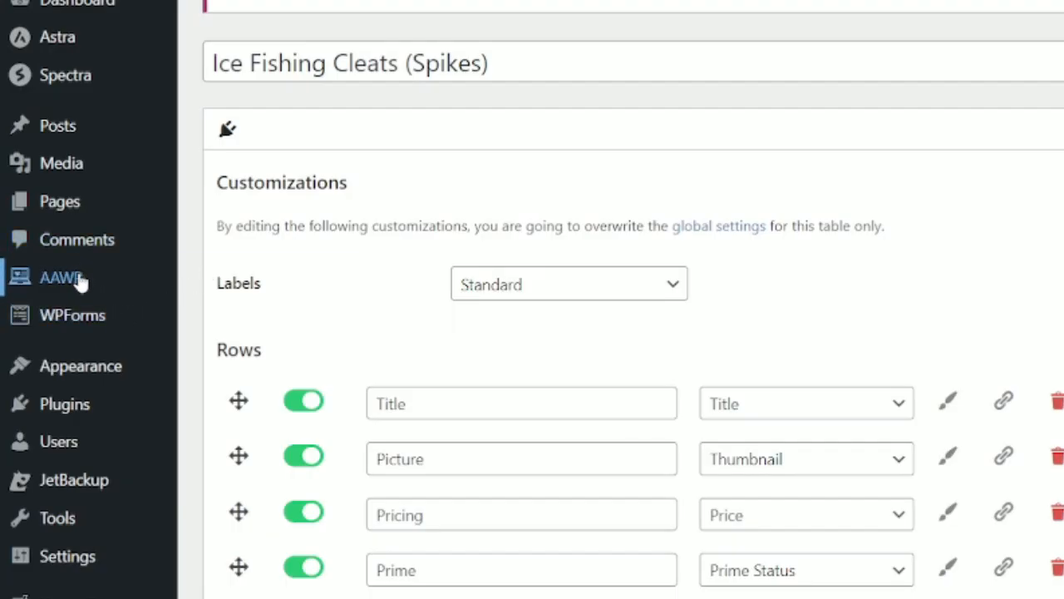
click(60, 276)
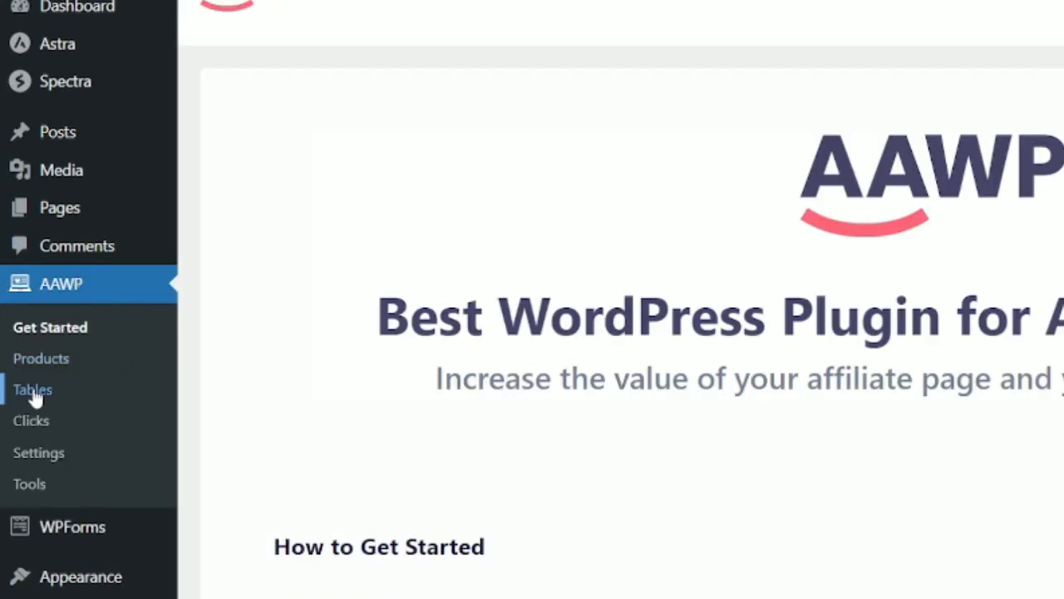
click(34, 390)
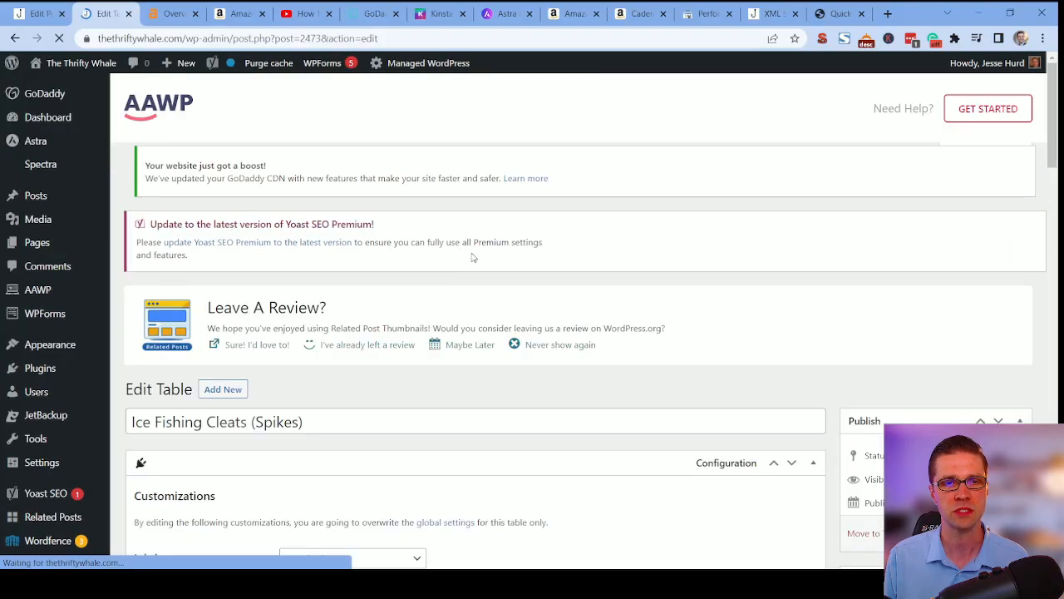
scroll(down, 3)
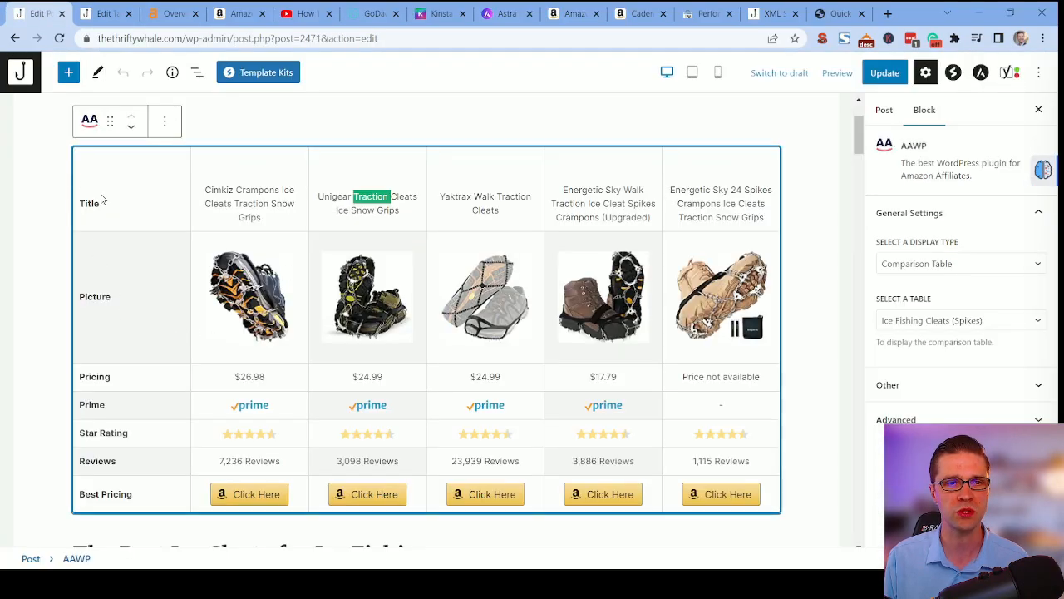
Review the table's Rows settings, entering test text 'SDFdfasdfdasf', and look over the rows.
click(106, 13)
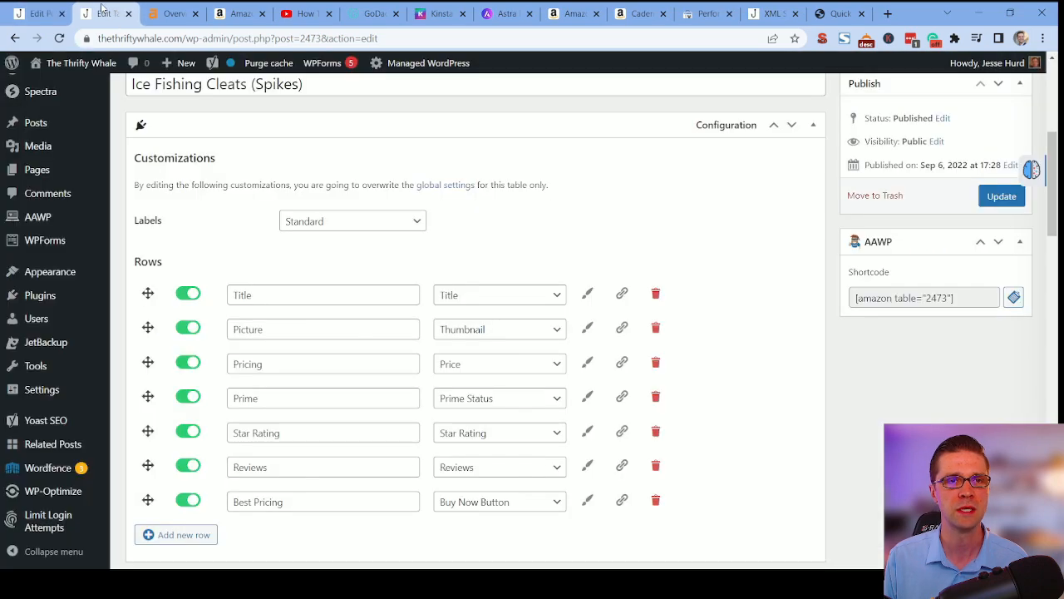
text(SDFdfasdfdasf)
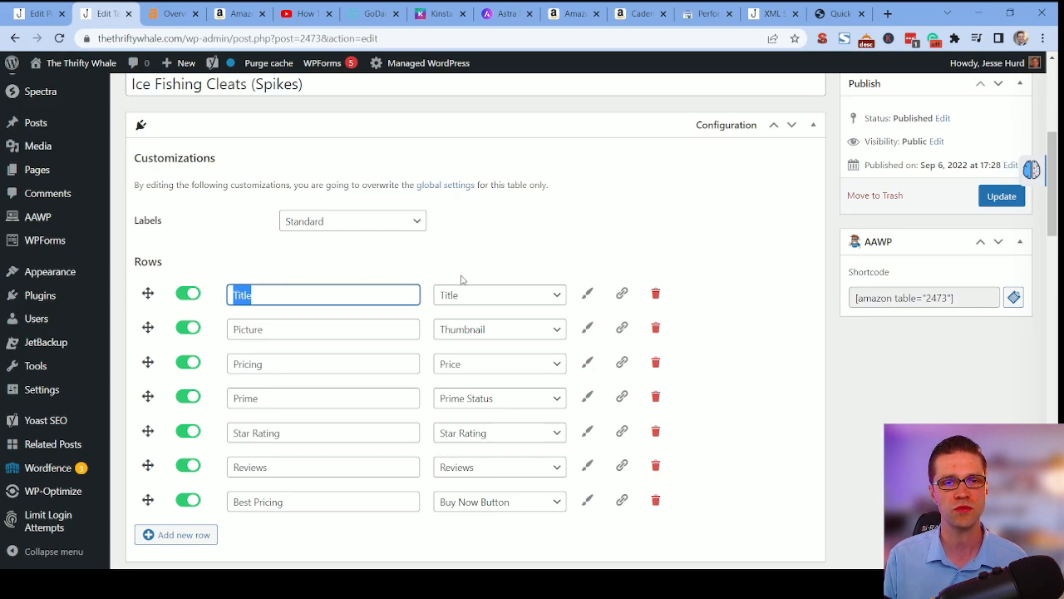
scroll(down, 3)
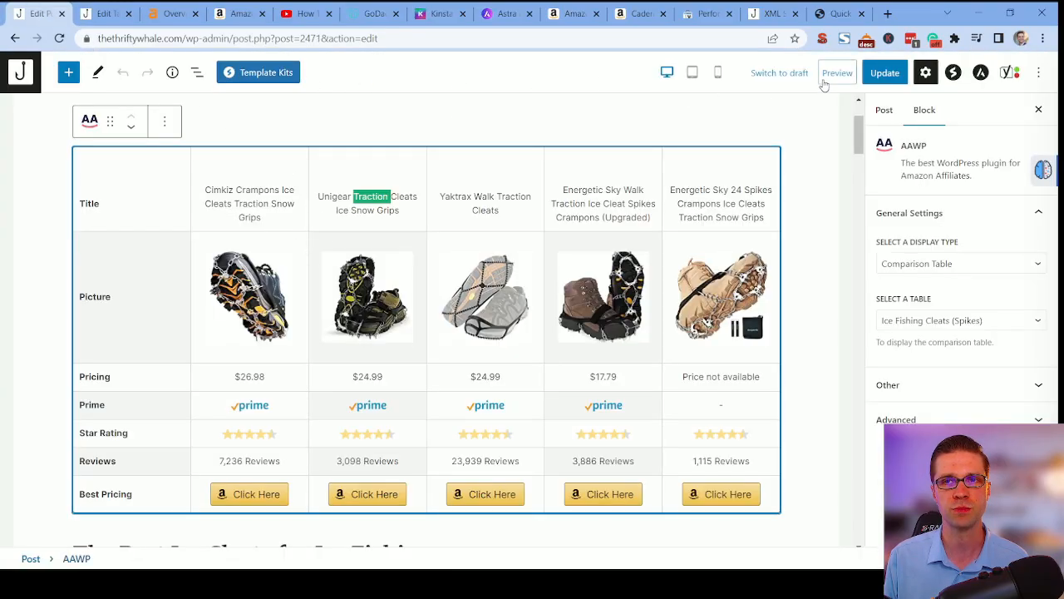
Preview the ice fishing spikes post in a new tab and view its comparison table.
click(838, 73)
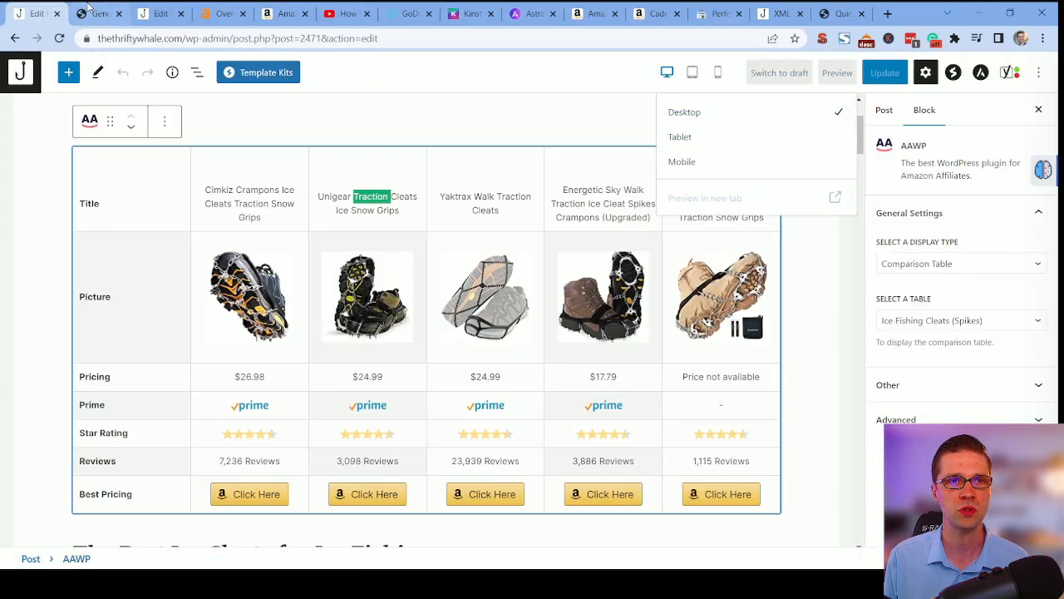
click(705, 198)
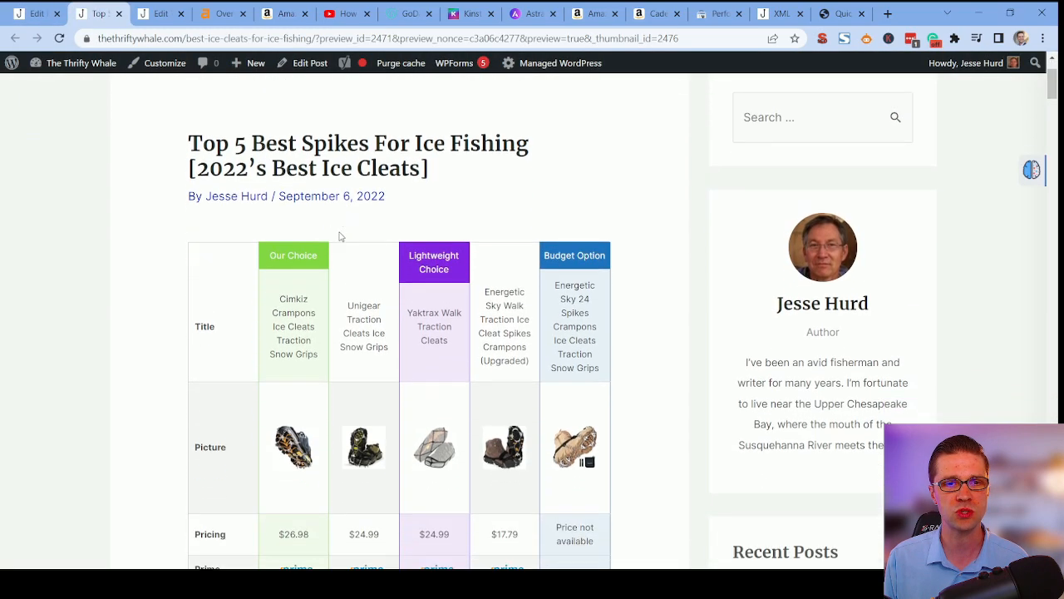
scroll(down, 3)
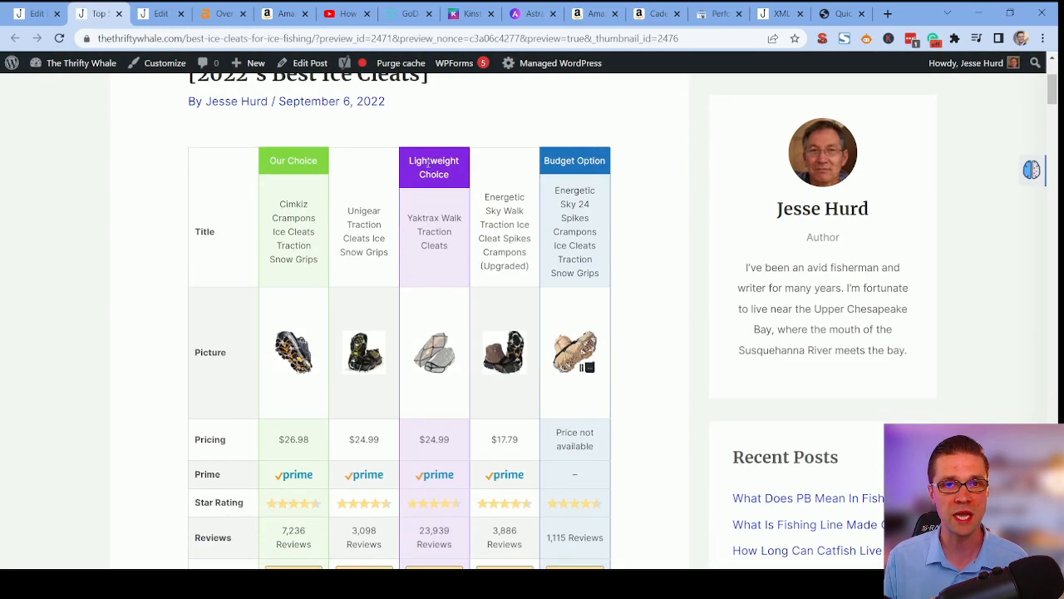
Review the AAWP product highlight colours for the table, ending on thethriftywhale.com home page.
click(159, 13)
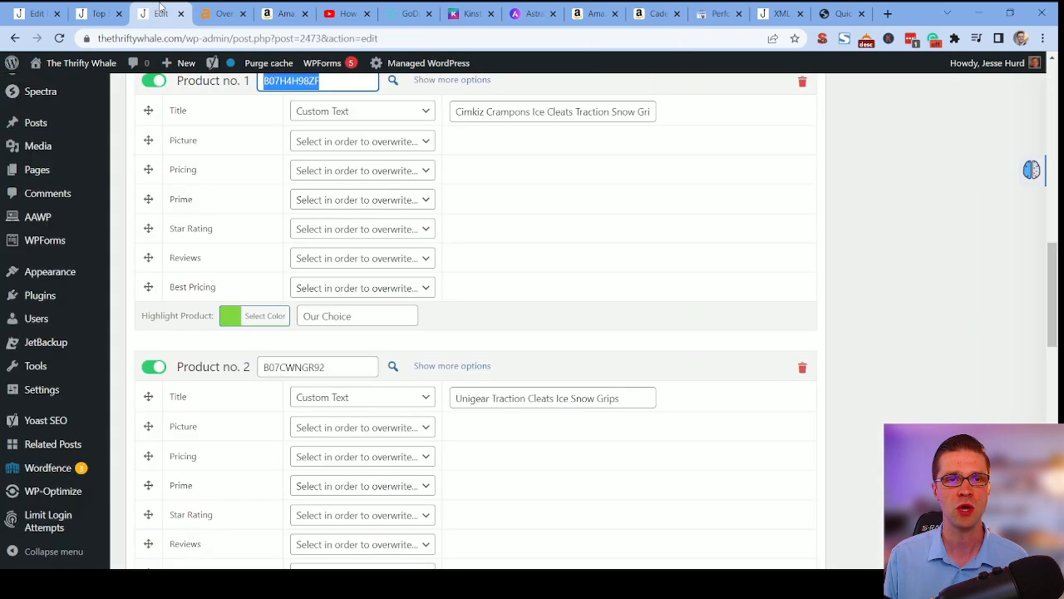
scroll(down, 3)
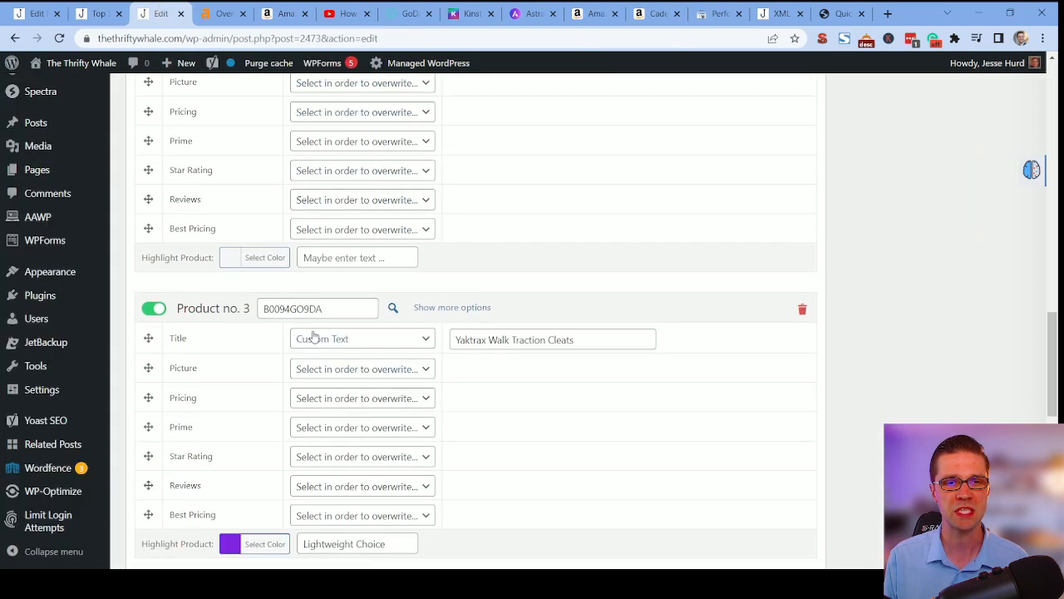
scroll(down, 3)
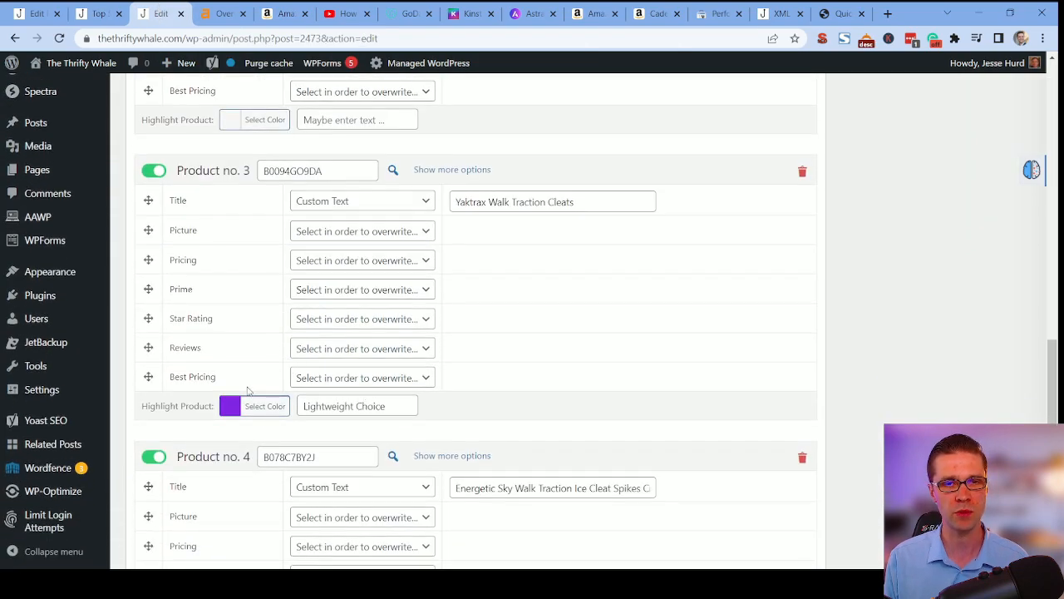
scroll(down, 3)
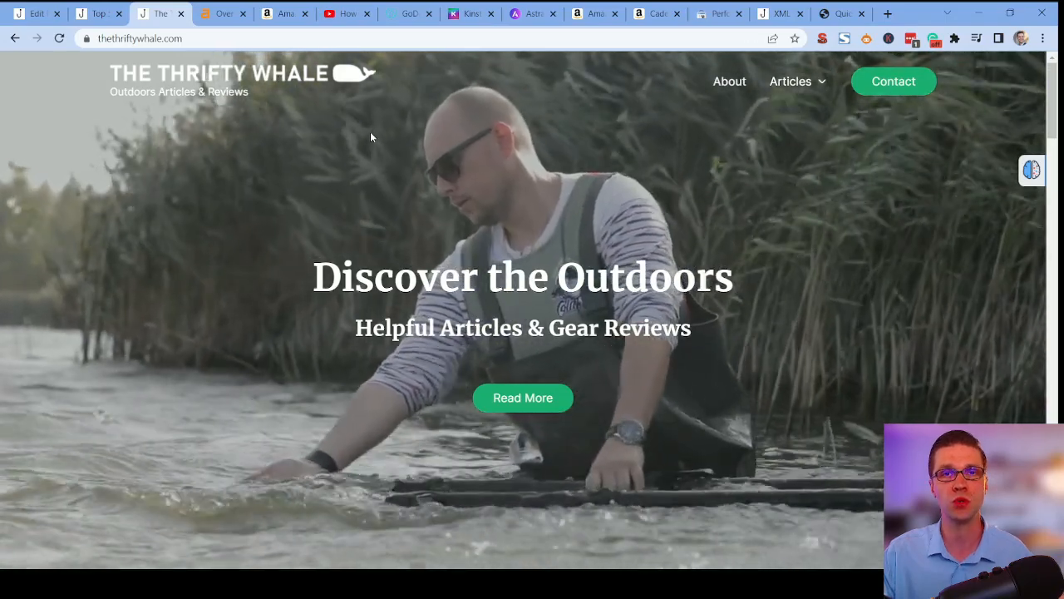
View the Search Console performance report's top pages and reach the catfish rig for bank fishing article.
click(718, 14)
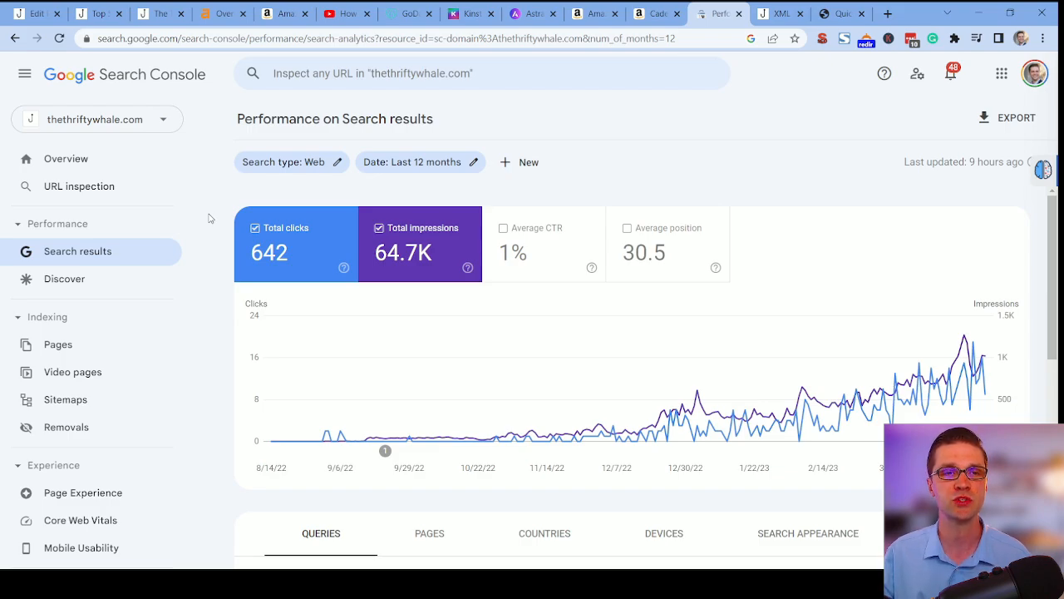
mouse_move(230, 242)
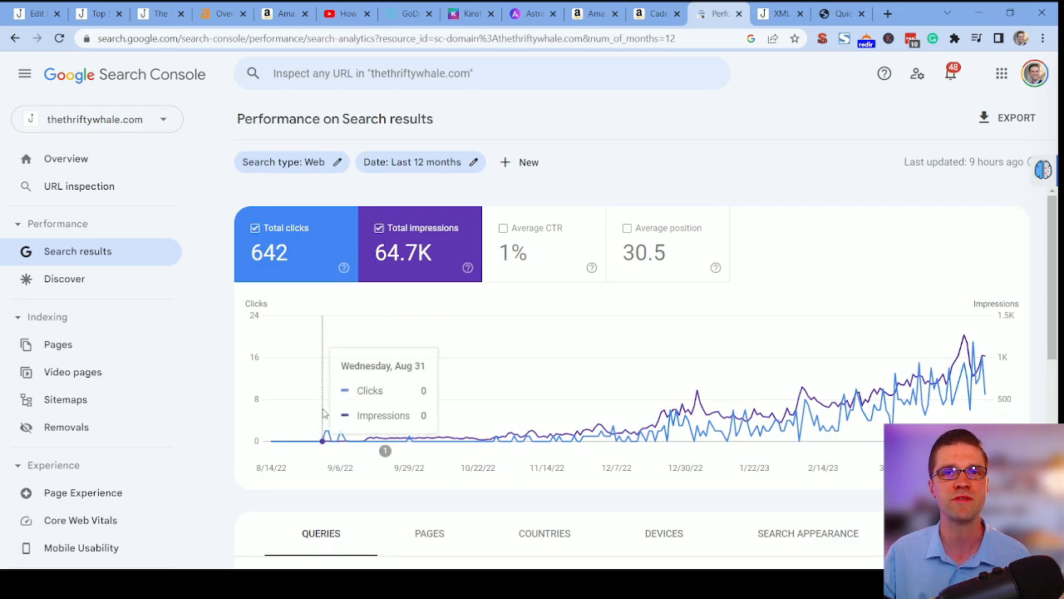
mouse_move(985, 369)
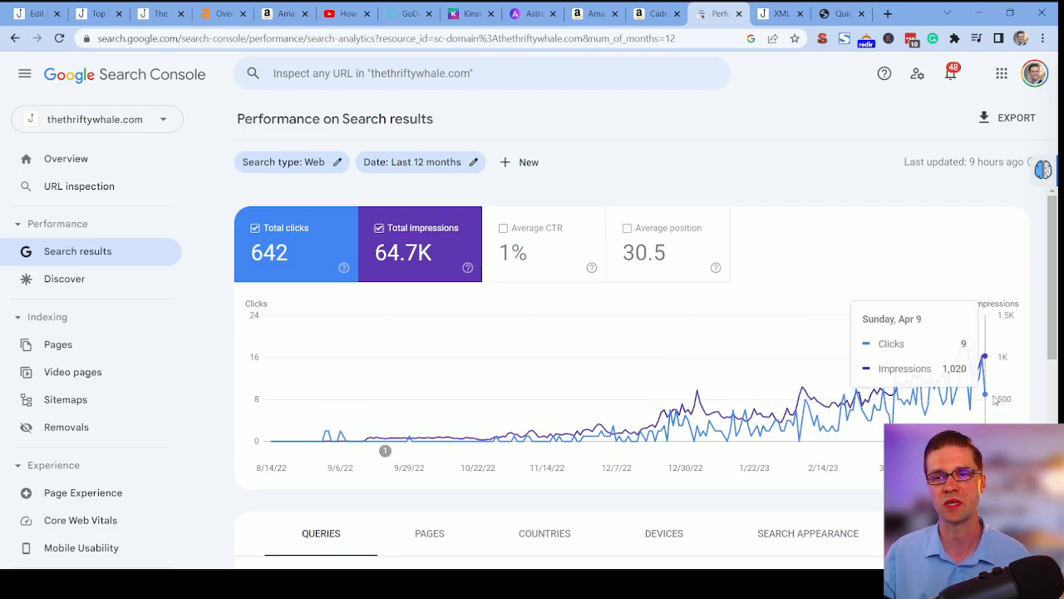
mouse_move(972, 407)
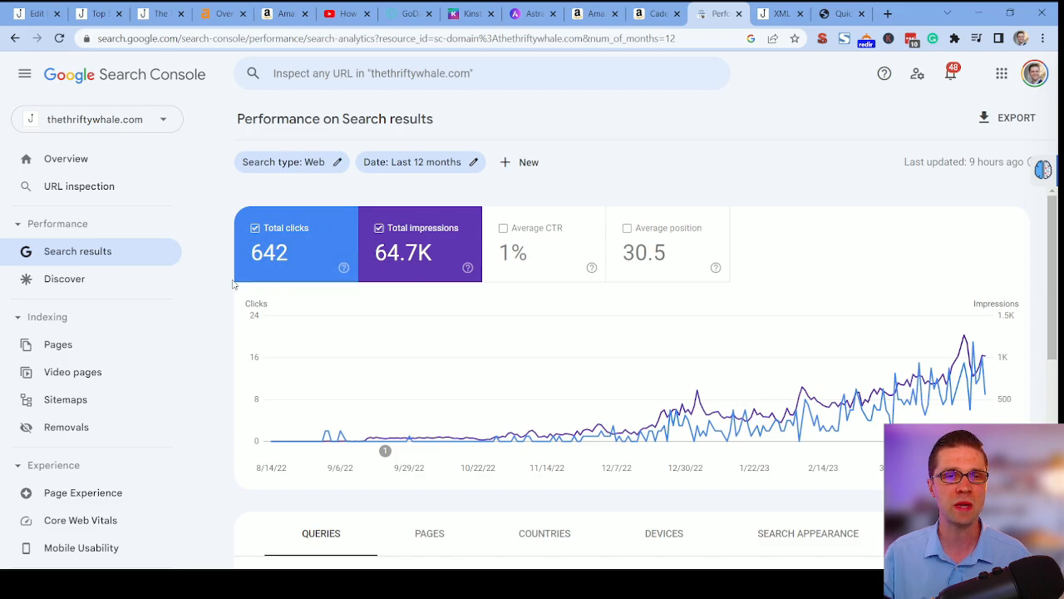
mouse_move(225, 290)
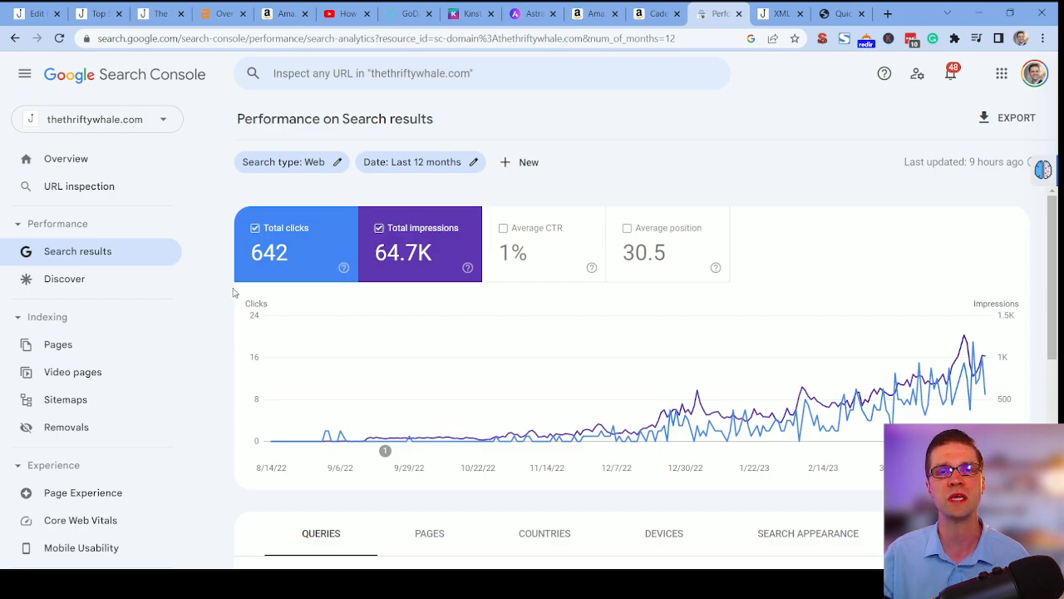
scroll(down, 3)
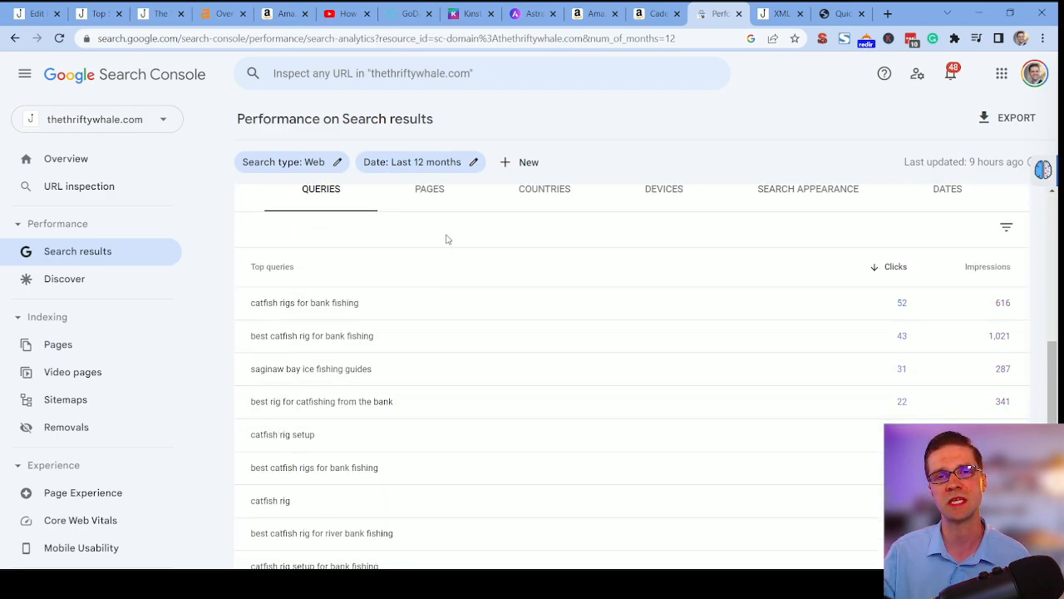
click(429, 190)
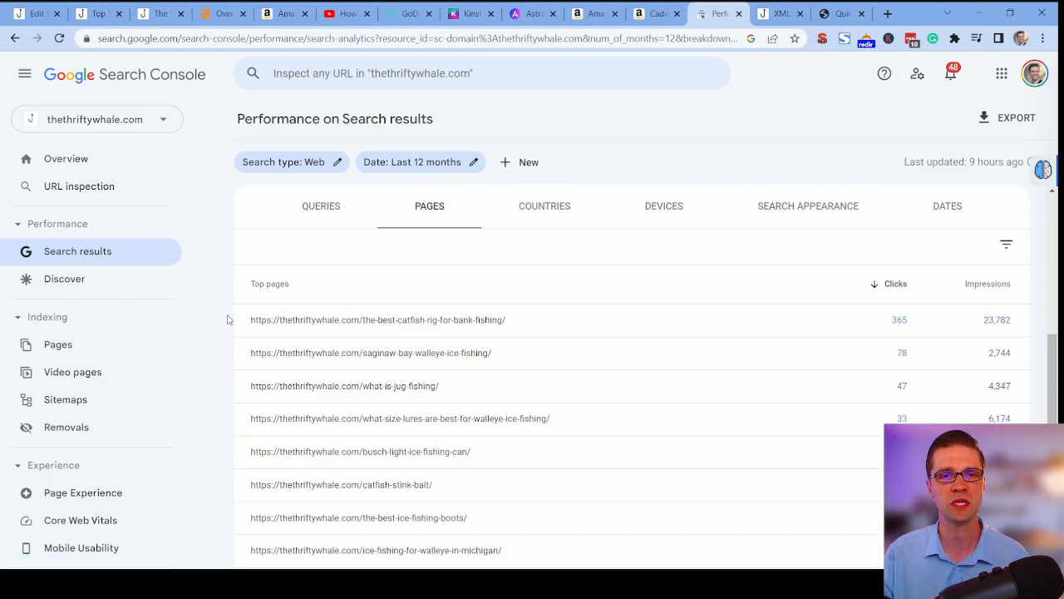
scroll(down, 3)
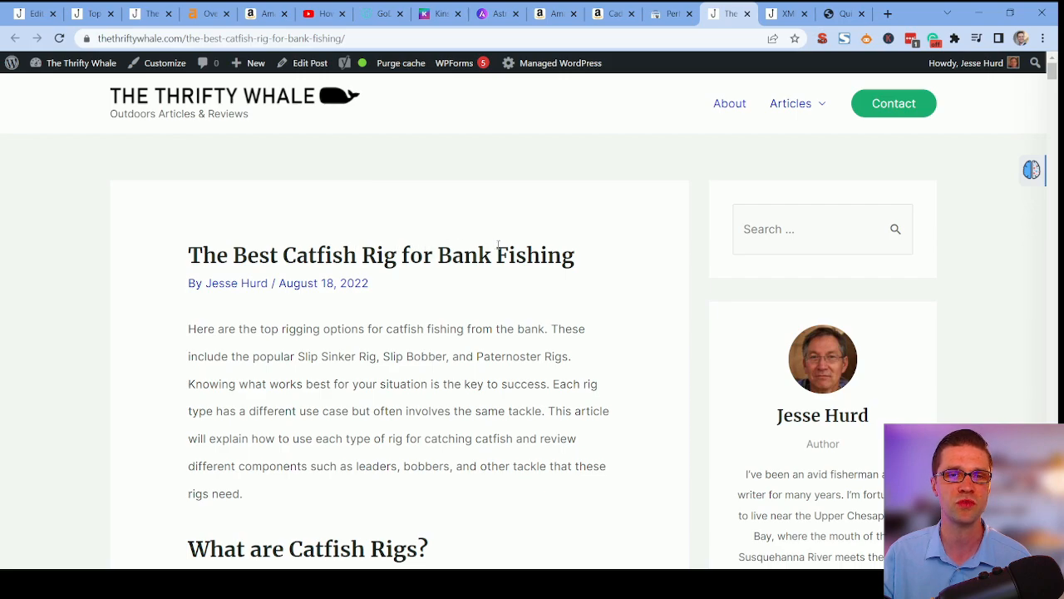
Scroll through the live catfish rig post to check its affiliate links, Amazon box and YouTube embed.
scroll(down, 3)
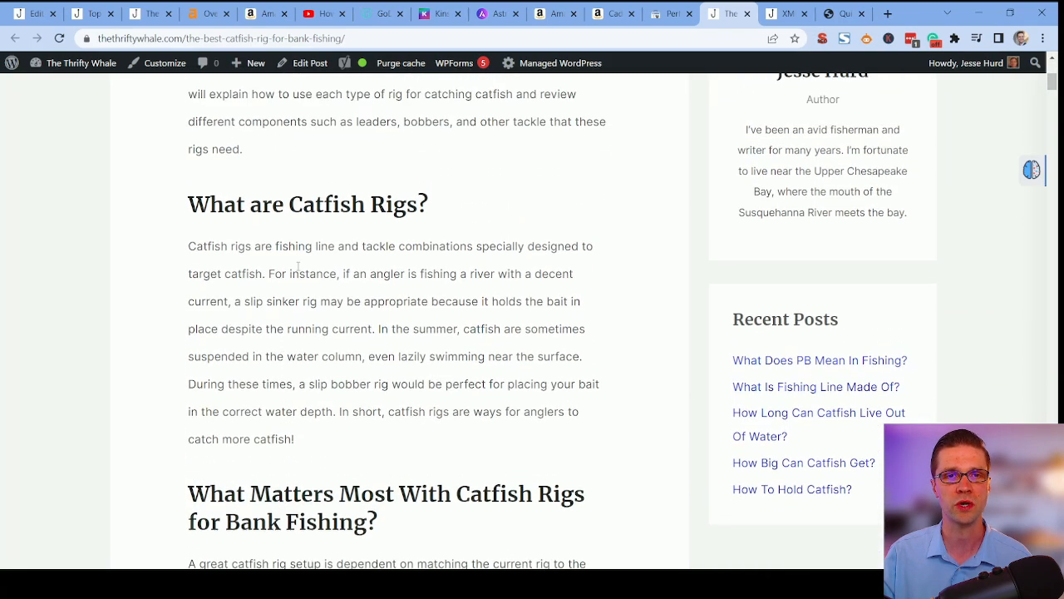
scroll(down, 3)
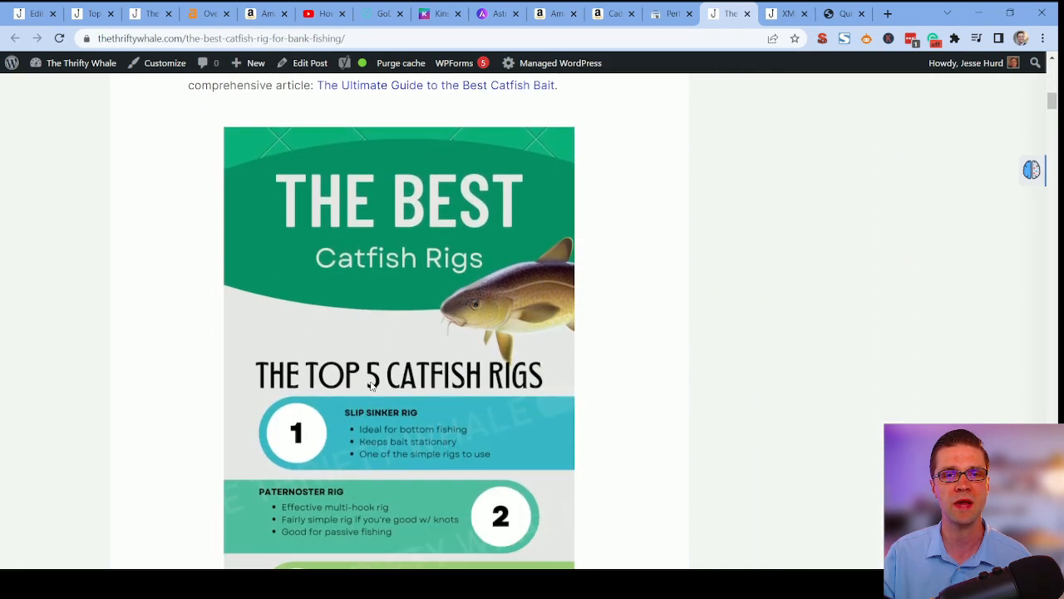
scroll(down, 3)
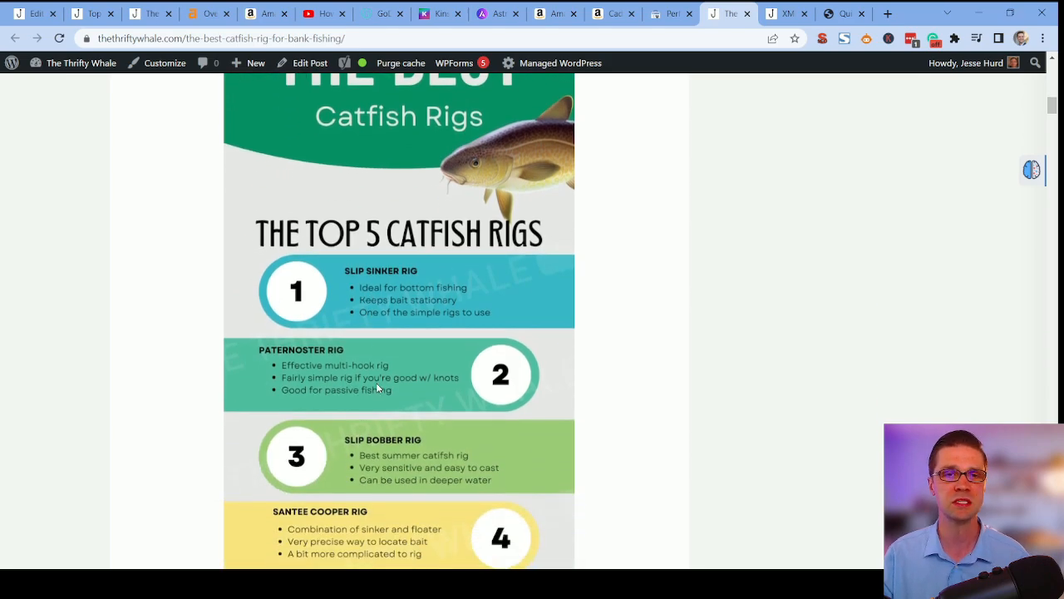
scroll(down, 3)
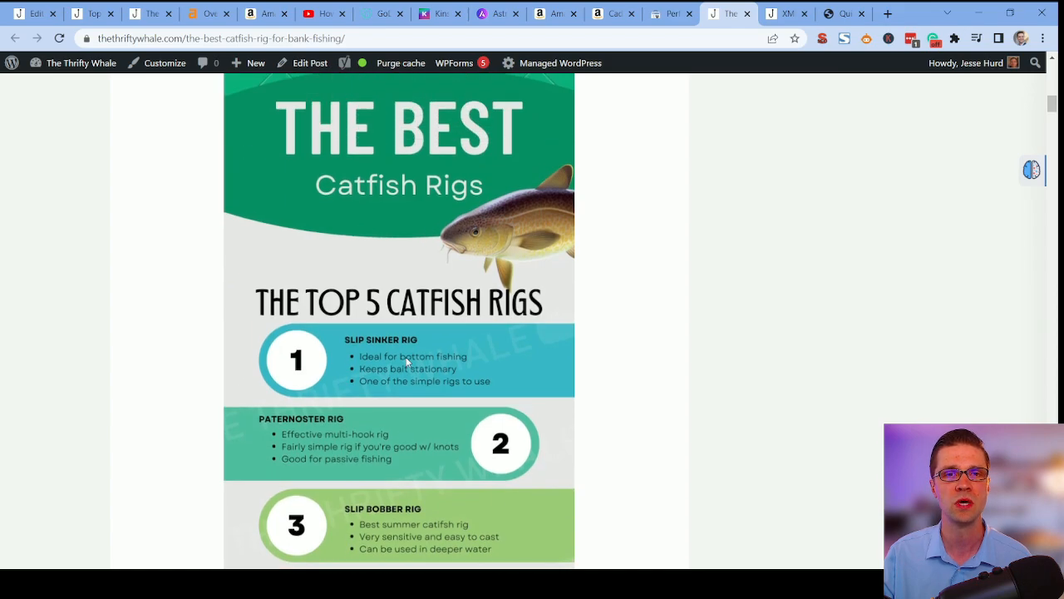
scroll(down, 3)
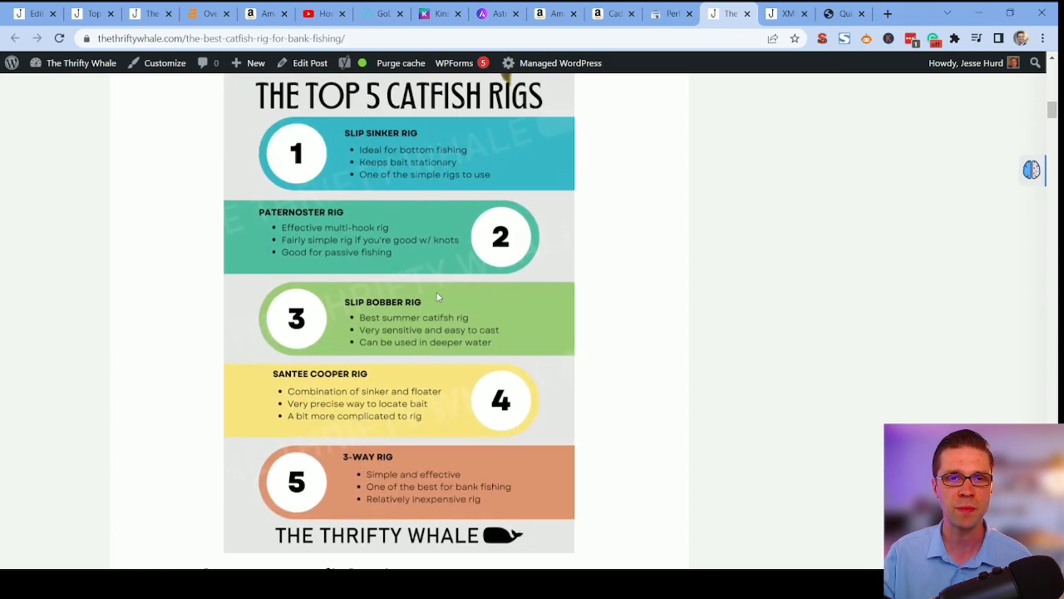
scroll(down, 3)
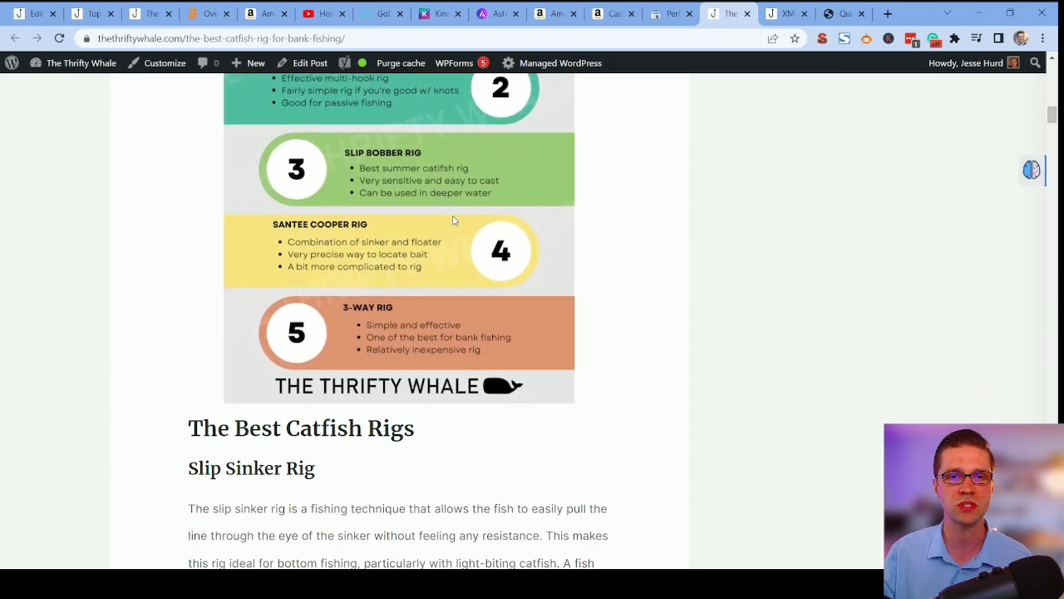
scroll(down, 3)
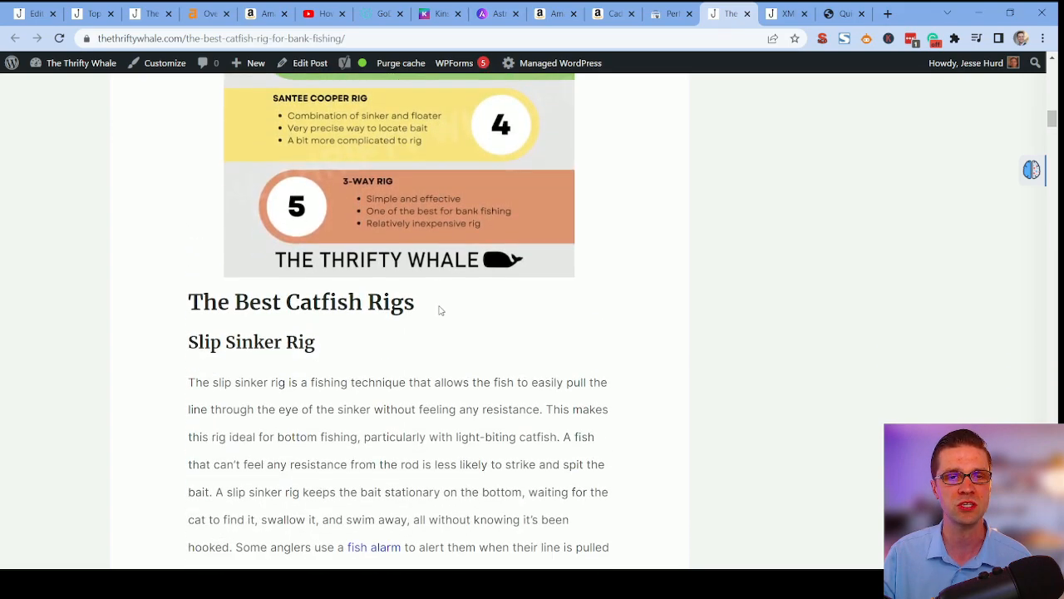
scroll(down, 3)
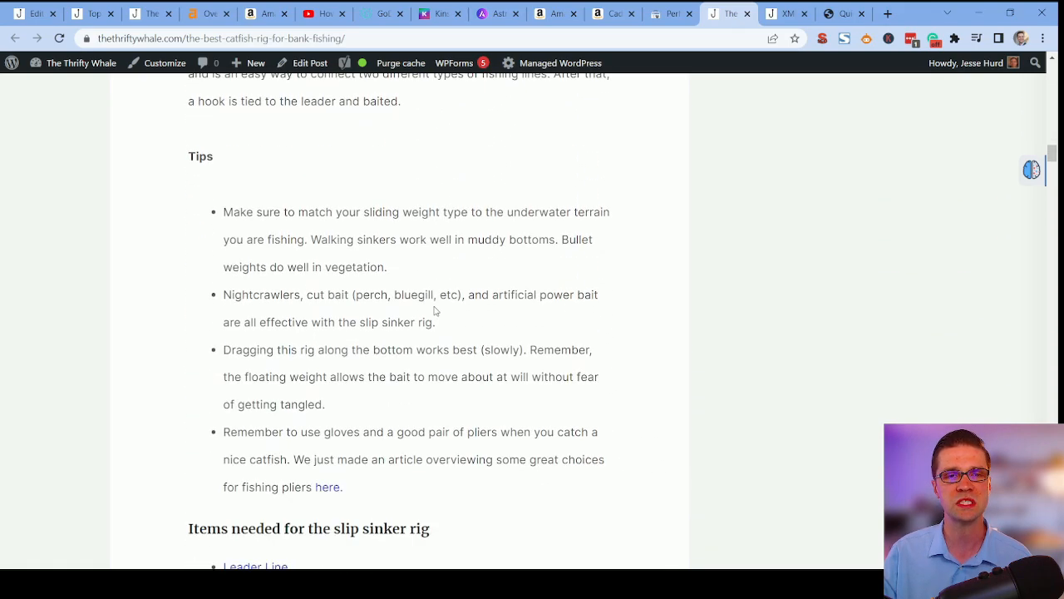
scroll(down, 3)
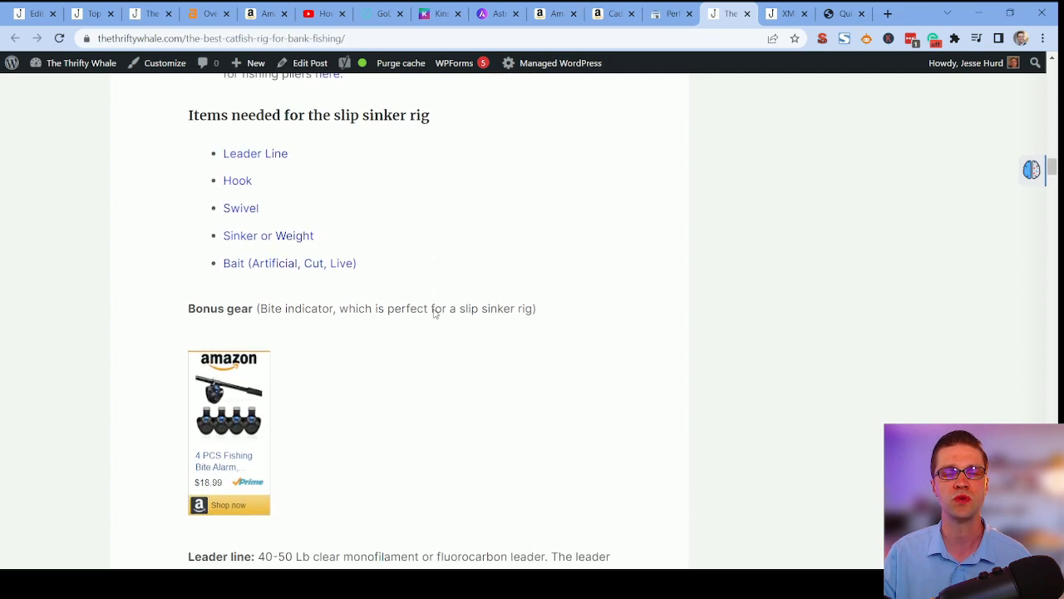
scroll(down, 3)
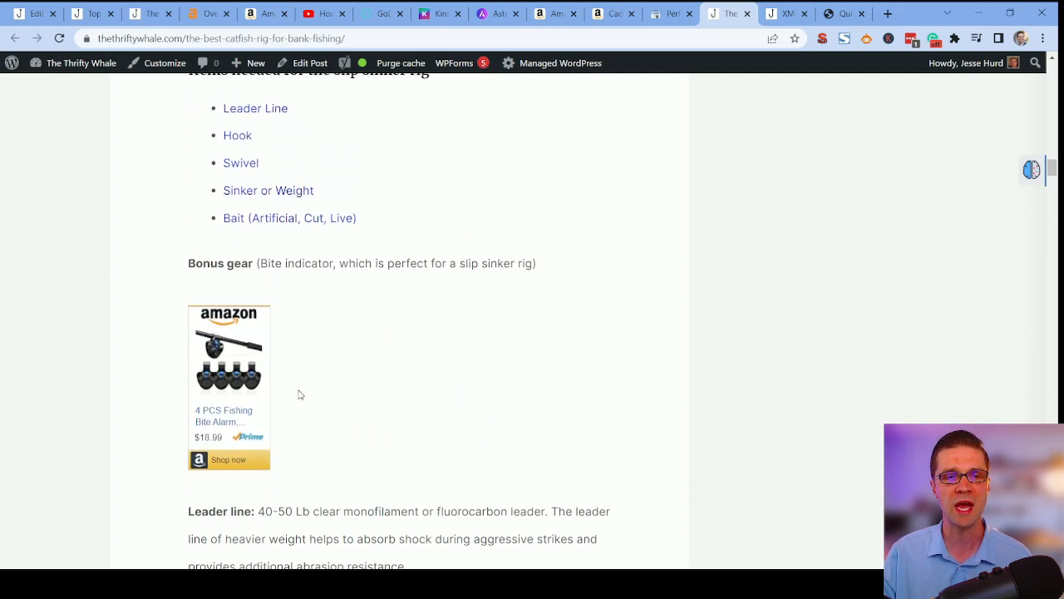
scroll(down, 3)
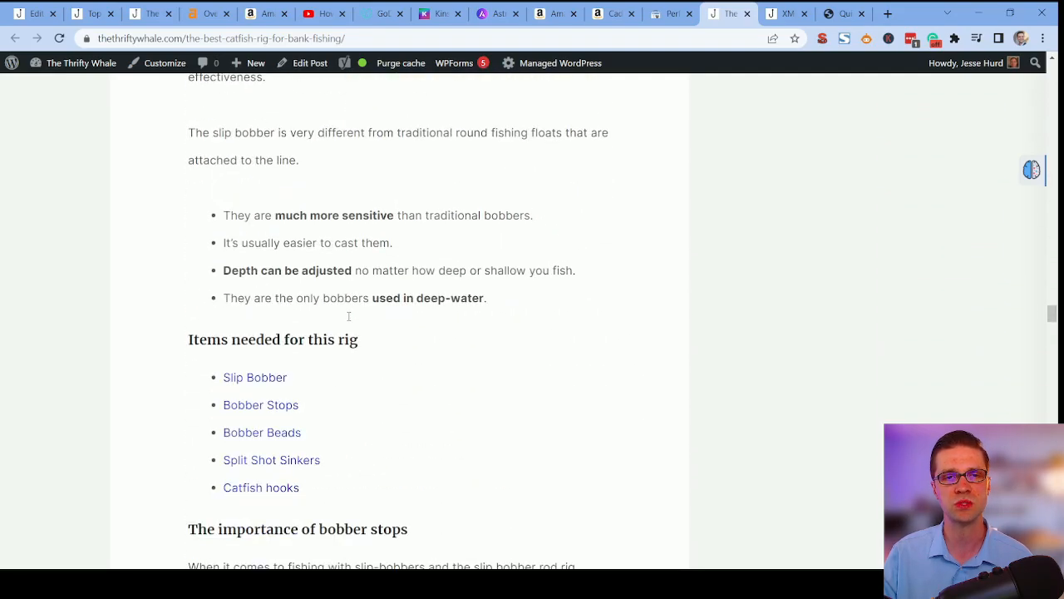
scroll(down, 3)
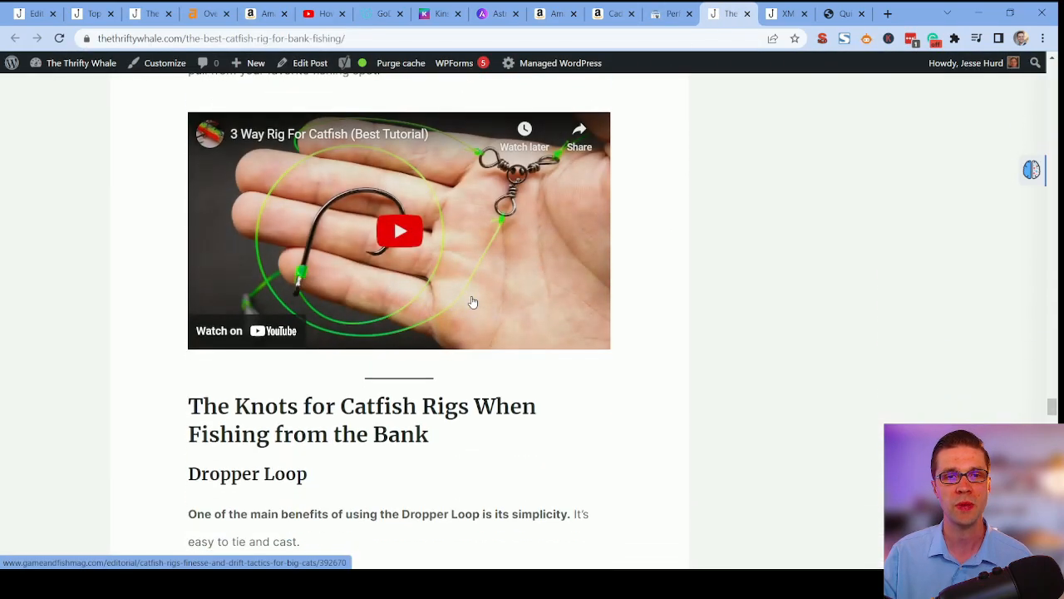
scroll(down, 3)
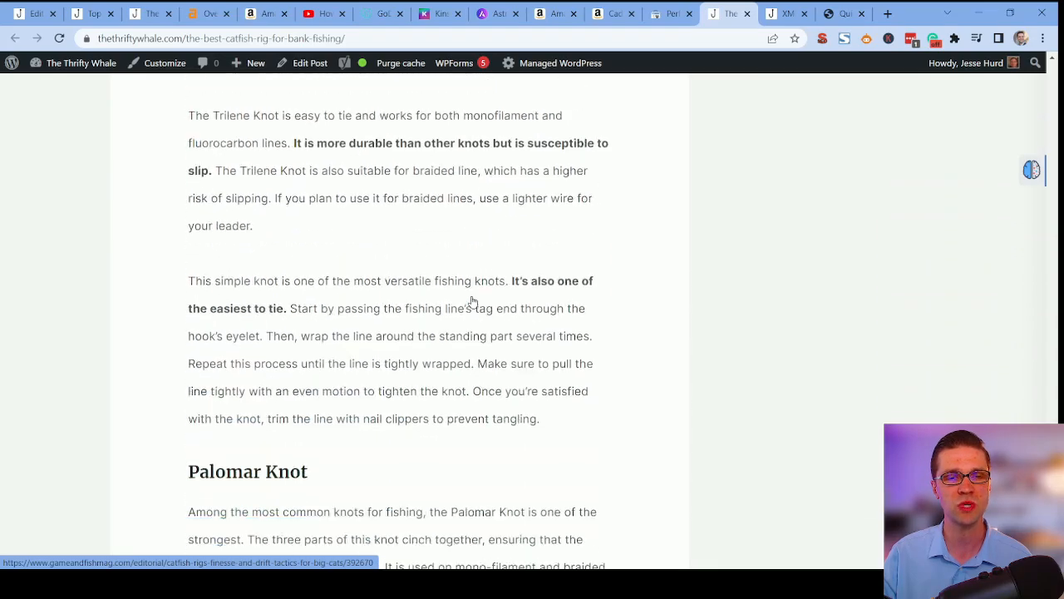
scroll(down, 3)
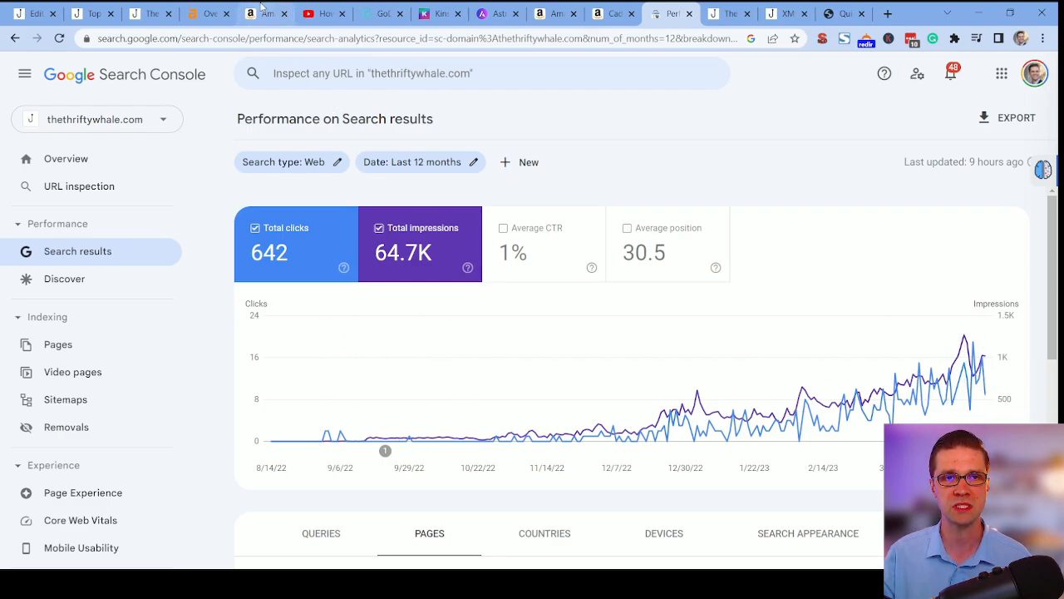
Review last quarter's Amazon Associates earnings and ordered items, then view one ordered product on Amazon.
click(253, 13)
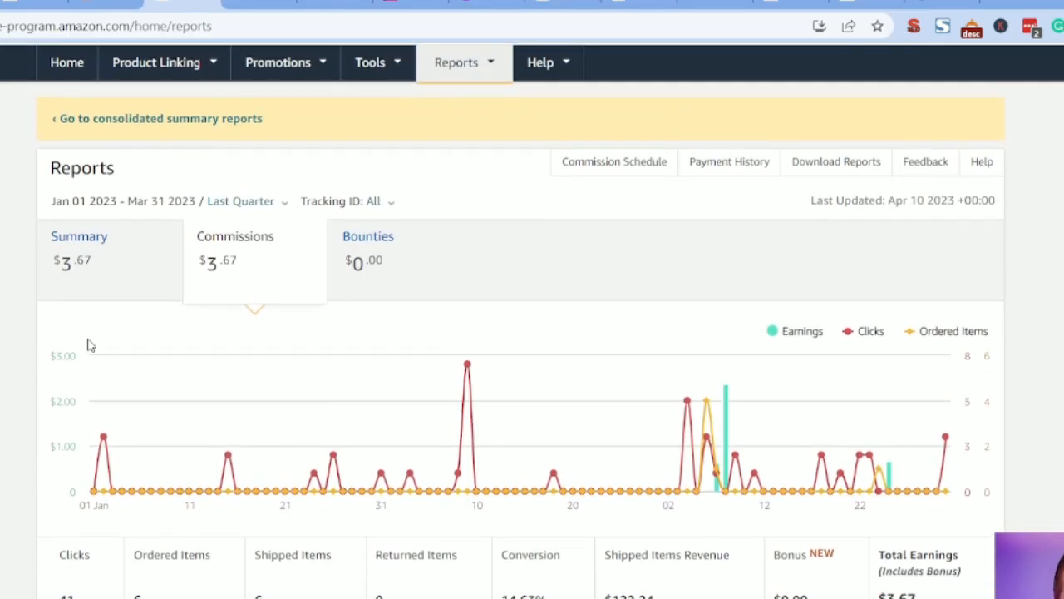
scroll(down, 3)
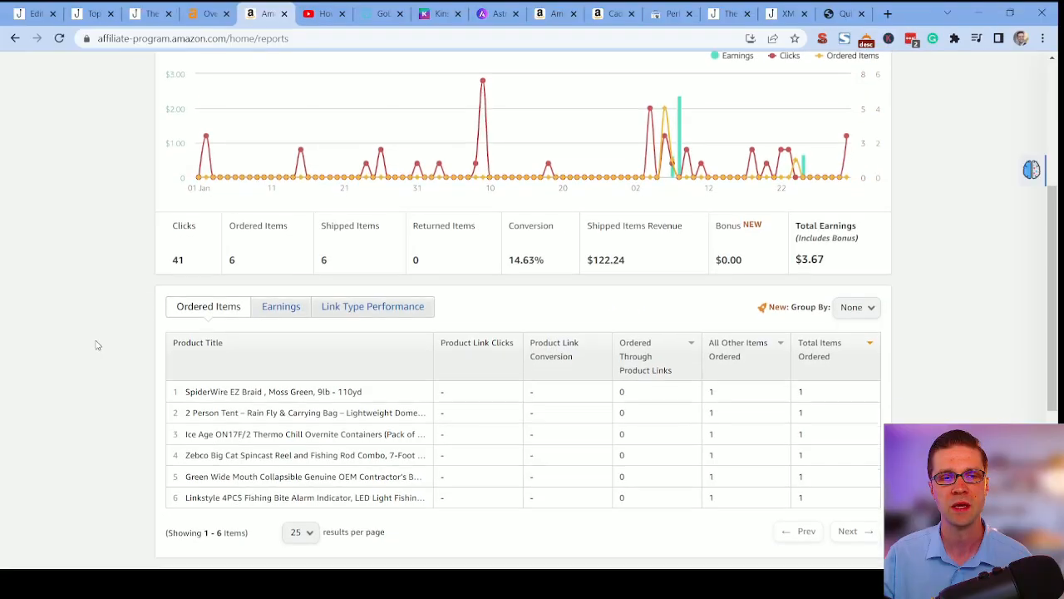
scroll(down, 3)
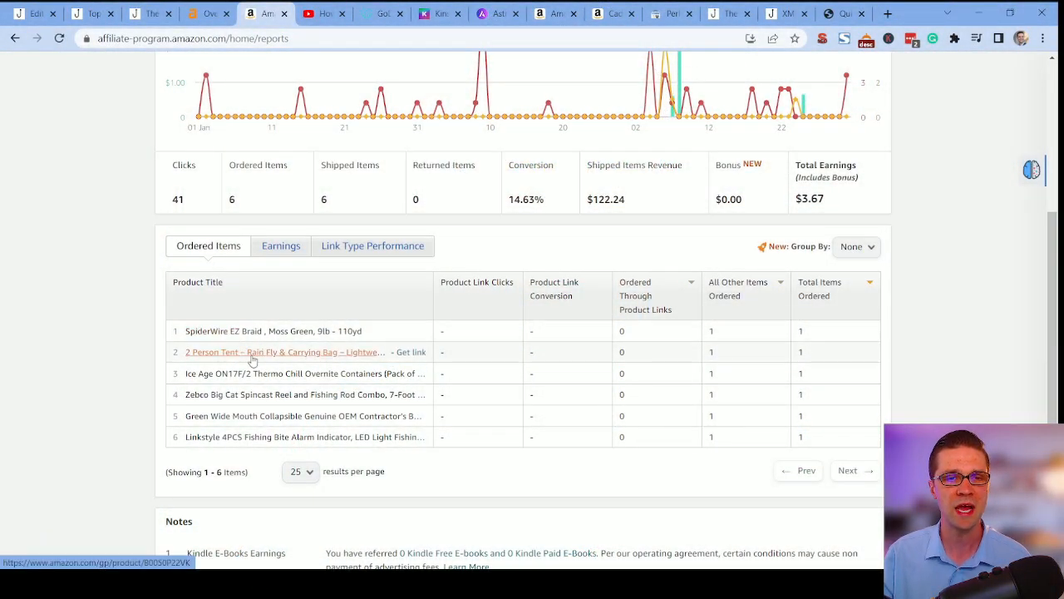
click(282, 352)
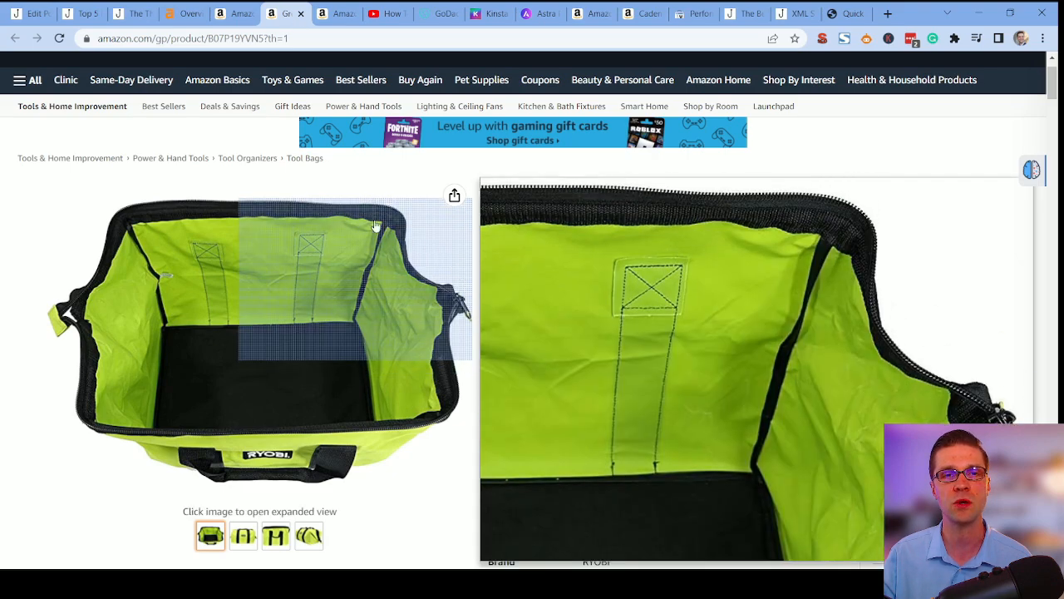
mouse_move(374, 225)
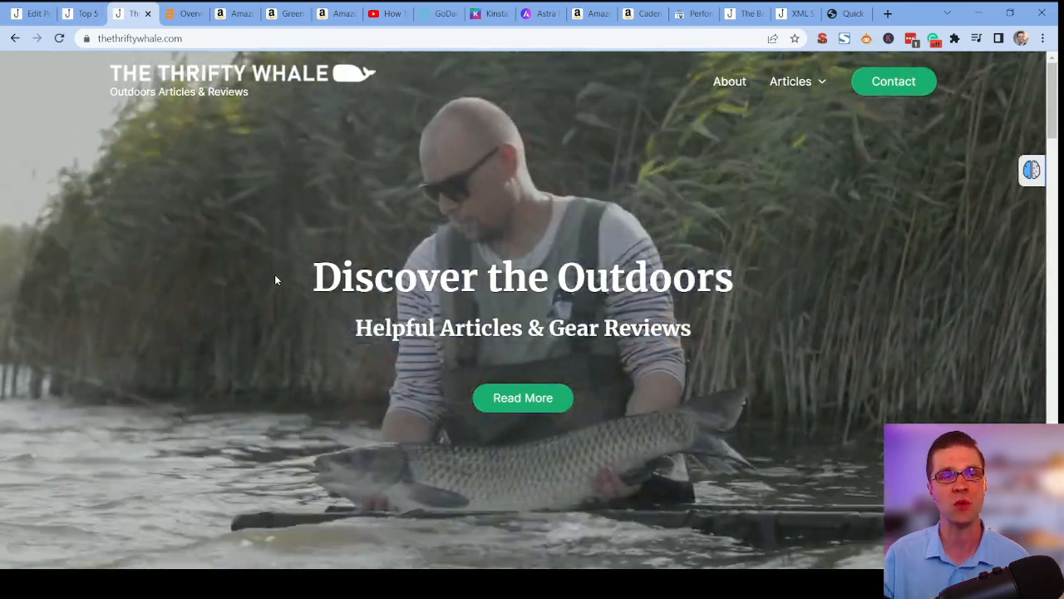
Revisit the ice fishing in ontario keyword and article settings in Quick Article Workflow.
click(845, 13)
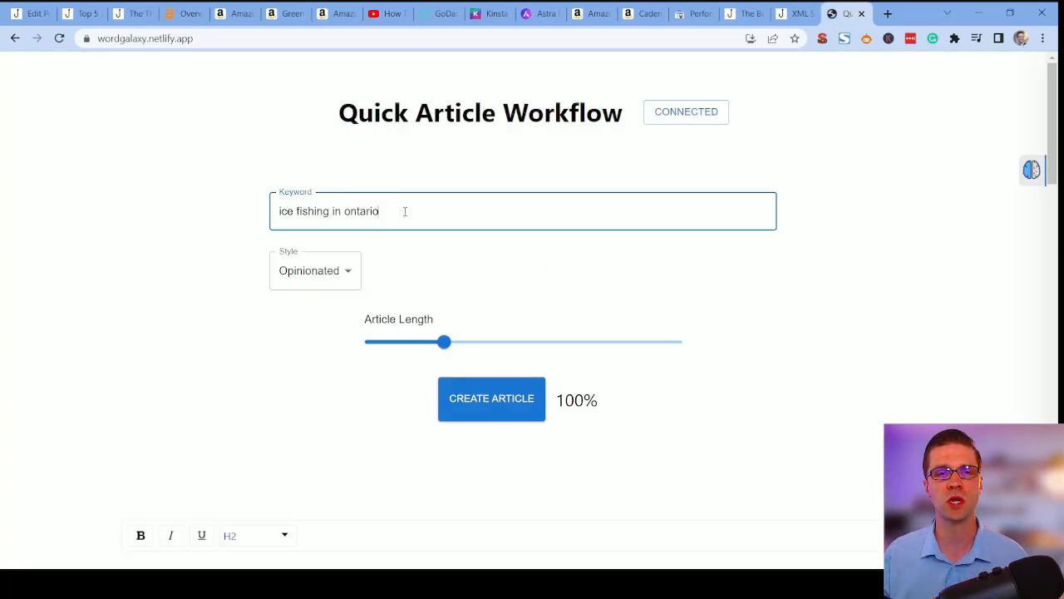
double_click(361, 210)
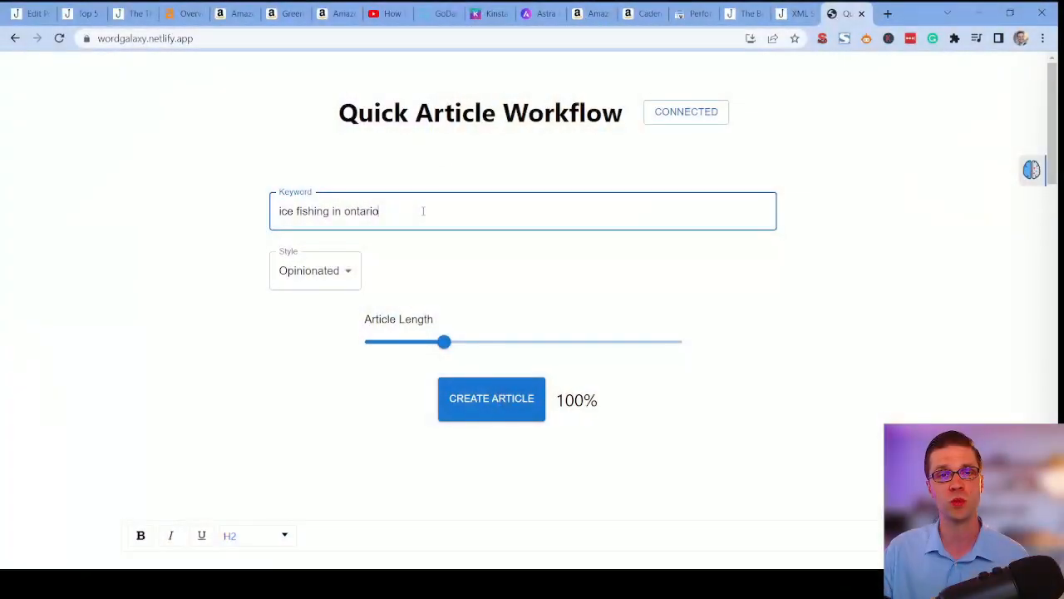
double_click(361, 210)
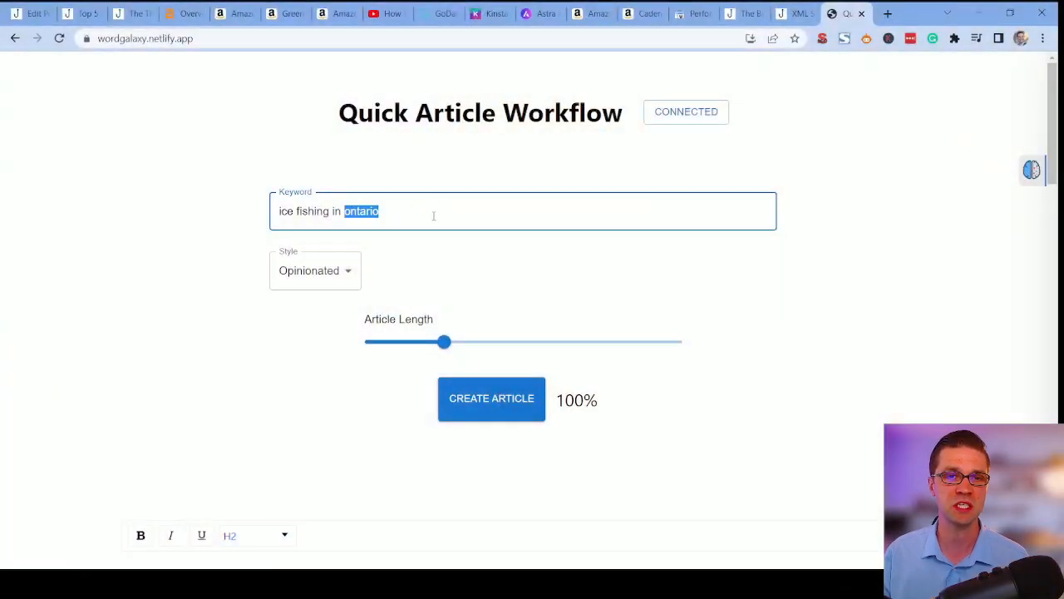
click(492, 399)
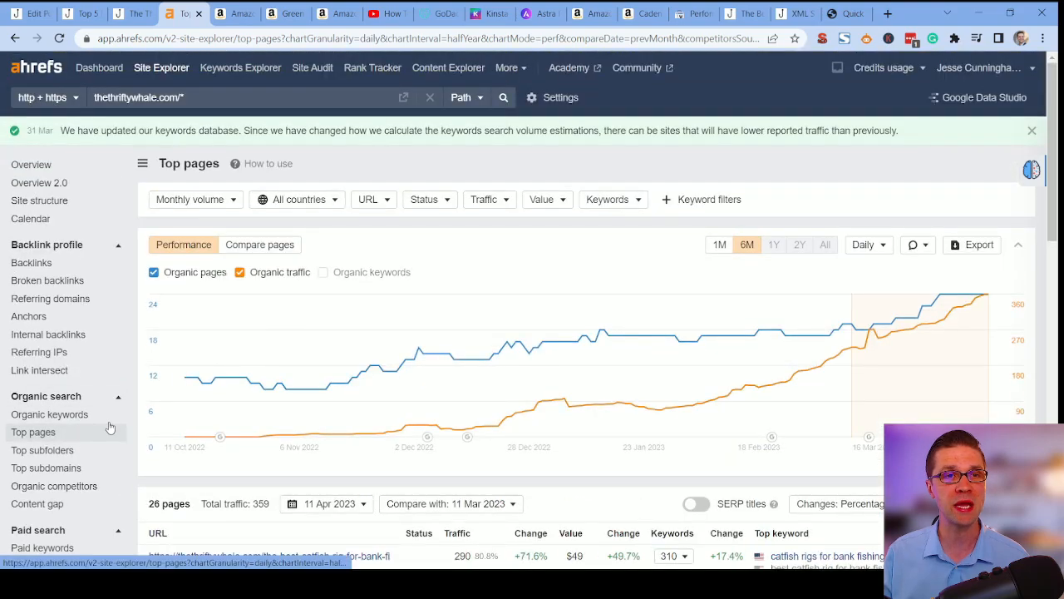
Open The Honest Angler's competing catfish rigs article from Ahrefs, skim it, then view thehonestangler.com's site overview.
scroll(down, 3)
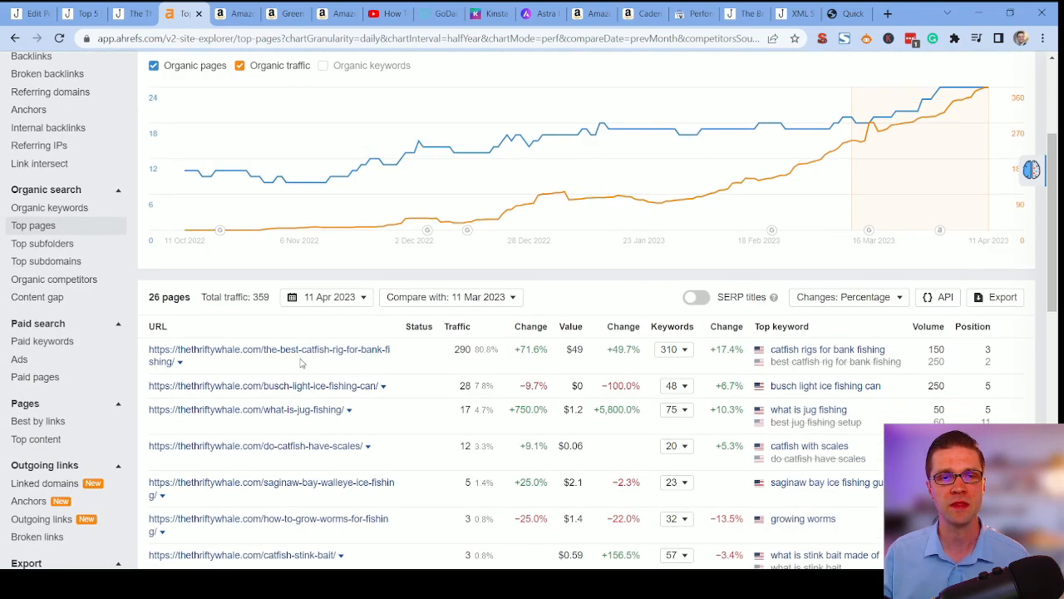
scroll(down, 3)
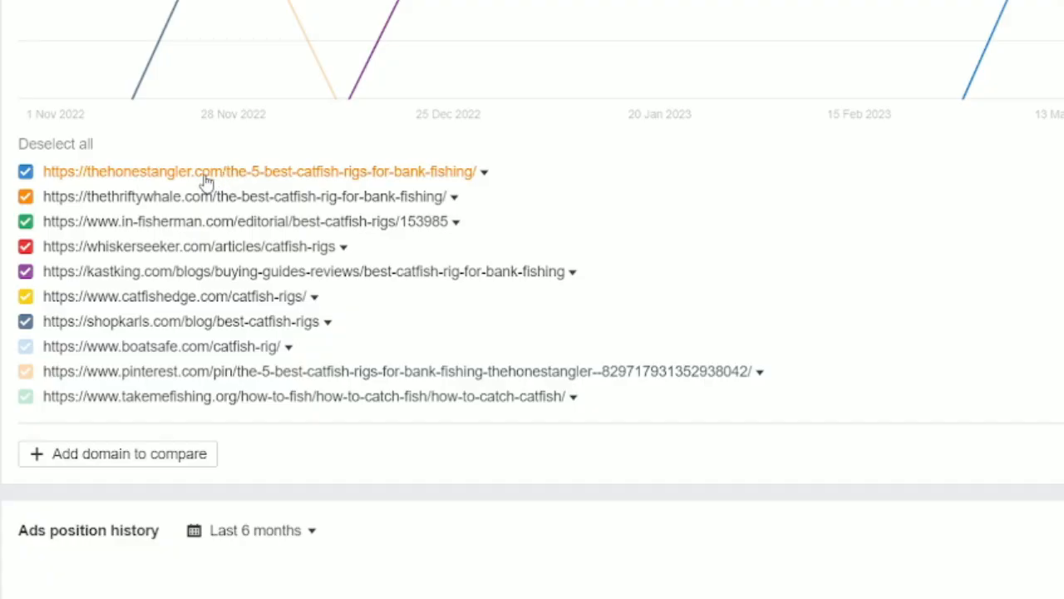
click(260, 172)
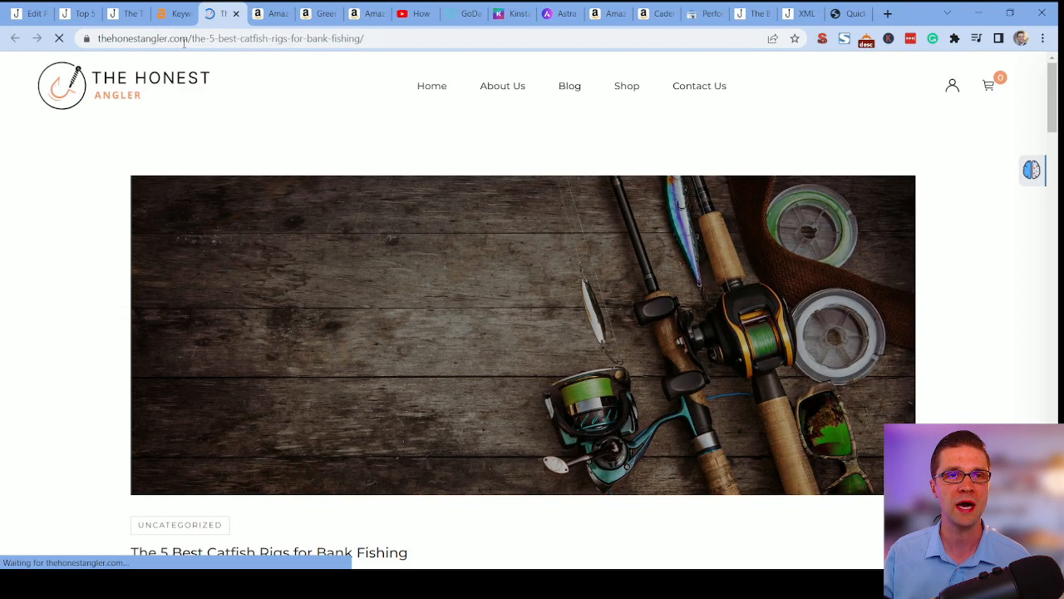
scroll(down, 3)
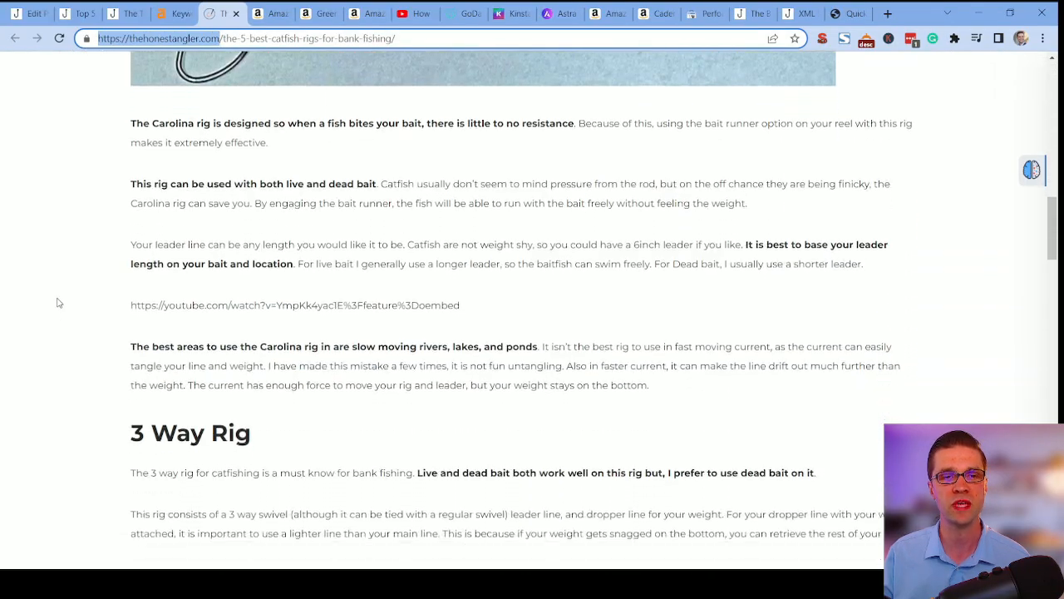
scroll(up, 3)
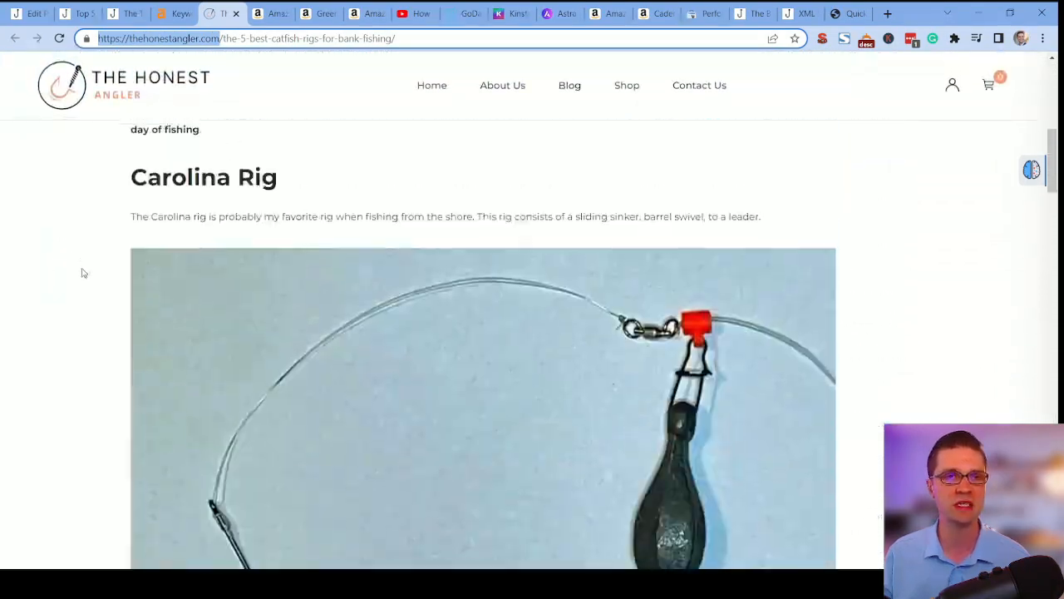
click(173, 13)
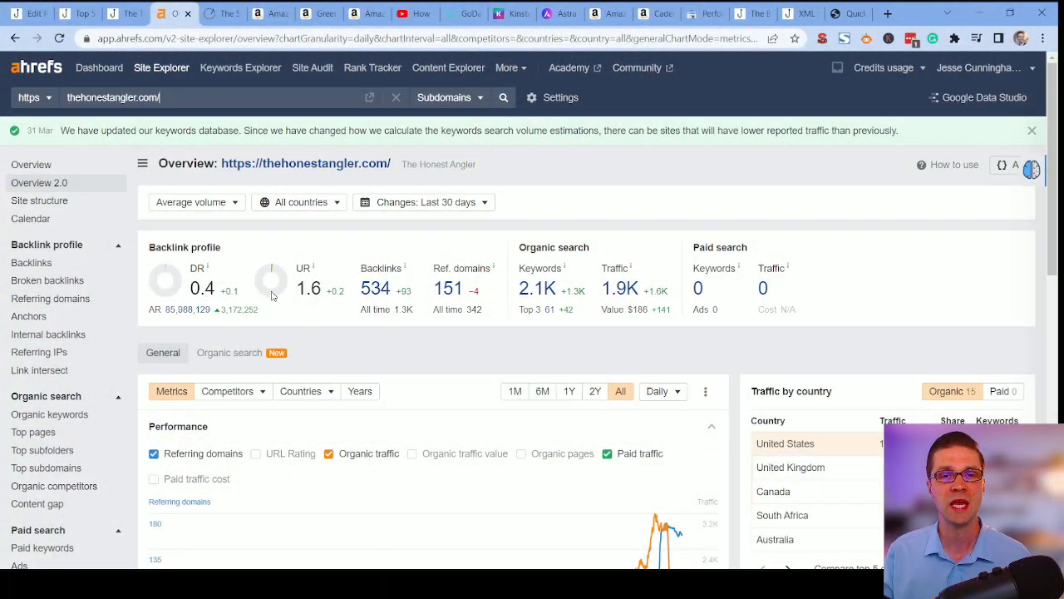
Scroll thehonestangler.com's top pages table to its catfish articles, including the best-sized-catfish-to-eat page with 260 traffic.
scroll(down, 3)
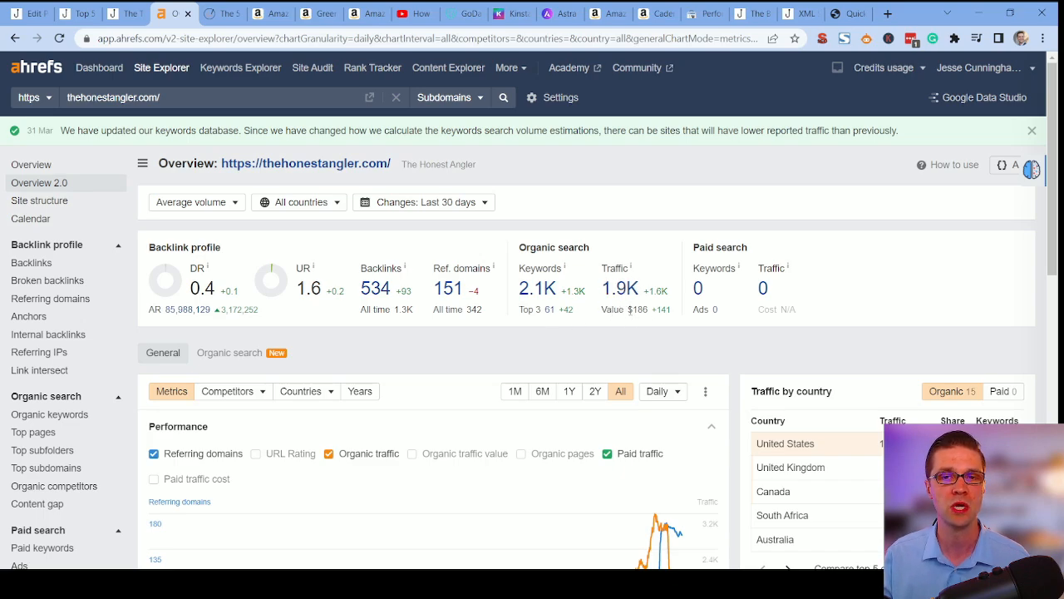
scroll(down, 3)
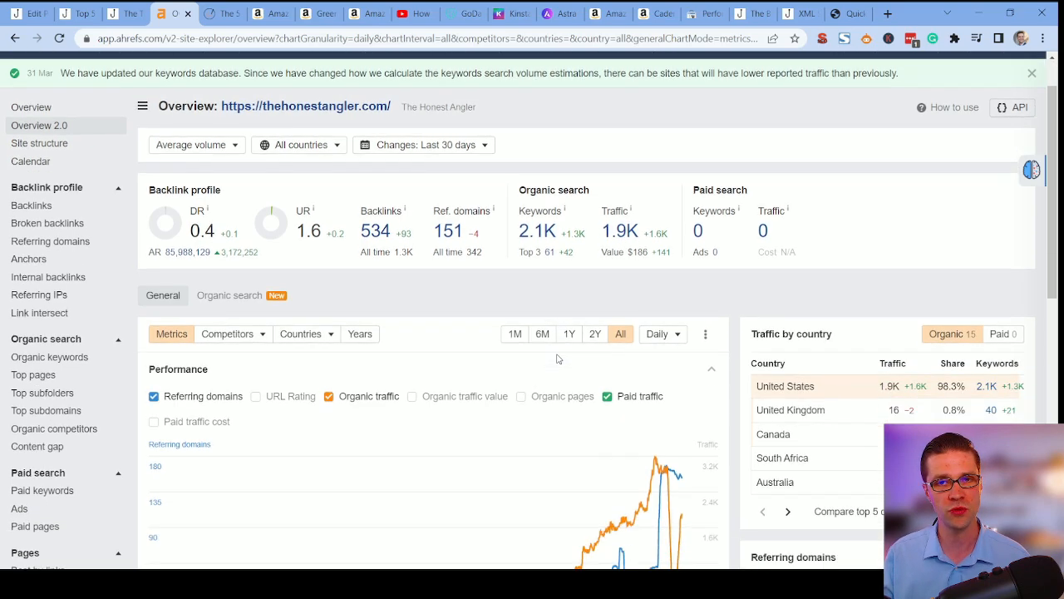
scroll(down, 3)
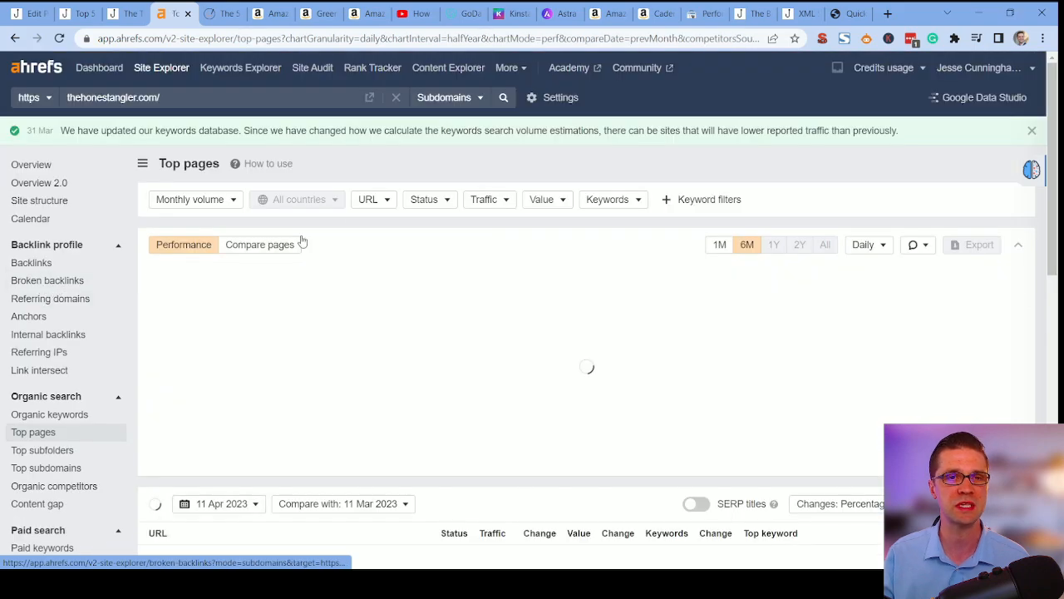
scroll(down, 3)
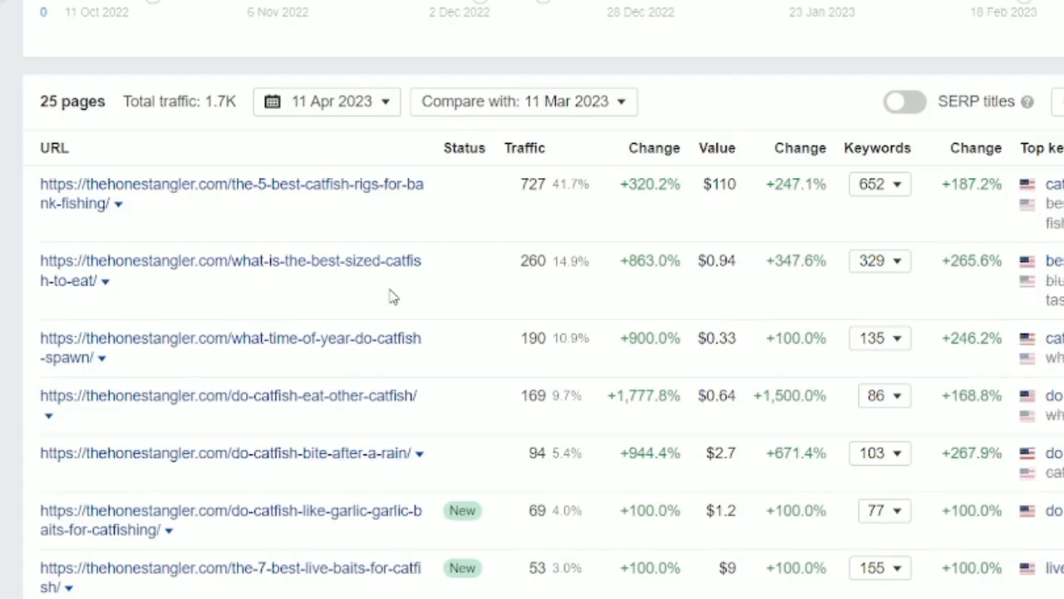
mouse_move(269, 279)
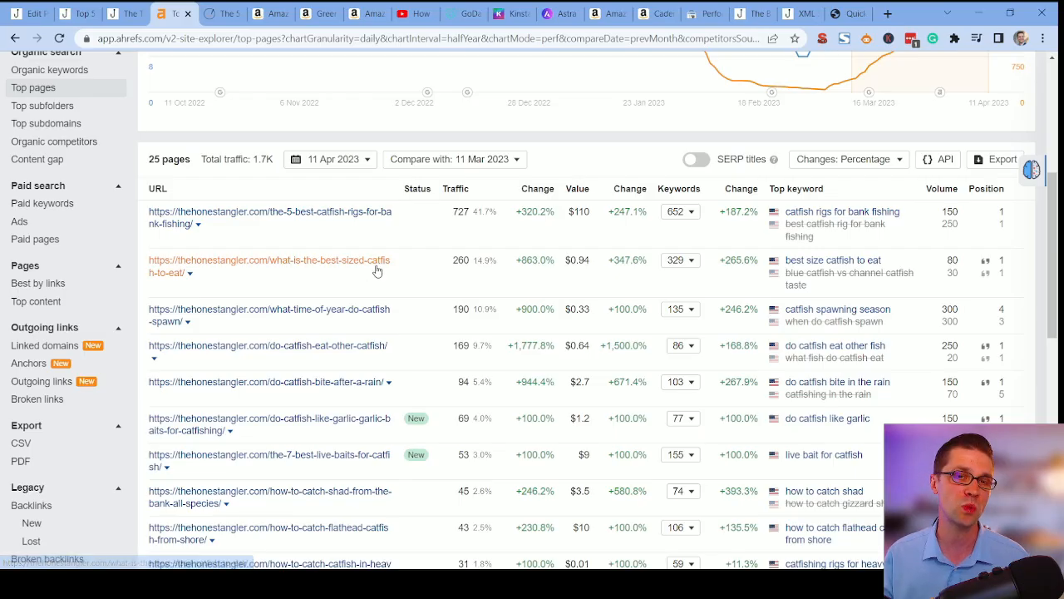
mouse_move(367, 279)
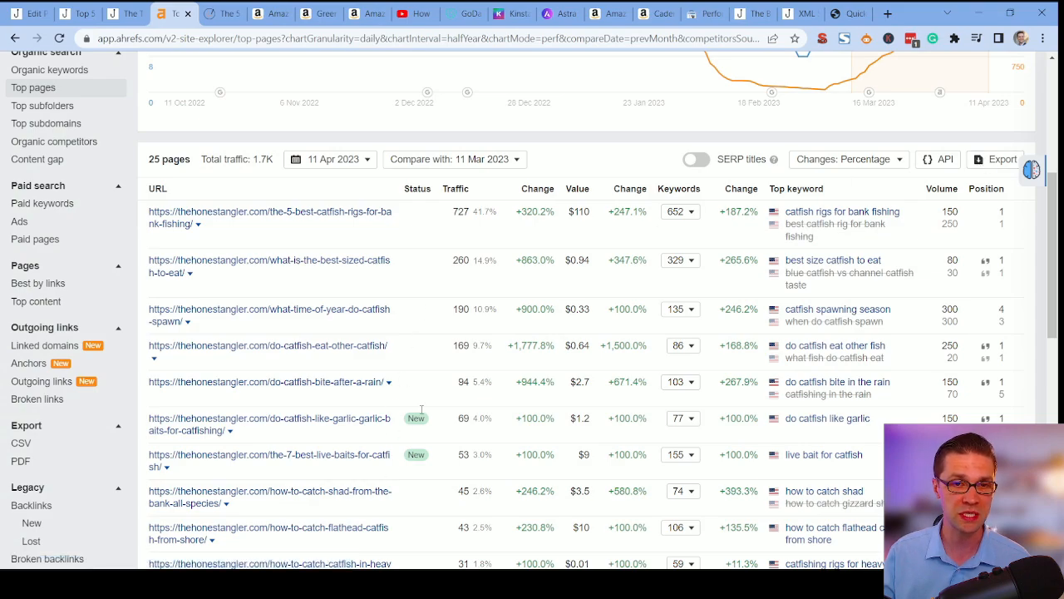
mouse_move(432, 370)
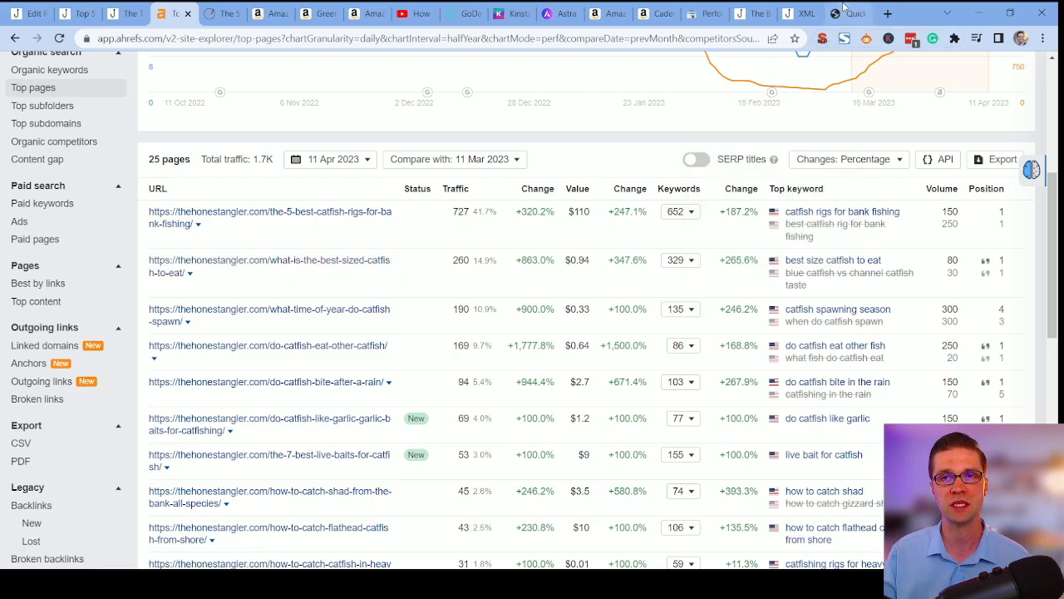
Enter the keyword 'what is the best catfish size to eat' and generate the article.
click(848, 13)
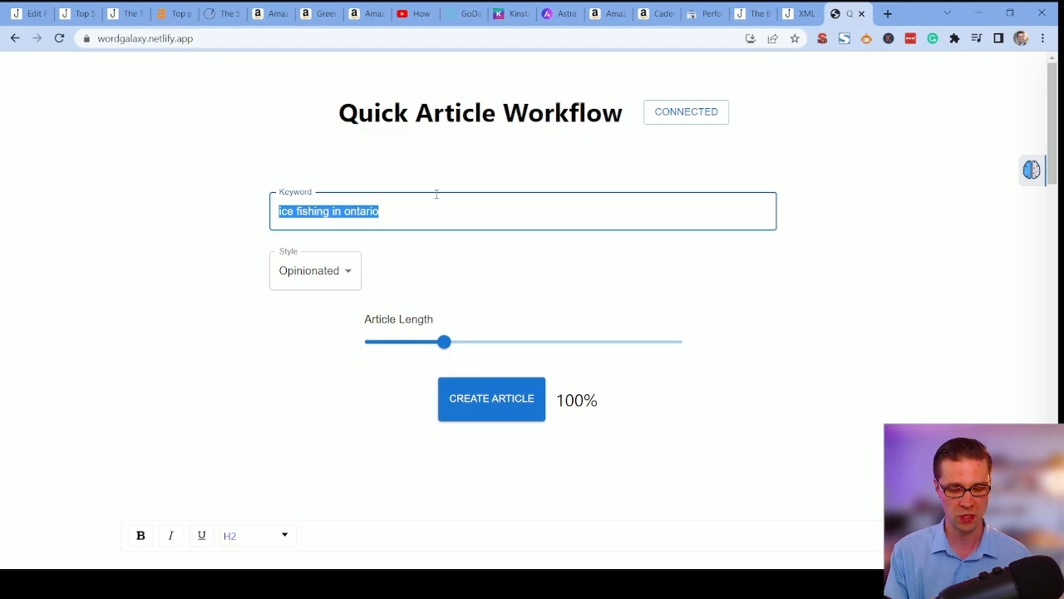
text(what is the best catfish)
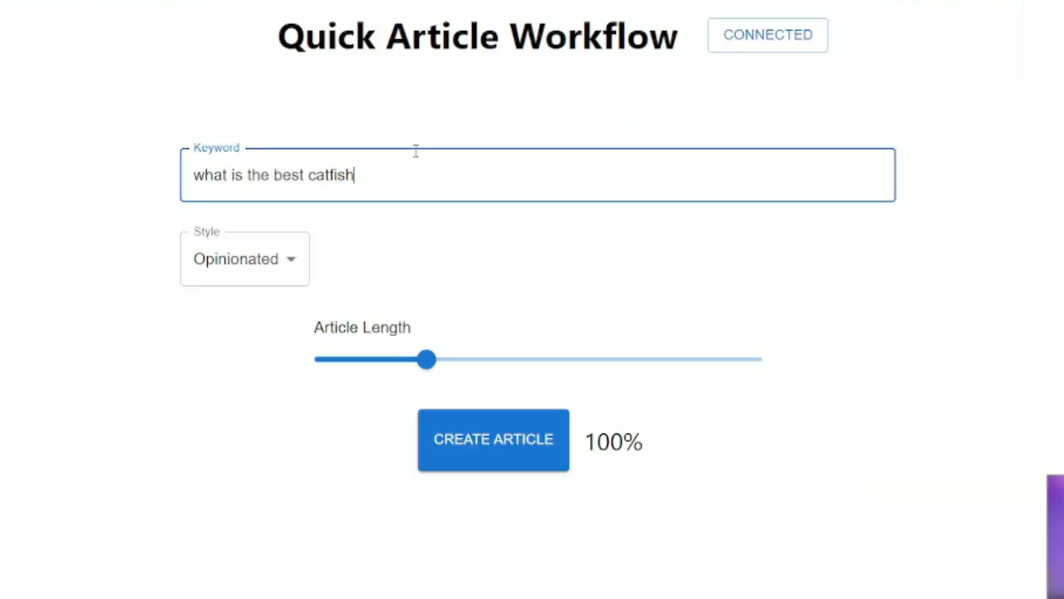
text(size to eat)
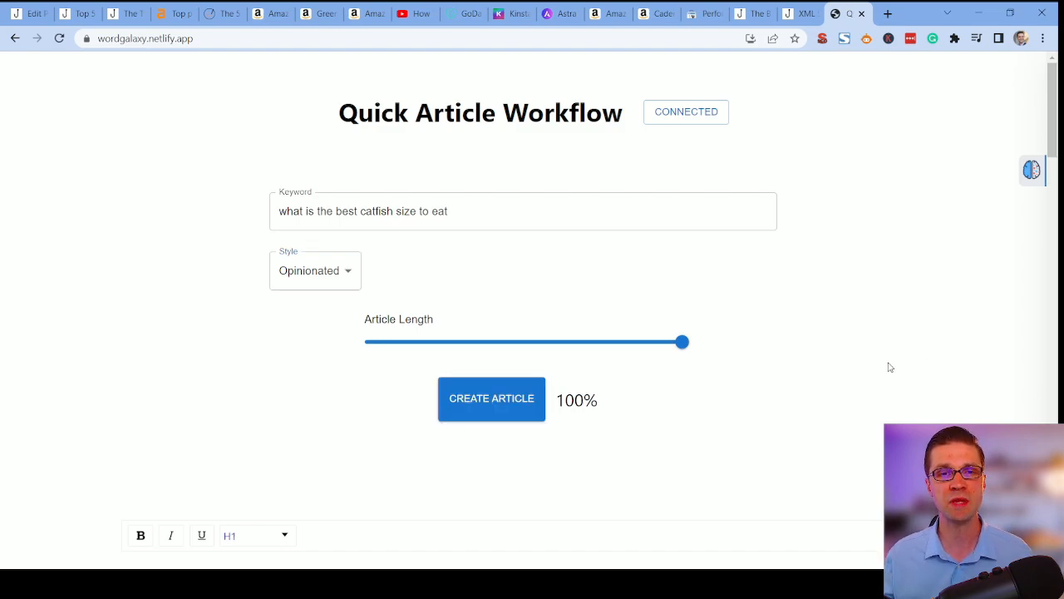
click(493, 399)
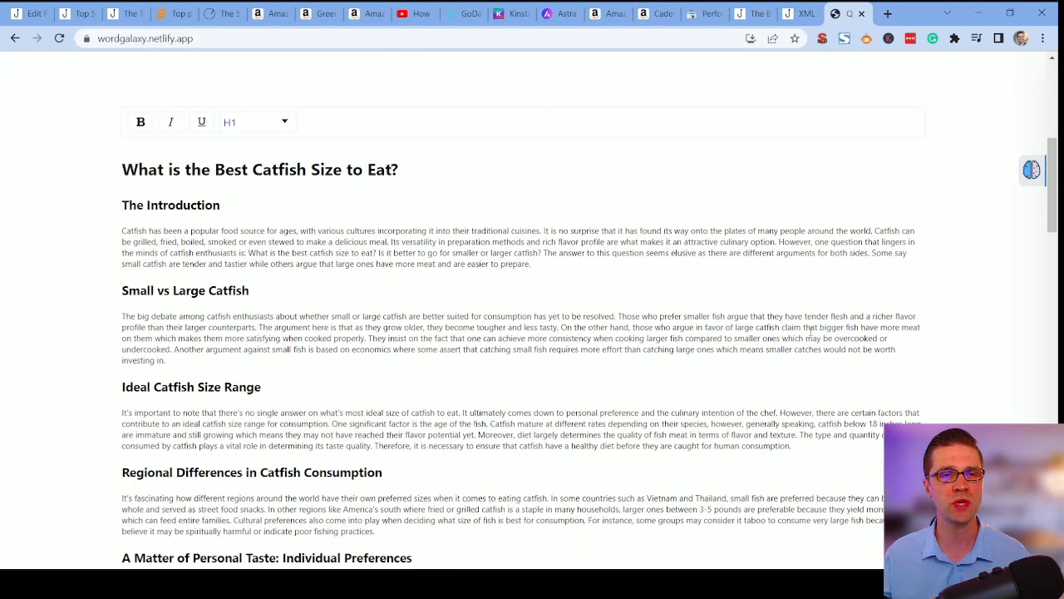
Scroll through the generated catfish article, then open and cancel the Set API Key prompt.
scroll(down, 3)
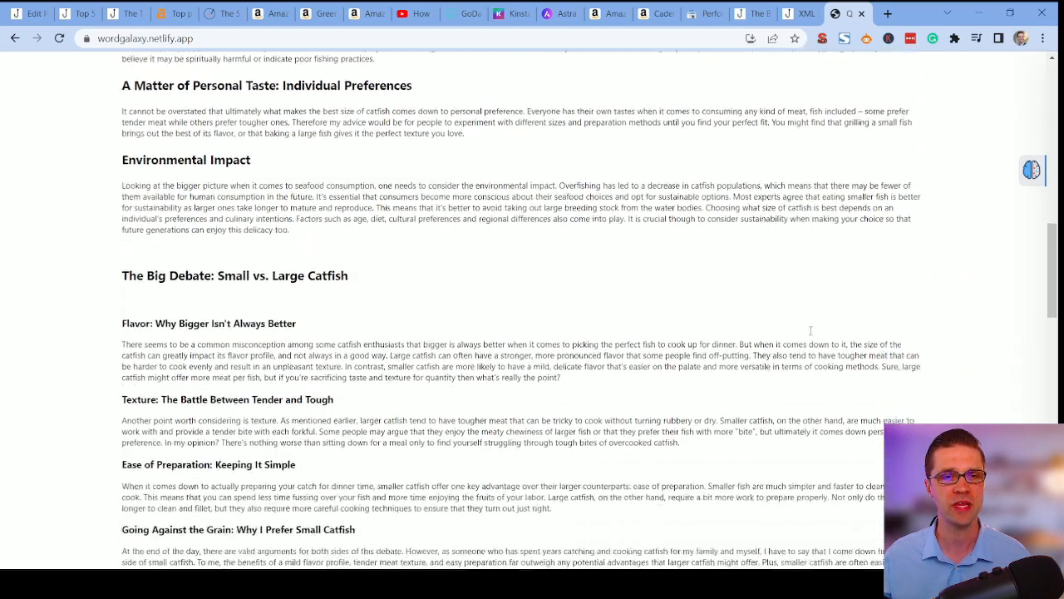
scroll(down, 3)
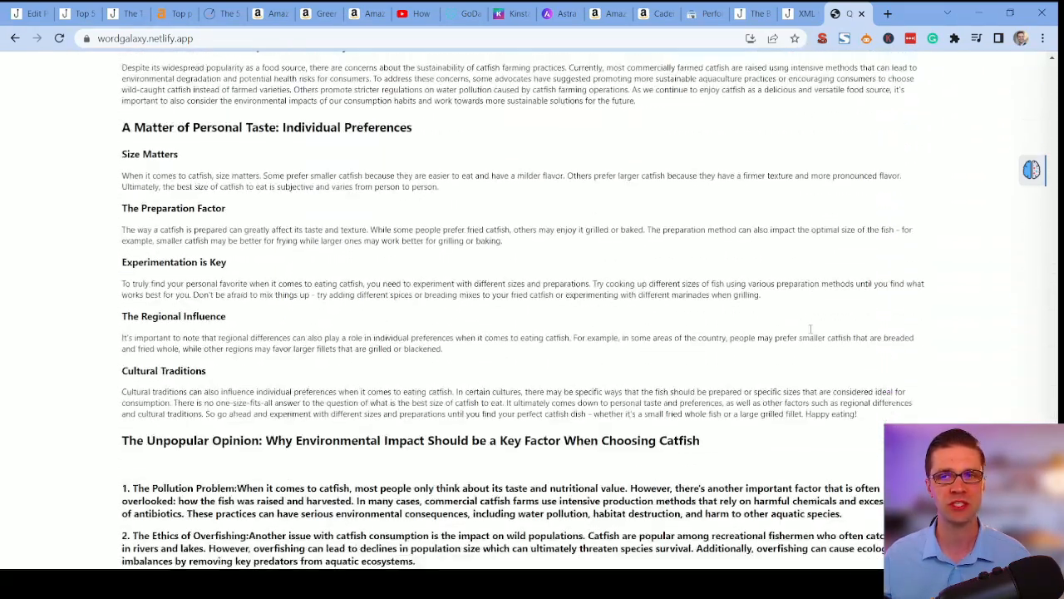
scroll(down, 3)
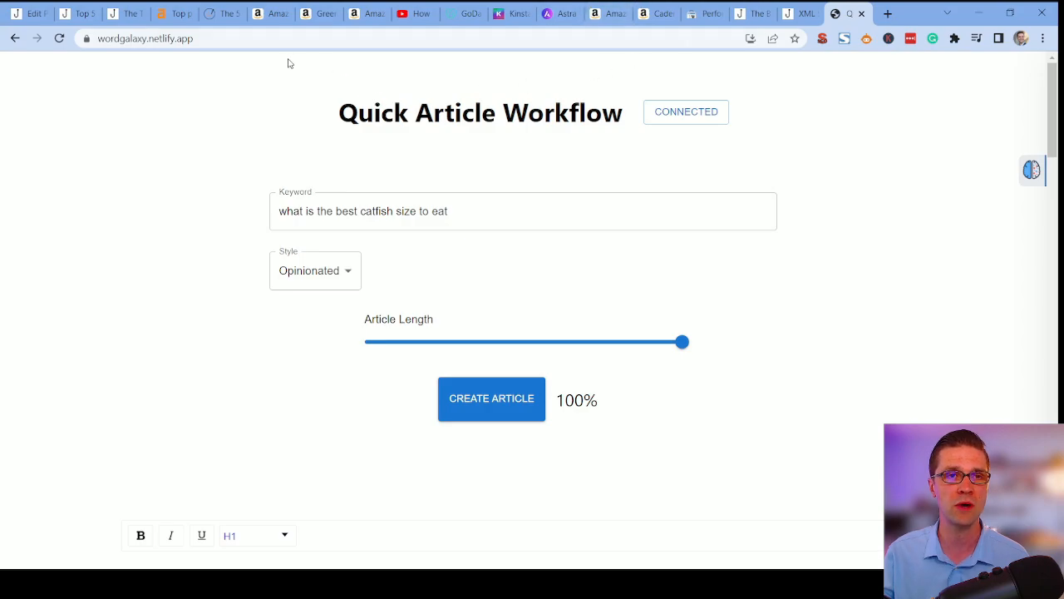
mouse_move(612, 147)
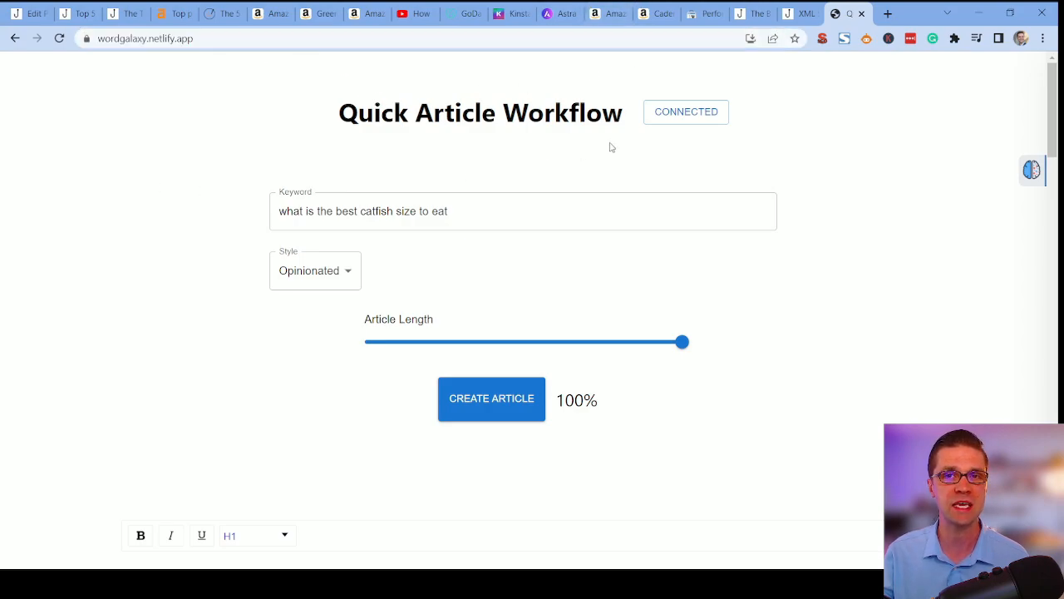
click(492, 399)
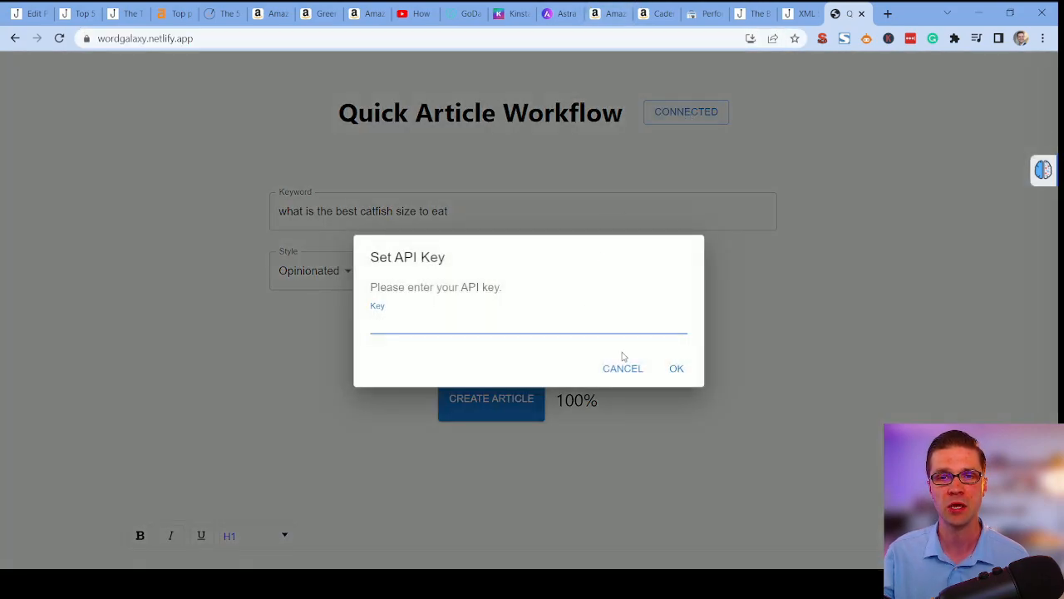
click(622, 369)
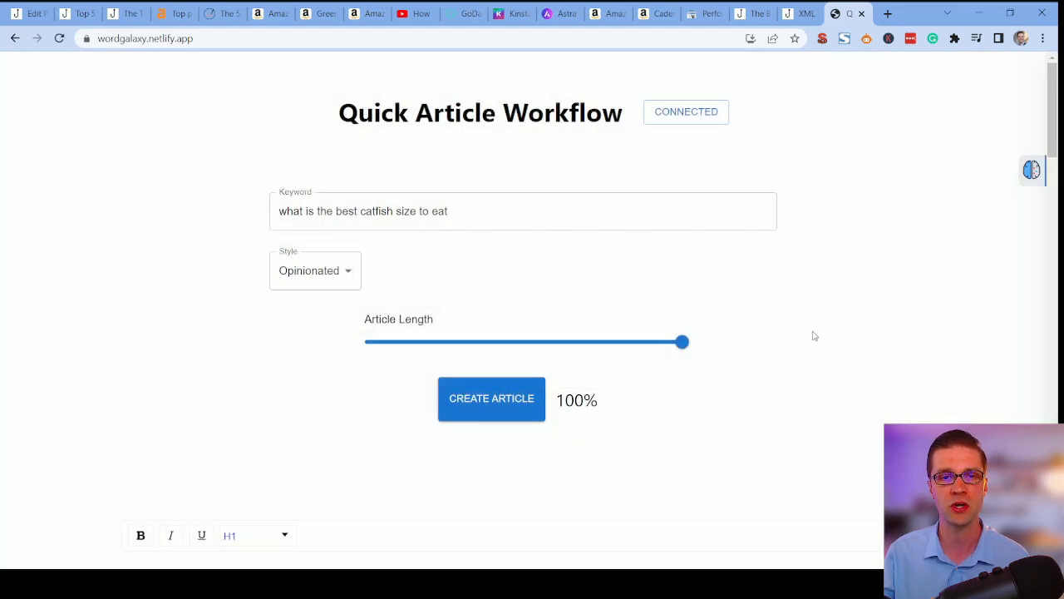
click(491, 399)
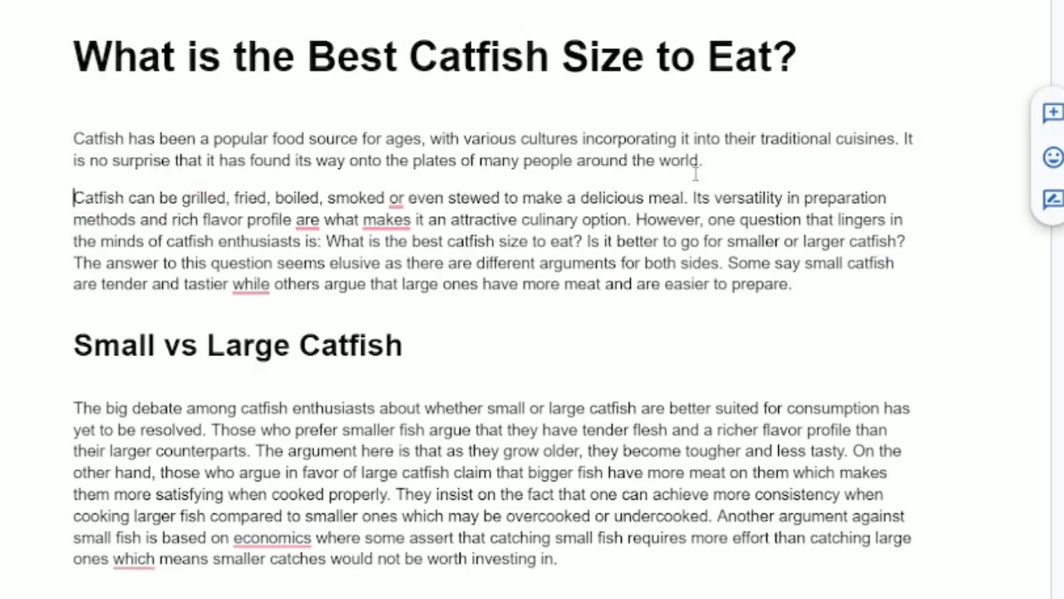
mouse_move(609, 187)
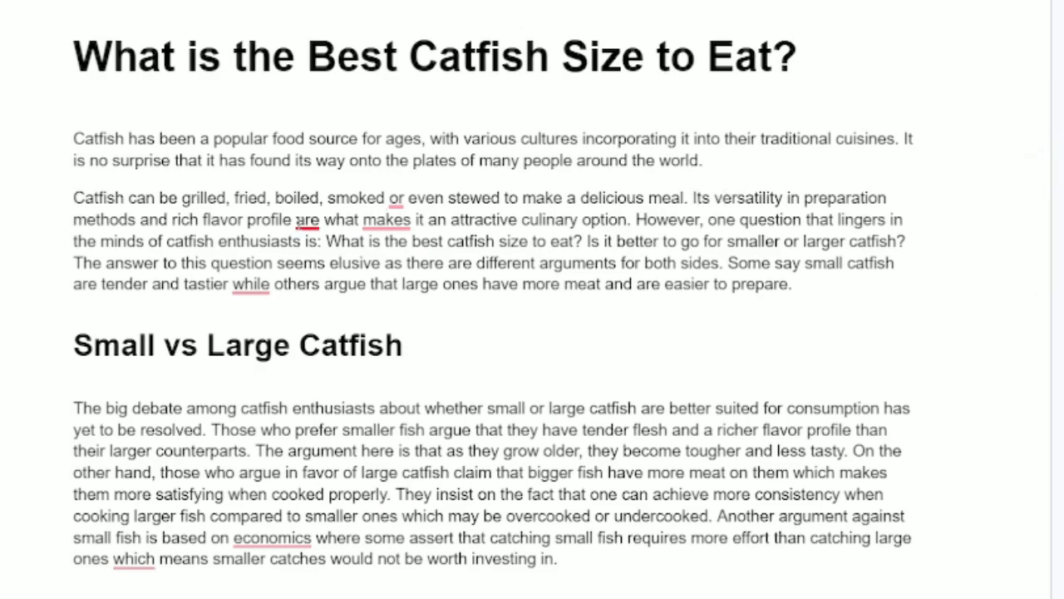
Accept Grammarly's 'is' fix and bold the question 'What is the best catfish size to eat?'.
click(303, 220)
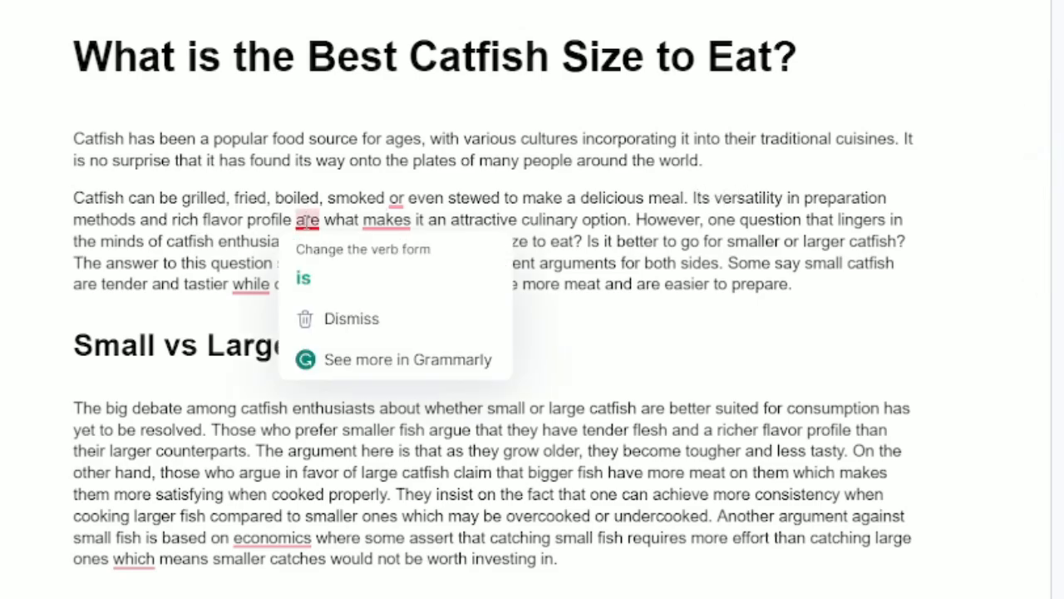
click(303, 278)
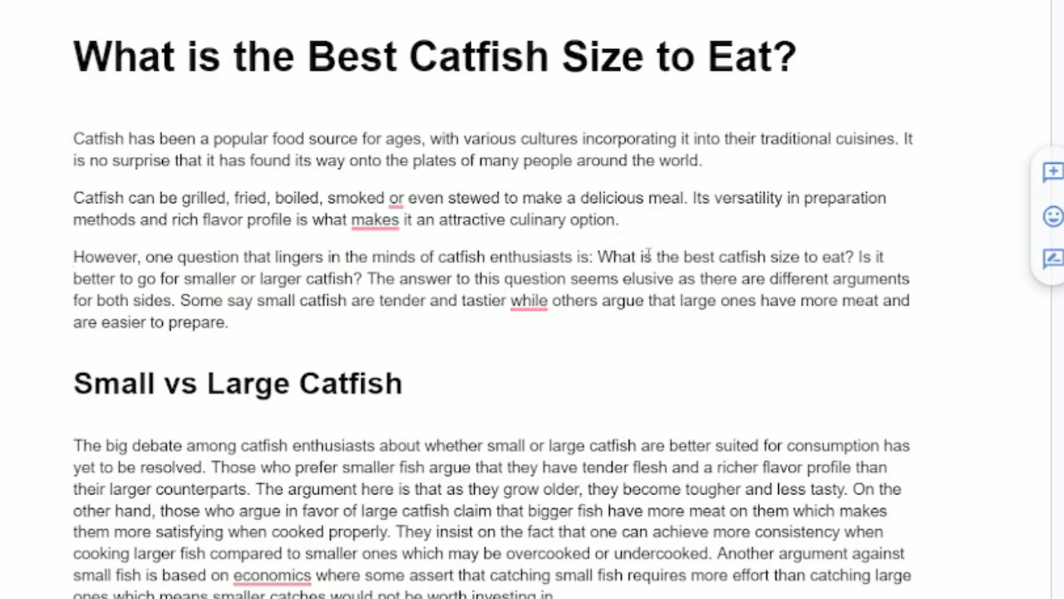
click(712, 256)
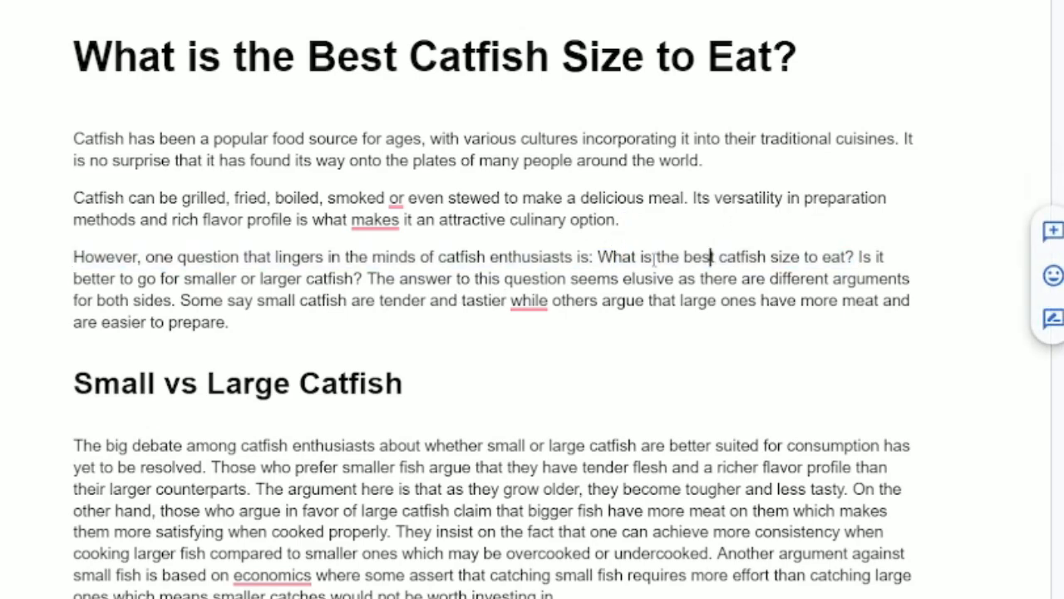
drag(599, 256, 848, 256)
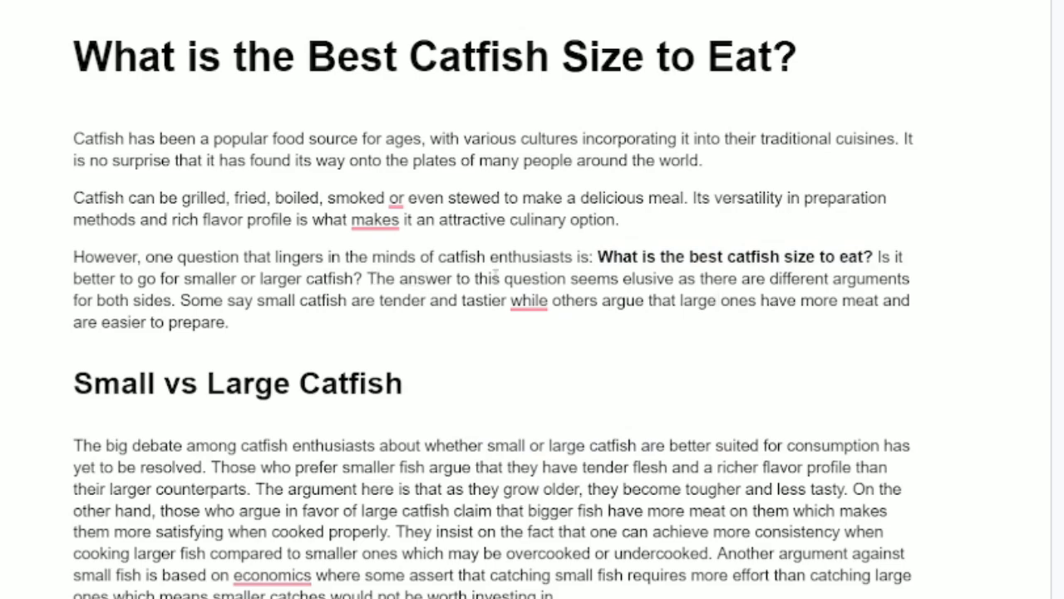
click(233, 323)
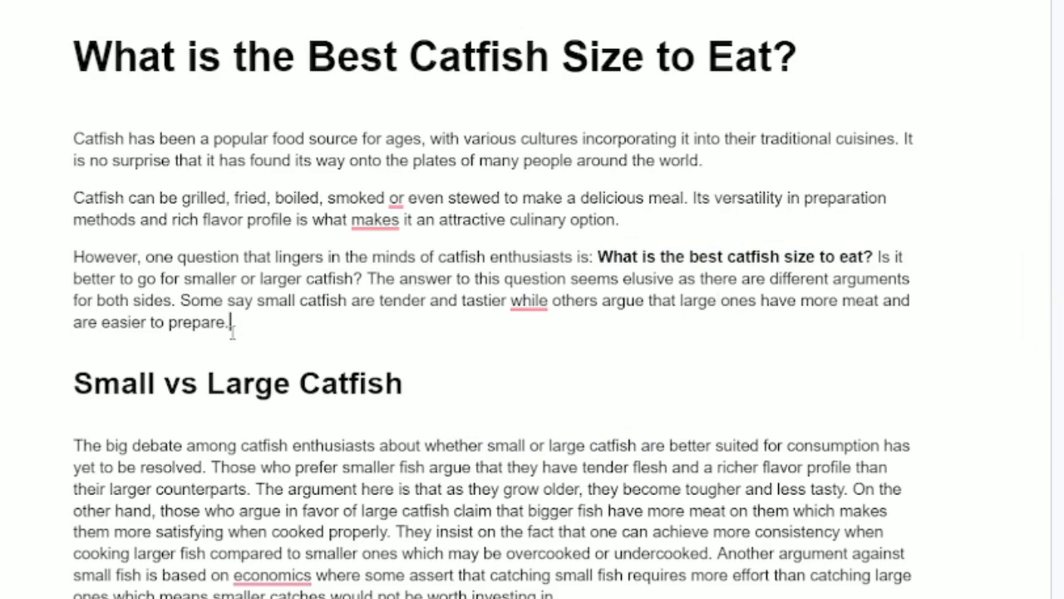
Read through the rest of the article in Google Docs and select all of it for copying into WordPress.
scroll(down, 3)
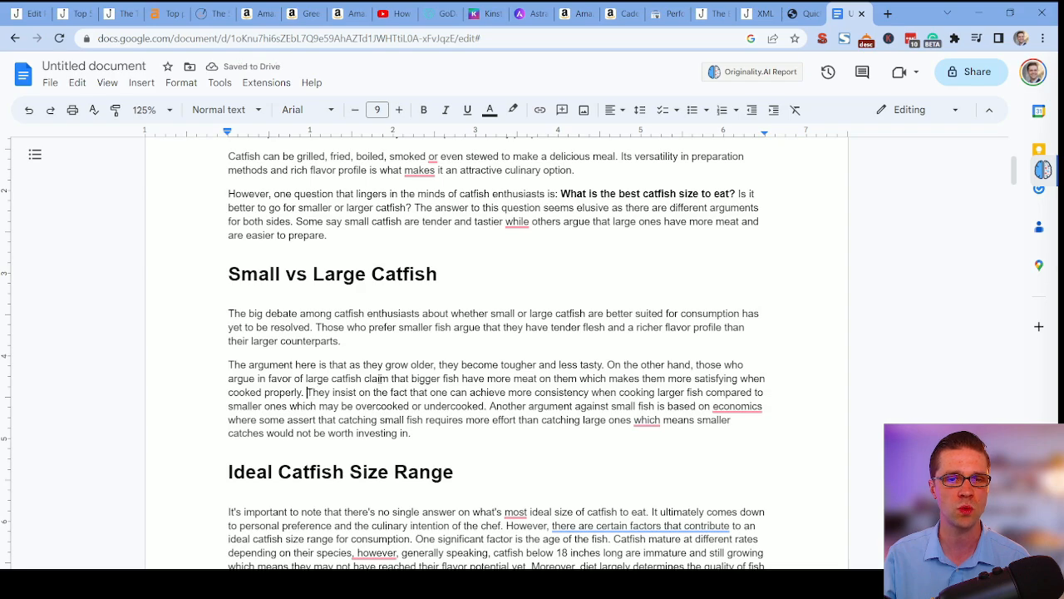
scroll(down, 3)
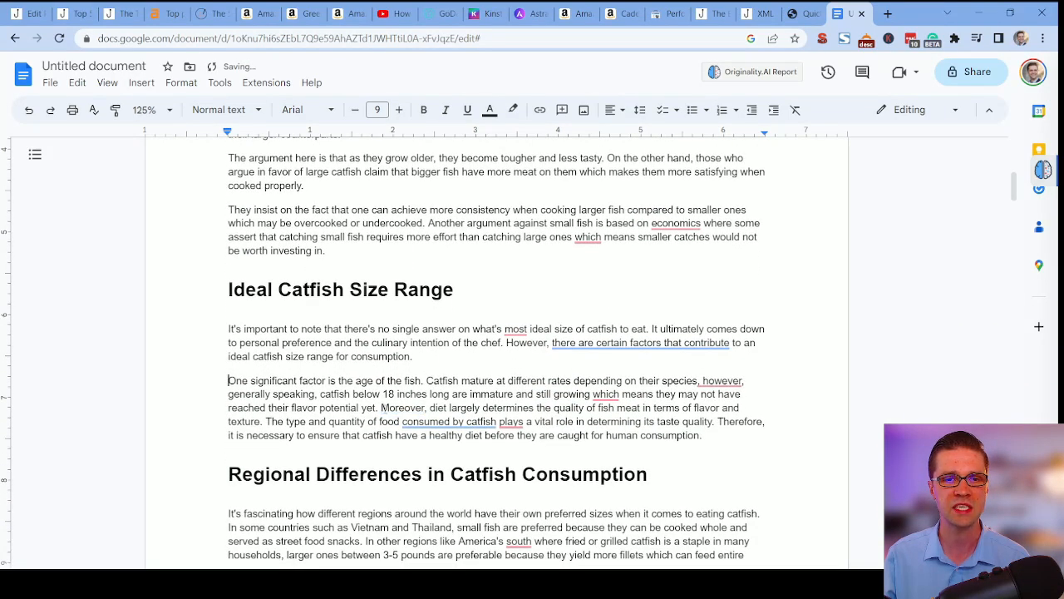
scroll(down, 3)
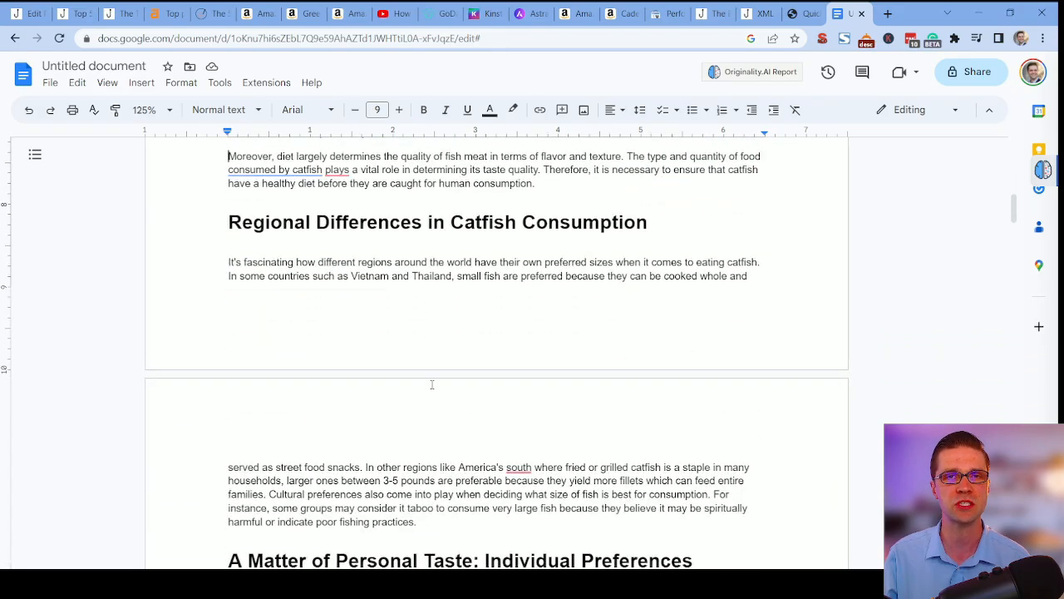
scroll(down, 3)
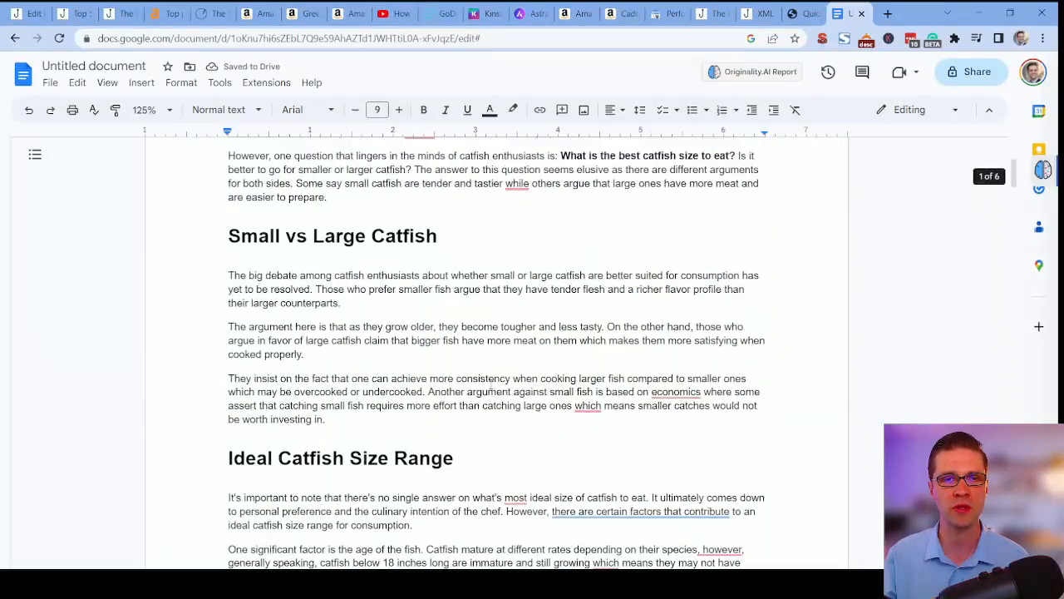
scroll(down, 3)
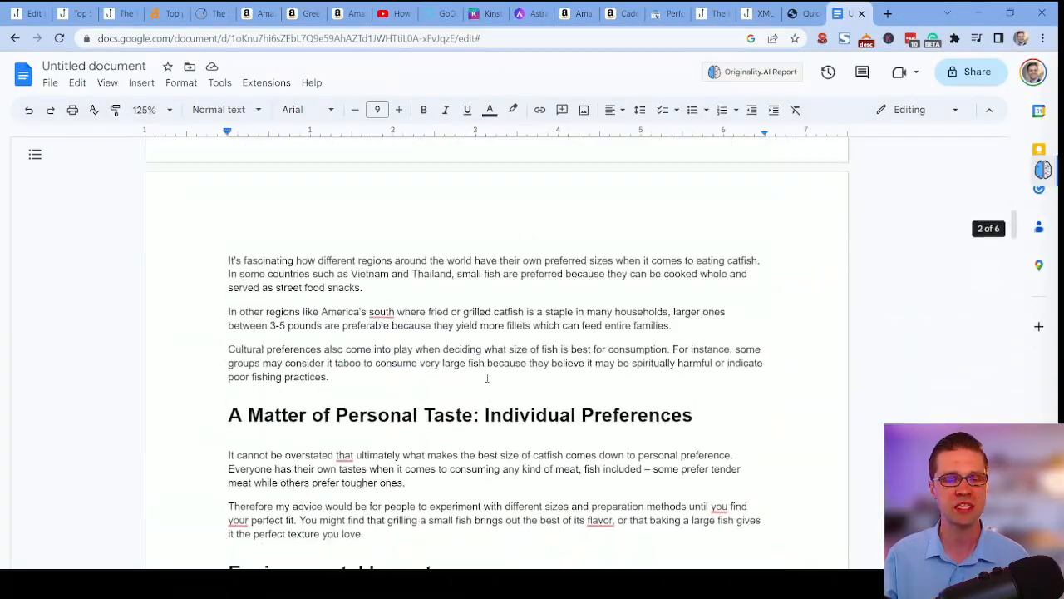
scroll(down, 3)
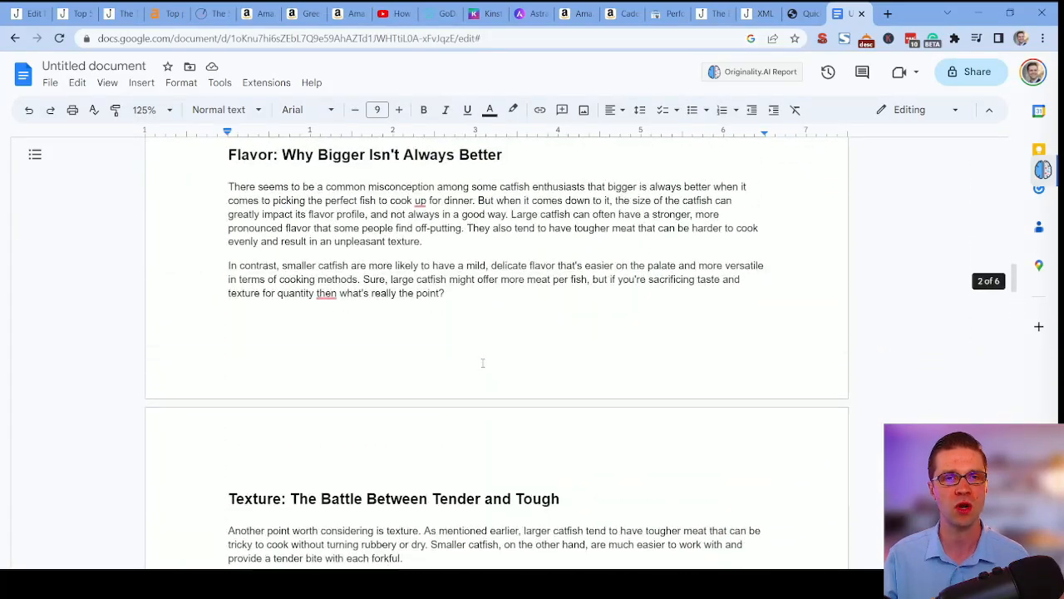
scroll(down, 3)
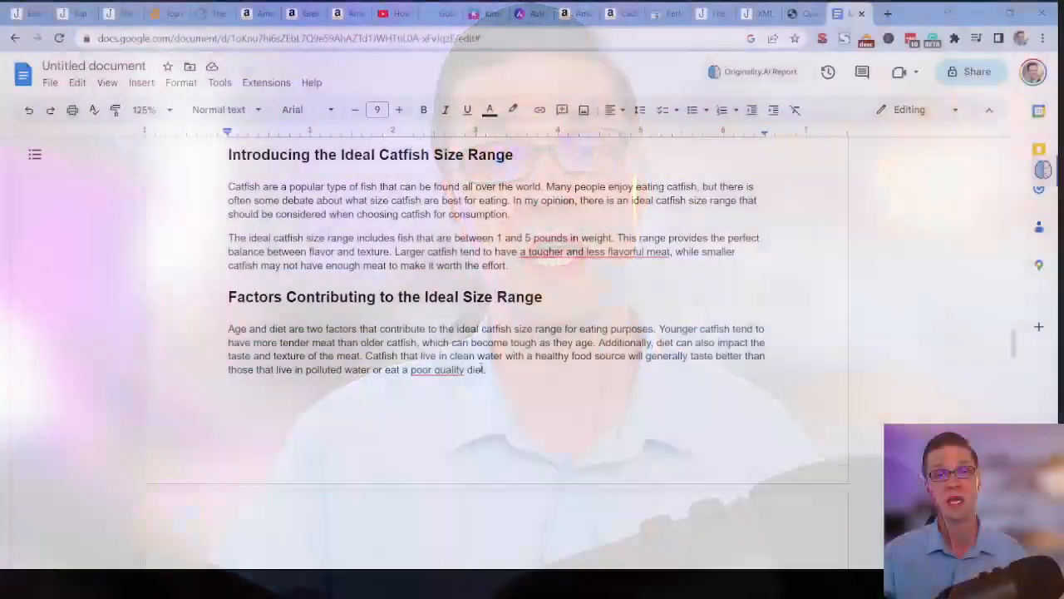
key(ctrl+a)
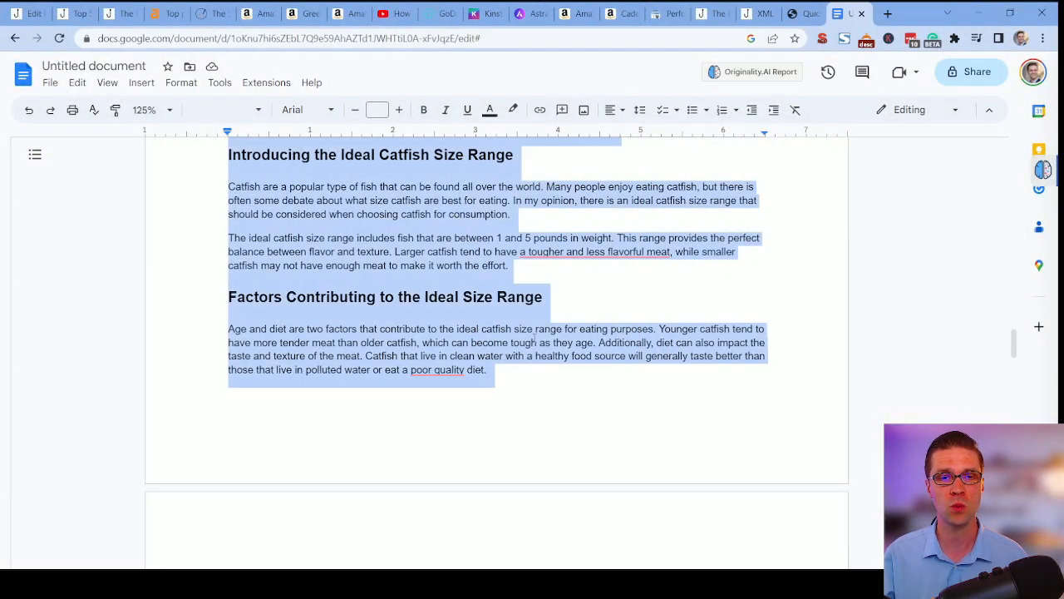
scroll(down, 3)
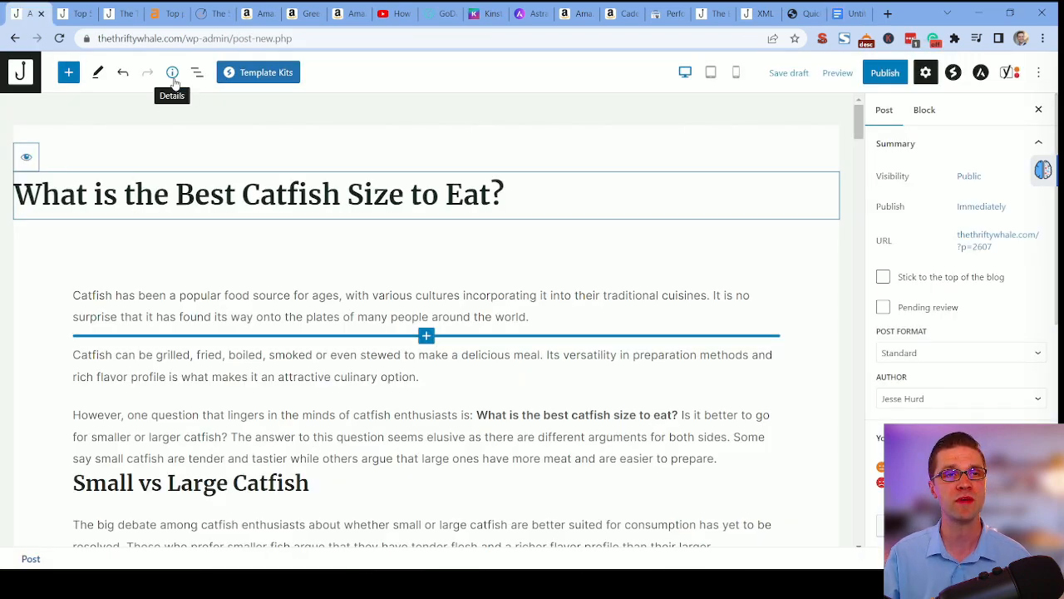
Check the post's heading outline in Details and read through its sections down to the SEO title and meta description.
click(197, 73)
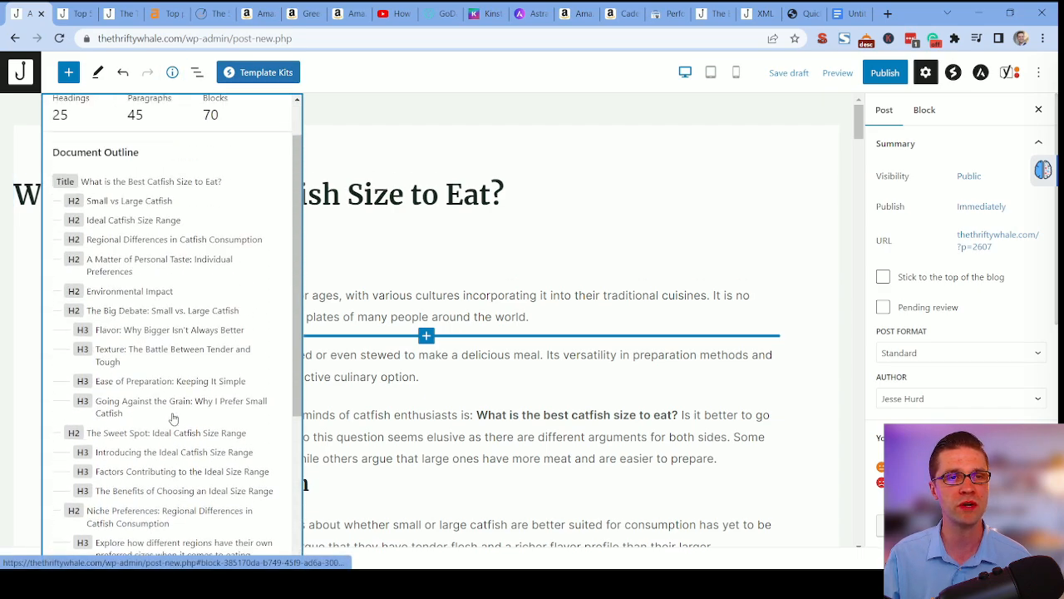
scroll(down, 3)
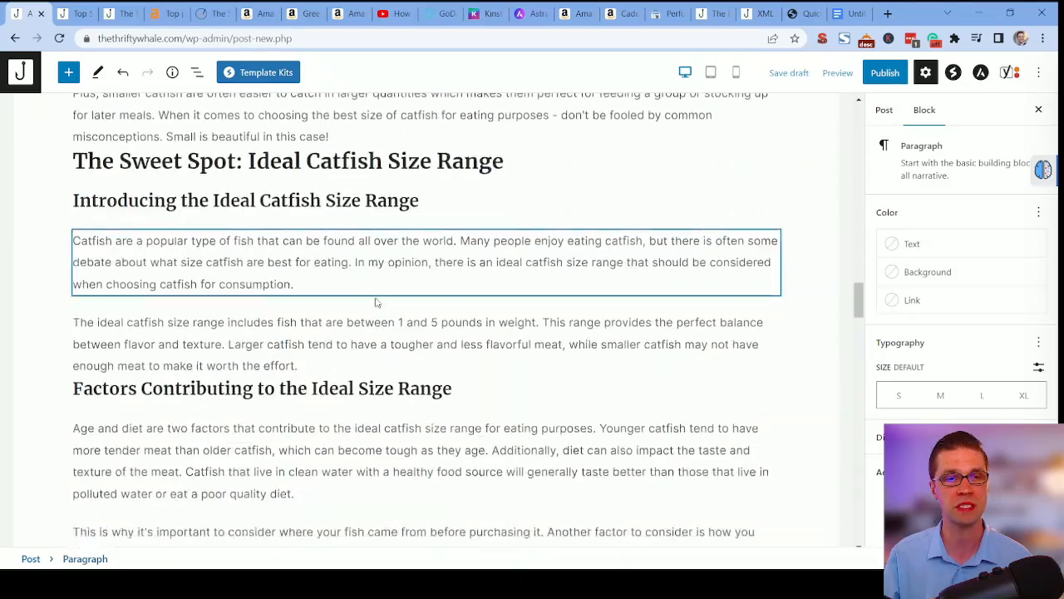
scroll(down, 3)
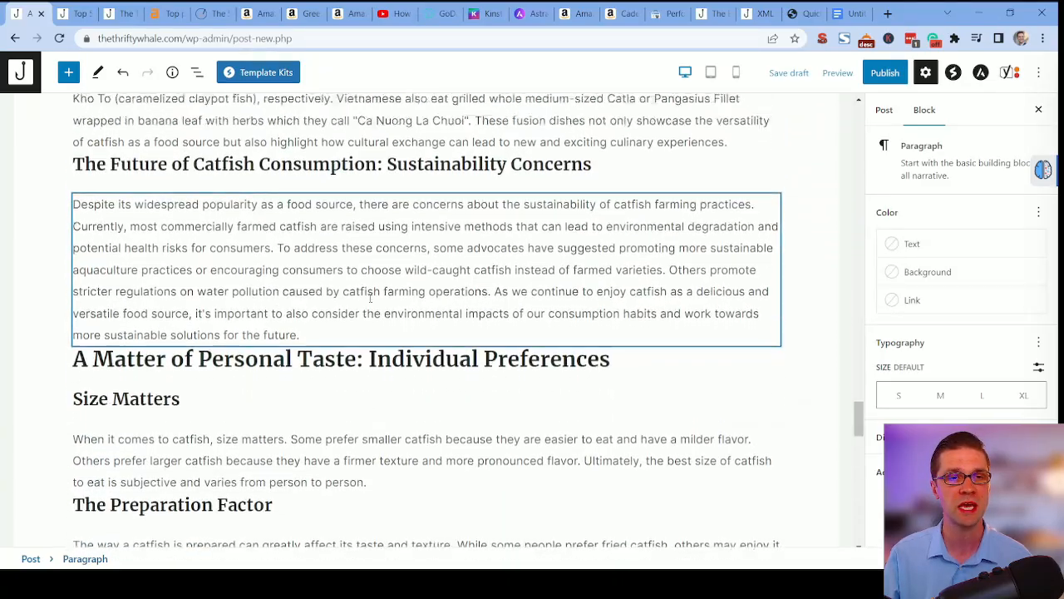
scroll(down, 3)
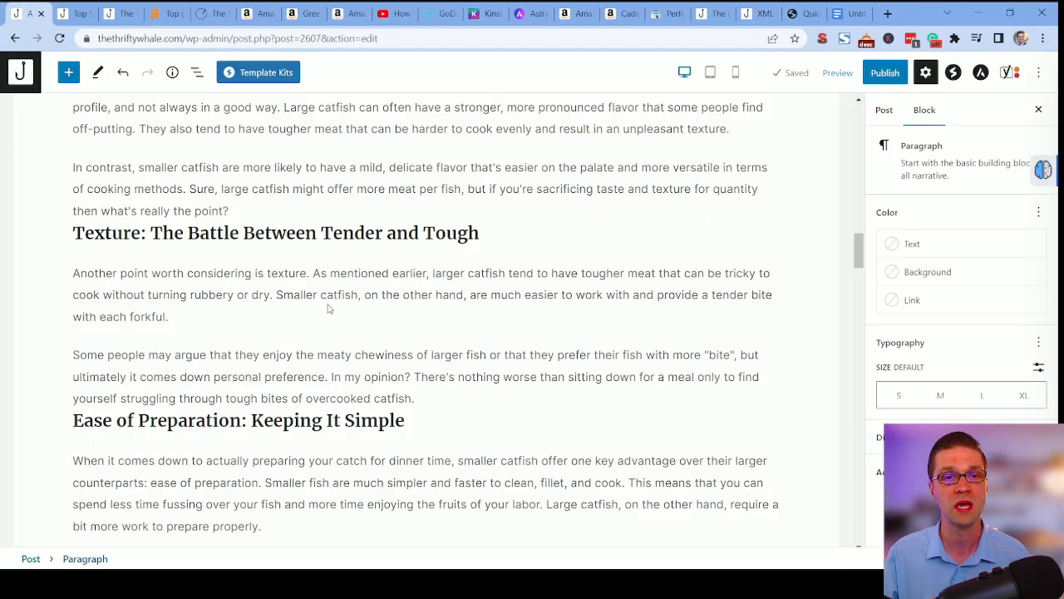
scroll(down, 3)
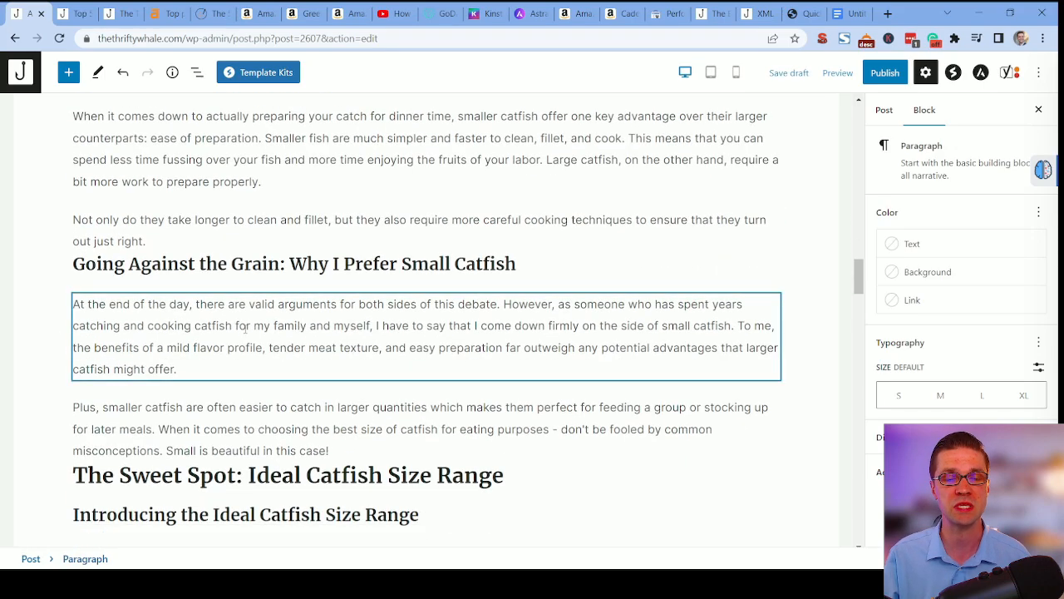
scroll(down, 3)
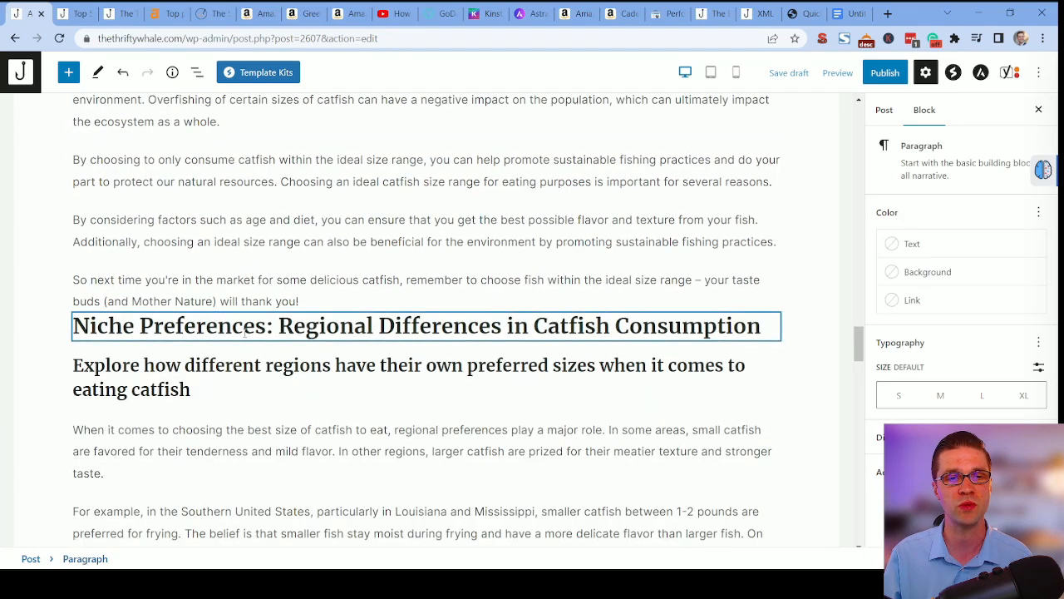
scroll(down, 3)
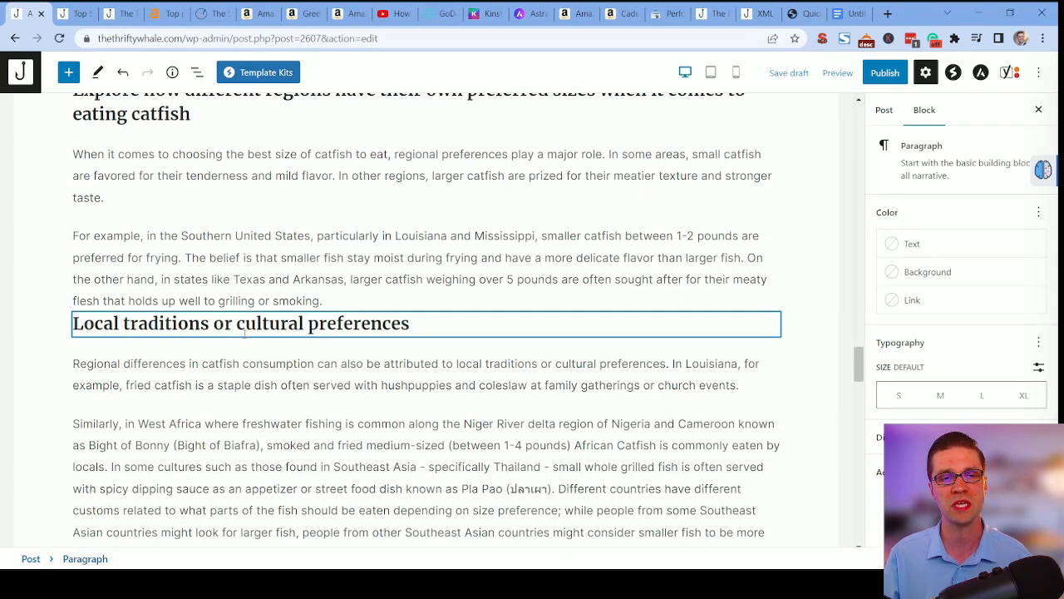
scroll(down, 3)
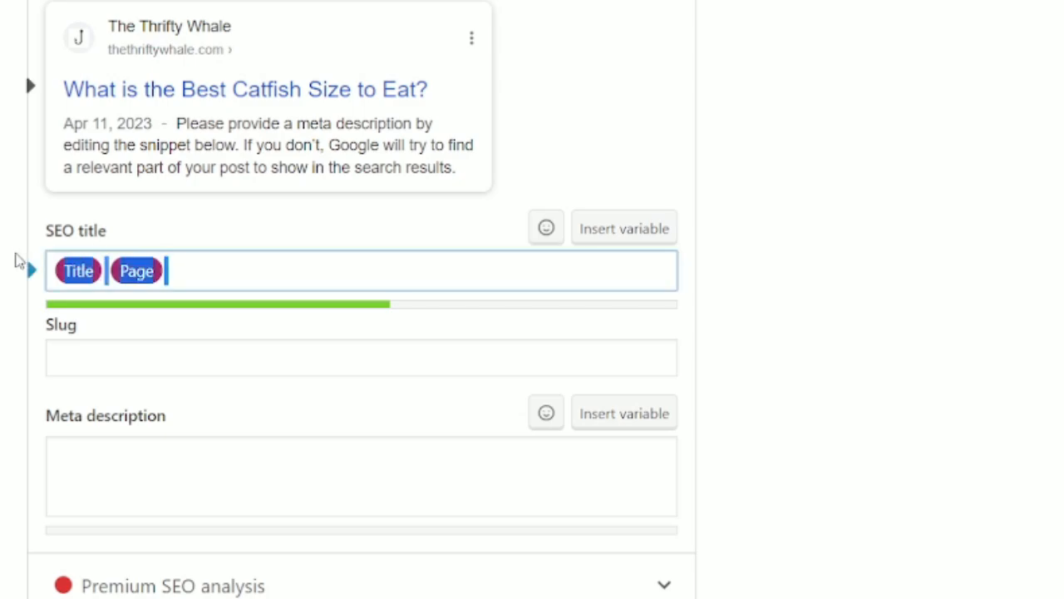
Set the Yoast SEO title to 'What is the Best Size Catfish to Eat?'.
text(What is the)
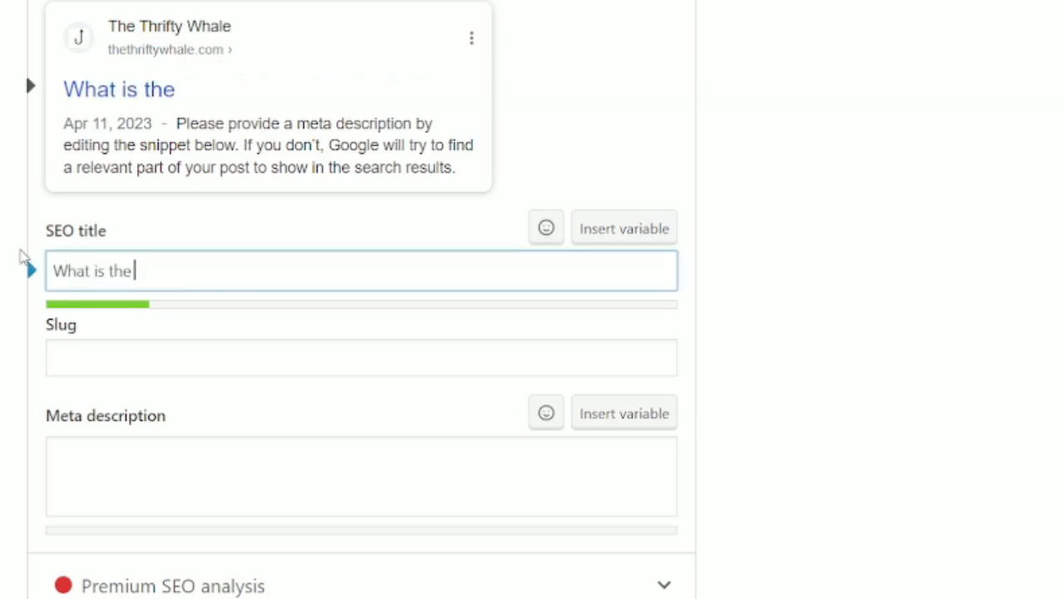
text(Best Size)
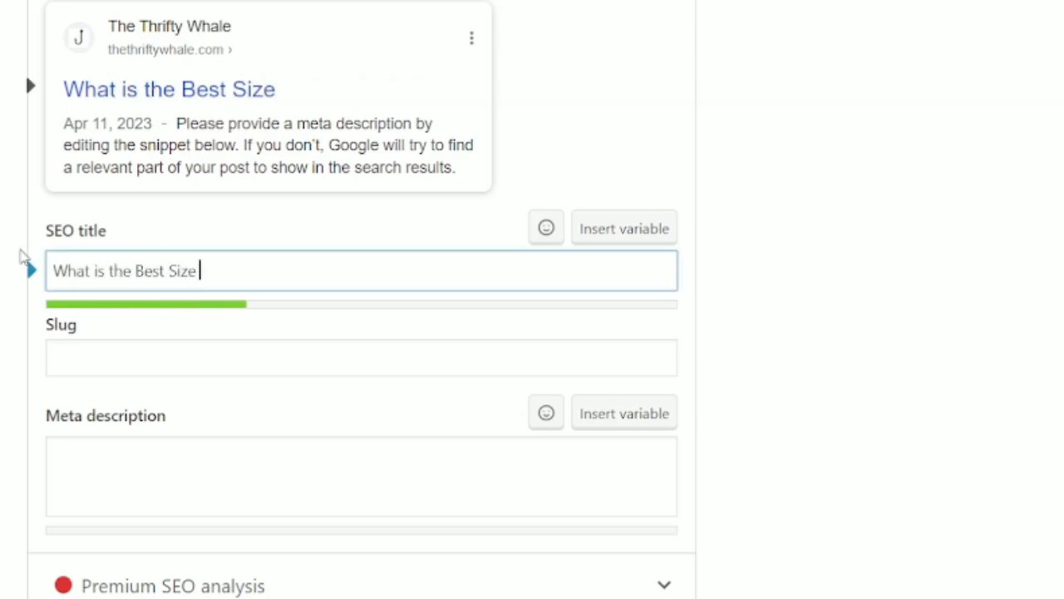
text(Catfish to Eat?)
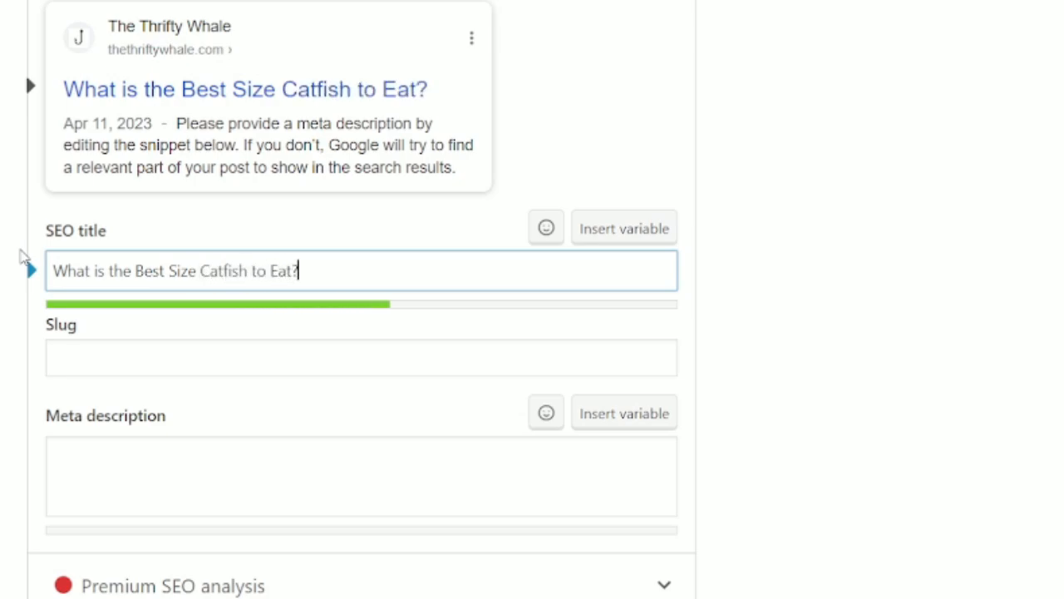
Set the slug the-best-size-catfish-to-eat and a meta description inviting readers to the in-depth guide.
text(the-best-size-catfish-to)
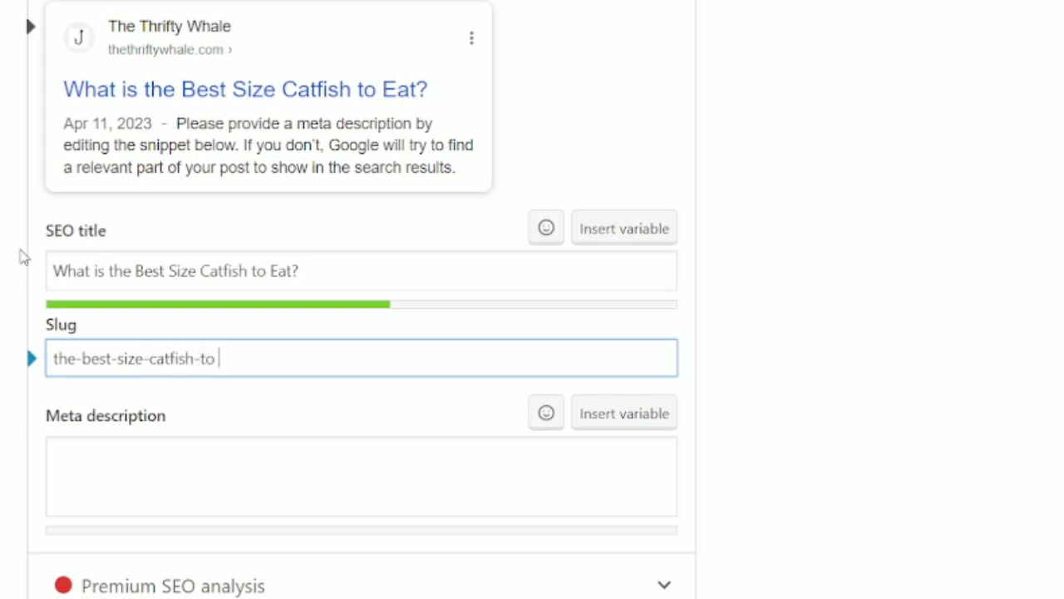
text(eat)
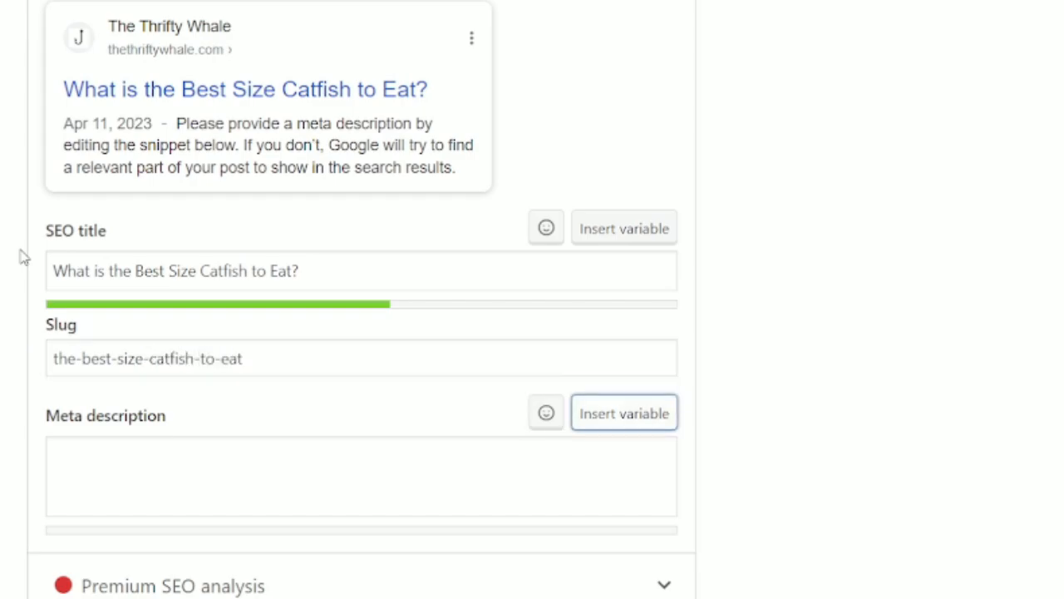
text(Wo)
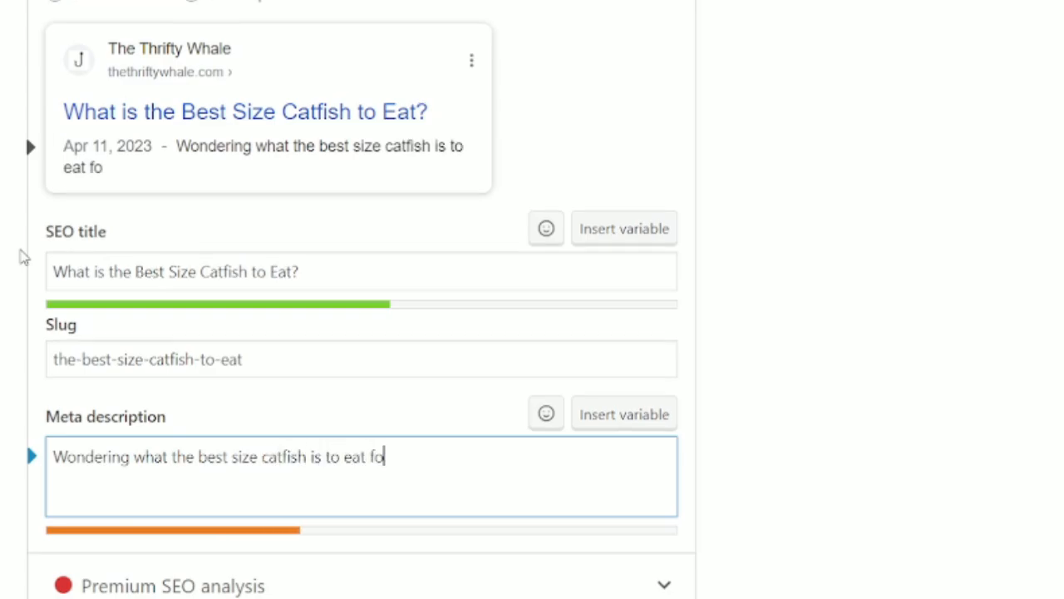
text(r your next fish)
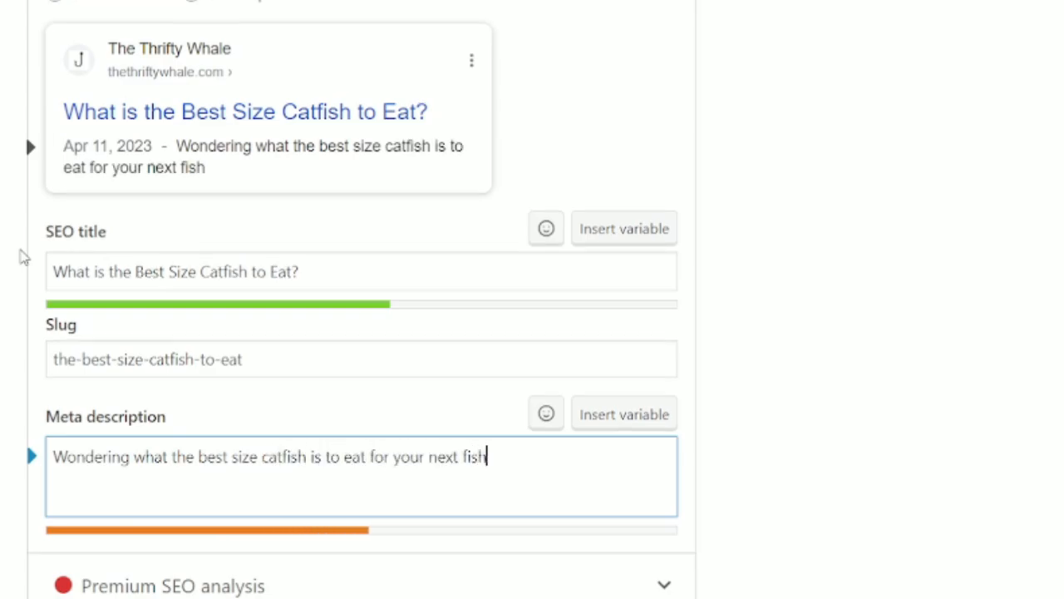
text(ing outing? Check this article out for an)
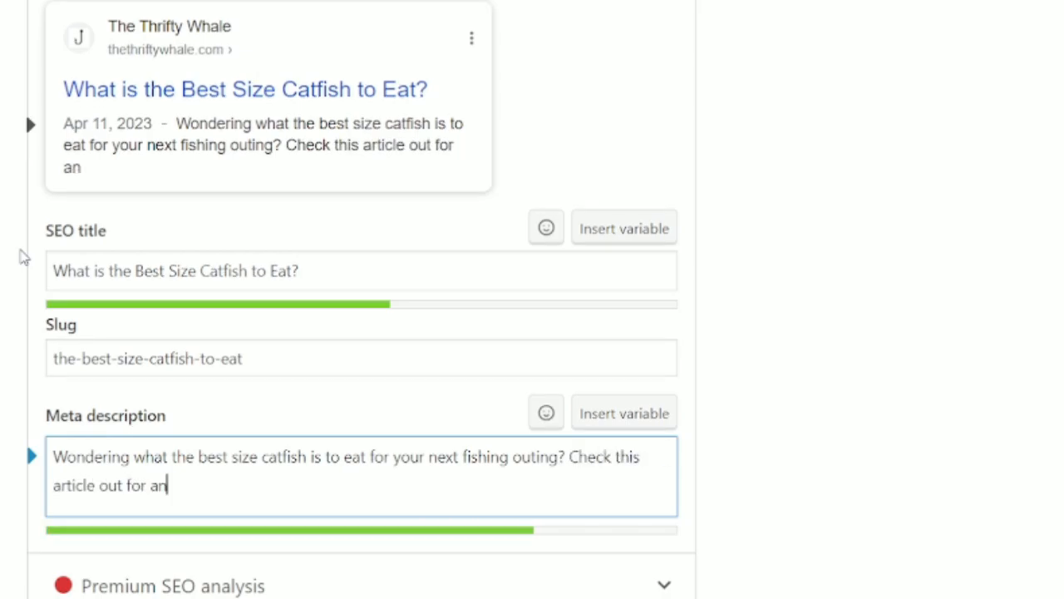
text(indepth gui)
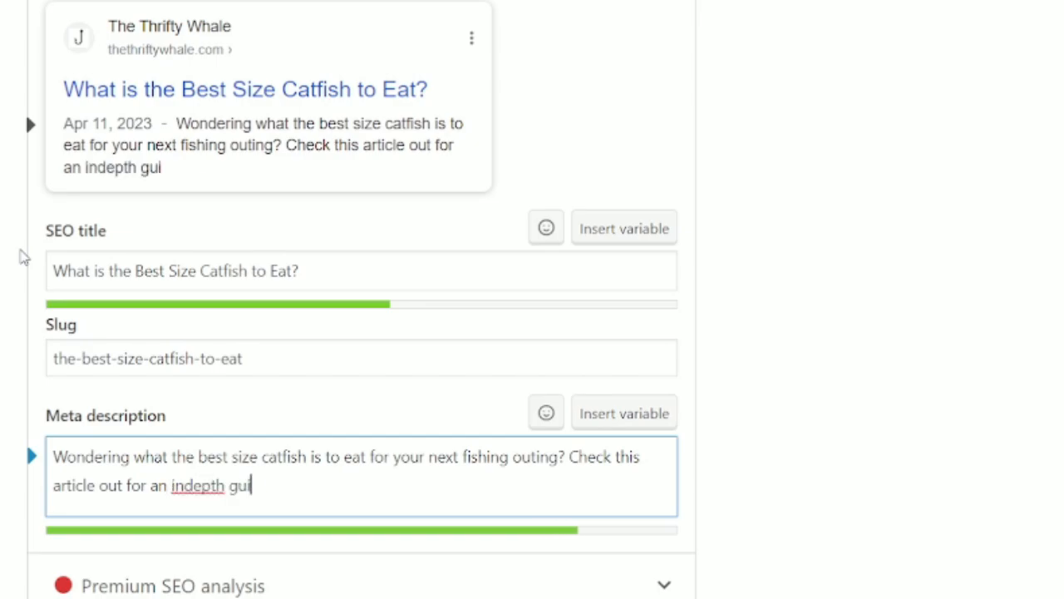
text(de.)
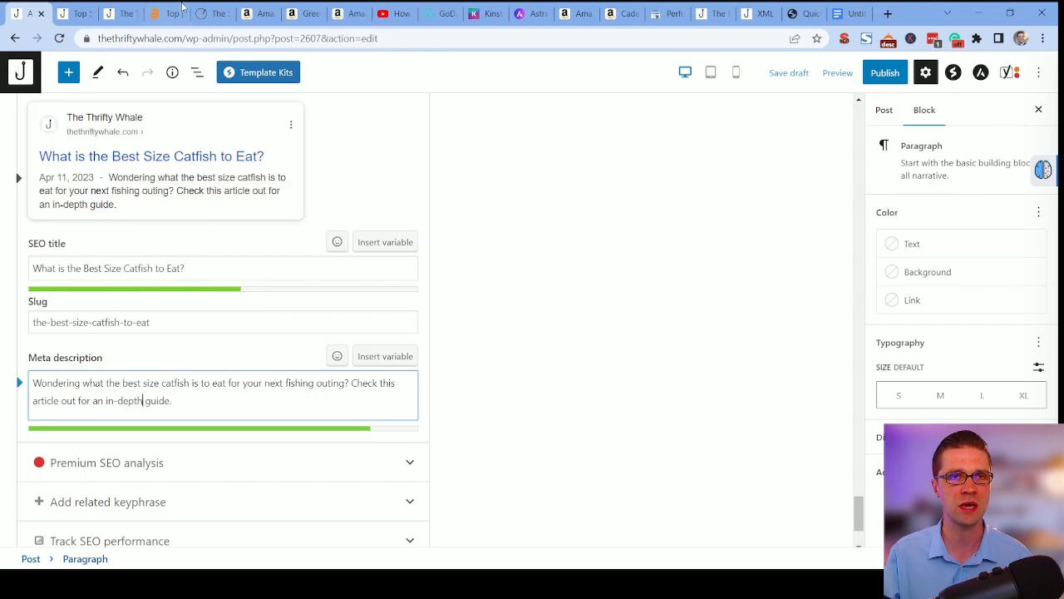
Open the competing best-sized-catfish article from Ahrefs Top pages and view its heading structure.
click(166, 14)
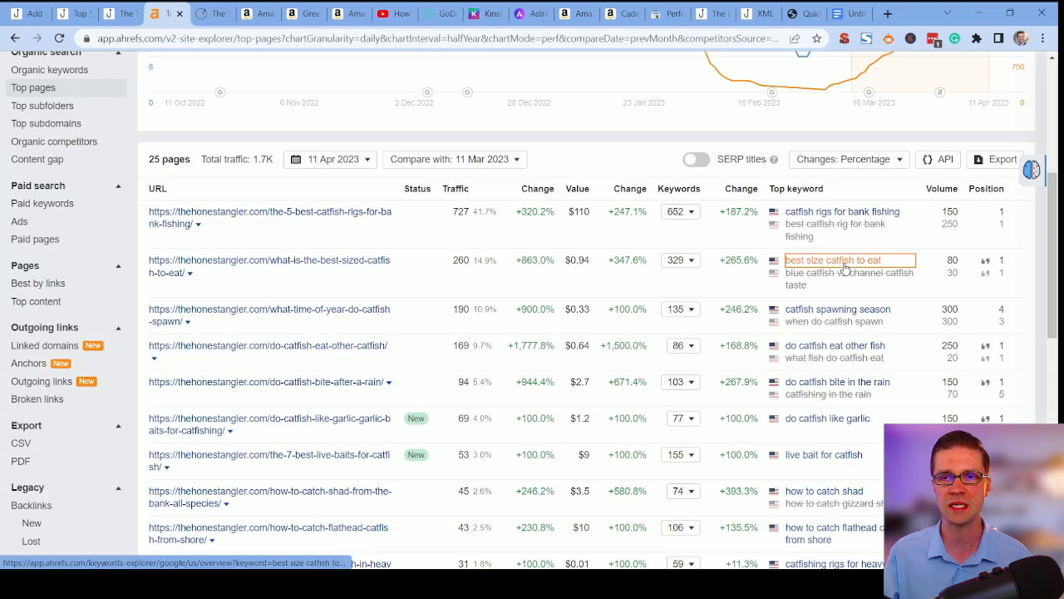
click(832, 259)
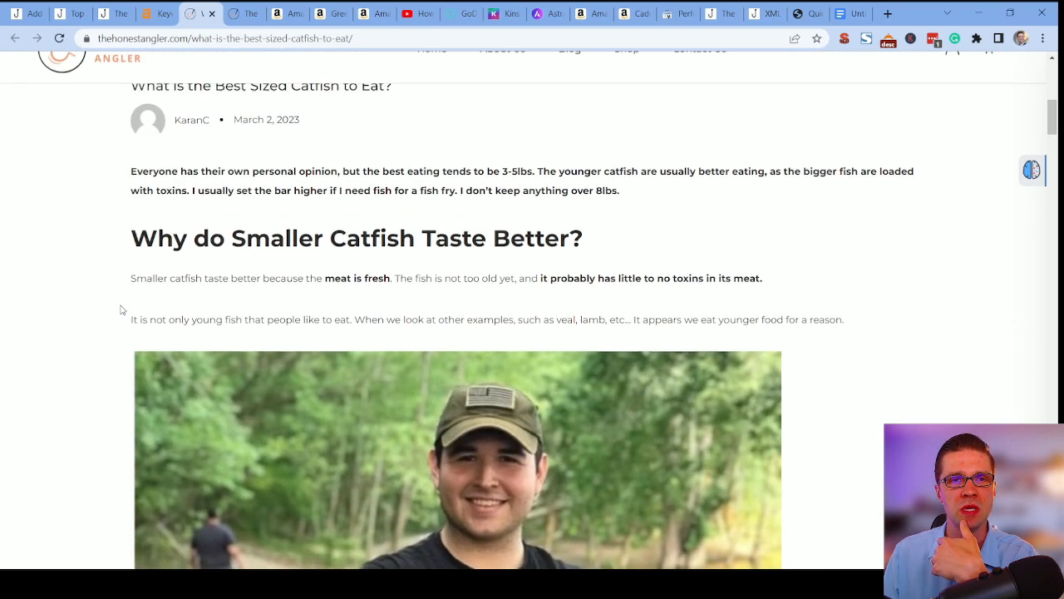
scroll(down, 3)
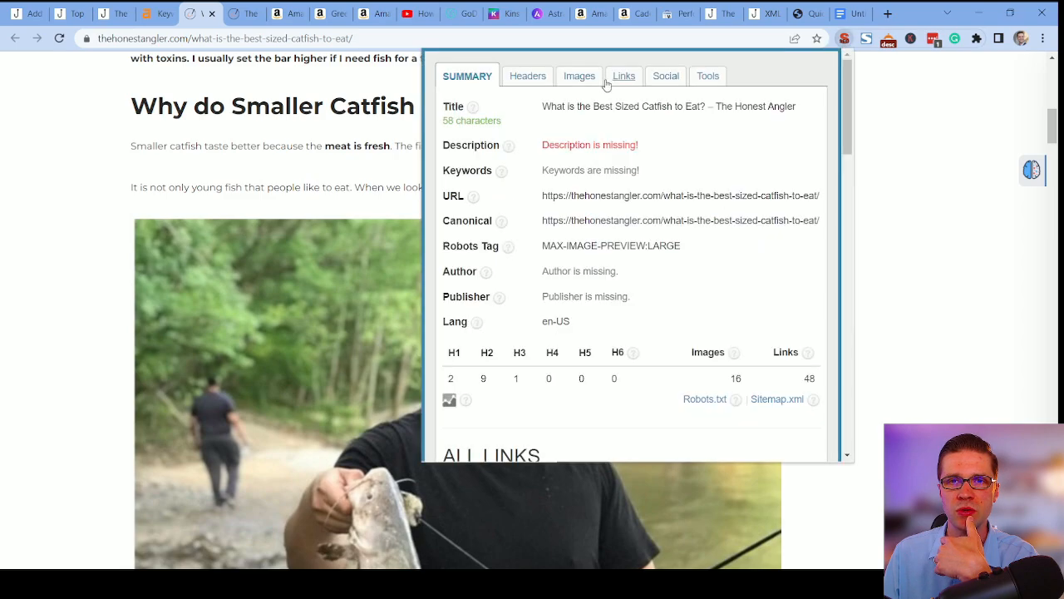
click(529, 76)
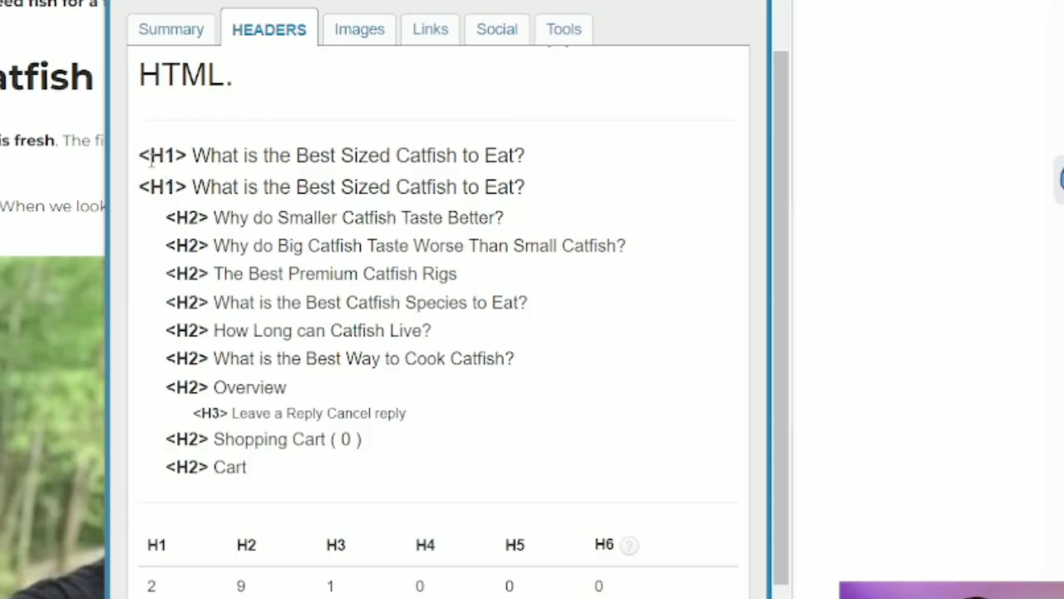
drag(208, 186, 281, 186)
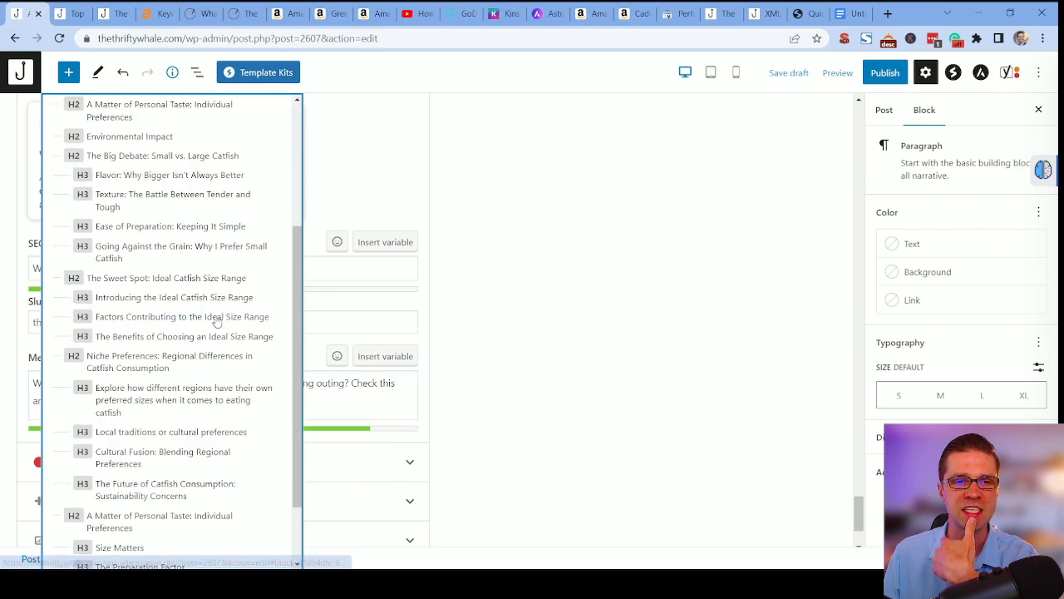
scroll(down, 3)
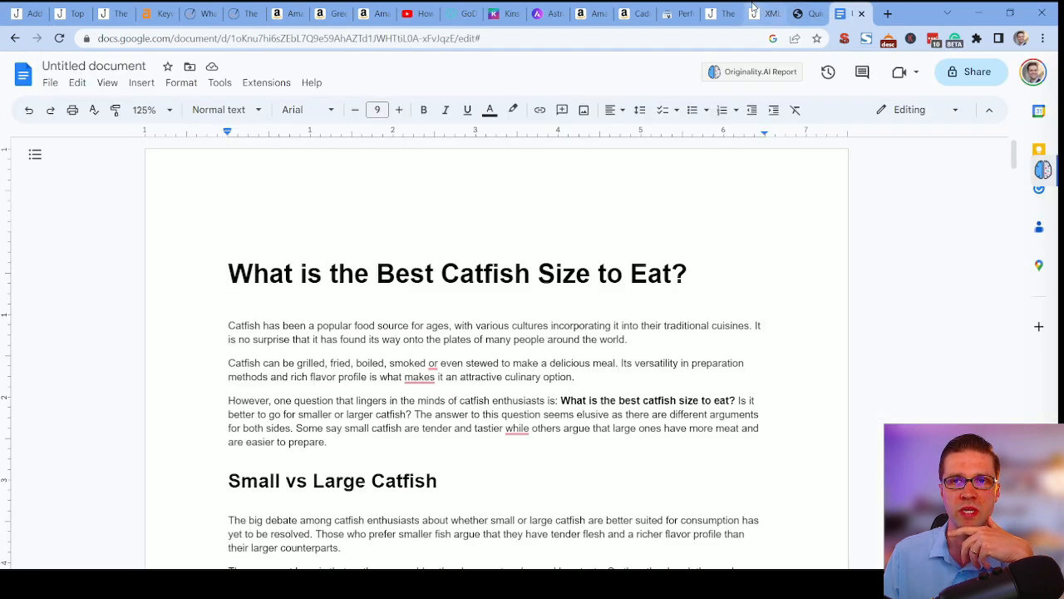
Return to the Honest Angler article and read through its headings and embedded videos.
click(848, 14)
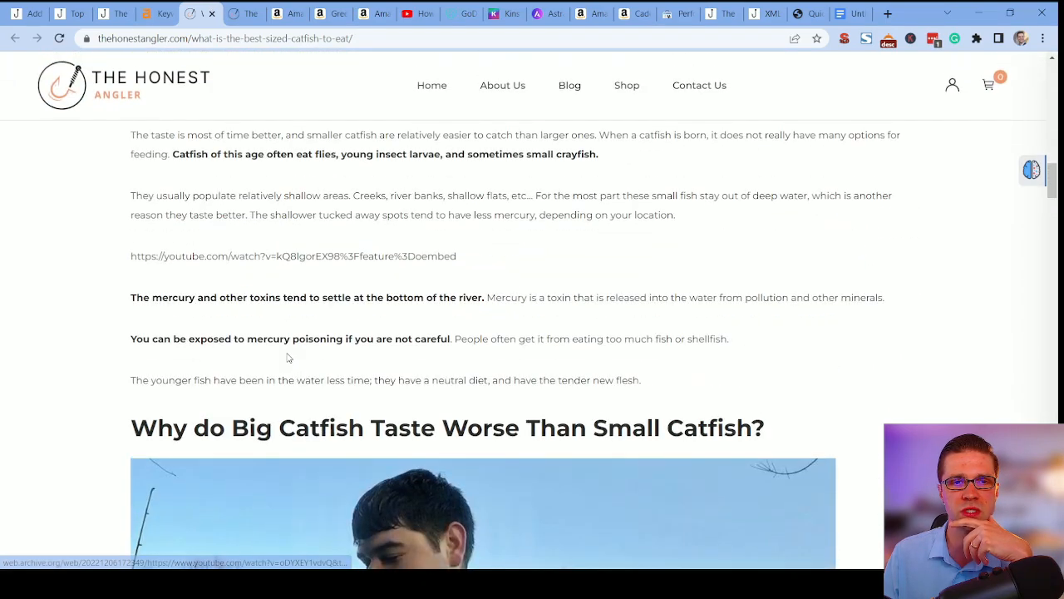
mouse_move(323, 256)
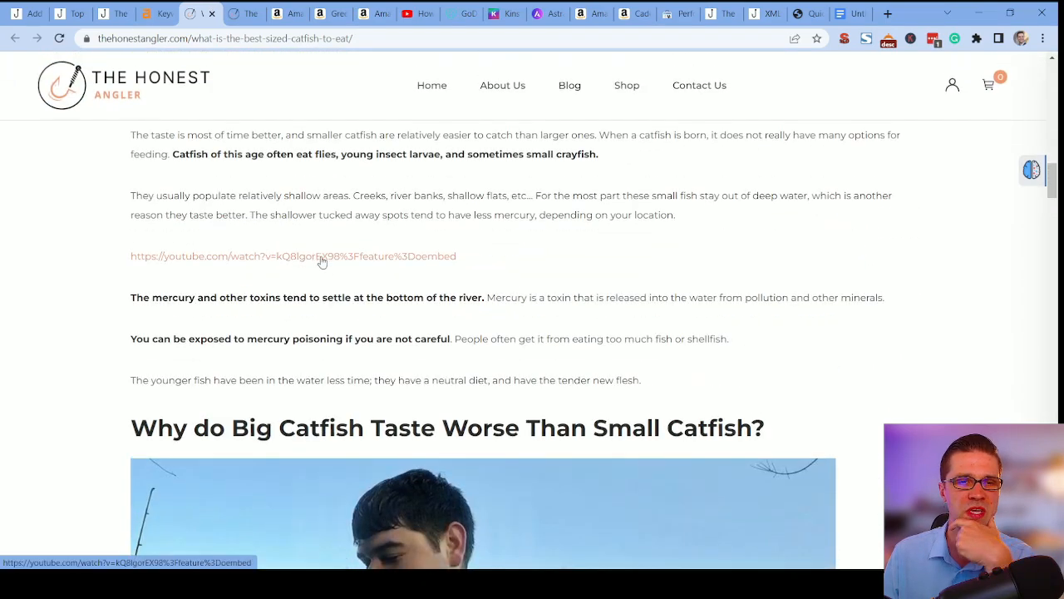
scroll(down, 3)
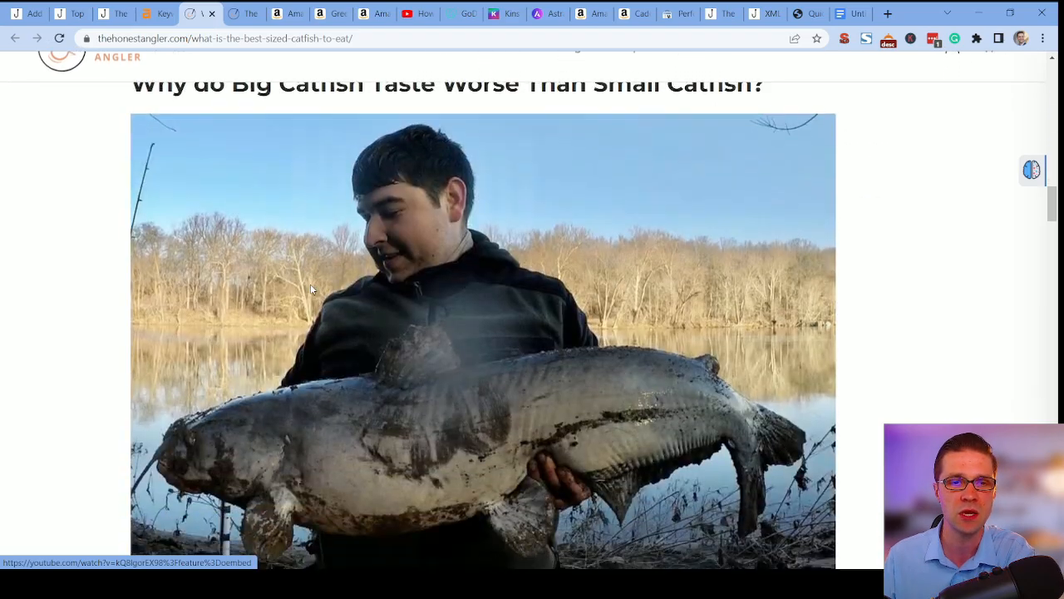
scroll(down, 3)
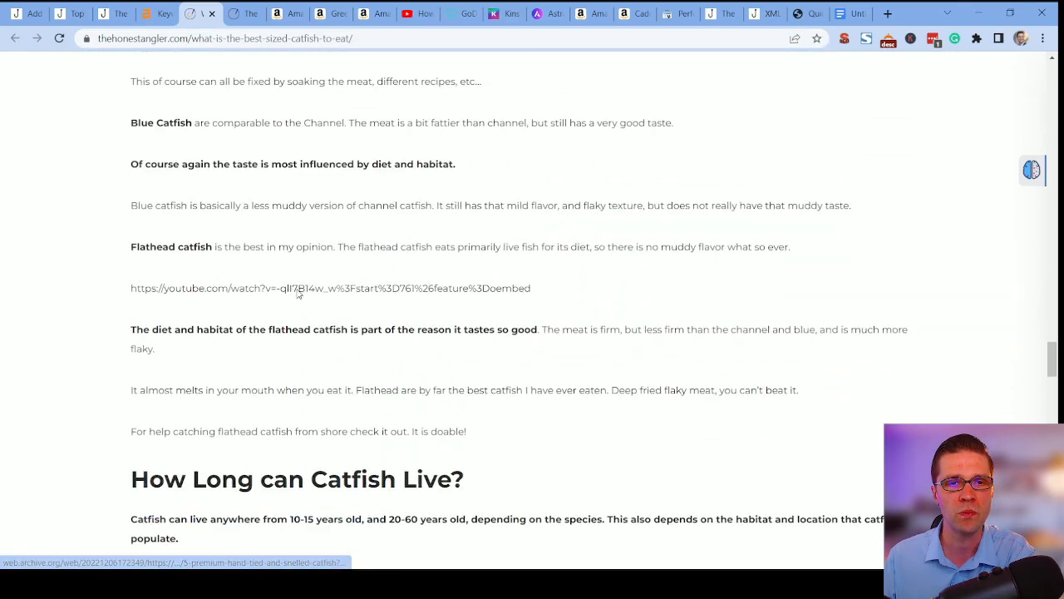
scroll(down, 3)
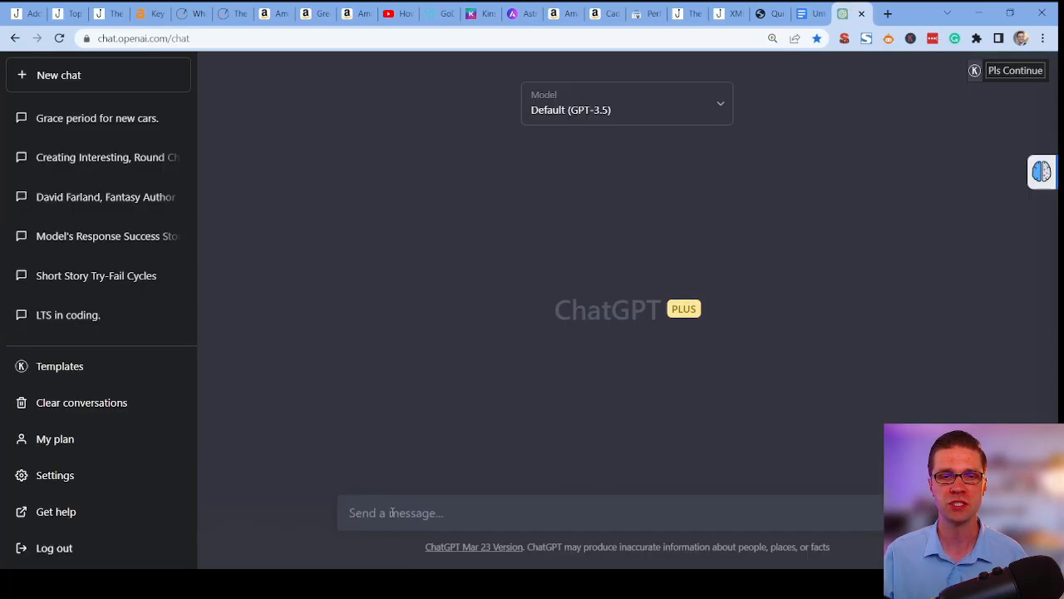
Ask ChatGPT which high use-case Amazon products would fit this type of article and read the list.
text(What amazo)
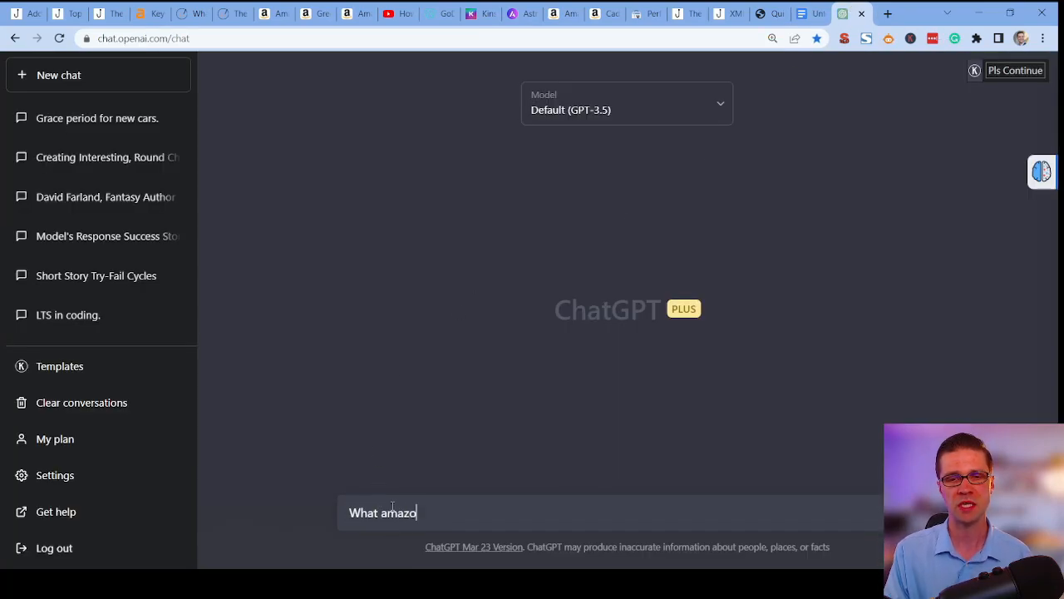
text(n products would be a)
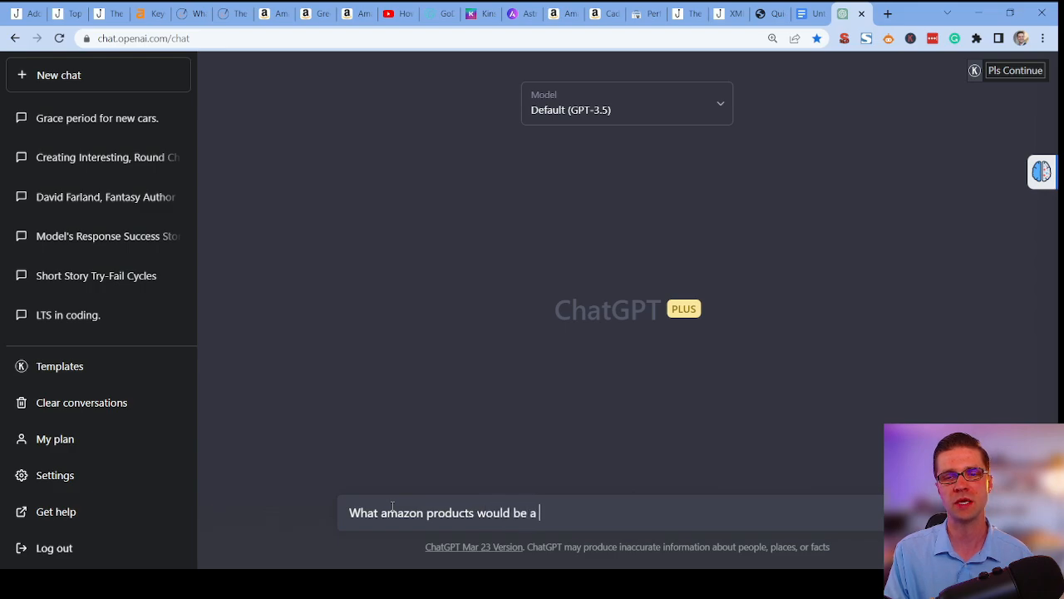
text(good fit for this type of)
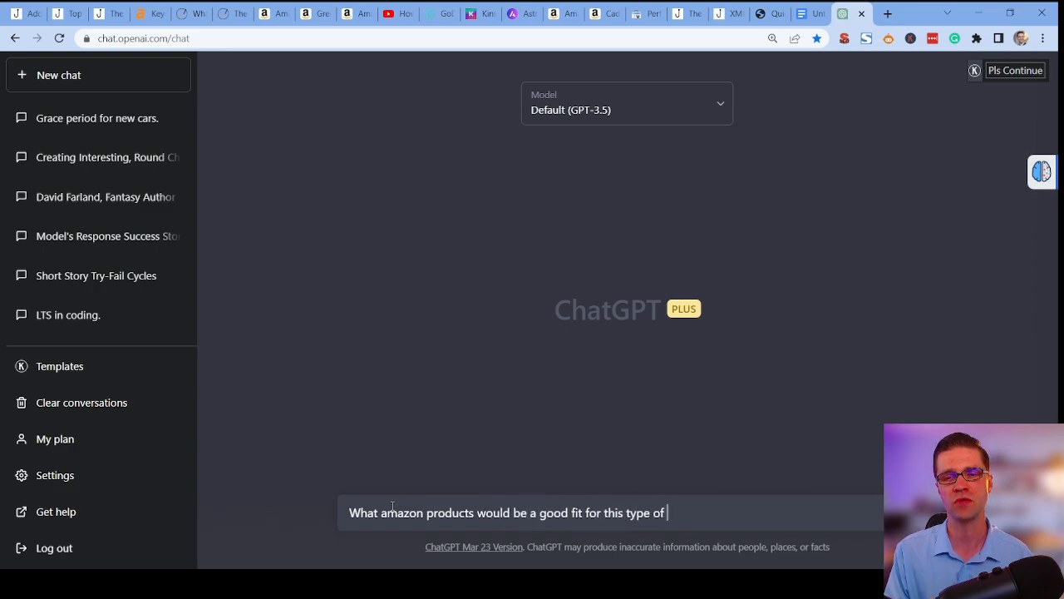
text(article (the)
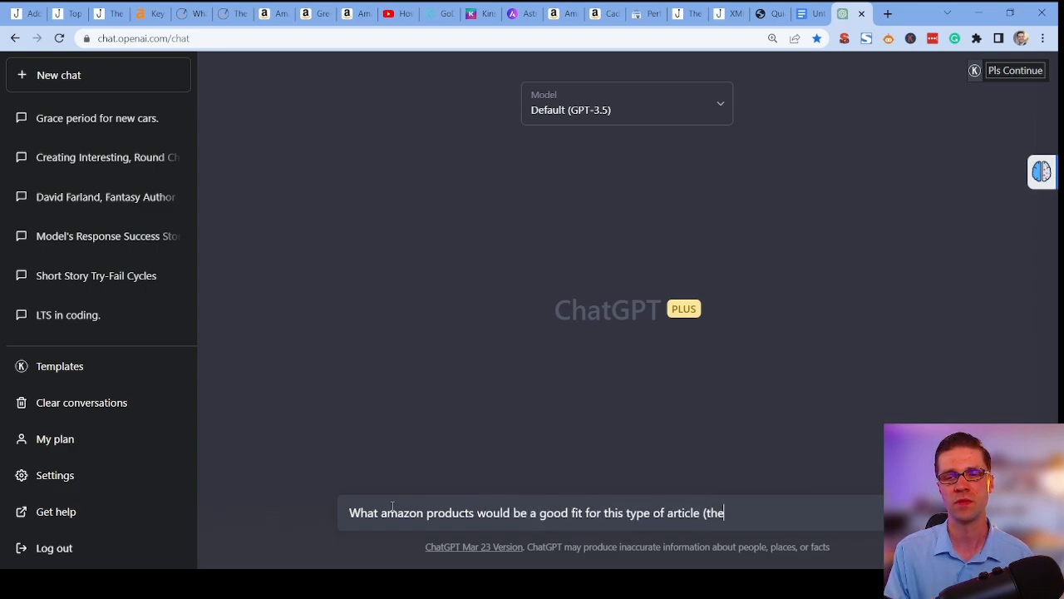
text(higher use-c)
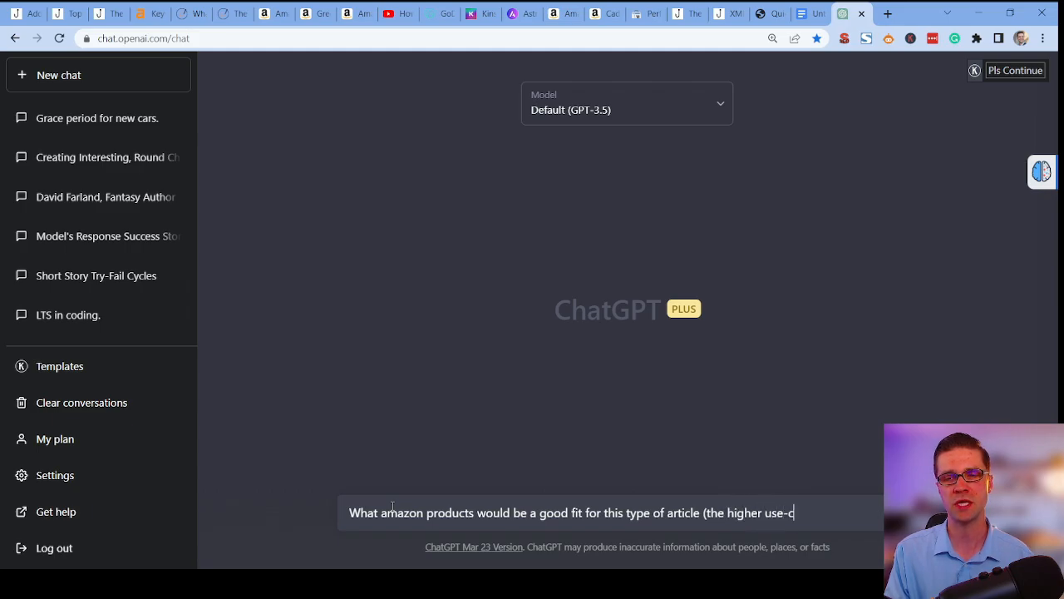
text(ase the better))
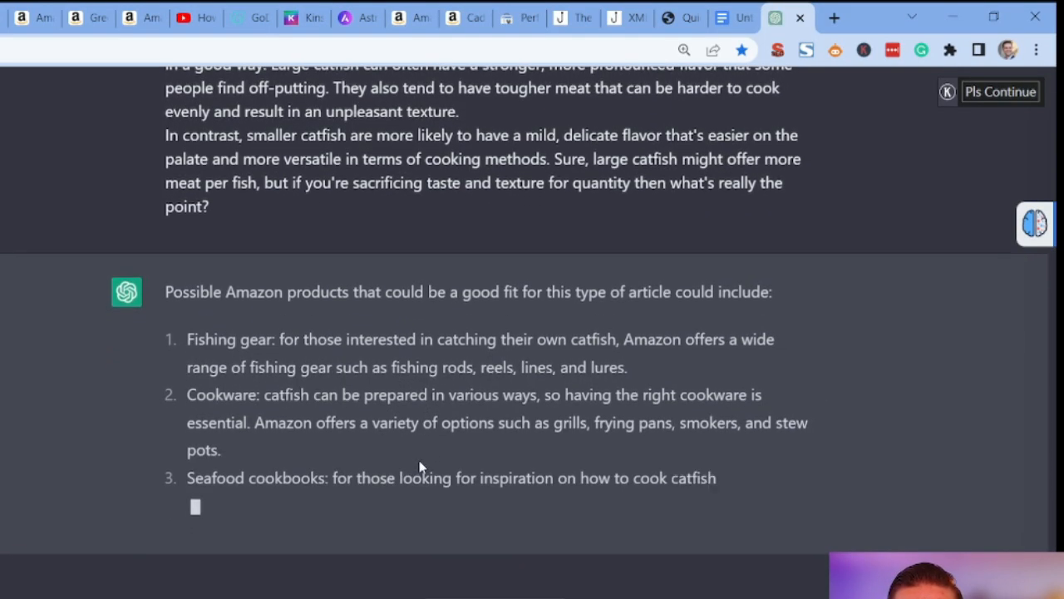
scroll(down, 3)
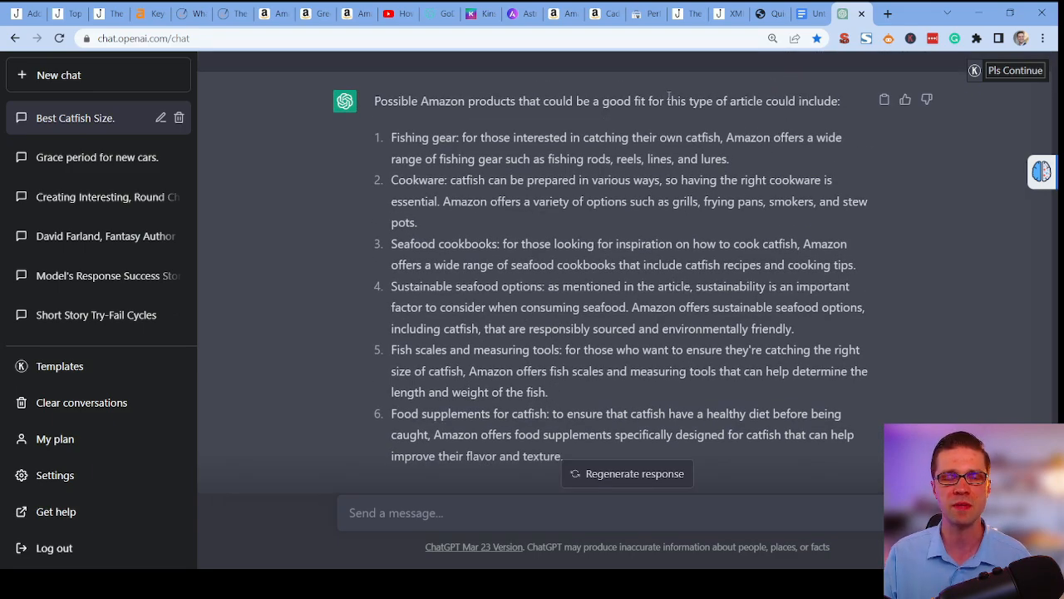
mouse_move(566, 28)
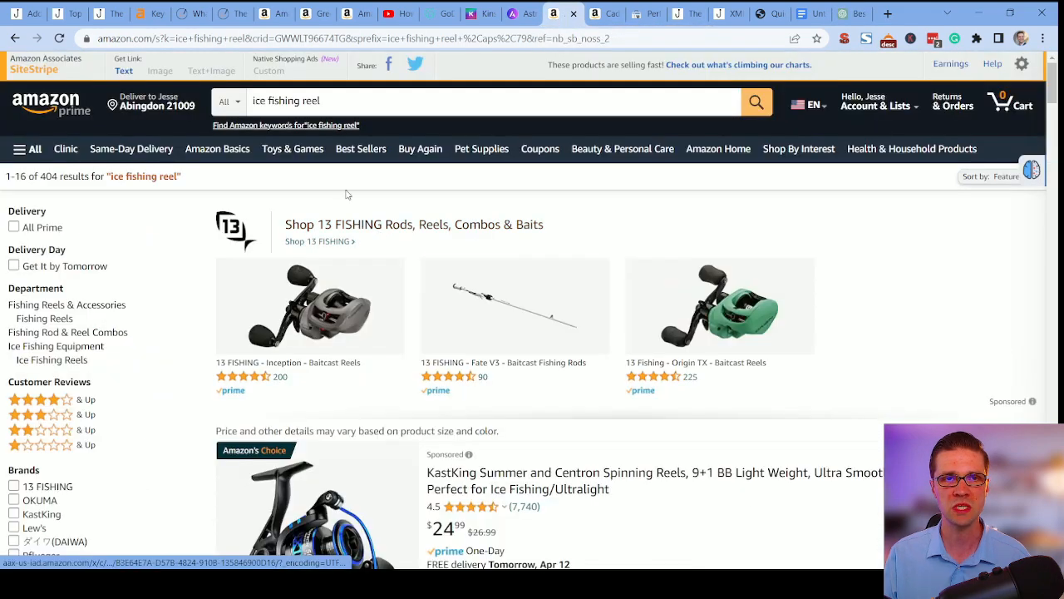
Search Amazon for catfish frying pan and catfish gear and browse the results.
text(fr)
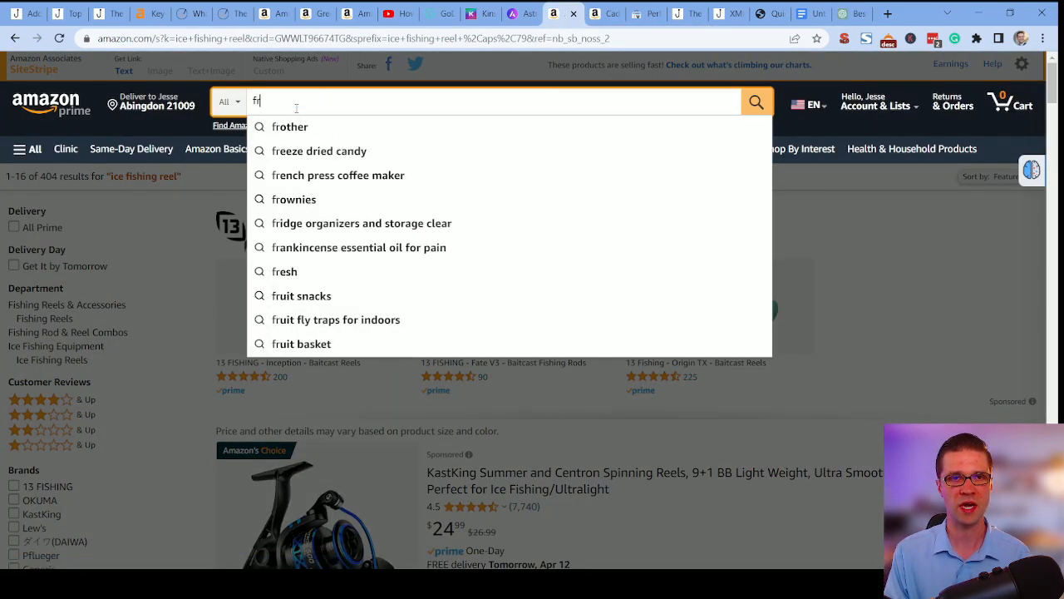
text(frying pan)
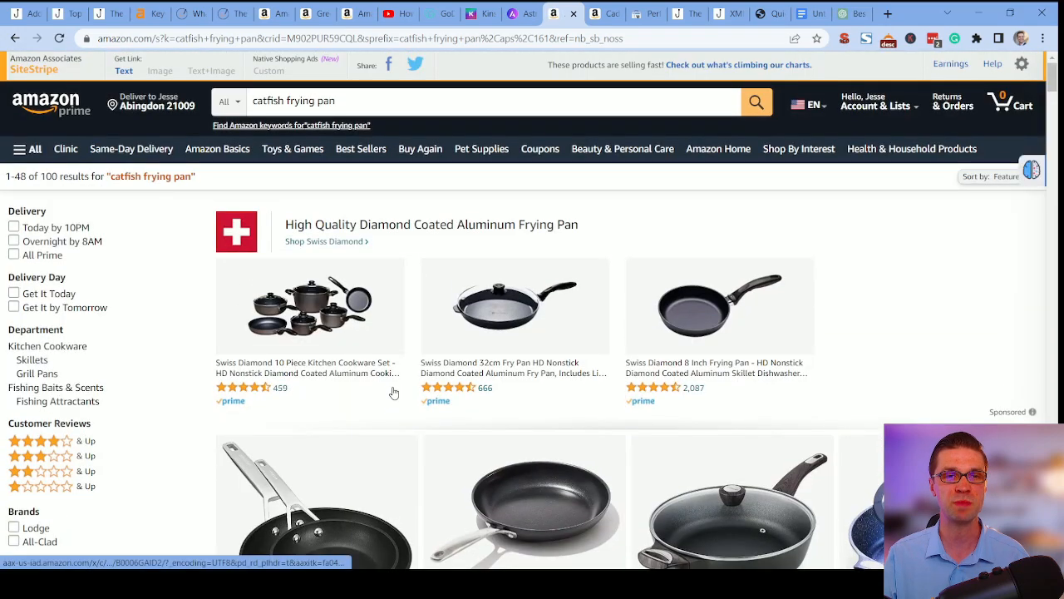
scroll(down, 3)
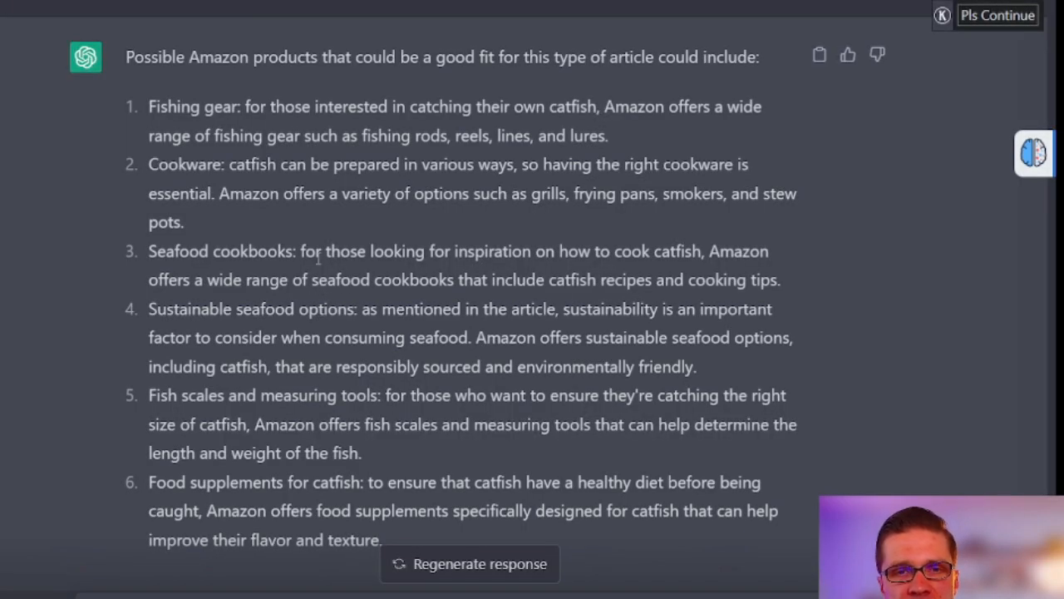
mouse_move(389, 200)
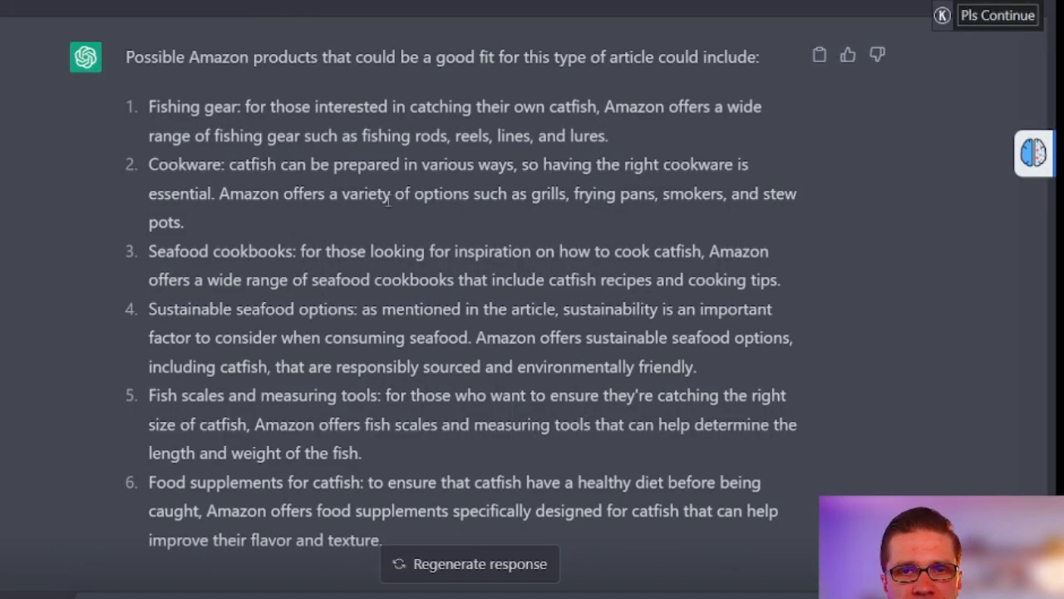
drag(465, 137, 607, 137)
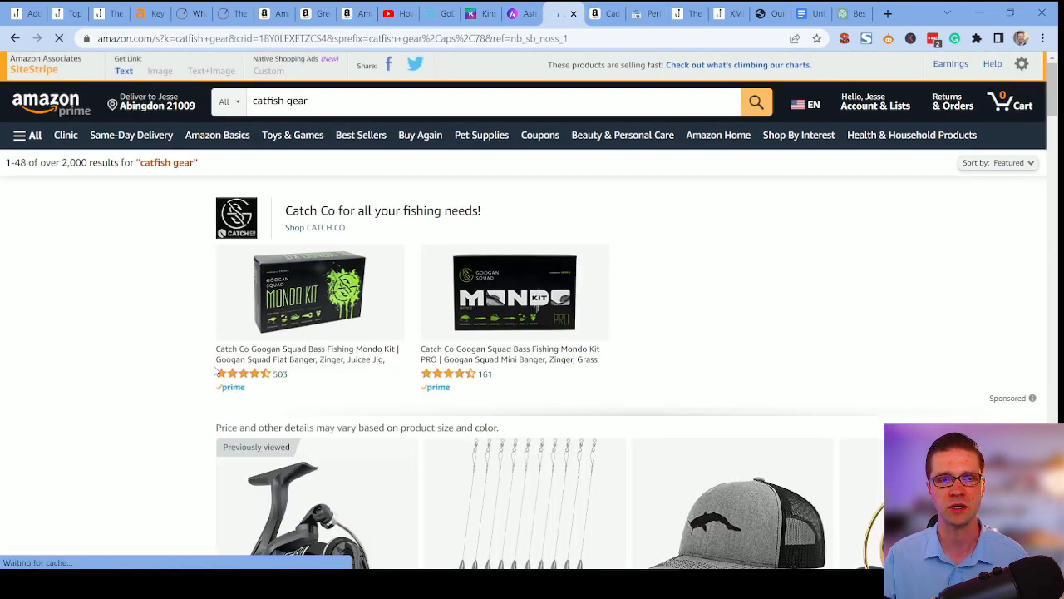
scroll(down, 3)
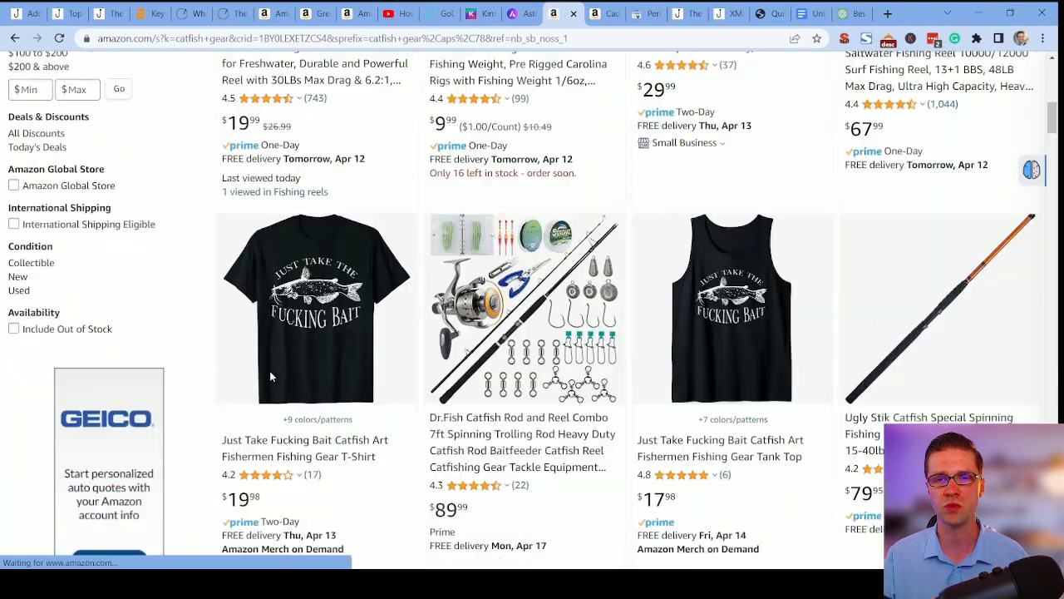
scroll(down, 3)
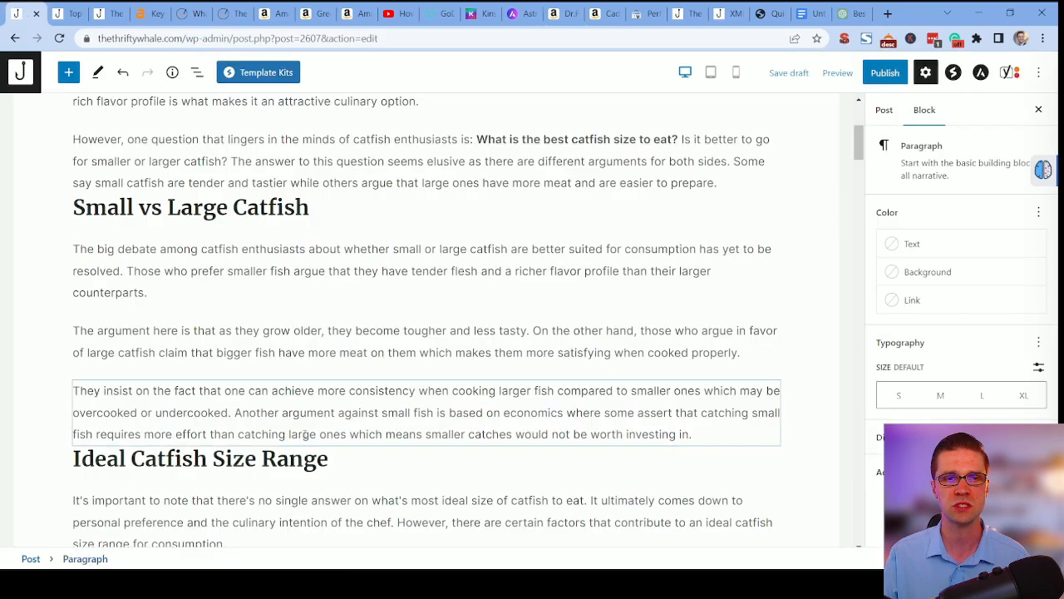
Insert an AAWP Product Box with ASIN B08KDHTJY9 for the Dr.Fish catfish rod and reel combo.
scroll(down, 3)
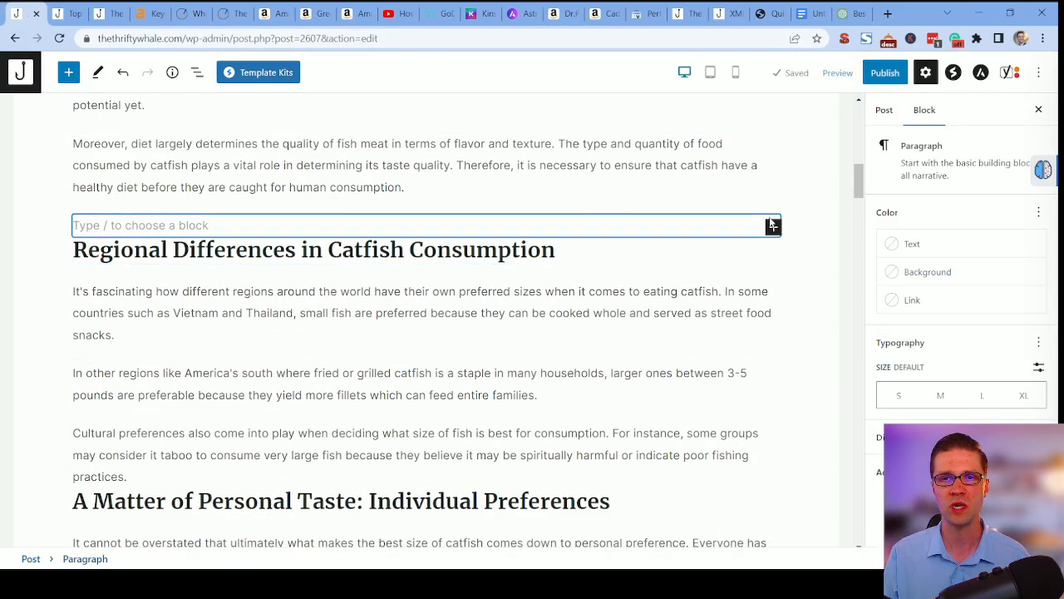
text(aawp)
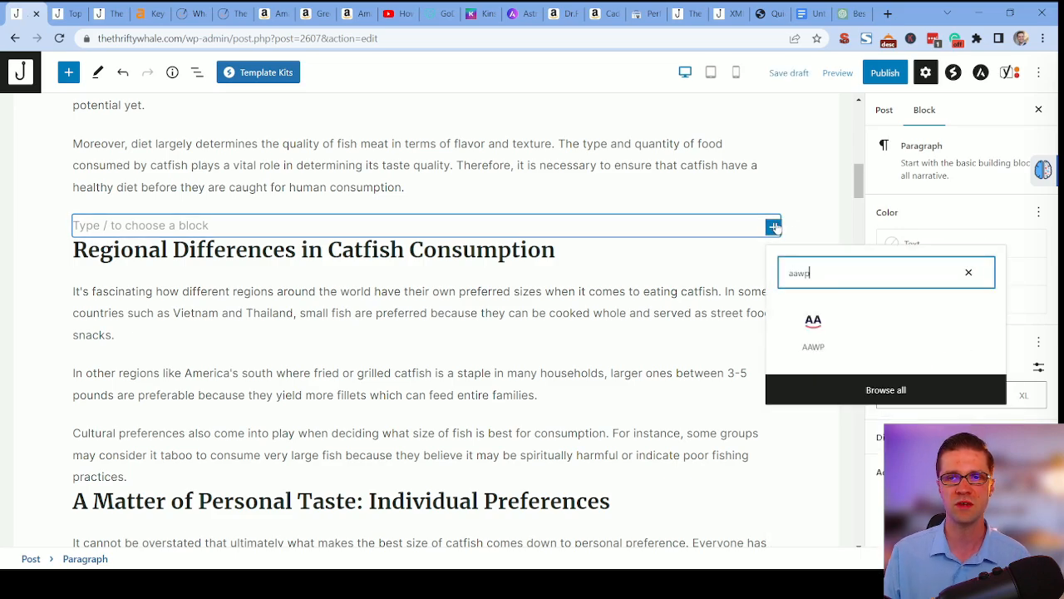
click(812, 329)
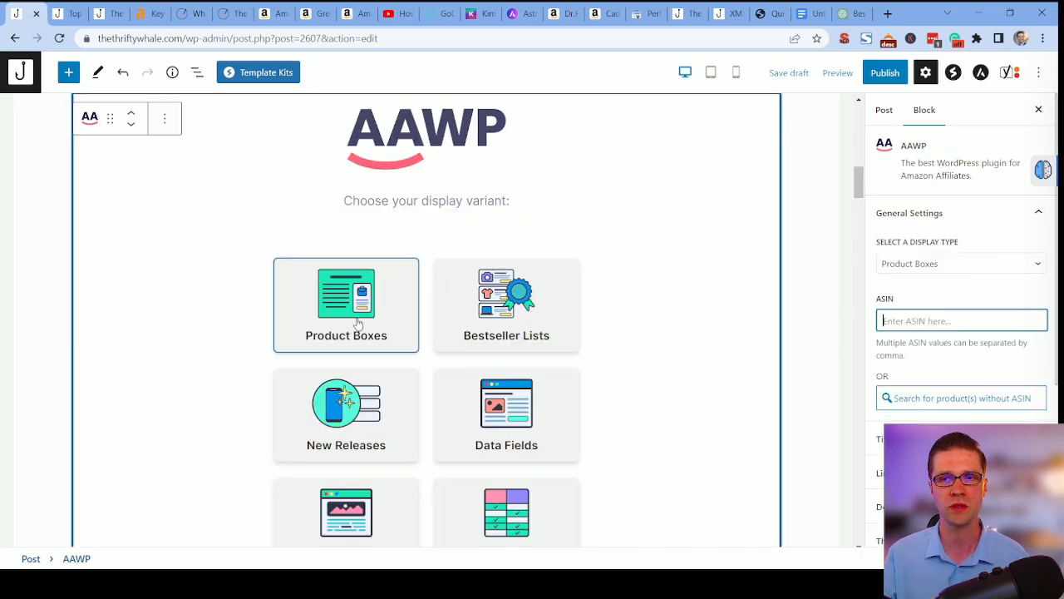
text(B08KDHTJY9)
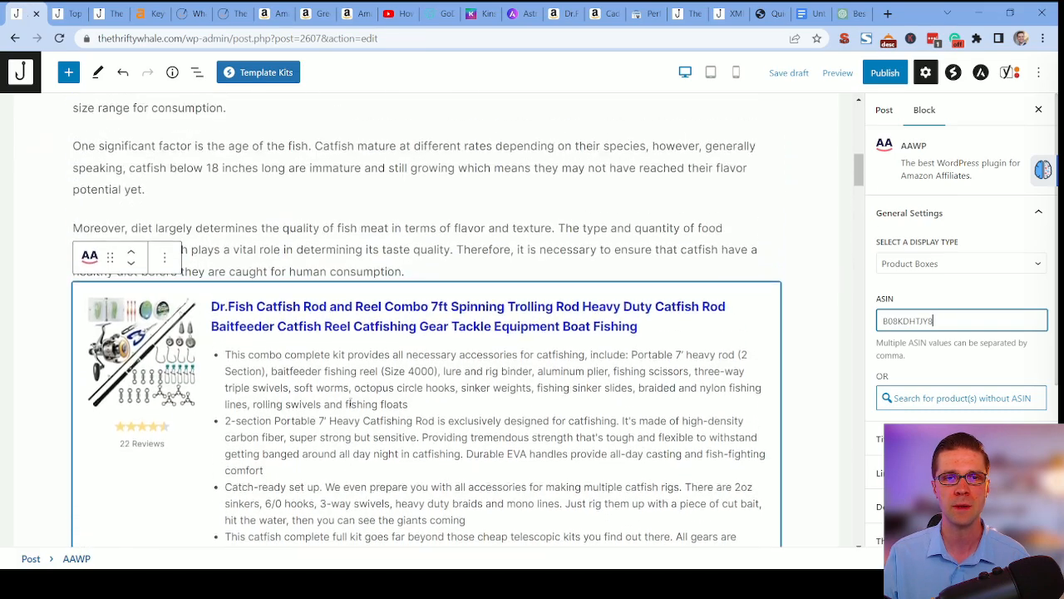
Scroll down the draft past the new product box toward the next sections.
scroll(down, 3)
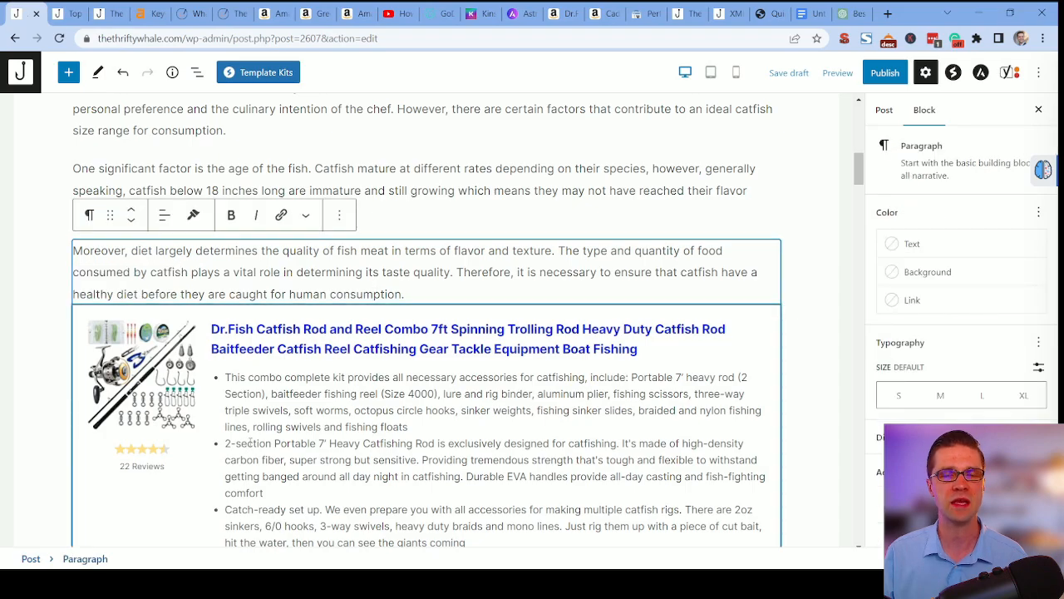
scroll(down, 3)
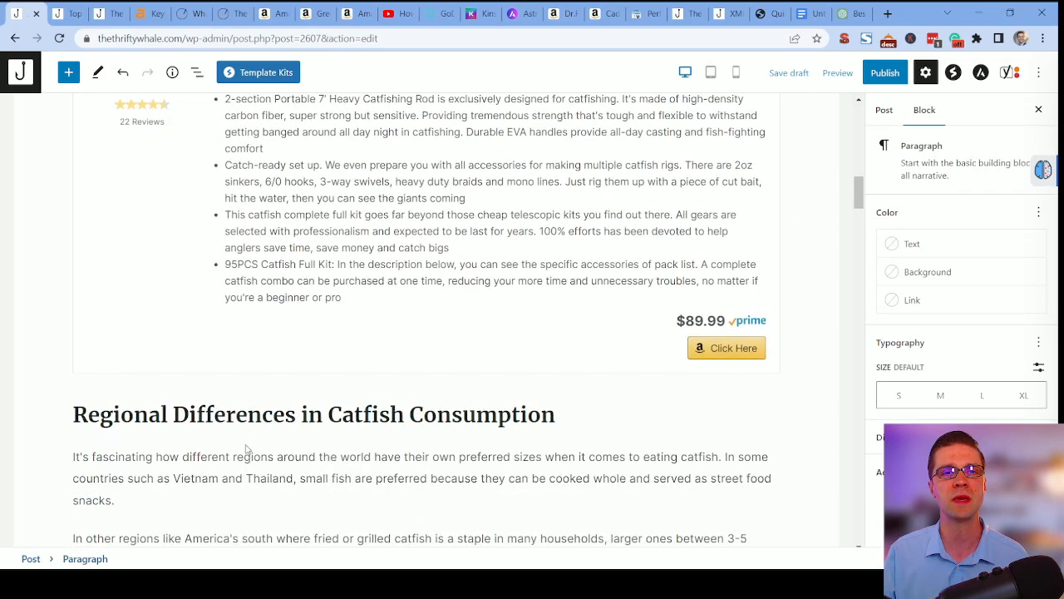
scroll(down, 3)
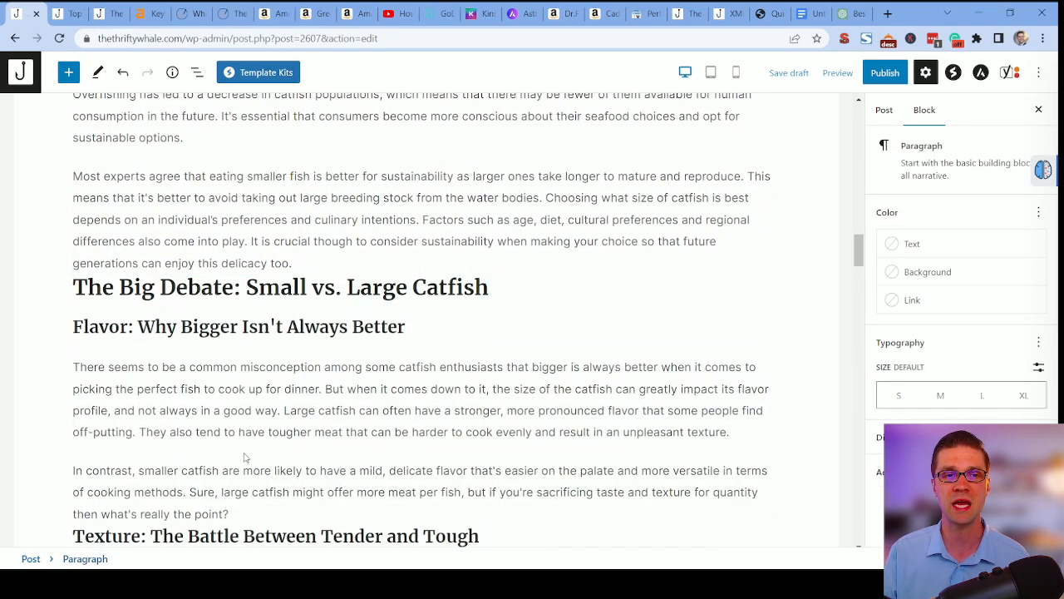
scroll(down, 3)
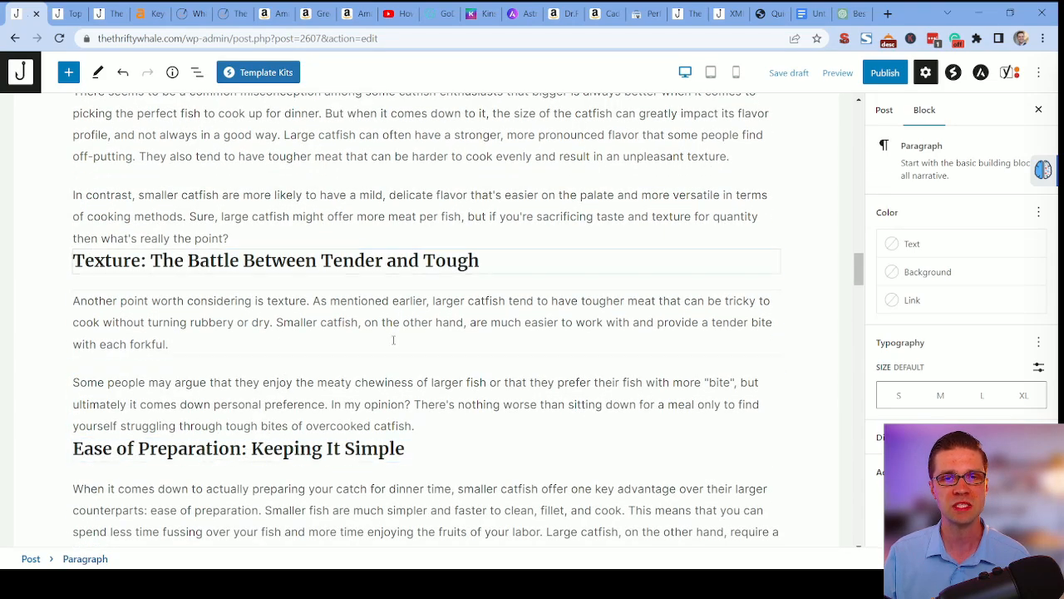
Browse Amazon catfish knife results and open the fillet knife set with sheath and sharpening tool.
scroll(down, 3)
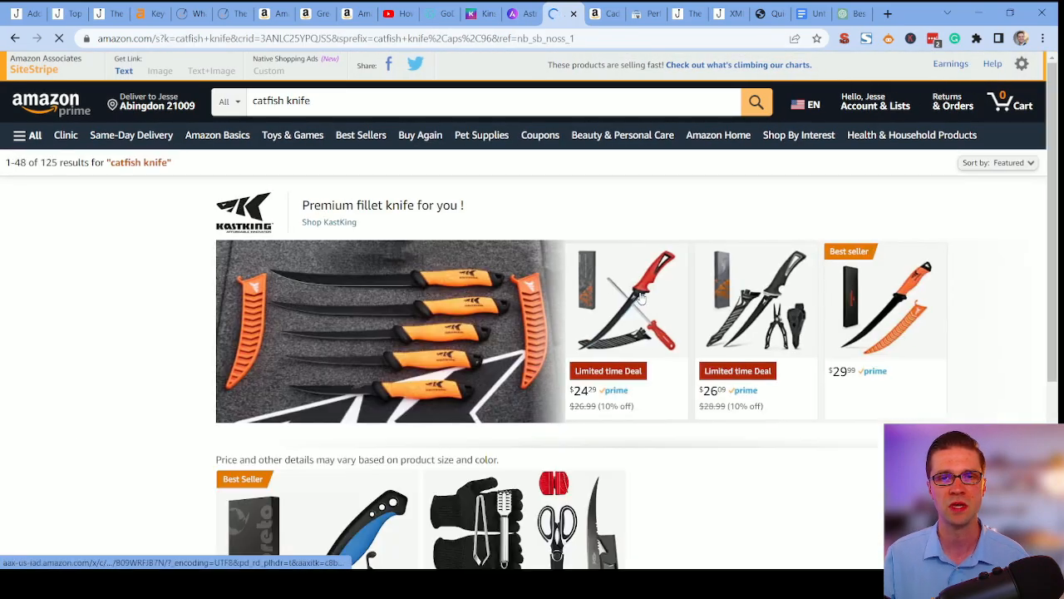
scroll(down, 3)
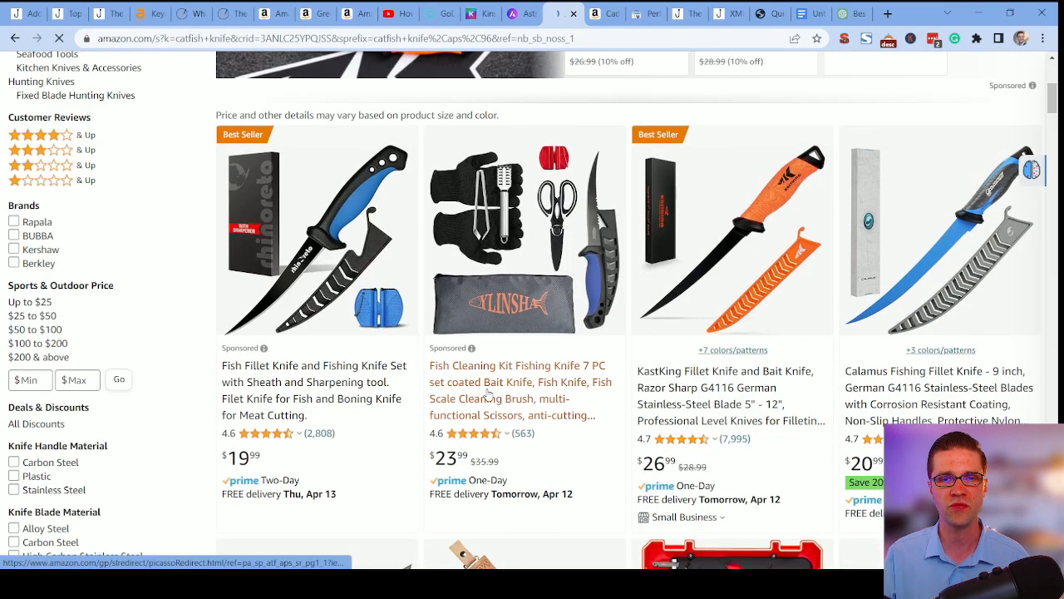
scroll(down, 3)
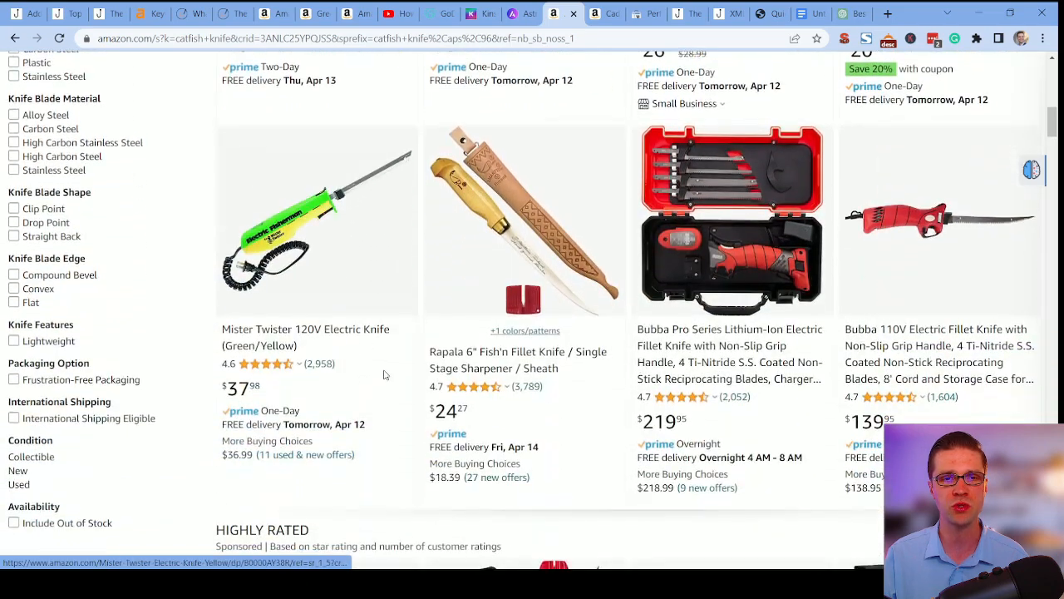
scroll(up, 3)
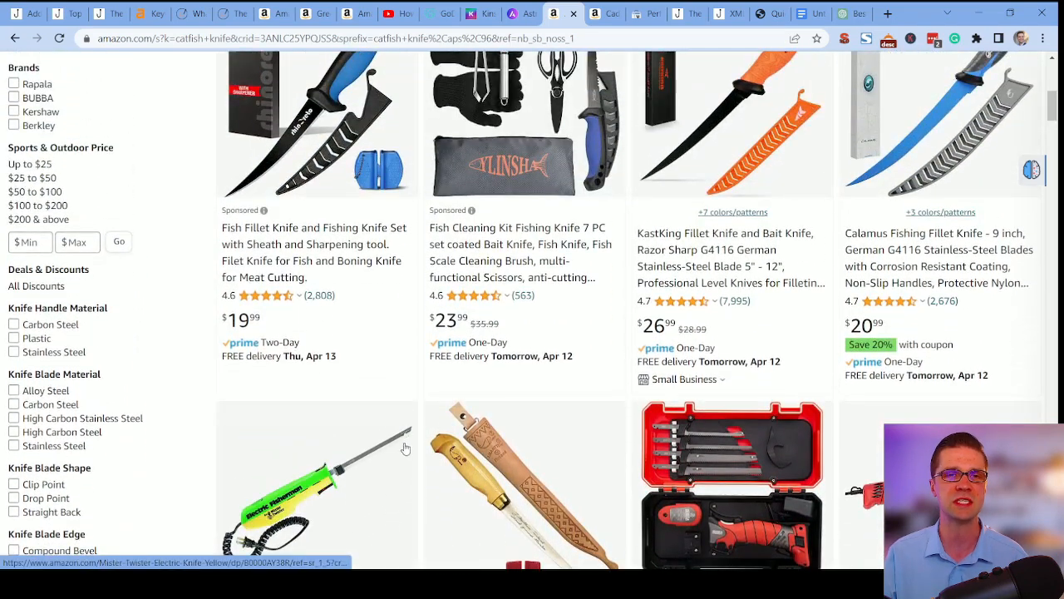
click(314, 243)
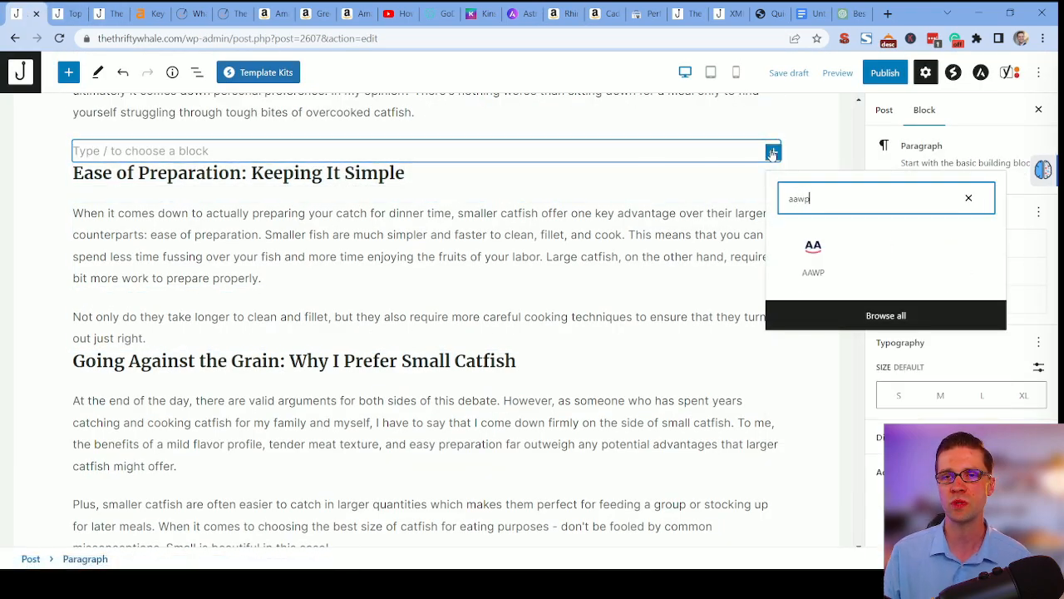
Insert an AAWP product box for the fillet knife set before the Ease of Preparation heading.
click(814, 258)
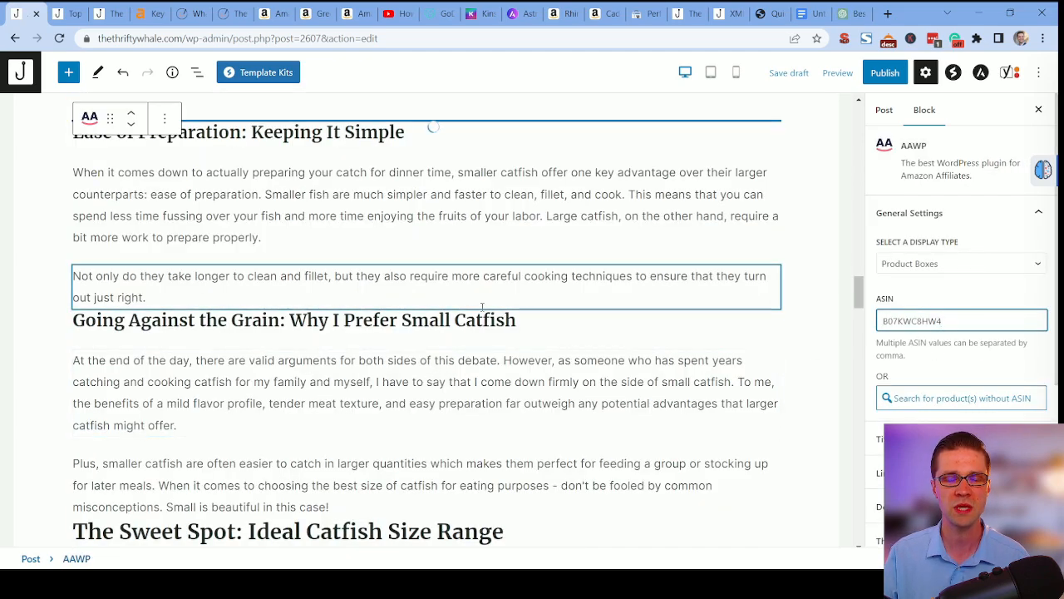
Preview the catfish post on The Thrifty Whale and read through the article and product boxes.
scroll(down, 3)
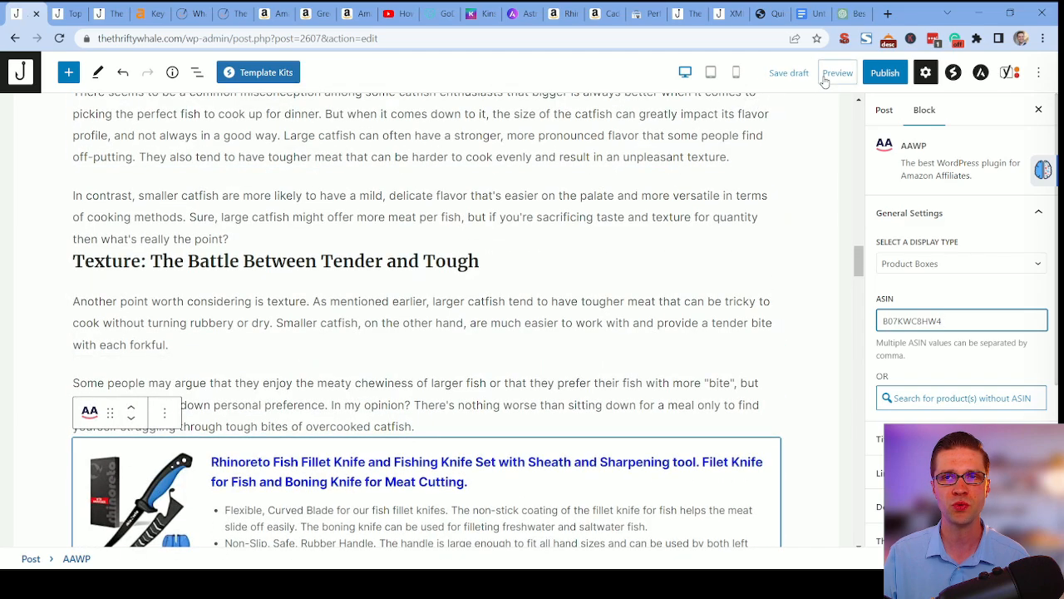
click(838, 73)
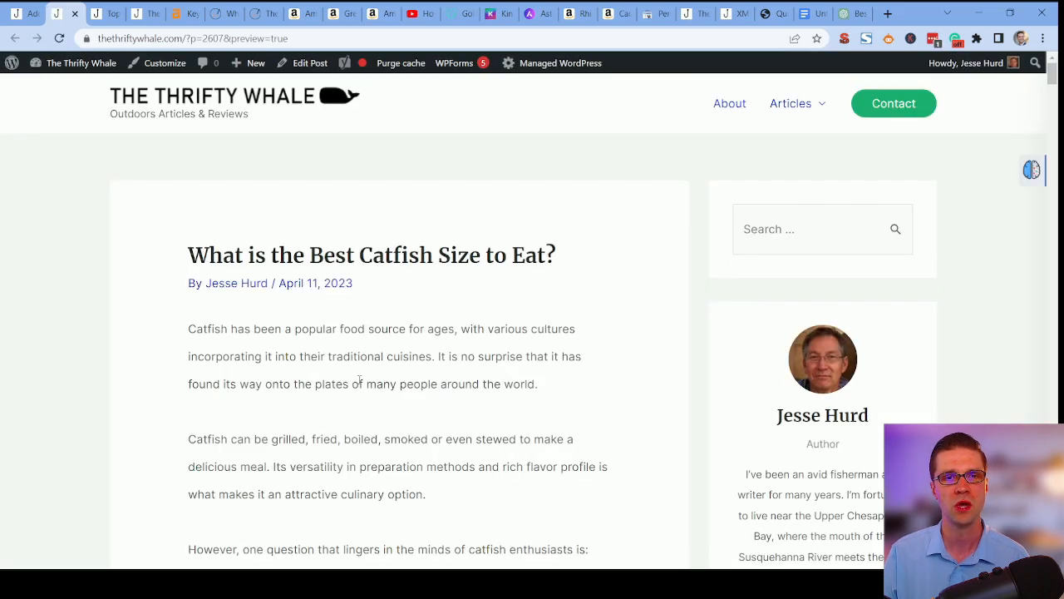
scroll(down, 3)
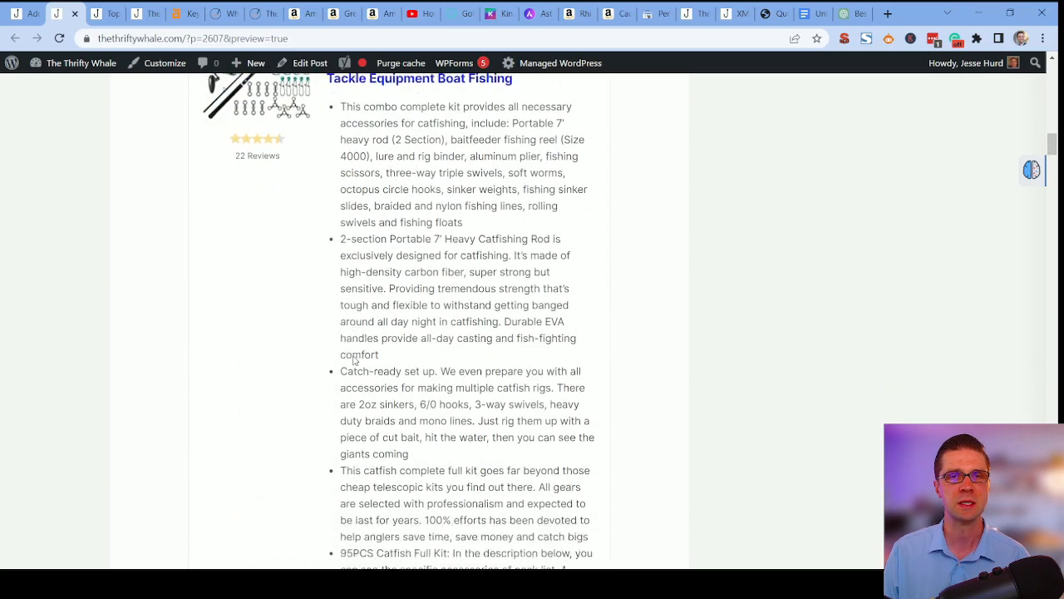
scroll(down, 3)
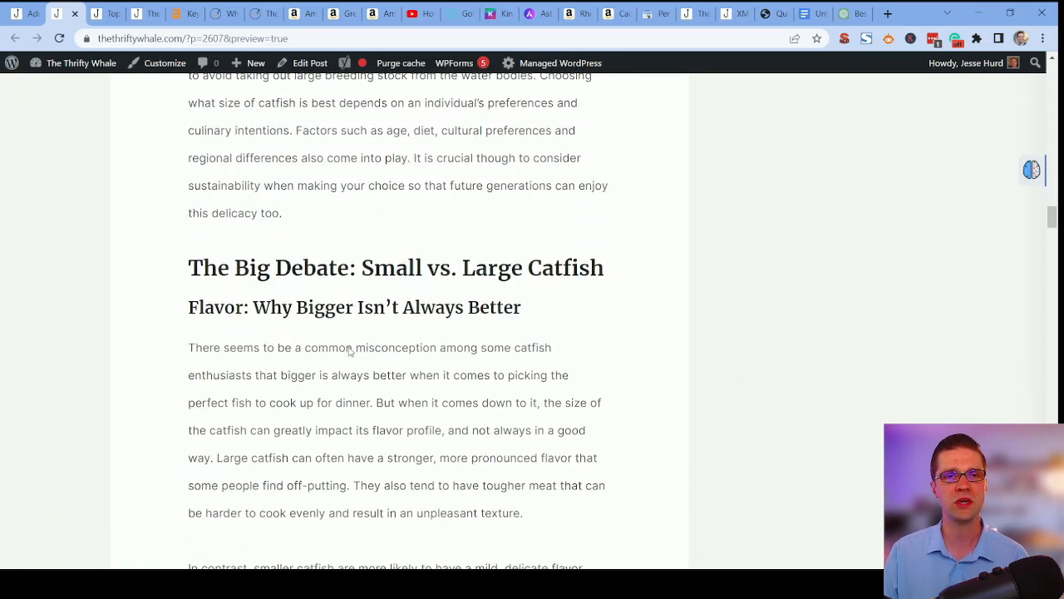
scroll(down, 3)
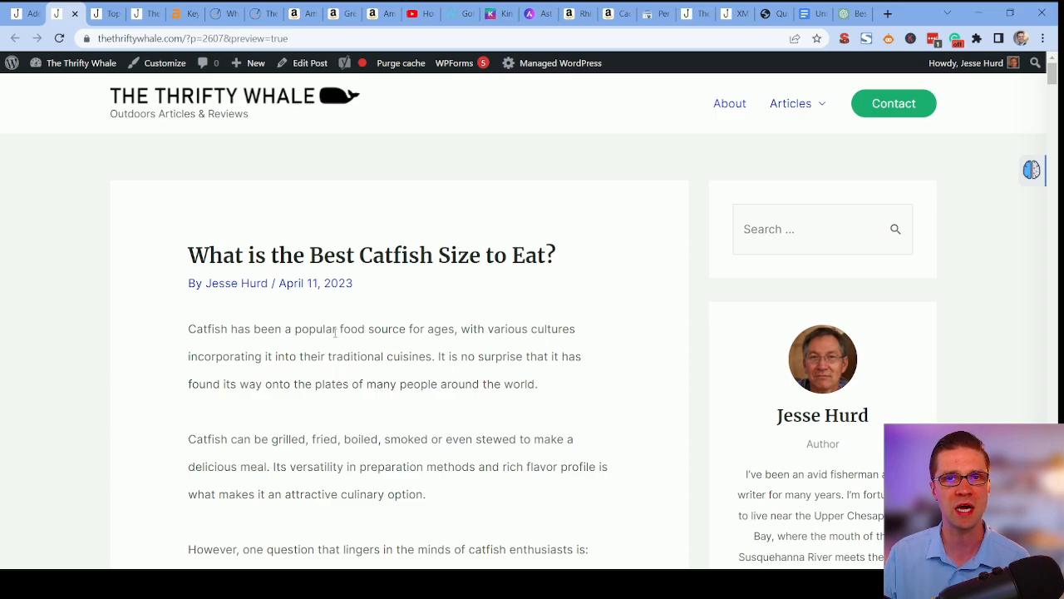
scroll(down, 3)
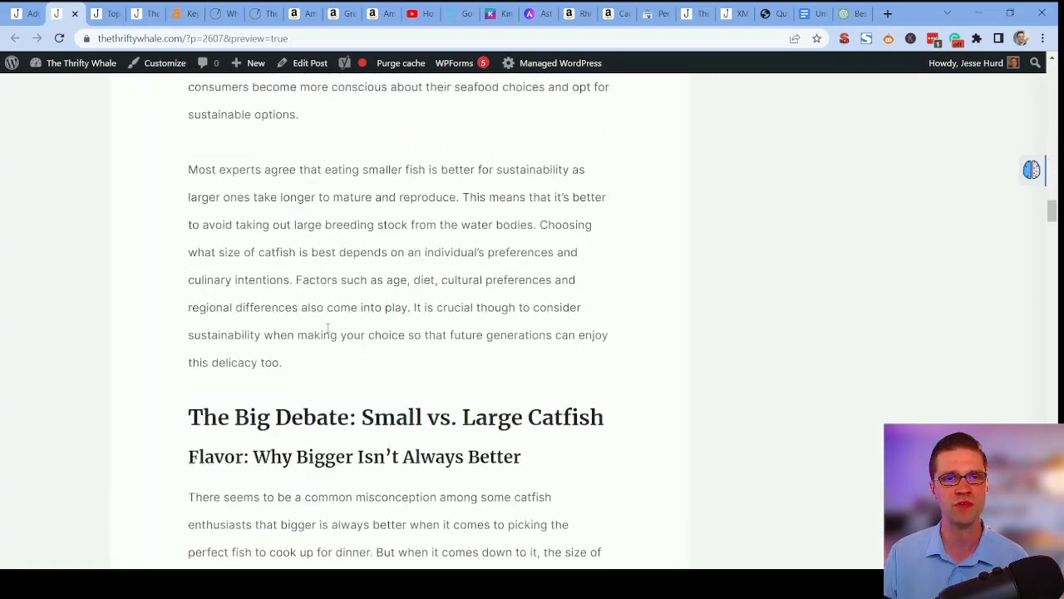
scroll(down, 3)
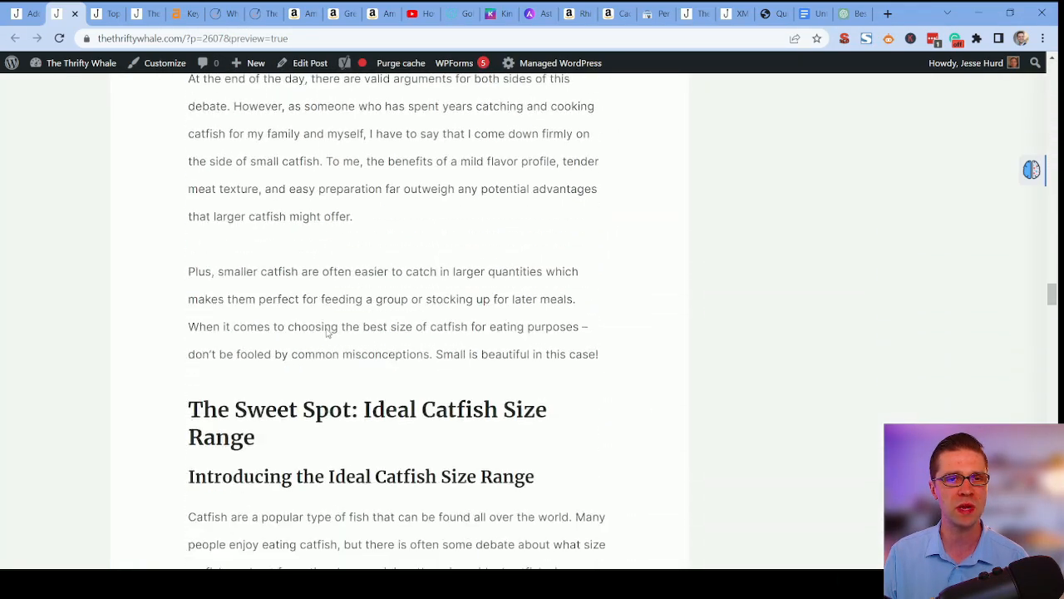
scroll(down, 3)
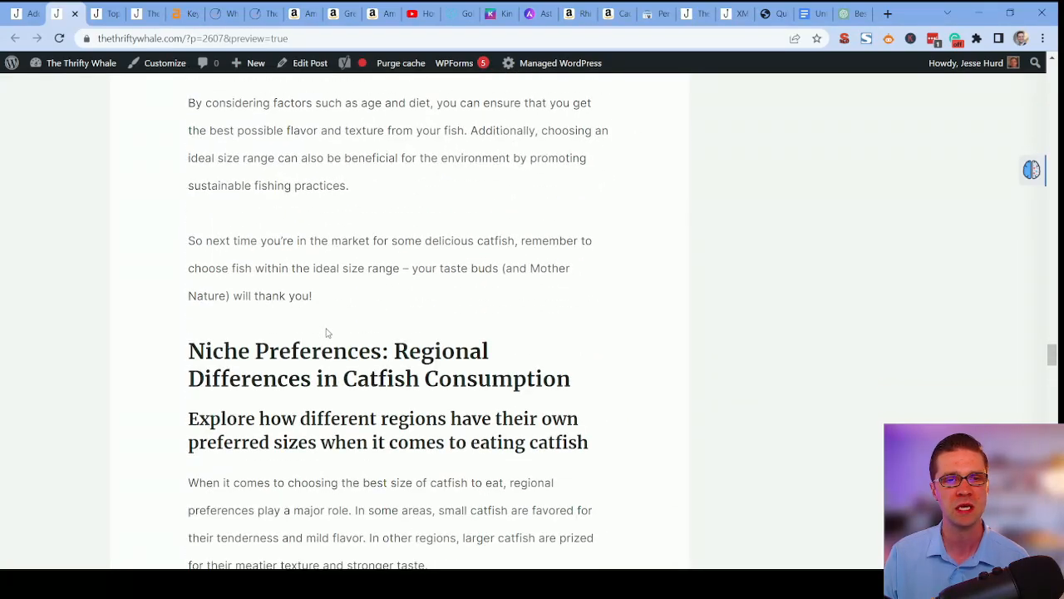
scroll(down, 3)
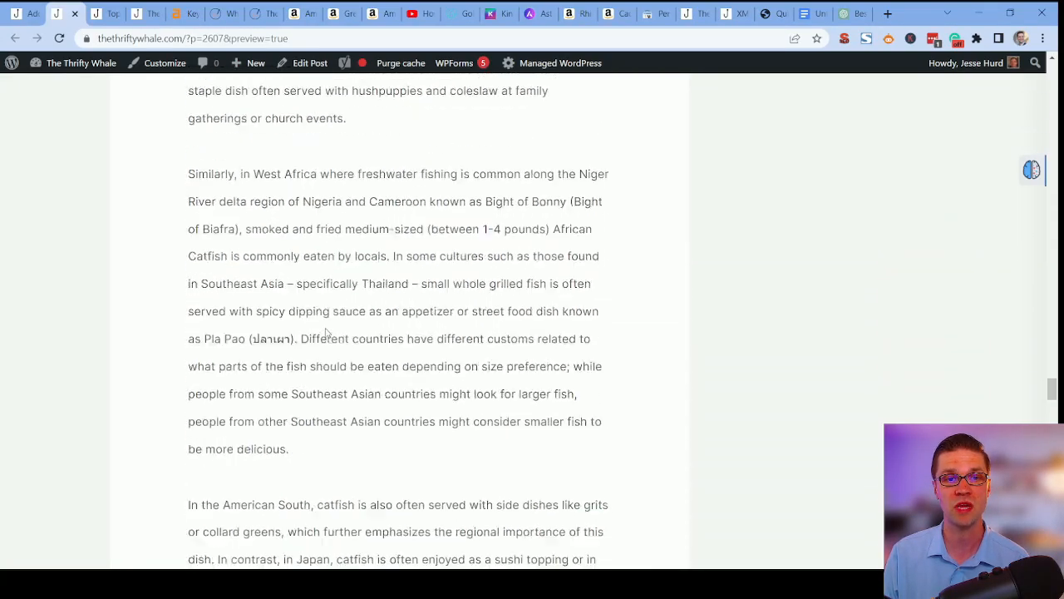
scroll(down, 3)
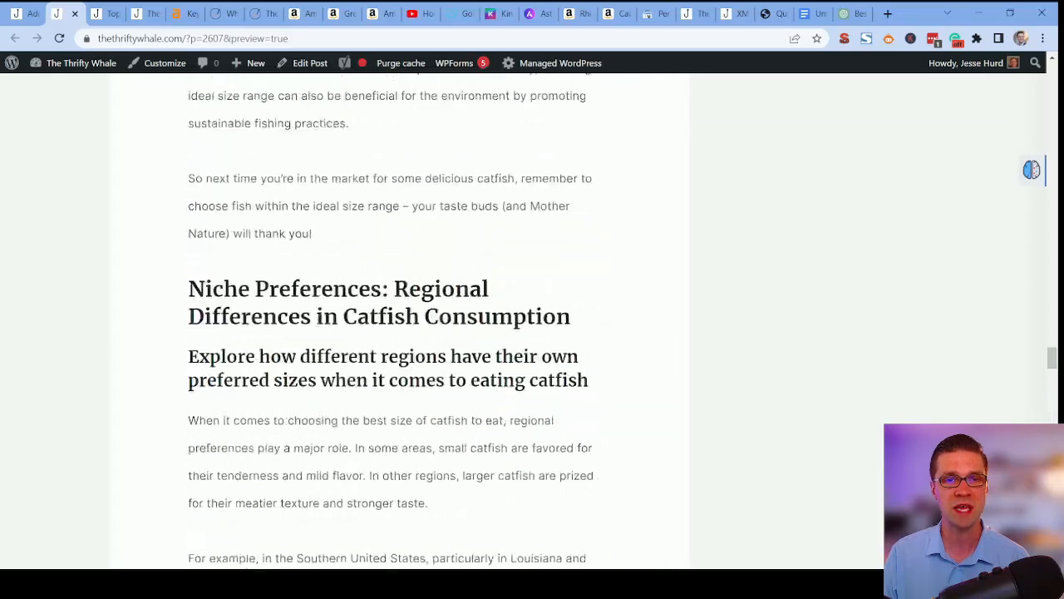
scroll(down, 3)
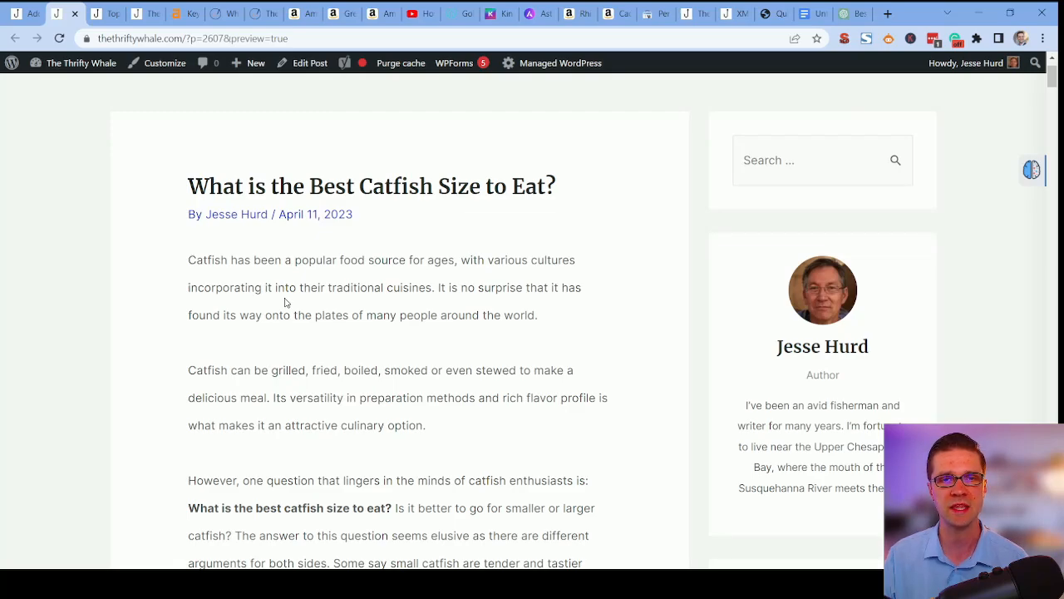
scroll(down, 3)
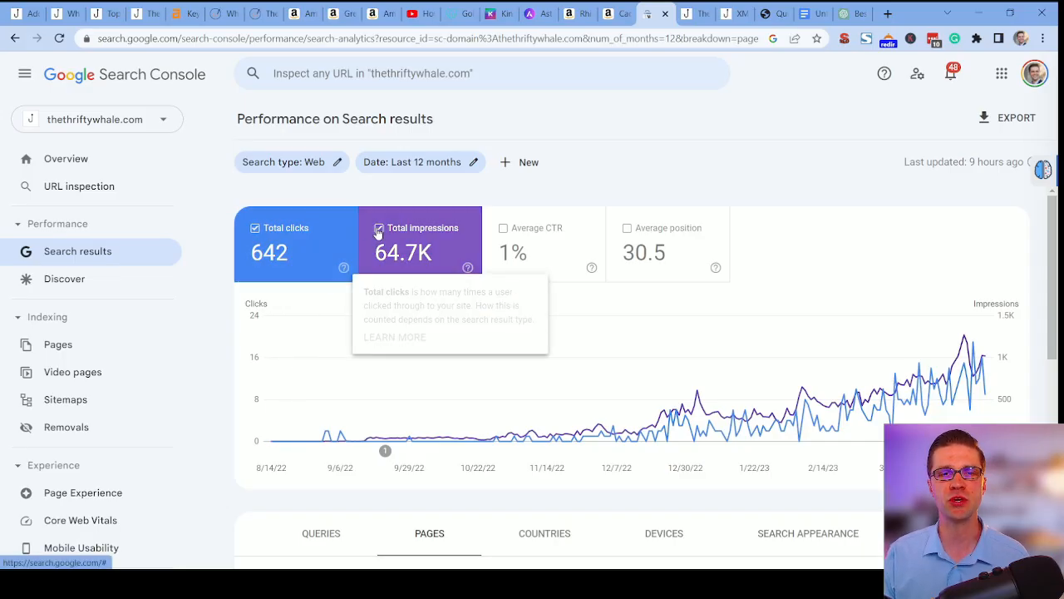
Scroll Search Console's catfish-filtered top pages to find URLs for internal links.
scroll(down, 3)
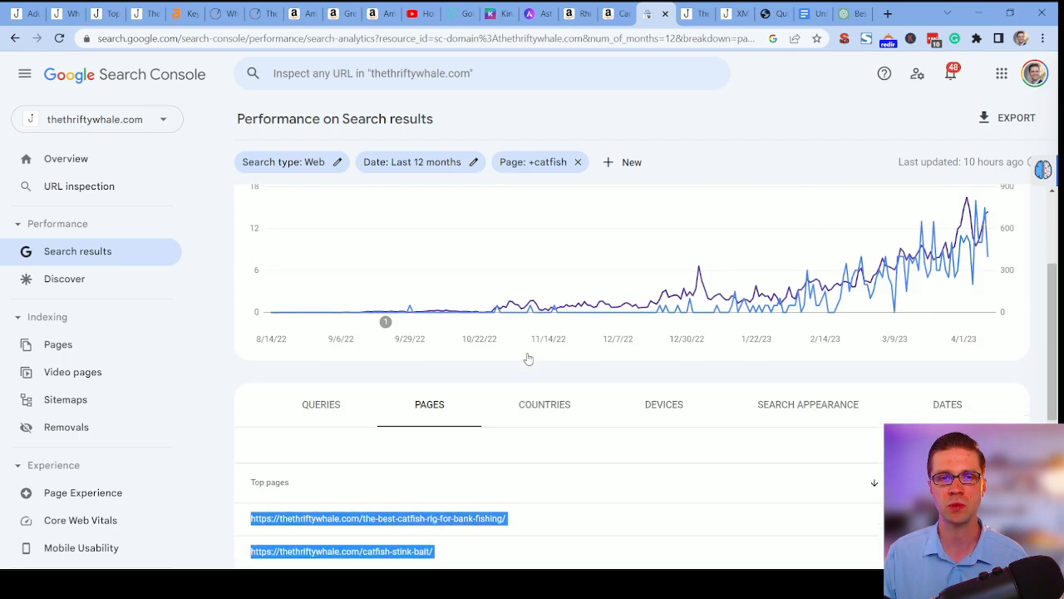
scroll(down, 3)
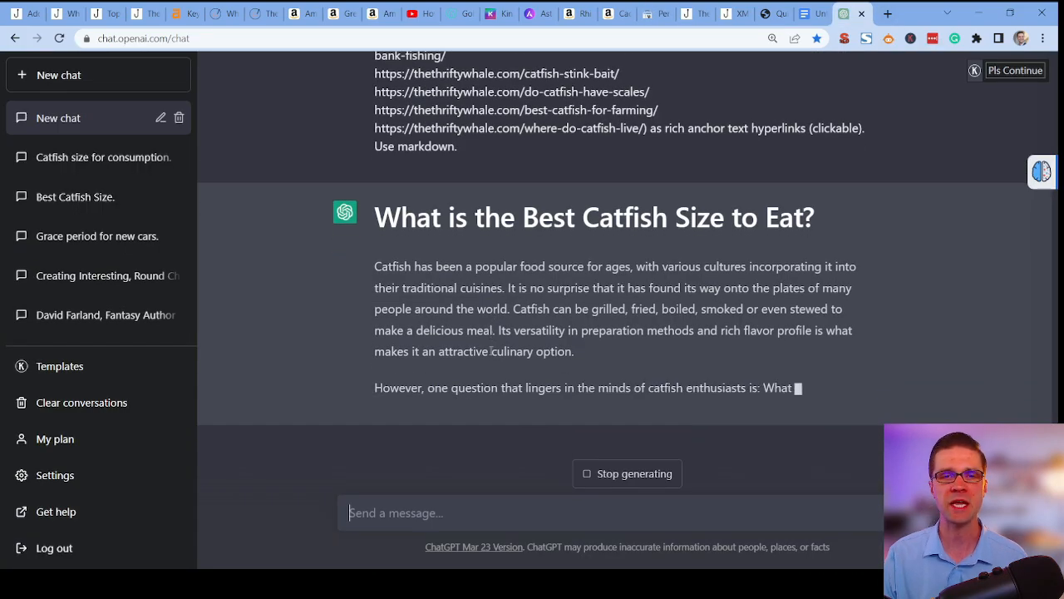
Watch ChatGPT rewrite the article with the catfish page links, checking against the Google Docs draft.
scroll(down, 3)
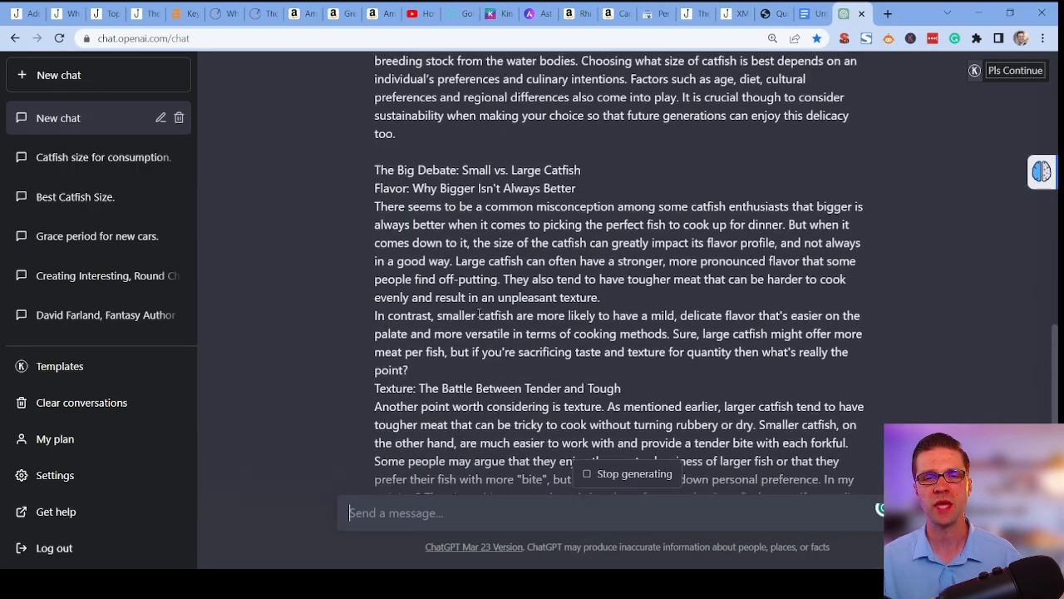
click(805, 14)
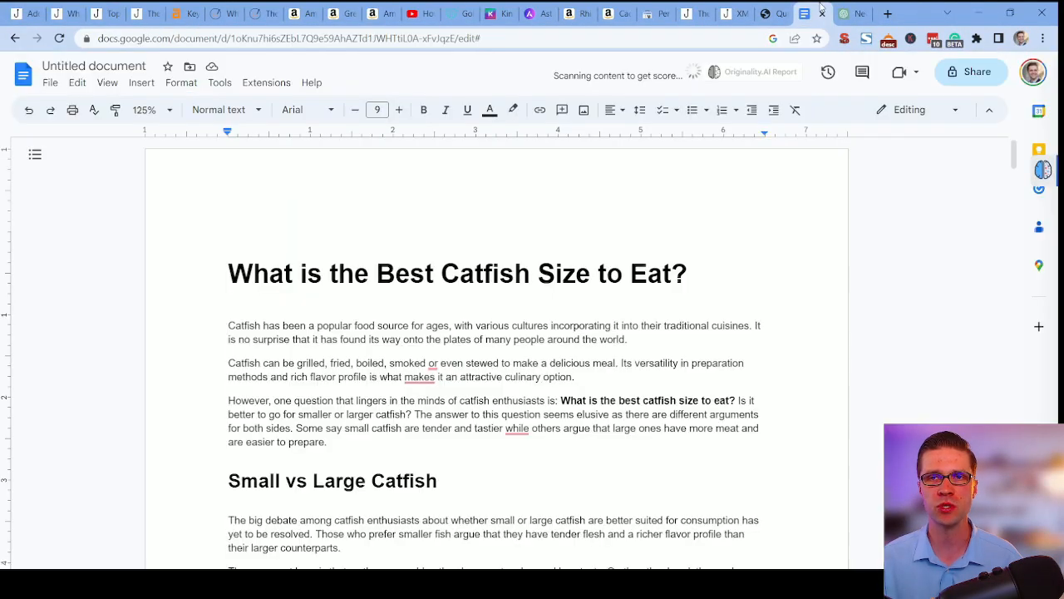
click(819, 13)
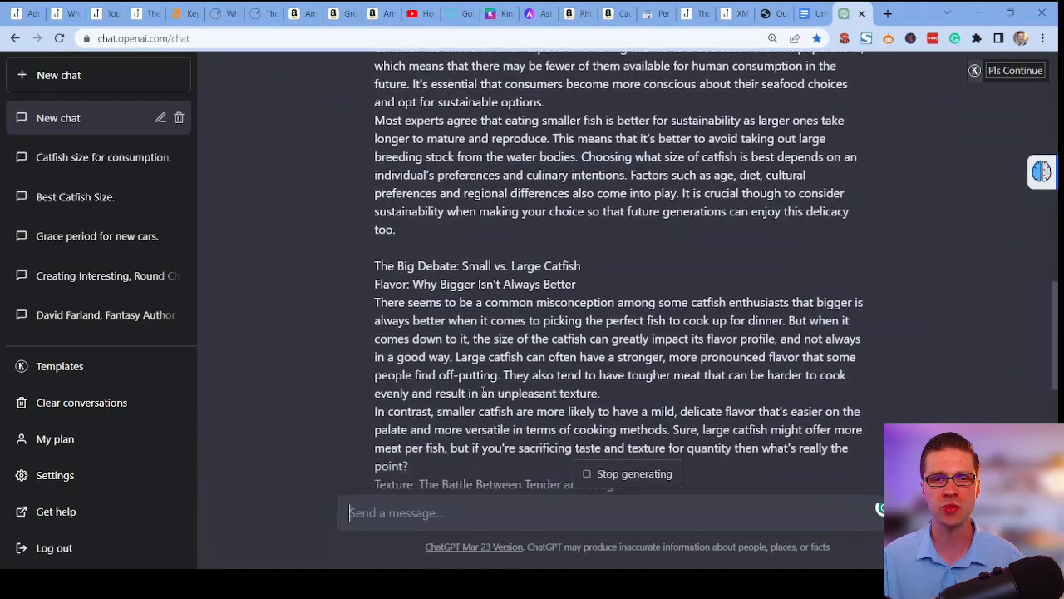
scroll(down, 3)
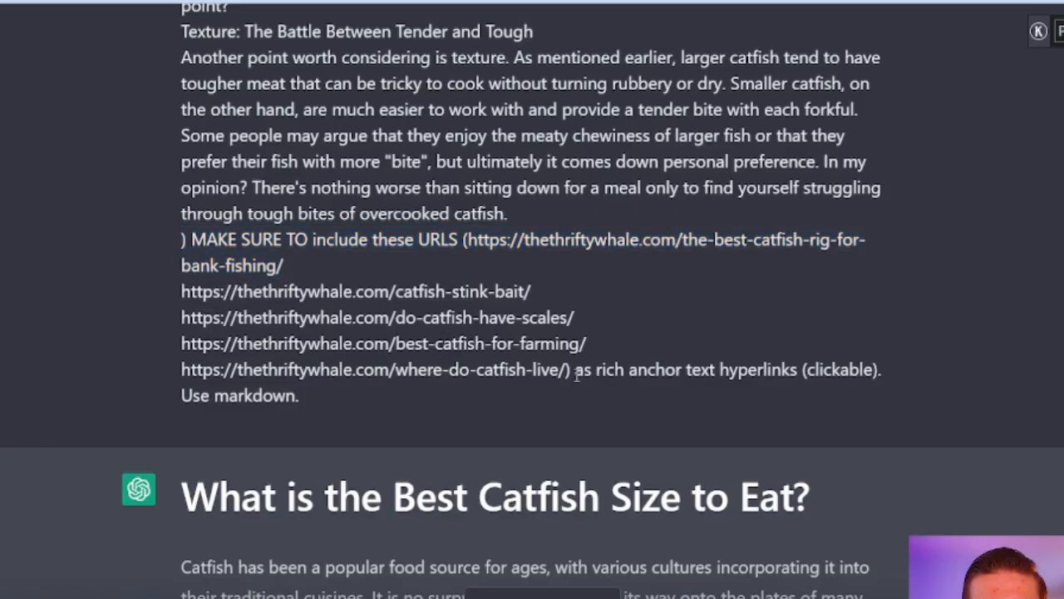
scroll(down, 3)
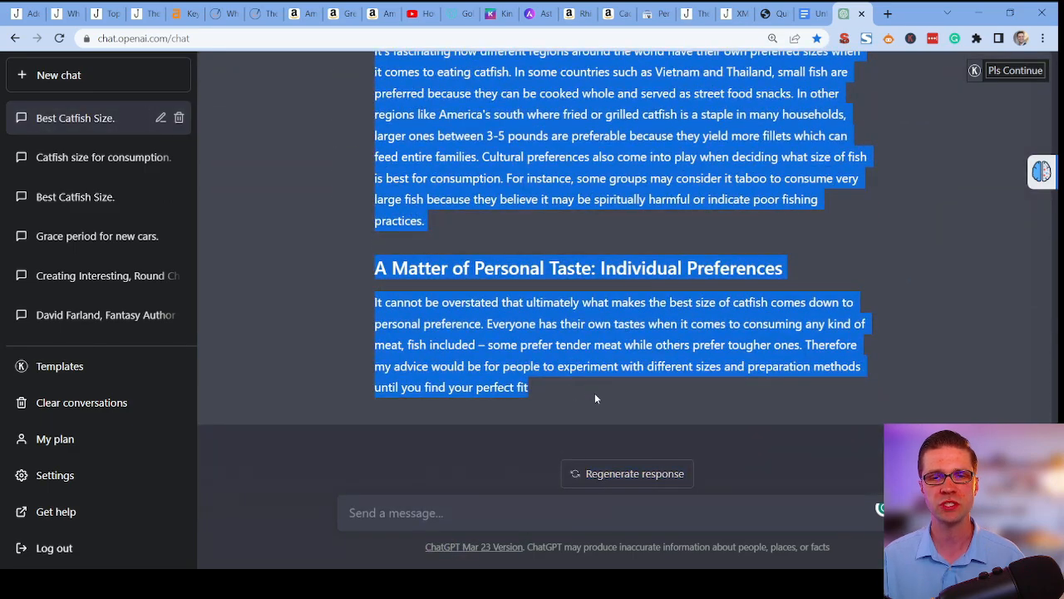
click(805, 13)
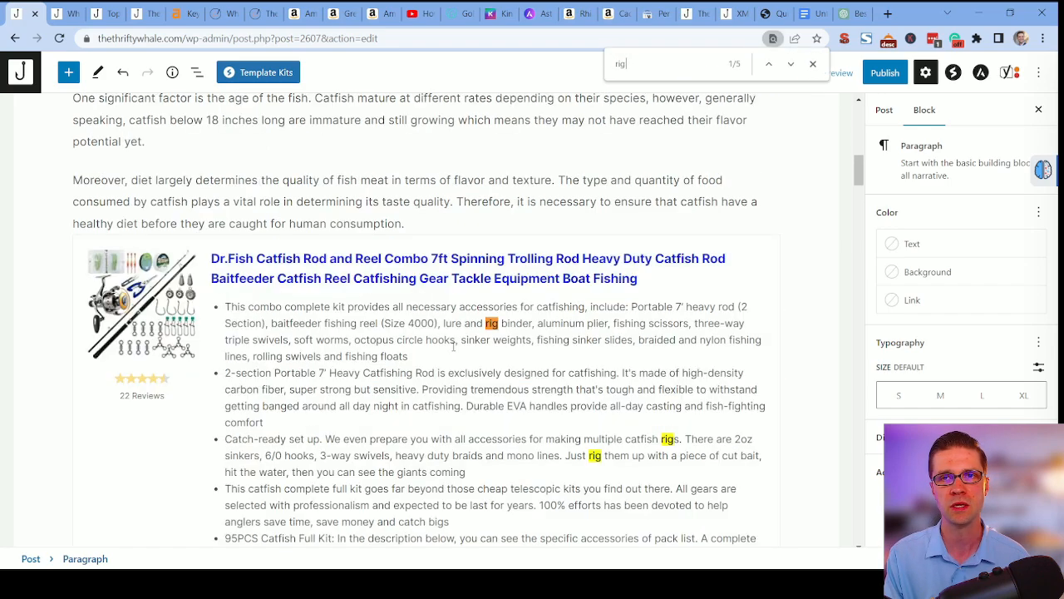
Add the sentence 'After checking out this article, read The Best Catfish Rig for Bank Fishing.' above the heading.
click(791, 63)
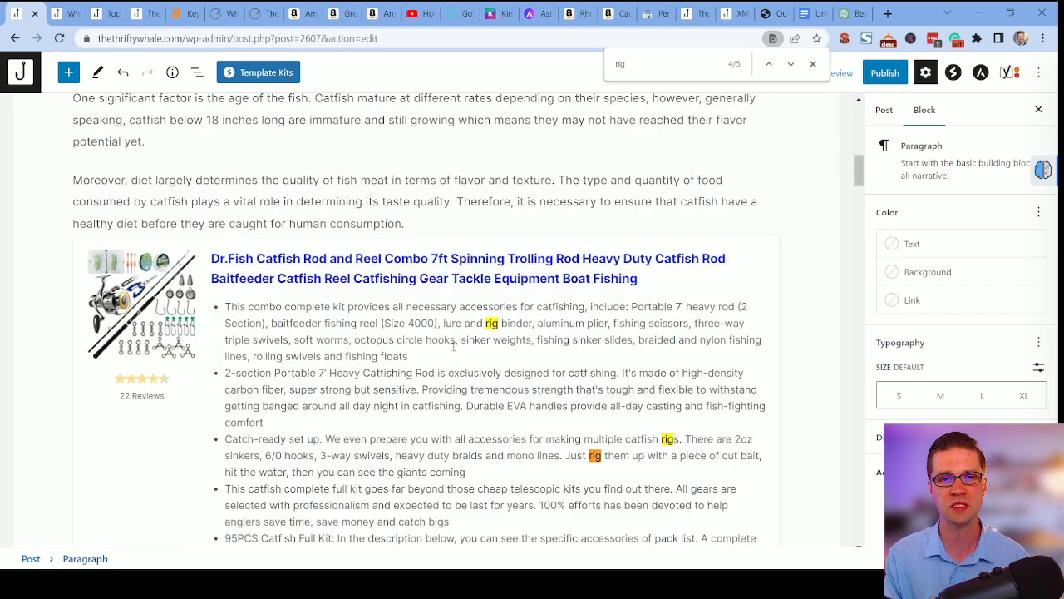
click(792, 63)
text(A)
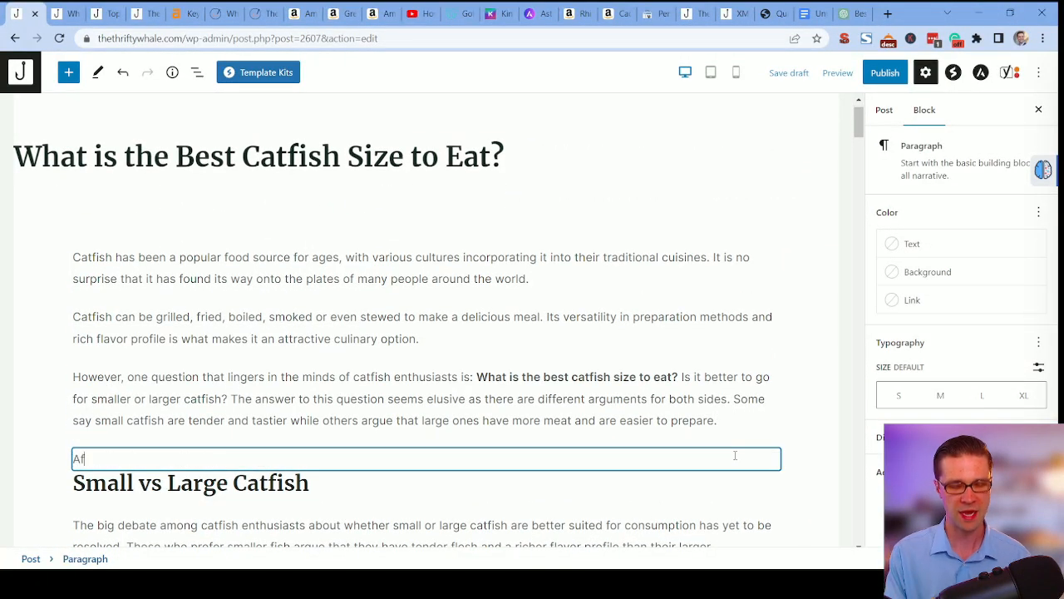
text(fter checking out th)
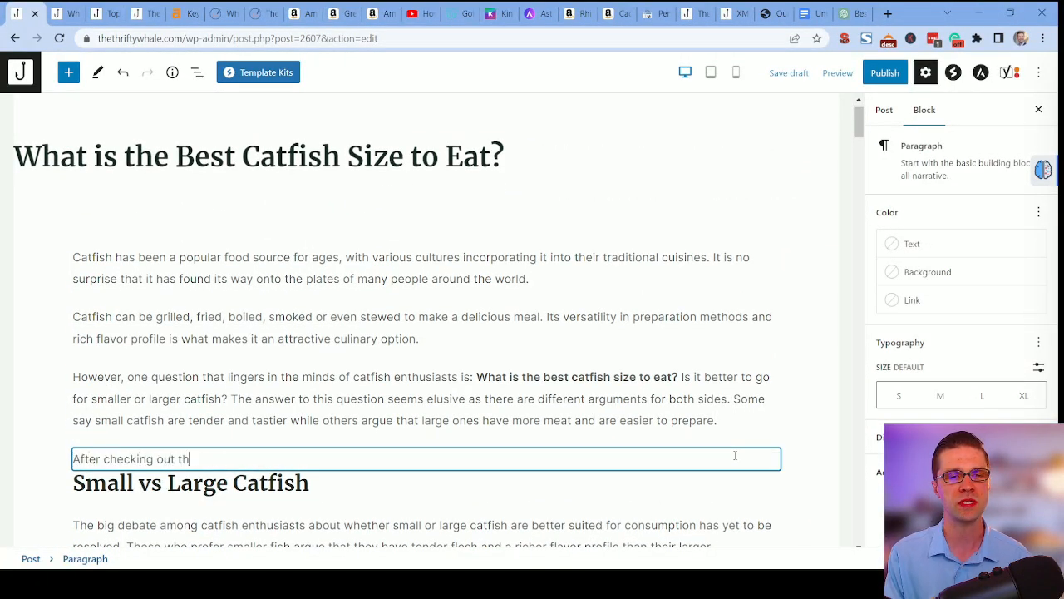
text(is article, read)
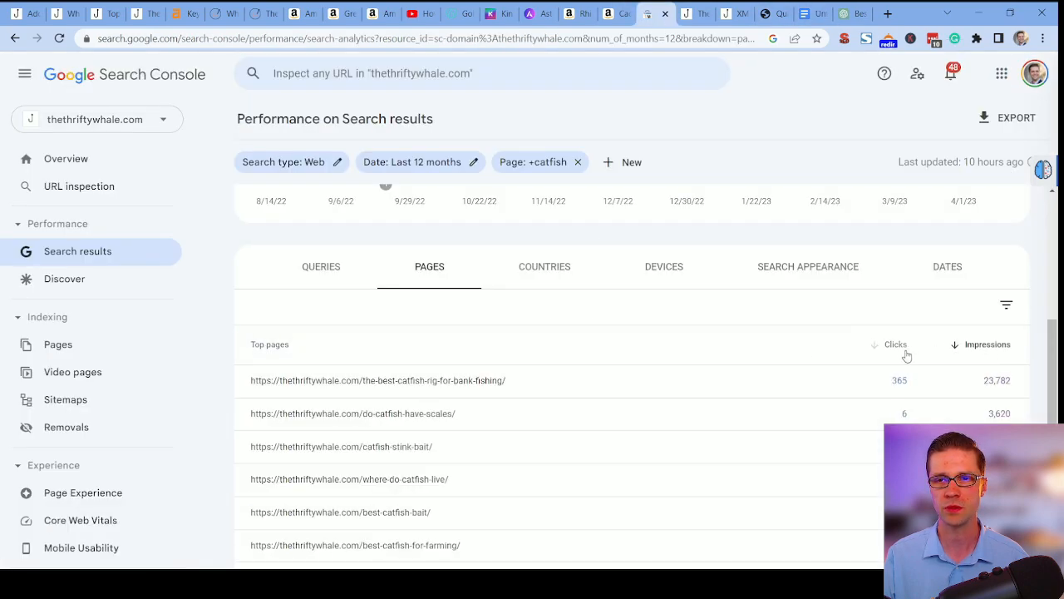
click(378, 379)
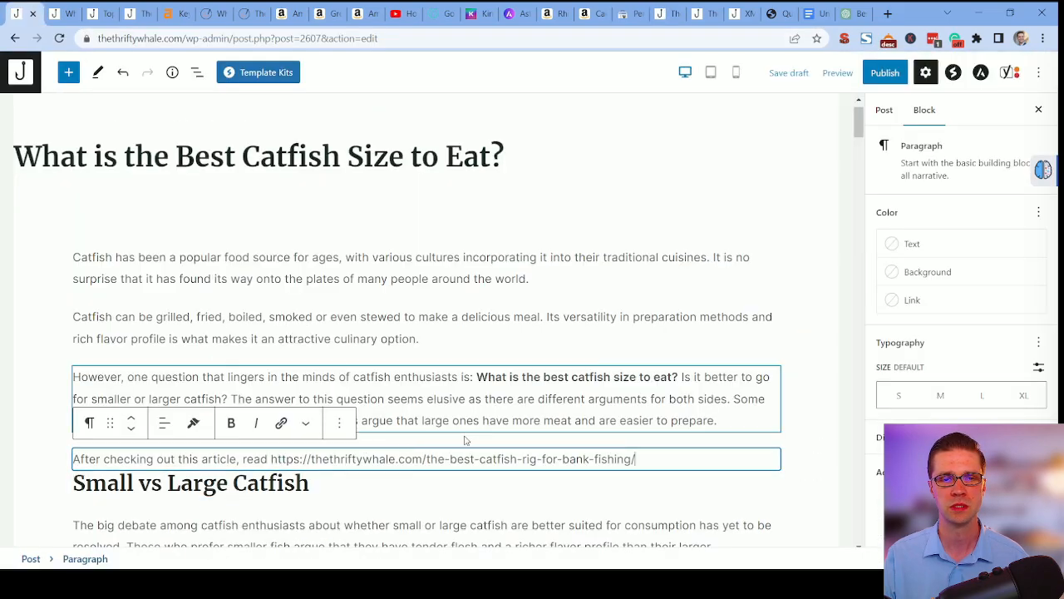
text(The Best Catfish Rig)
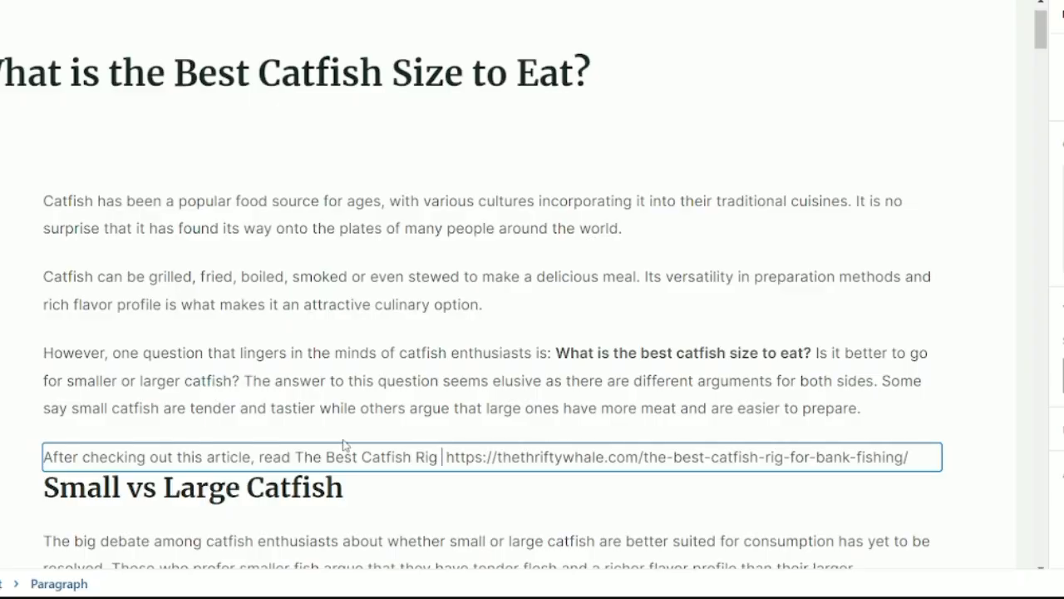
text(for Bank Fishing.)
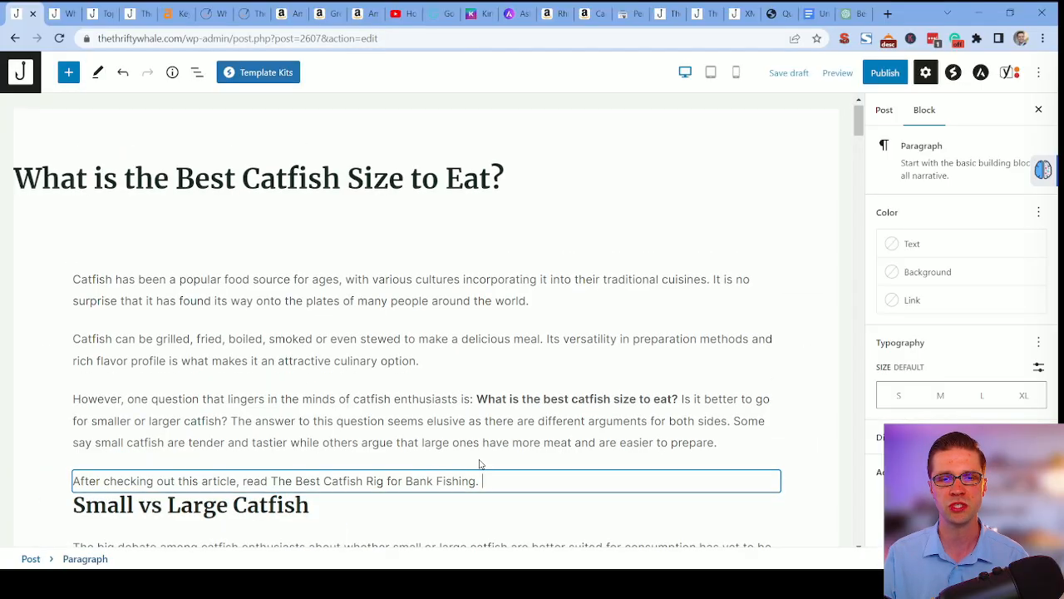
Select the rig article title and link it to The Best Catfish Rig for Bank Fishing post.
drag(271, 481, 479, 481)
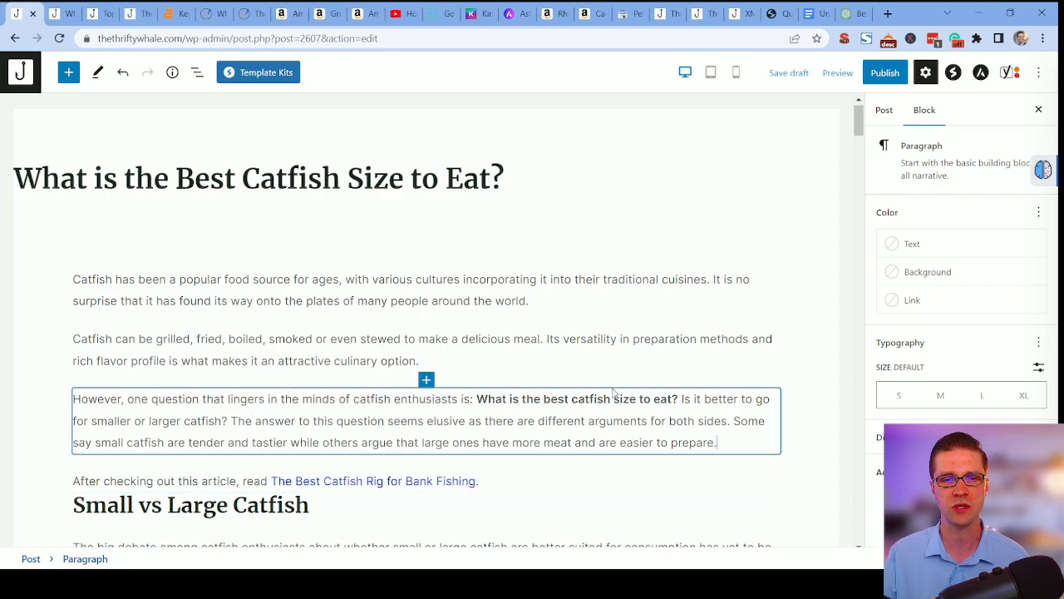
scroll(down, 3)
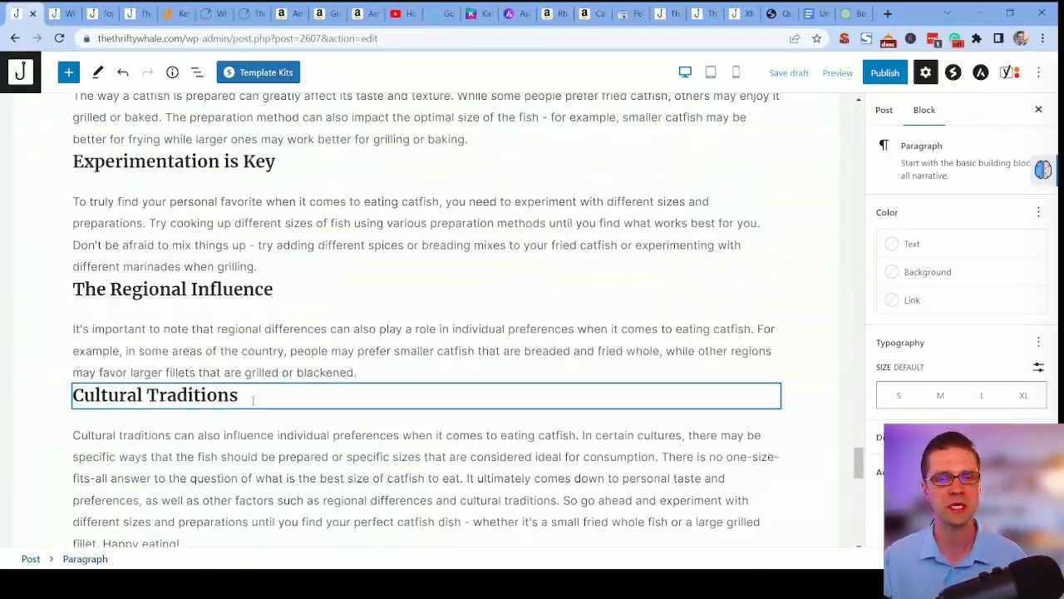
scroll(down, 3)
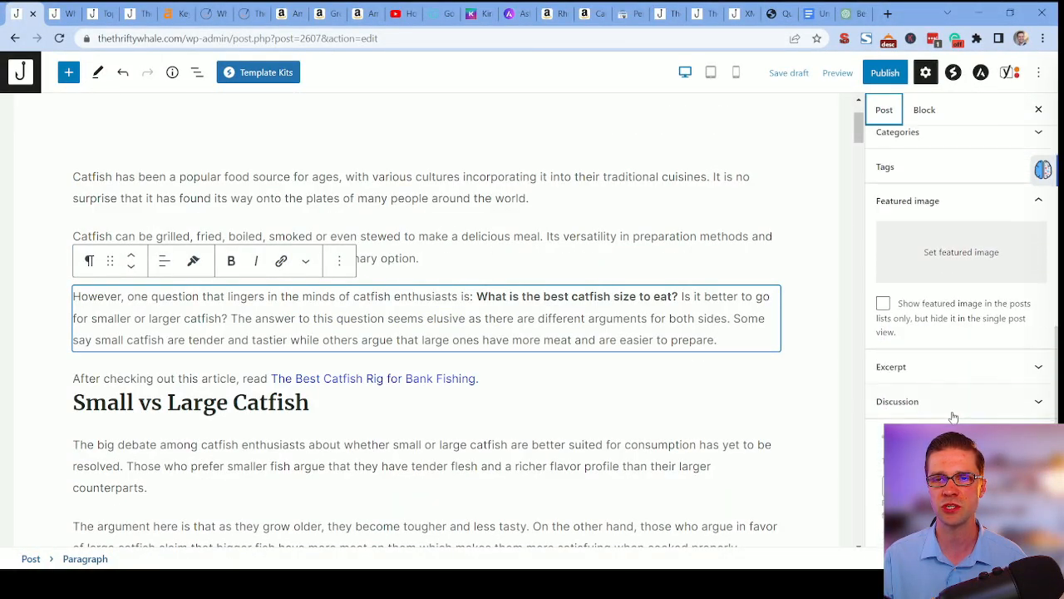
mouse_move(946, 370)
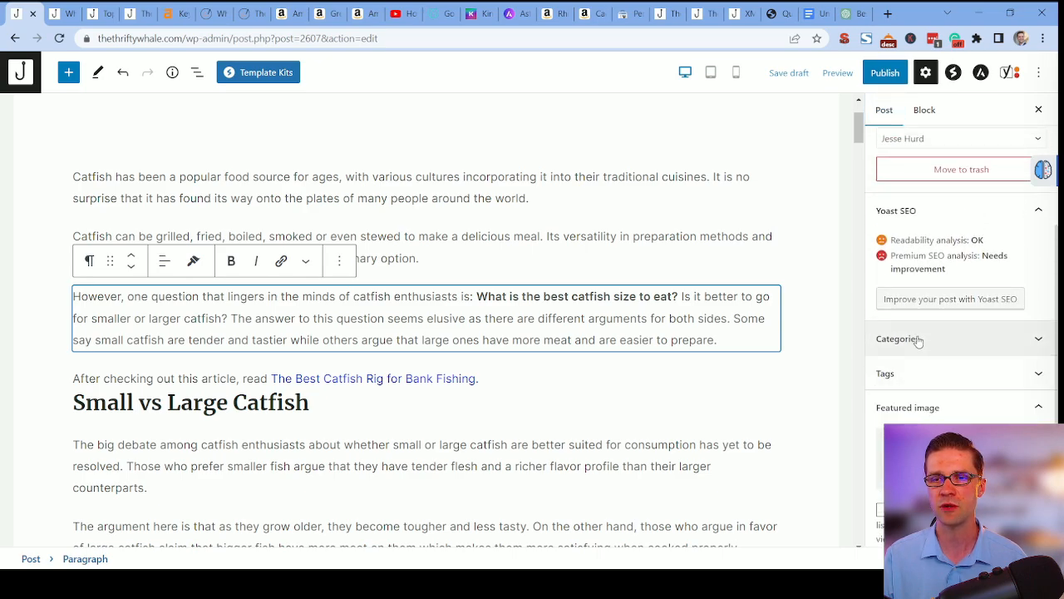
Assign the Catfish category, publish the post live and view it on the site.
click(898, 339)
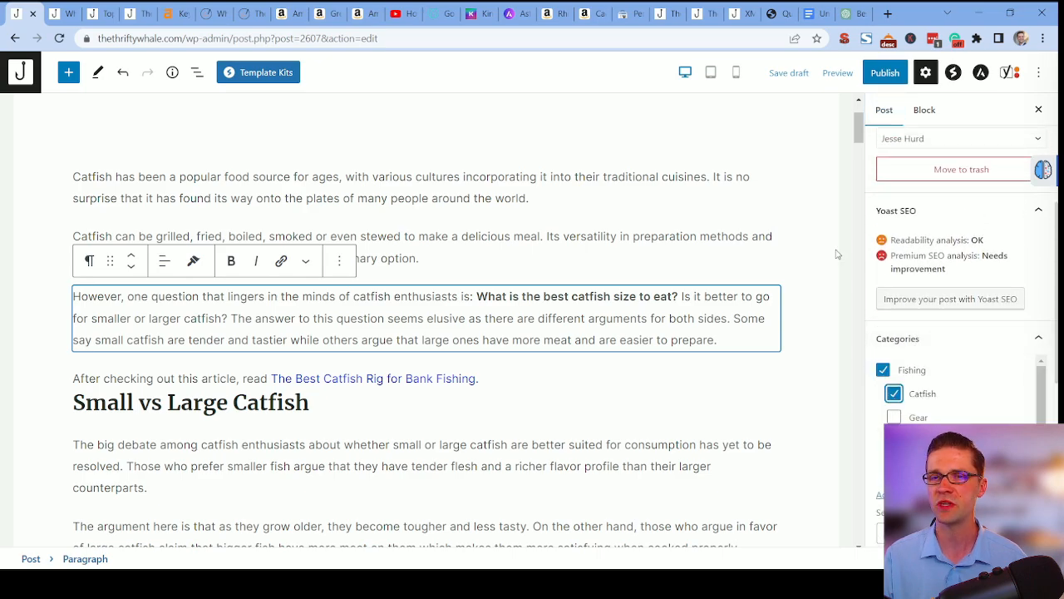
click(884, 73)
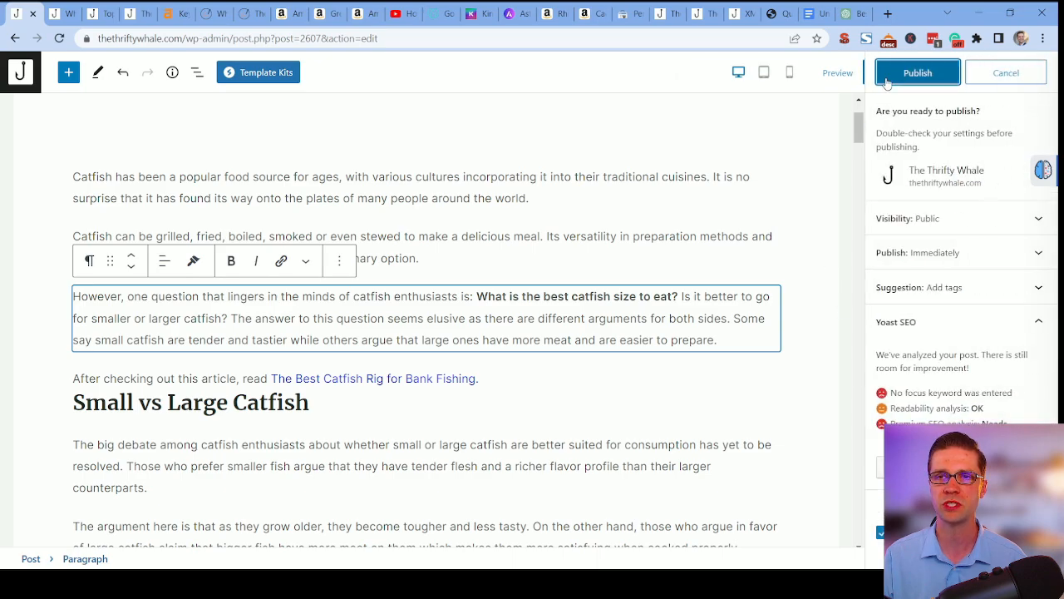
click(918, 73)
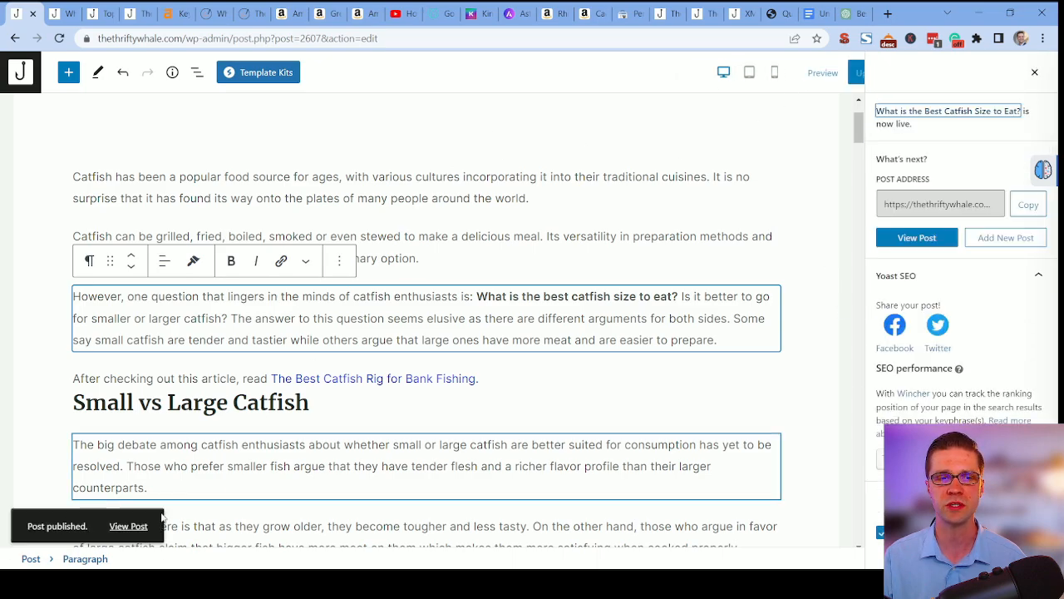
click(128, 526)
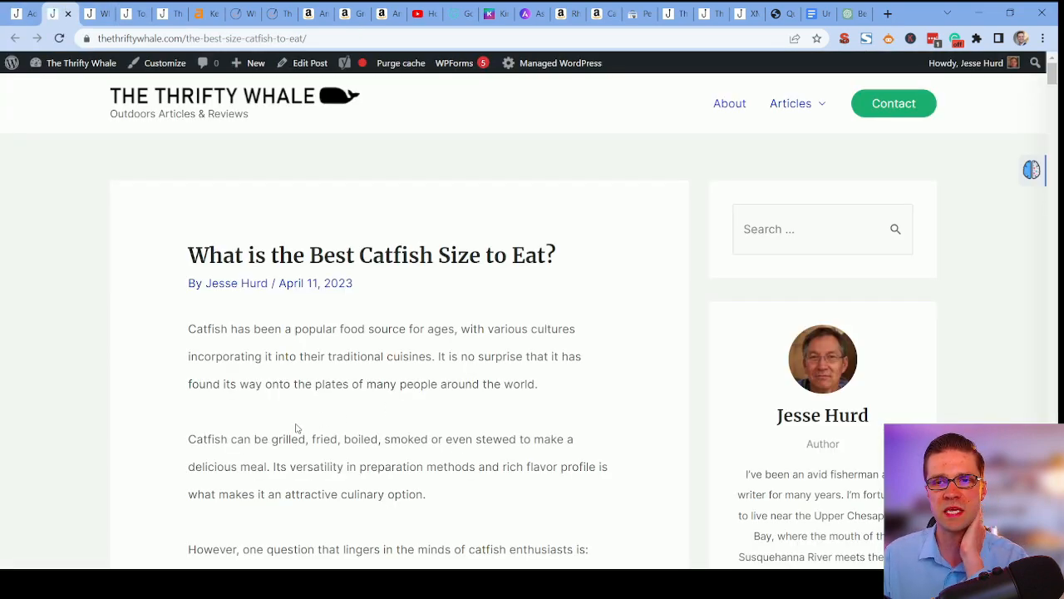
Scroll through the live catfish article and the Best Ice Fishing Boots post.
scroll(down, 3)
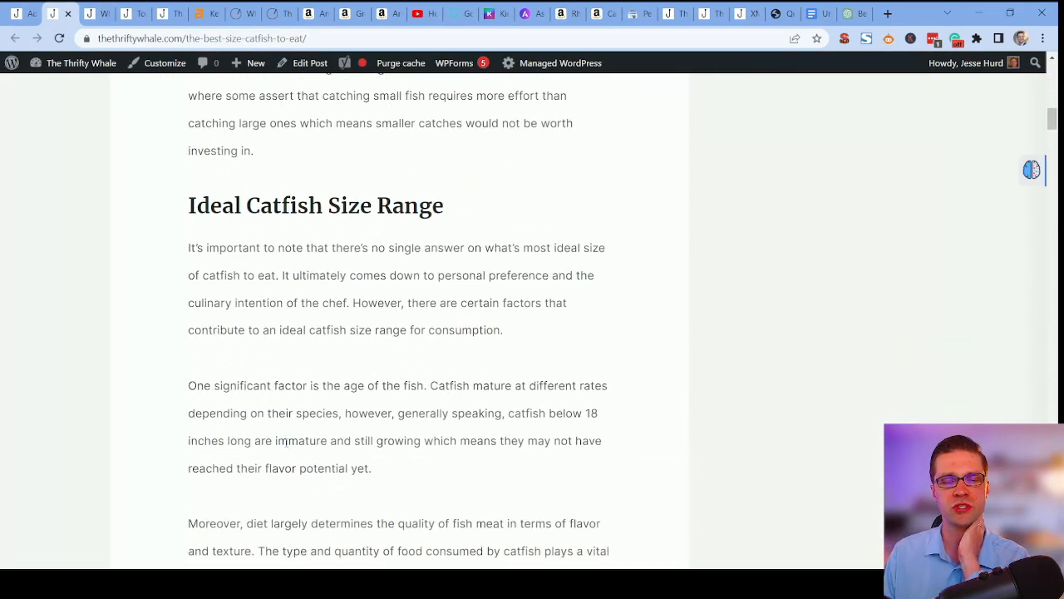
scroll(down, 3)
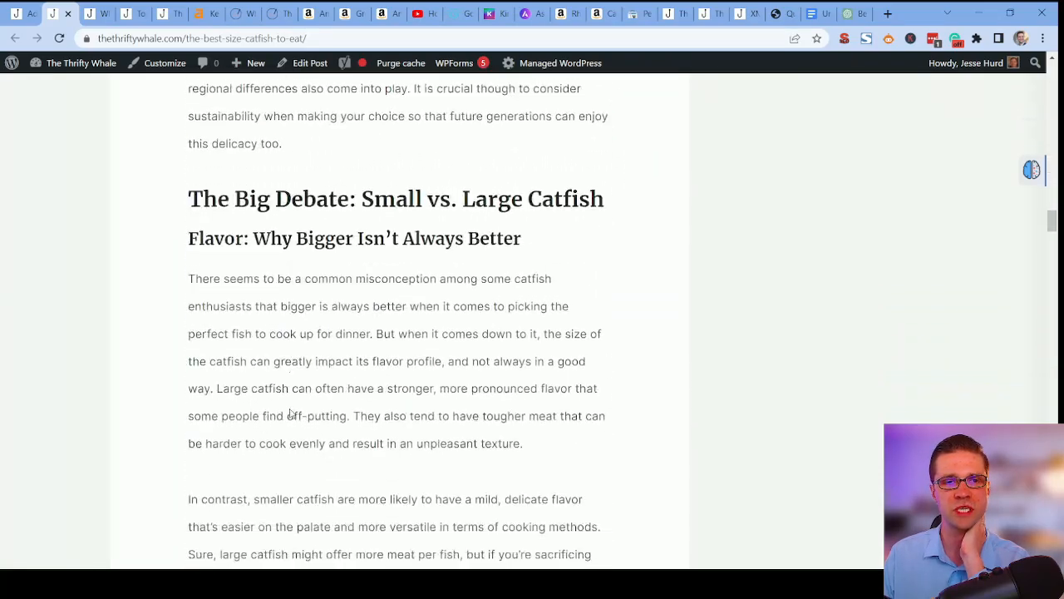
scroll(down, 3)
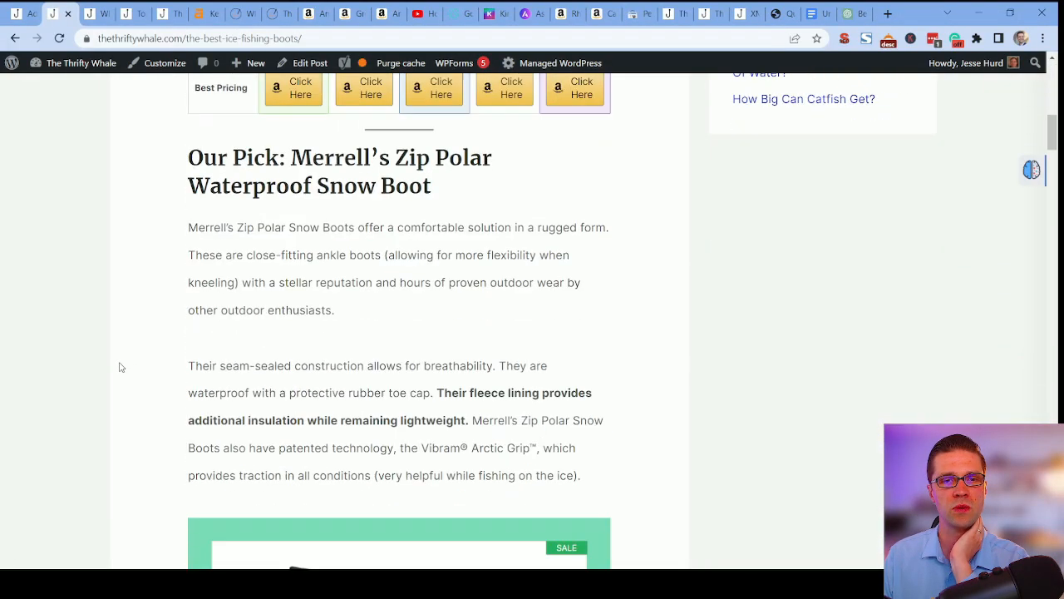
scroll(up, 3)
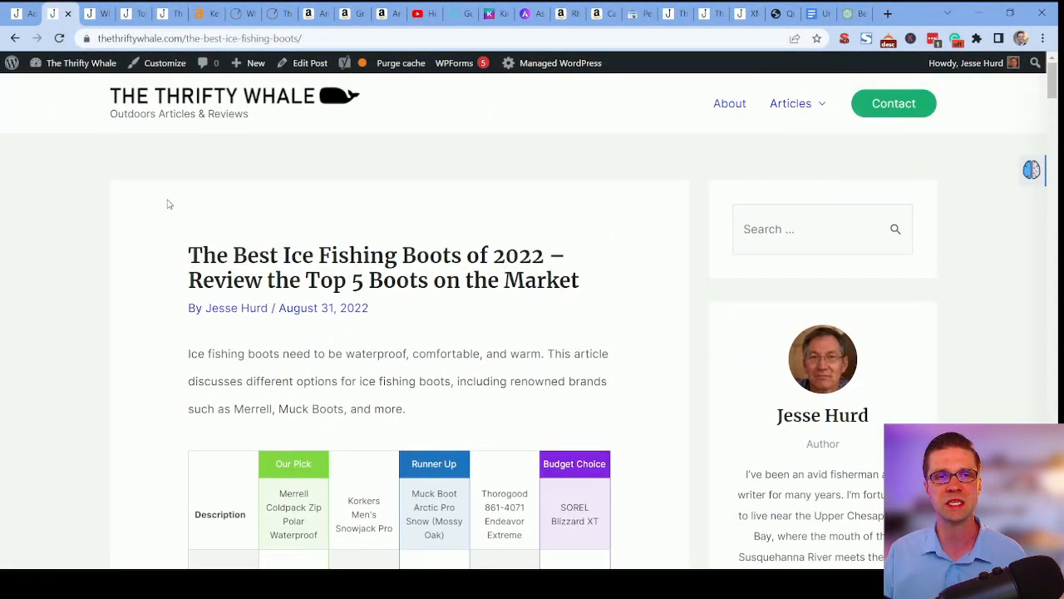
scroll(down, 3)
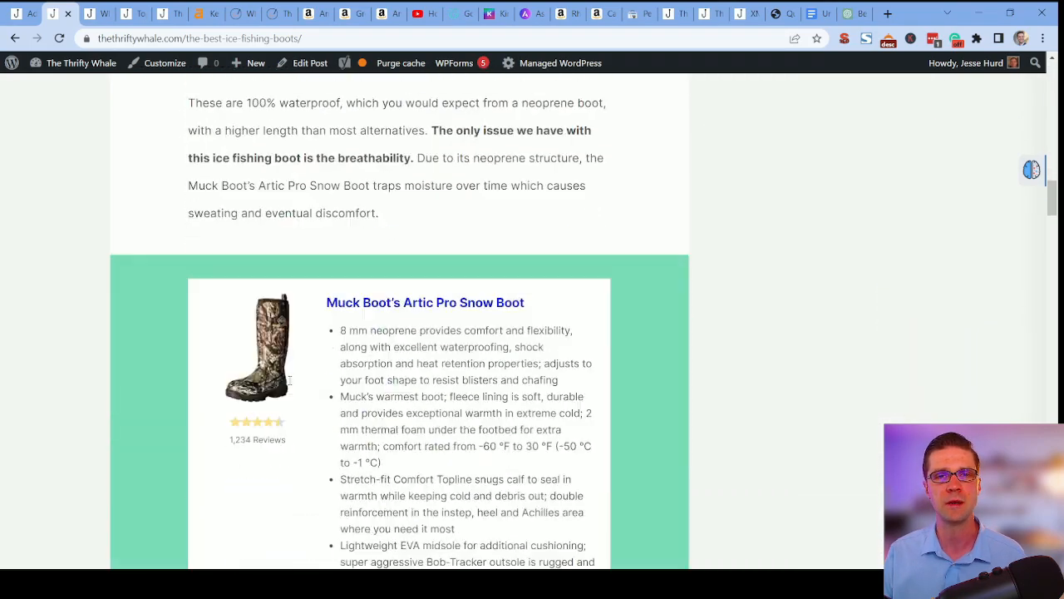